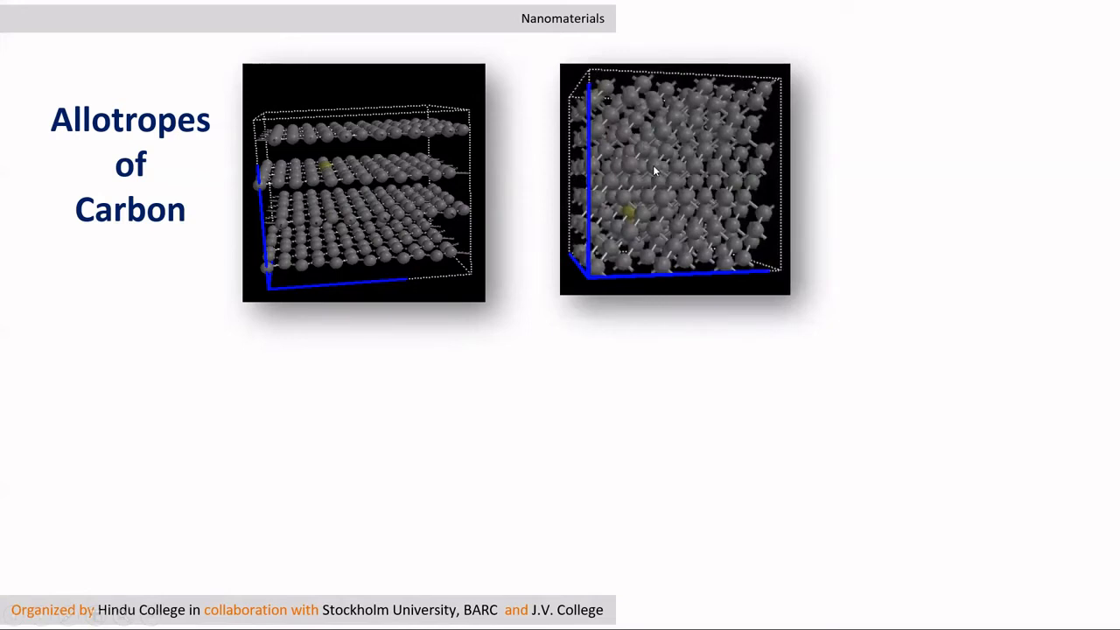
{"action": "mouse_move", "coordinate": [649, 172]}
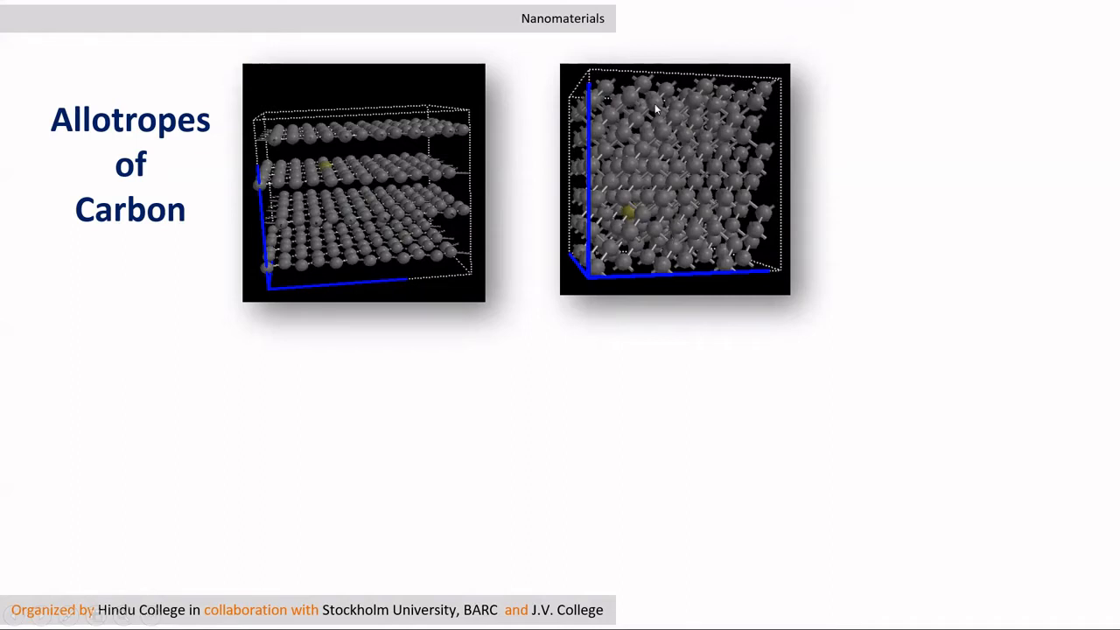
{"action": "mouse_move", "coordinate": [607, 160]}
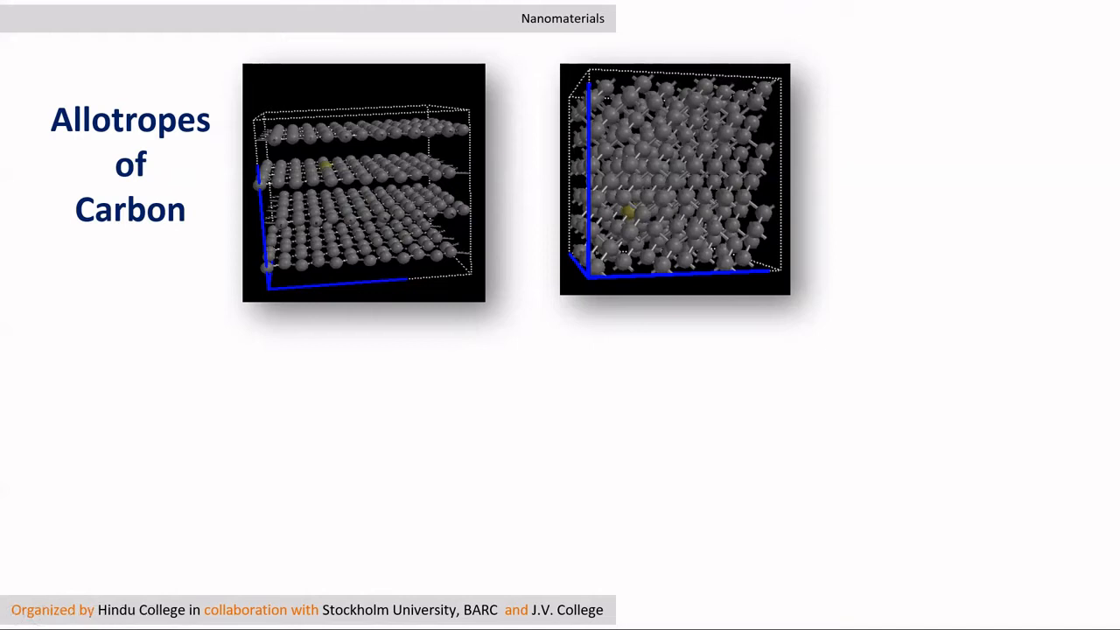
{"action": "mouse_move", "coordinate": [658, 180]}
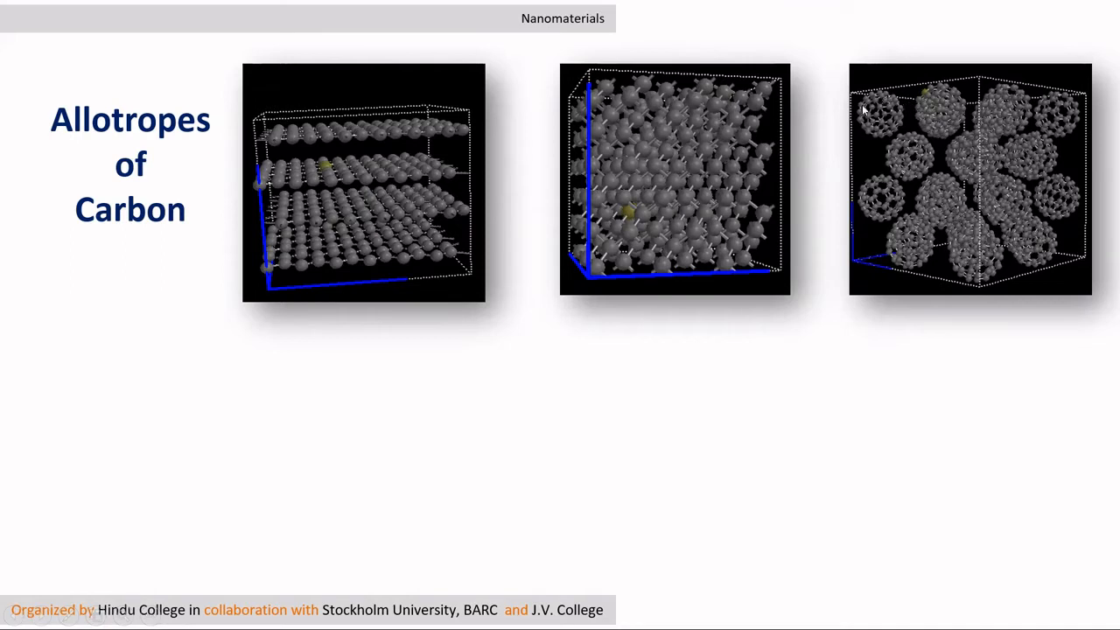
{"action": "mouse_move", "coordinate": [910, 102]}
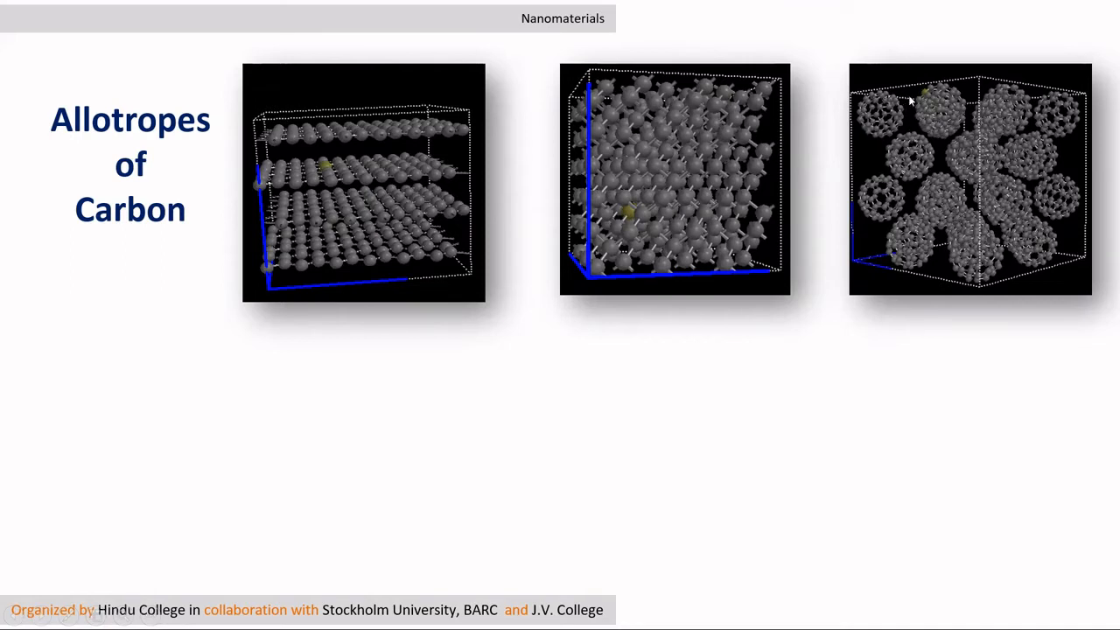
{"action": "mouse_move", "coordinate": [939, 128]}
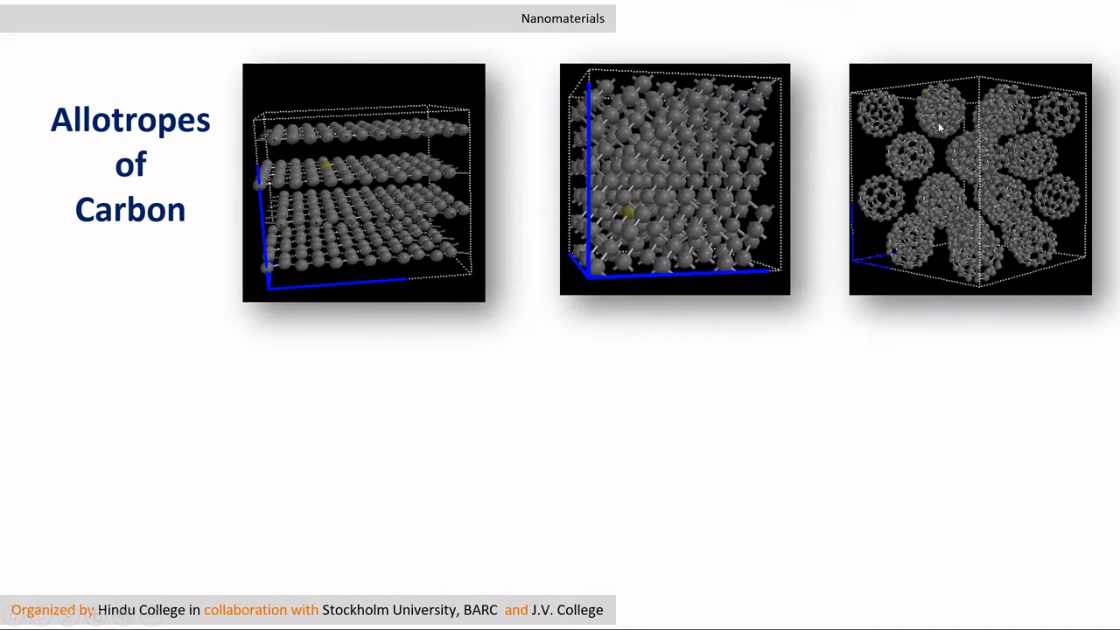
{"action": "mouse_move", "coordinate": [910, 209]}
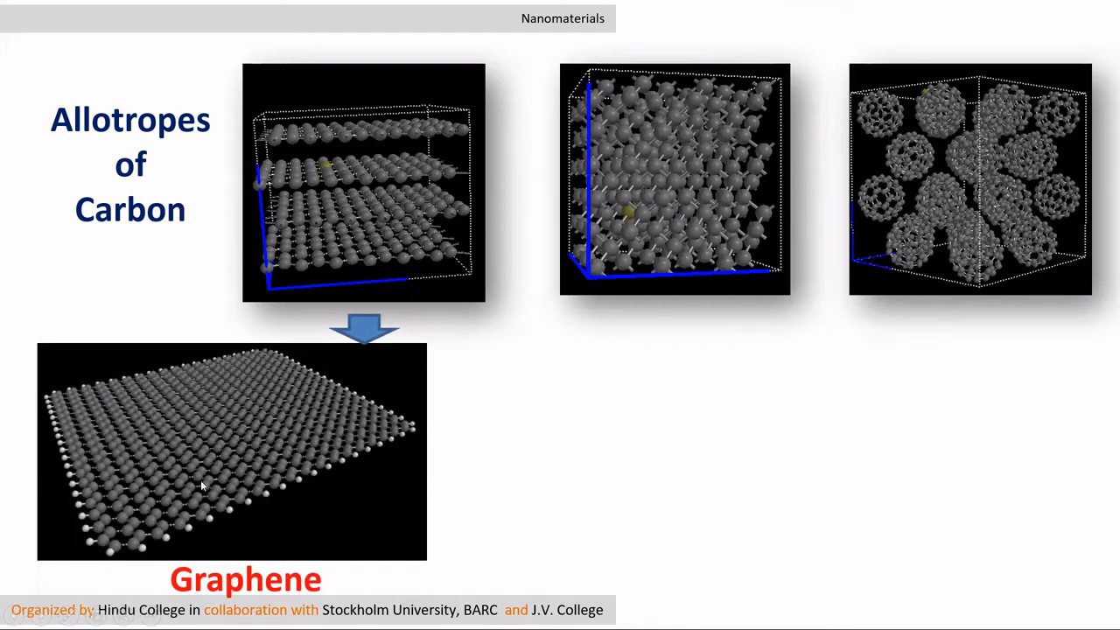
{"action": "mouse_move", "coordinate": [149, 530]}
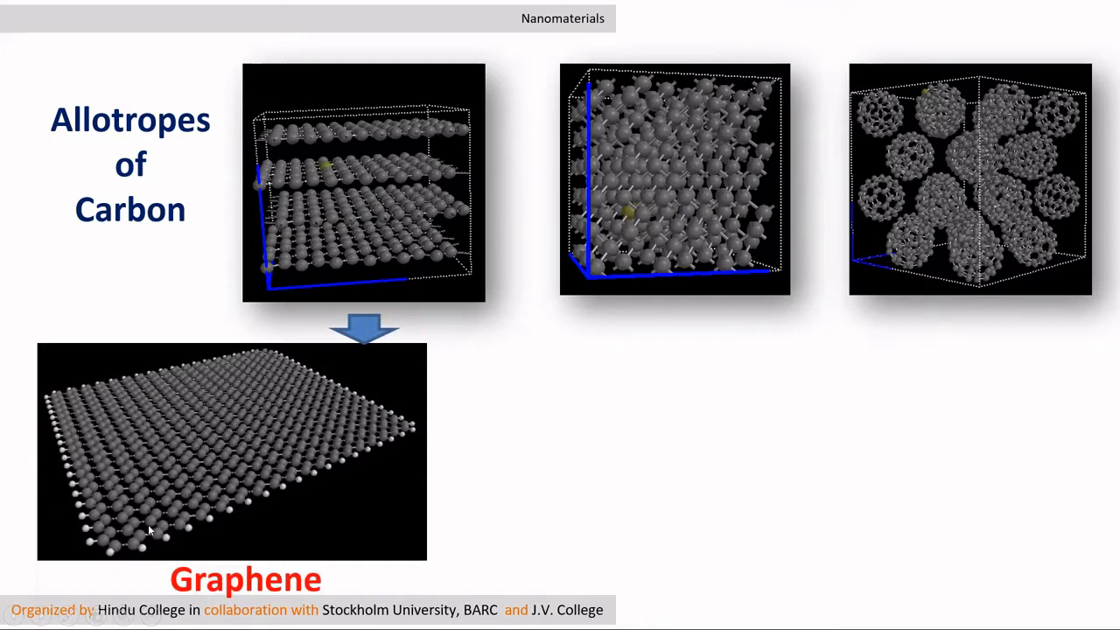
{"action": "mouse_move", "coordinate": [340, 484]}
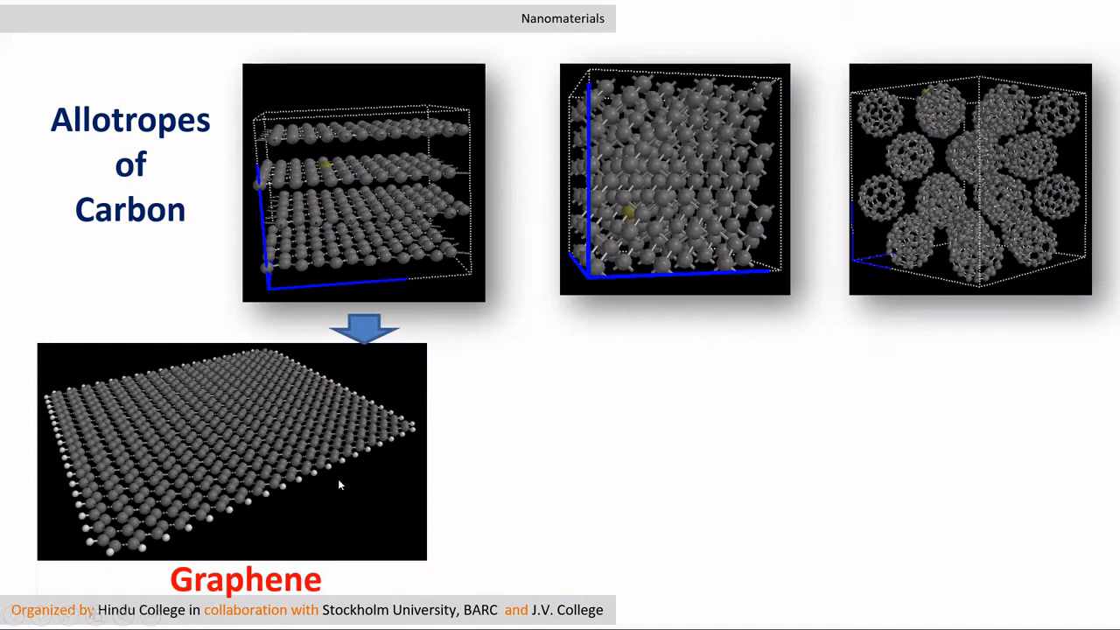
{"action": "mouse_move", "coordinate": [254, 411]}
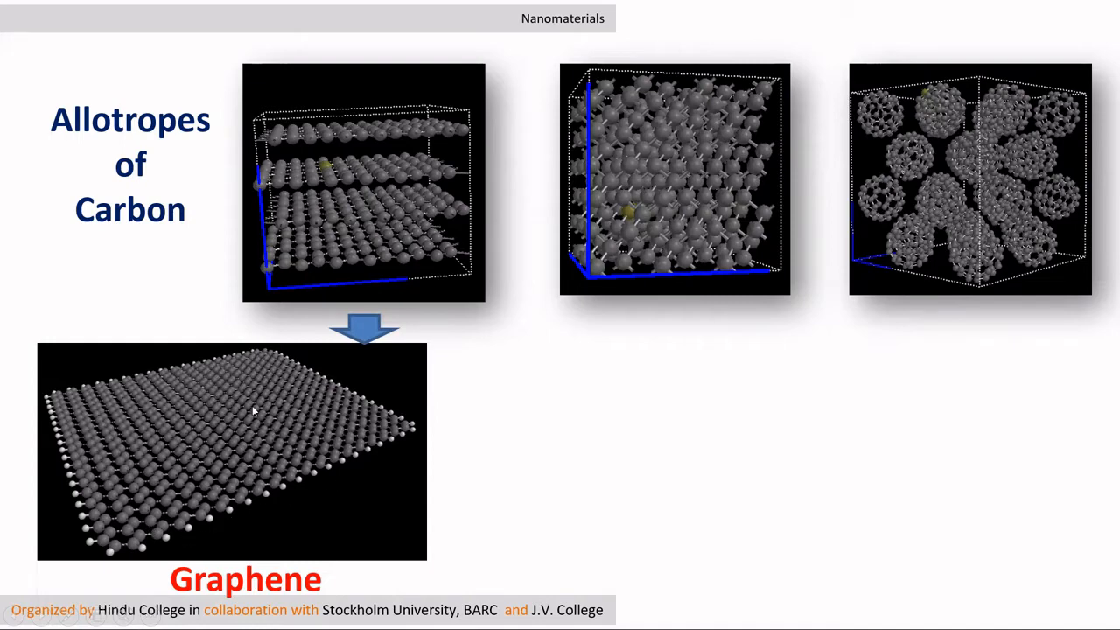
{"action": "mouse_move", "coordinate": [315, 474]}
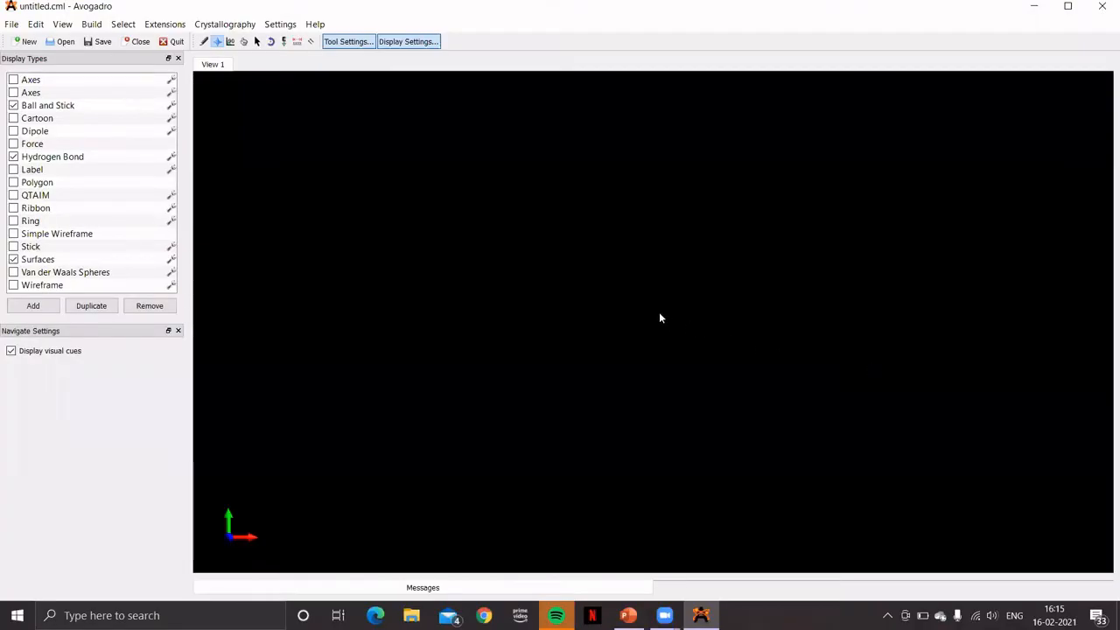
{"action": "mouse_move", "coordinate": [658, 313]}
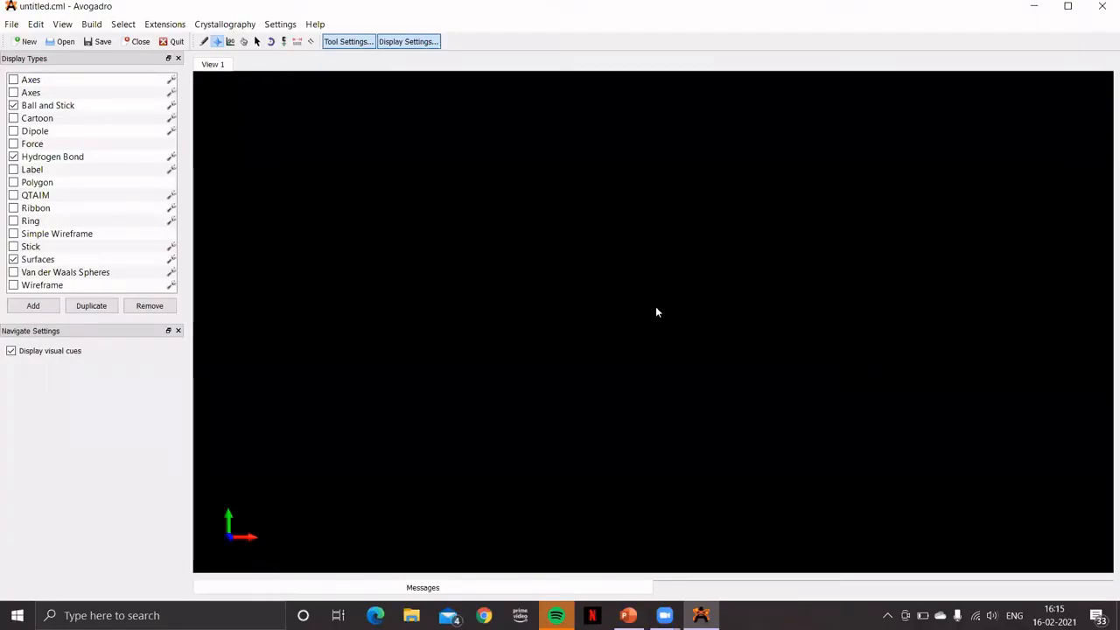
Step: Open the Nanotube Builder and edit the chirality indices, setting n to 6 and adjusting m
{"action": "left_click", "coordinate": [91, 24]}
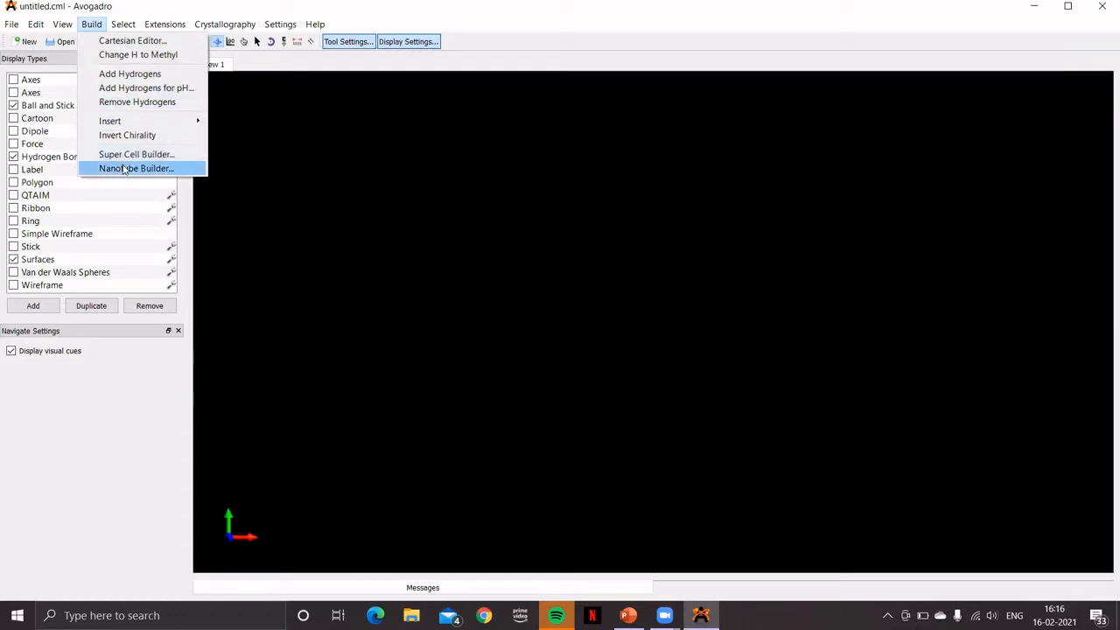
{"action": "left_click", "coordinate": [135, 168]}
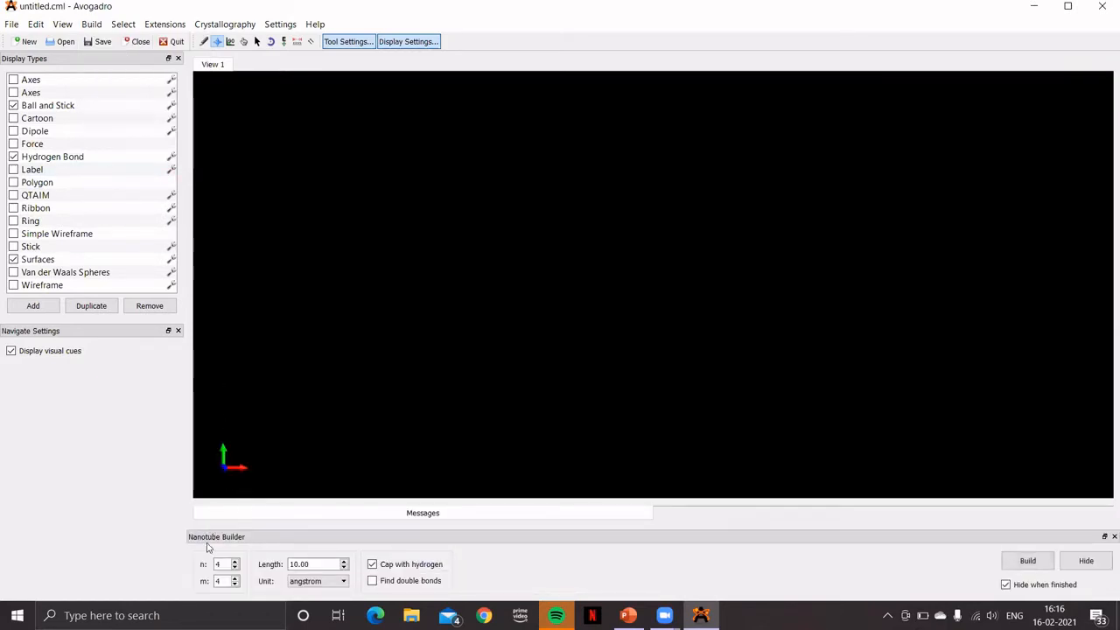
{"action": "mouse_move", "coordinate": [192, 593]}
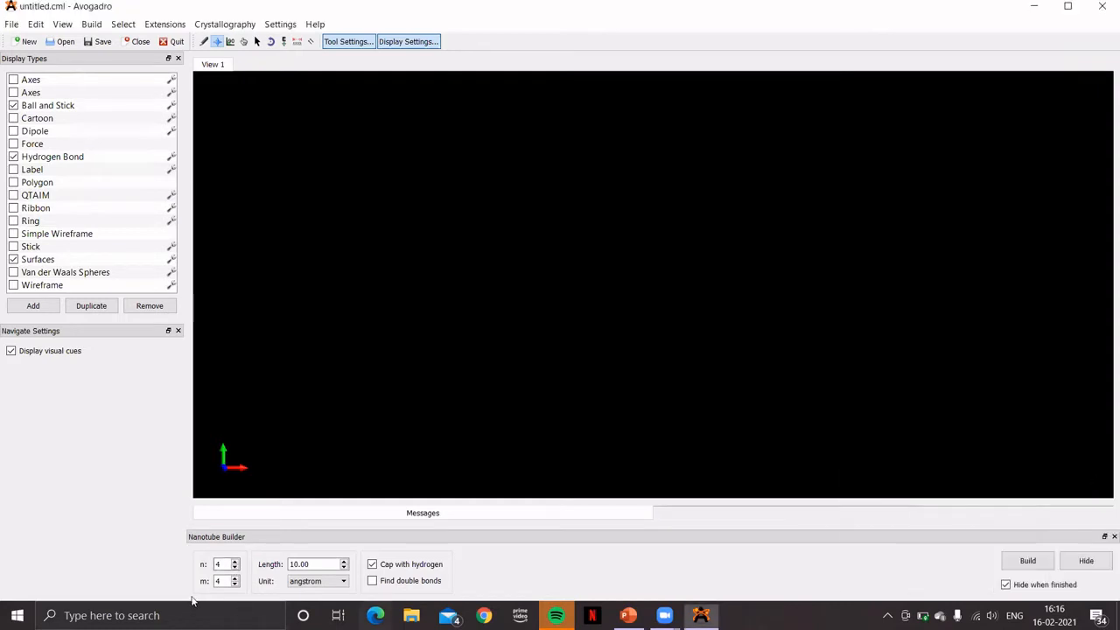
{"action": "left_click", "coordinate": [220, 564]}
{"action": "type", "text": "6"}
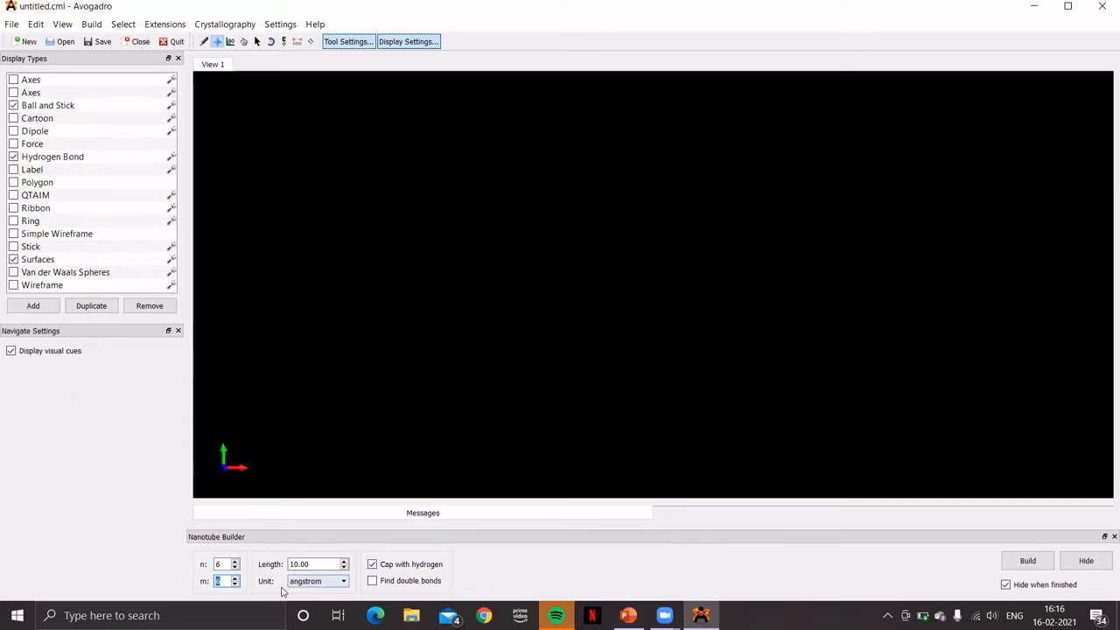
{"action": "left_click", "coordinate": [316, 581]}
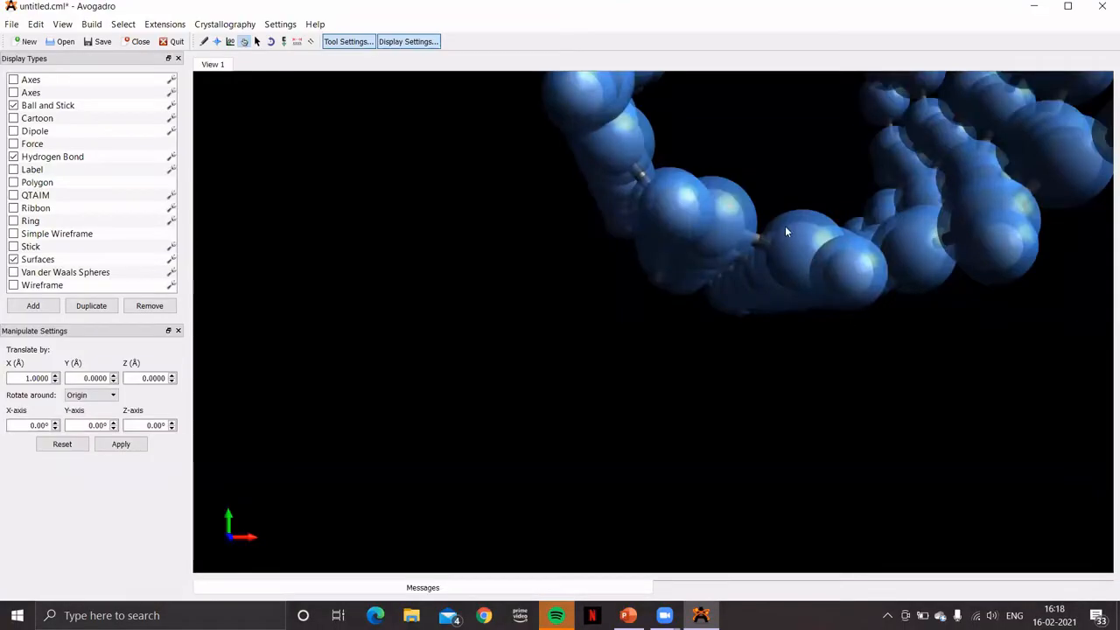
{"action": "mouse_move", "coordinate": [604, 142]}
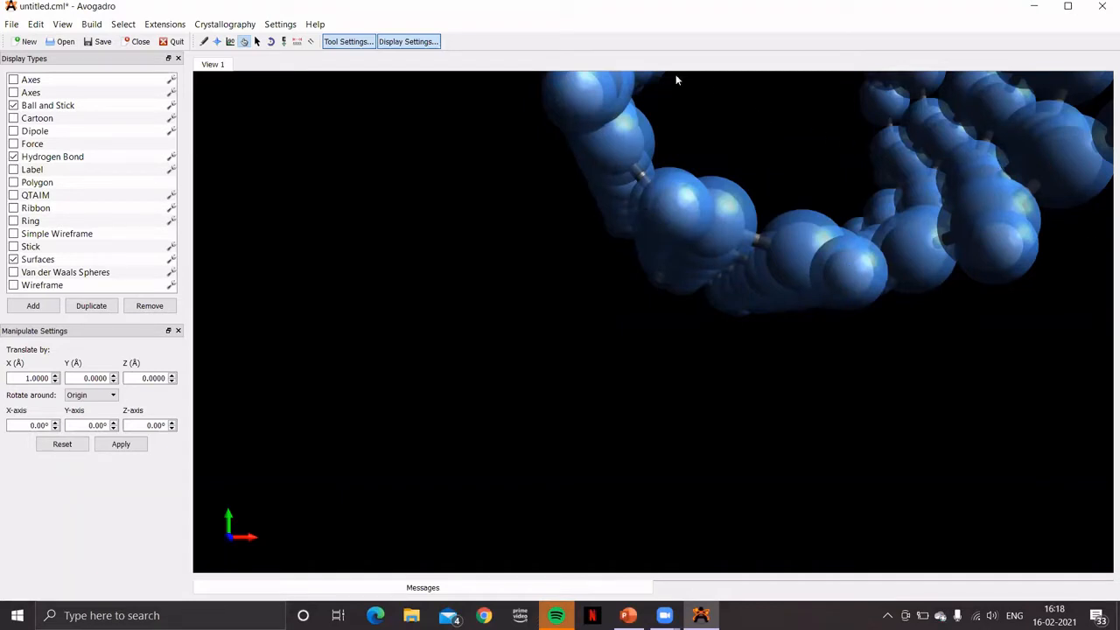
{"action": "mouse_move", "coordinate": [62, 23]}
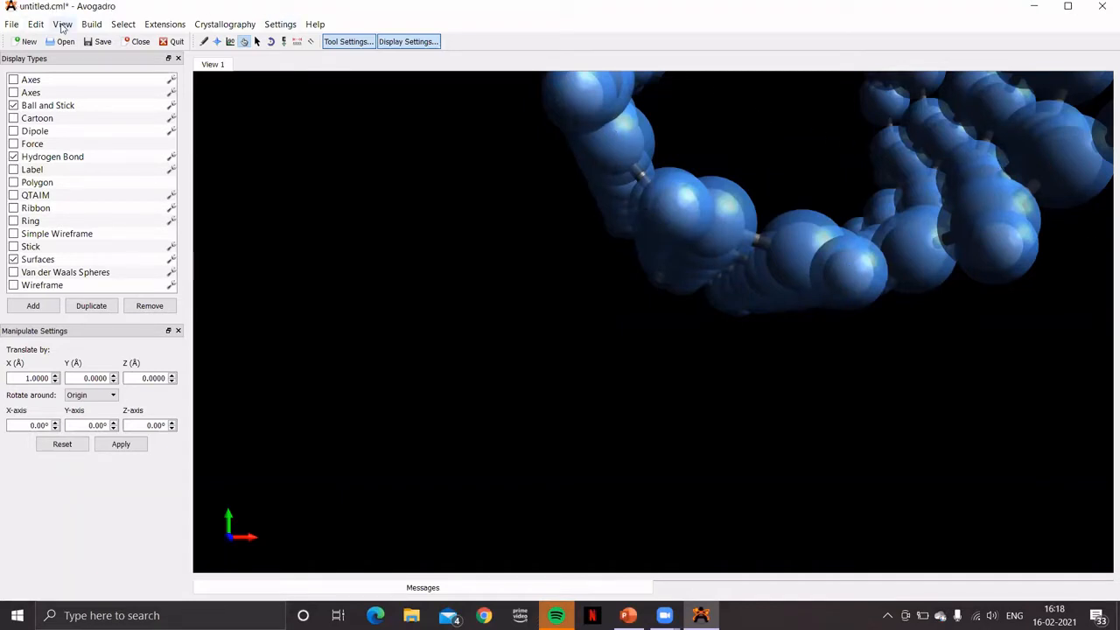
Step: Center the hydrogen-capped carbon nanotube in the 3D view with View > Center
{"action": "left_click", "coordinate": [62, 24]}
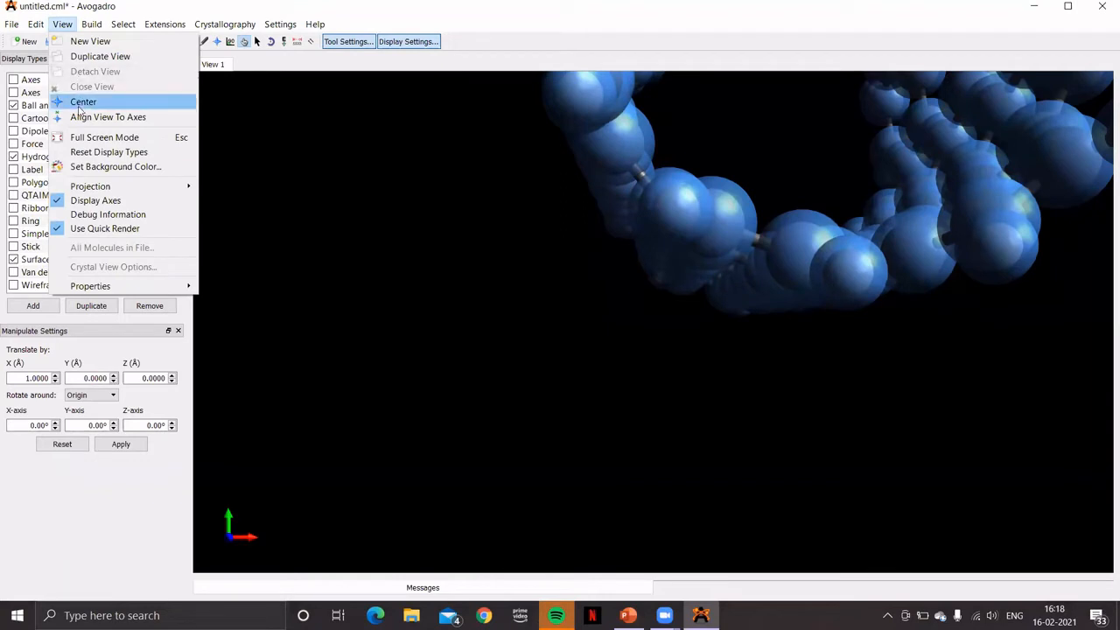
{"action": "left_click", "coordinate": [83, 102]}
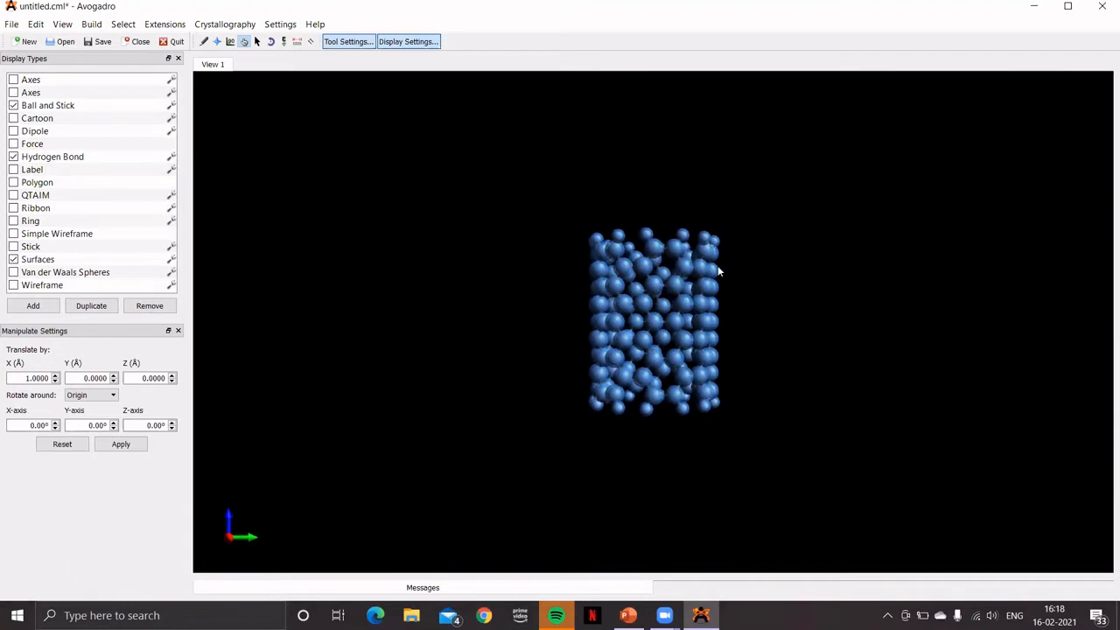
{"action": "mouse_move", "coordinate": [524, 235]}
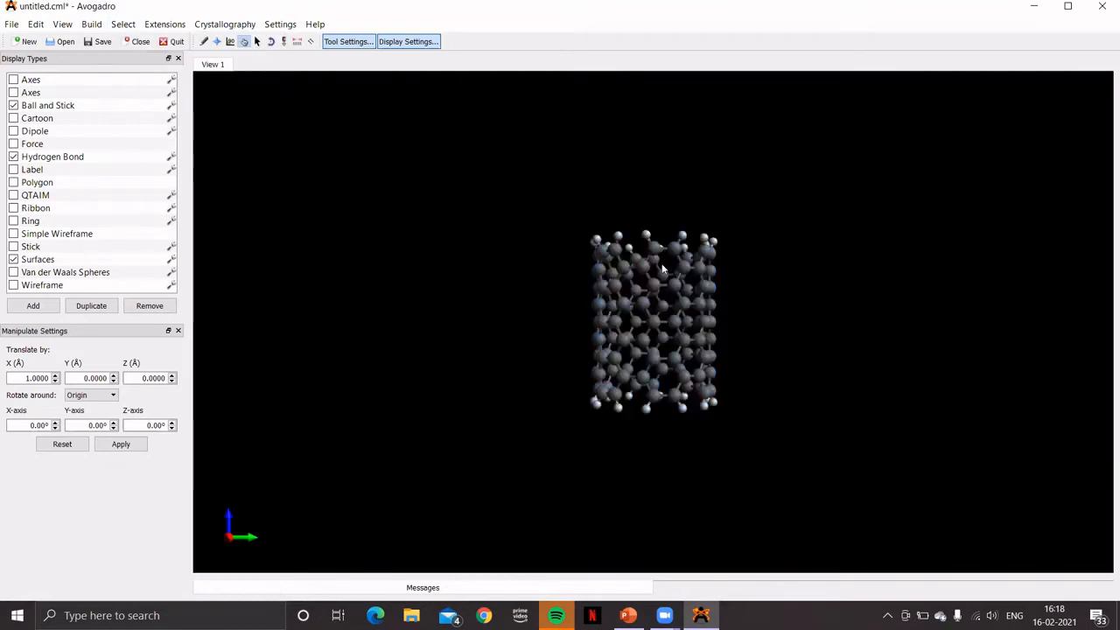
{"action": "mouse_move", "coordinate": [557, 296]}
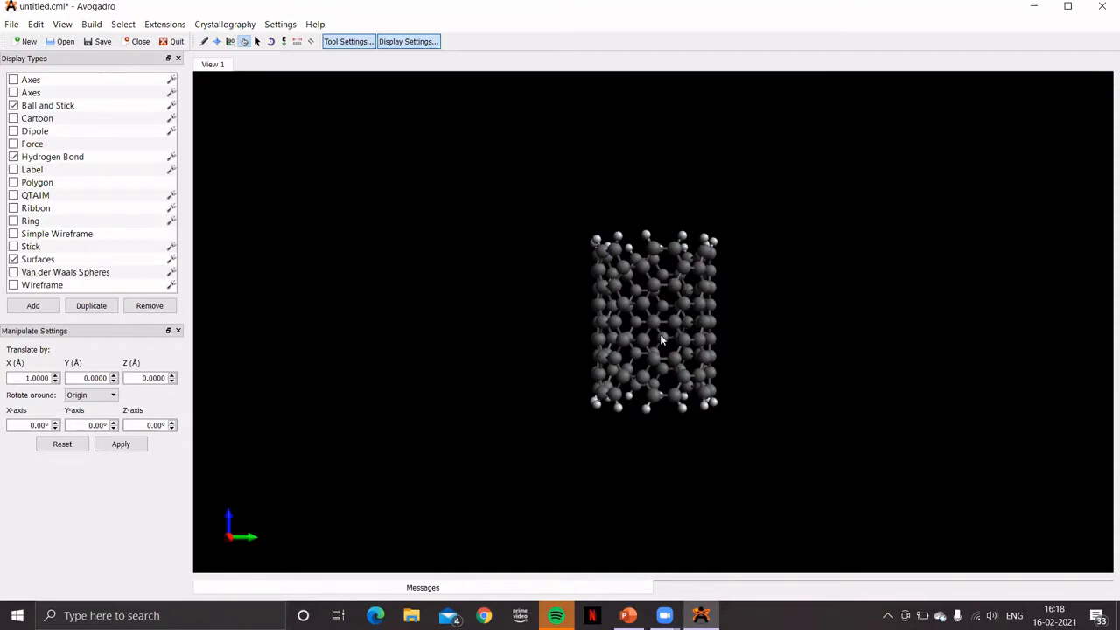
{"action": "mouse_move", "coordinate": [682, 343]}
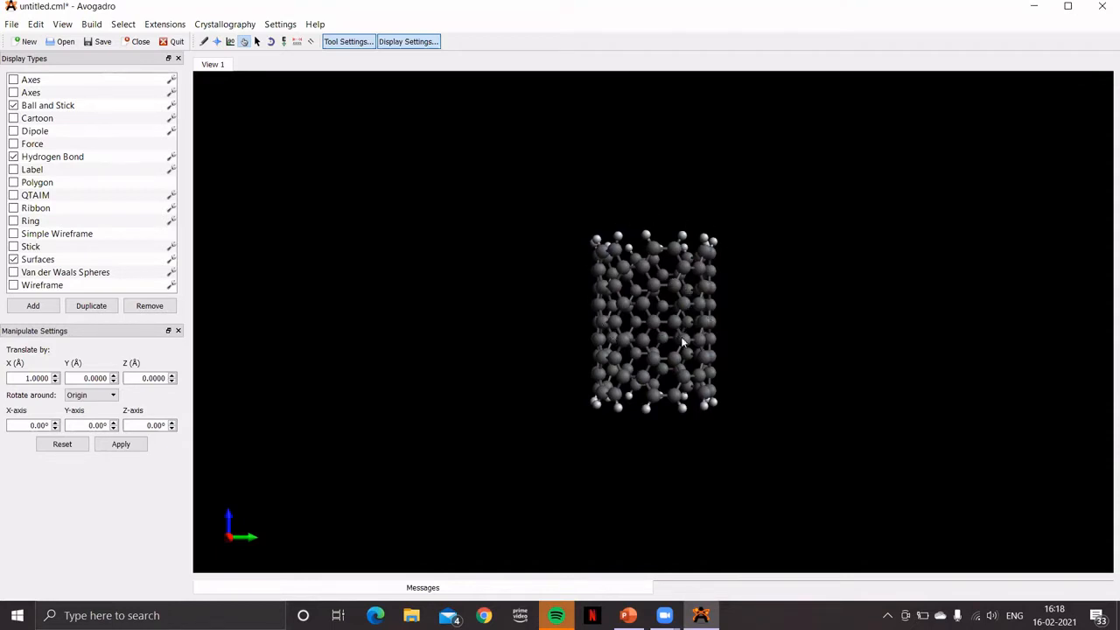
{"action": "mouse_move", "coordinate": [763, 240]}
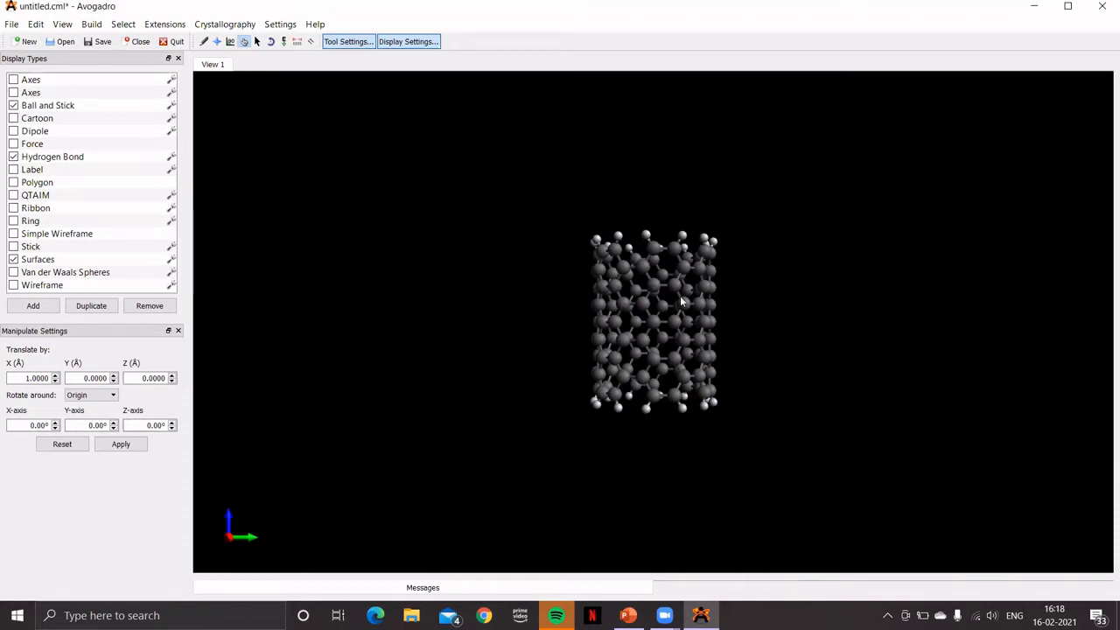
{"action": "mouse_move", "coordinate": [624, 302]}
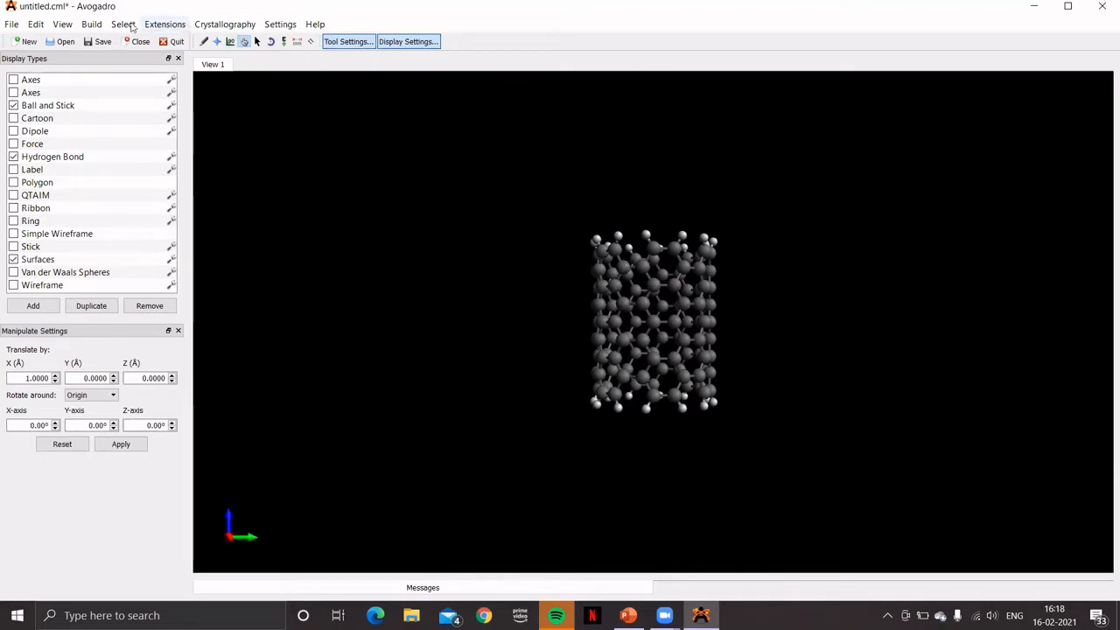
Step: Build a second hydrogen-capped nanotube with n set to 4
{"action": "left_click", "coordinate": [91, 23]}
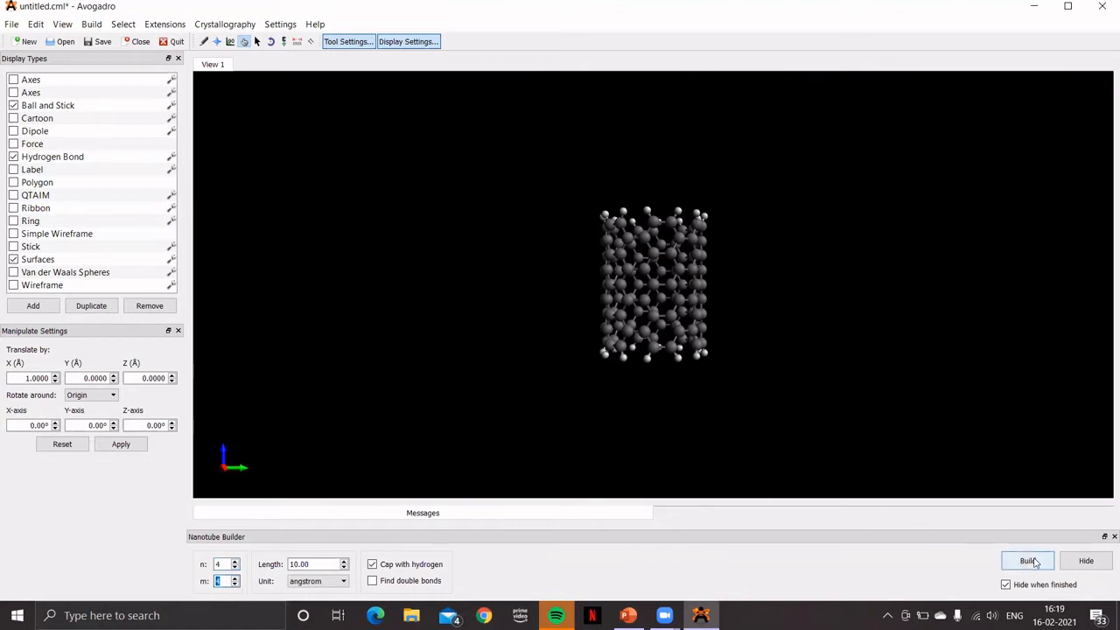
{"action": "left_click", "coordinate": [1026, 561]}
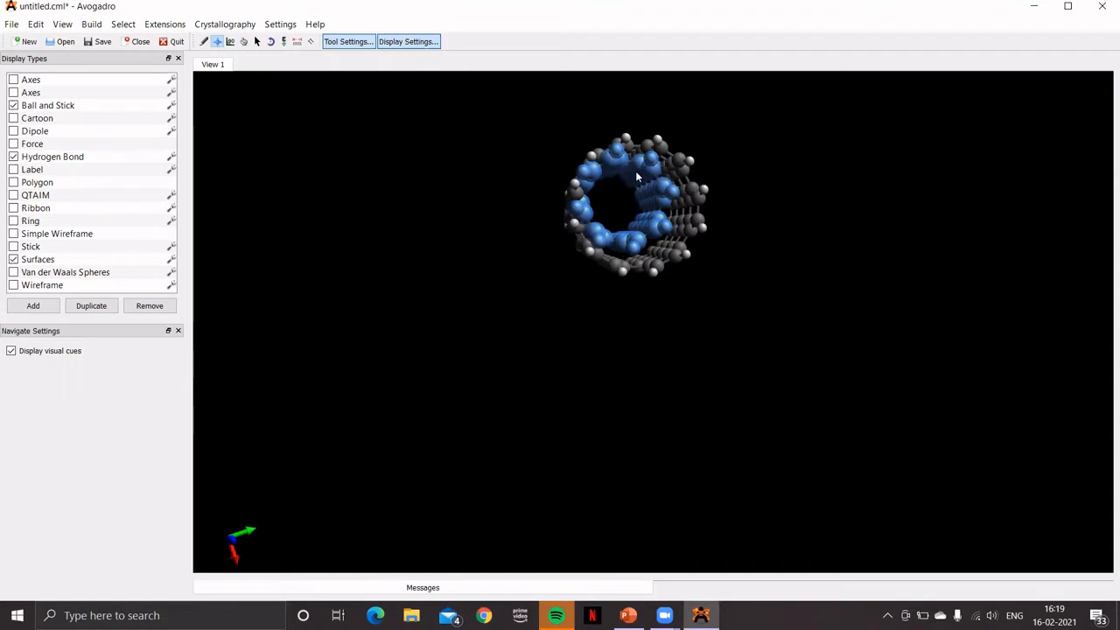
{"action": "mouse_move", "coordinate": [304, 71]}
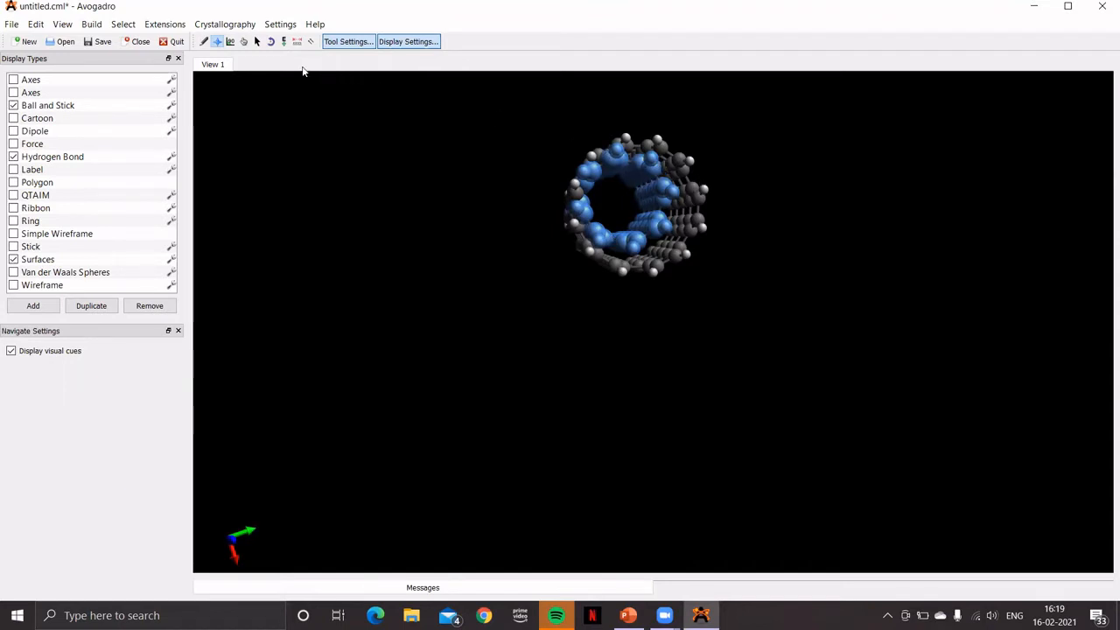
Step: Translate the inner nanotube by X = 1 Å and Y = 1 Å in Manipulate Settings
{"action": "left_click", "coordinate": [245, 41]}
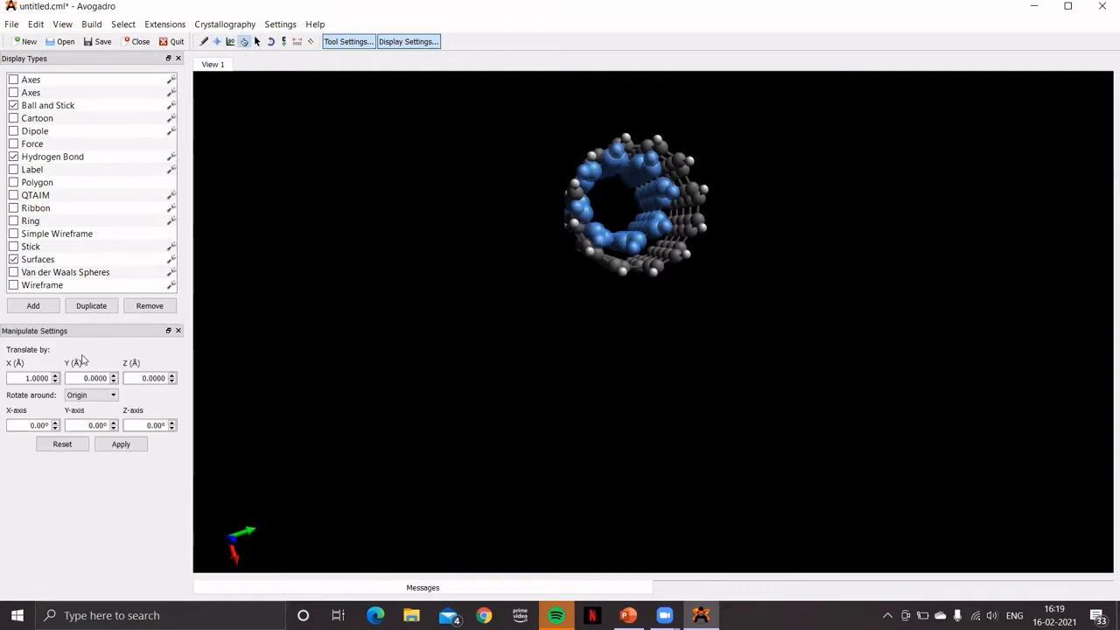
{"action": "mouse_move", "coordinate": [118, 462]}
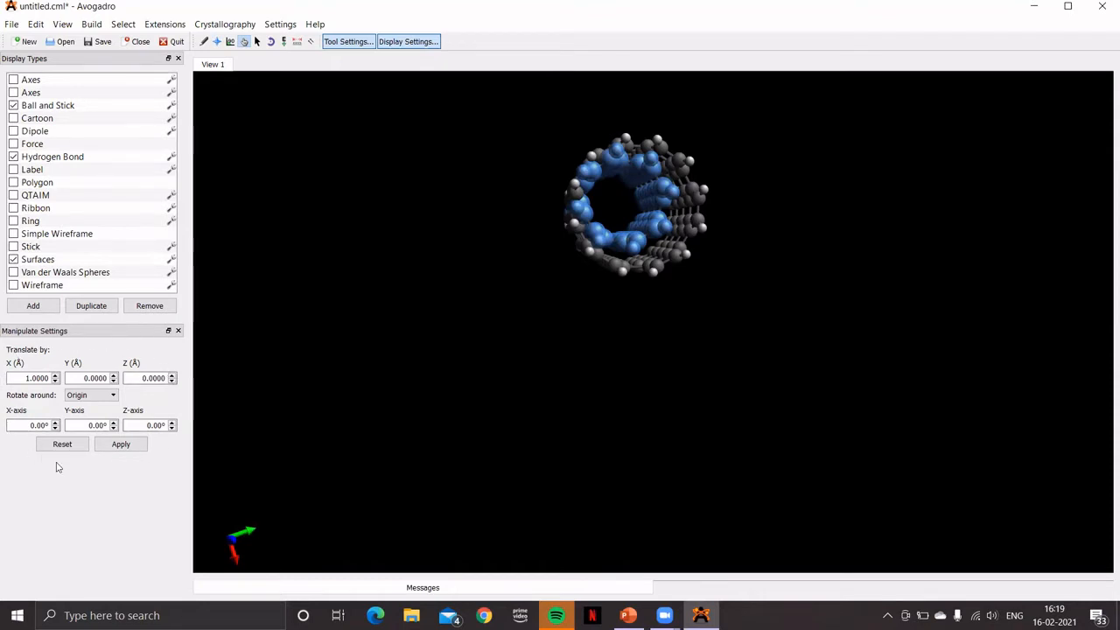
{"action": "mouse_move", "coordinate": [39, 358]}
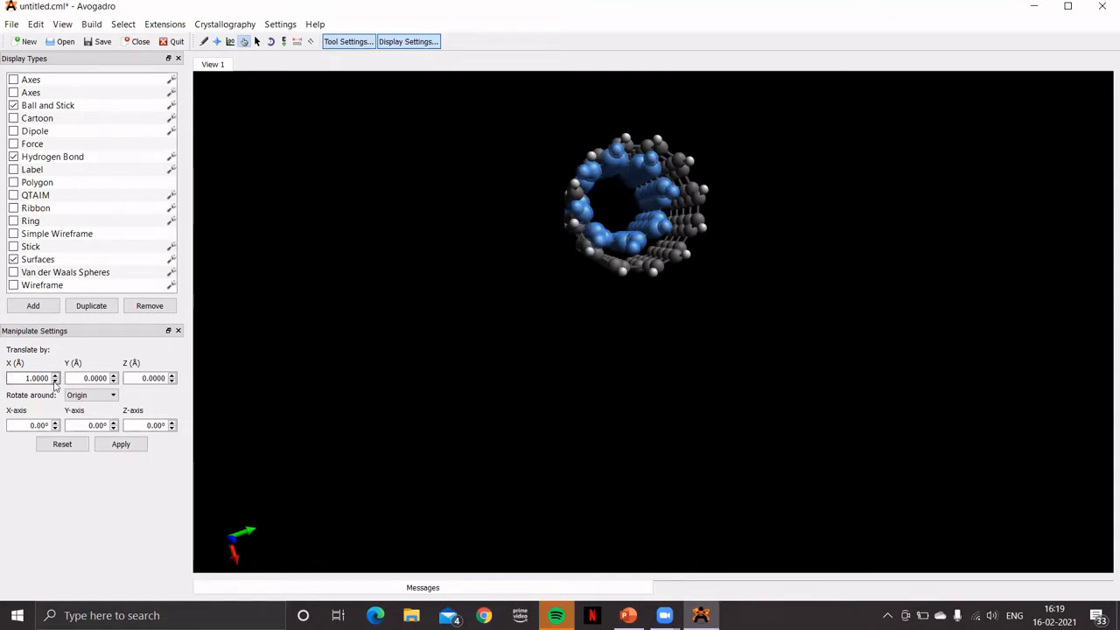
{"action": "triple_click", "coordinate": [35, 378]}
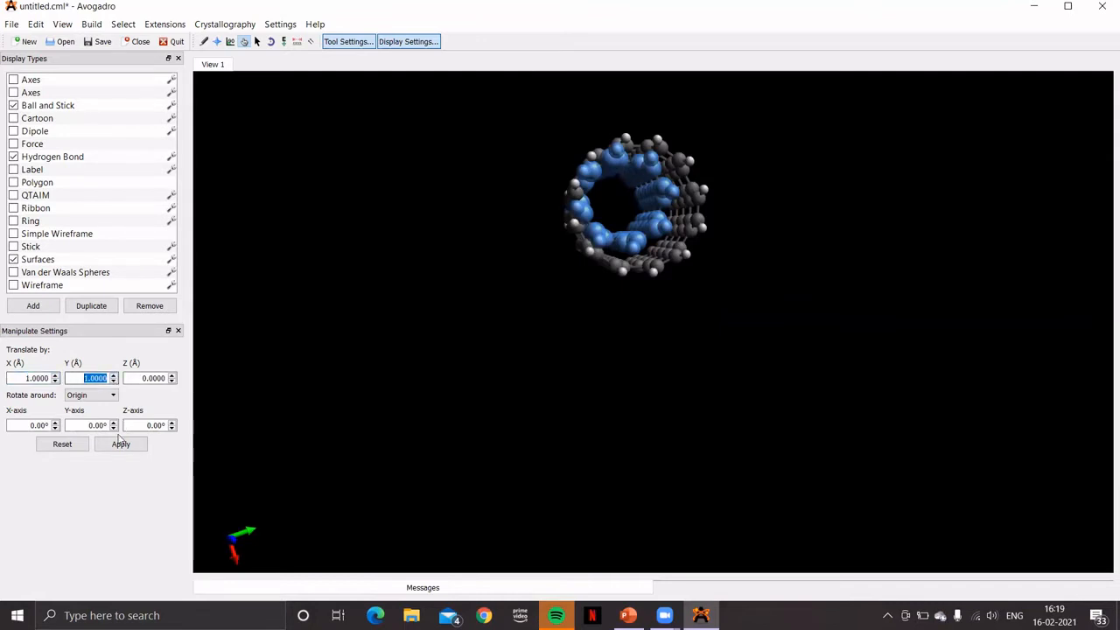
{"action": "left_click", "coordinate": [120, 444]}
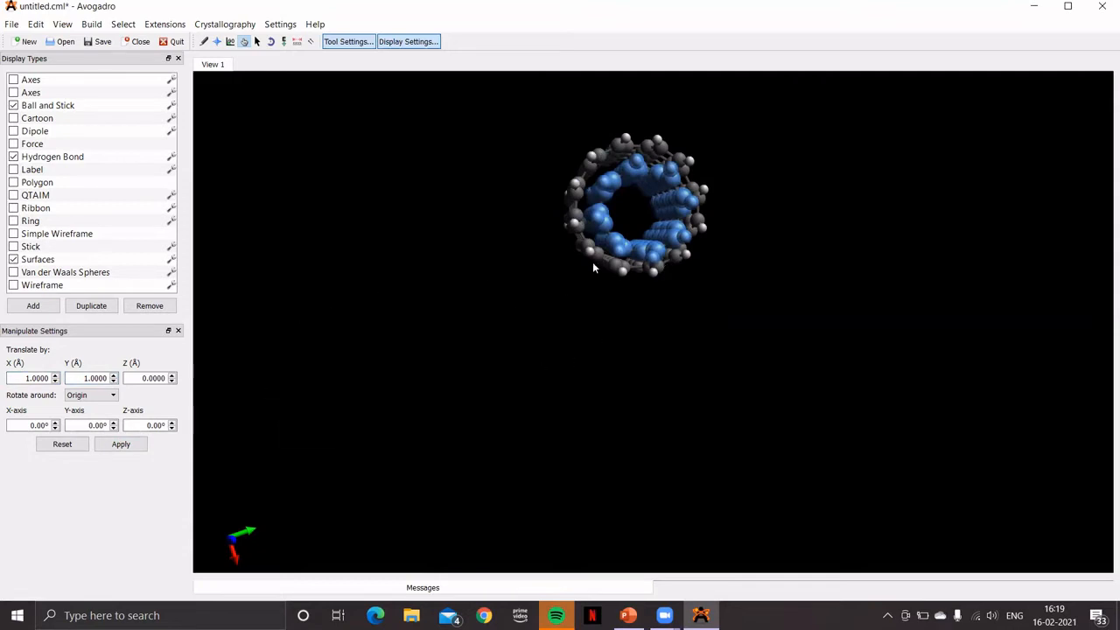
{"action": "mouse_move", "coordinate": [663, 199]}
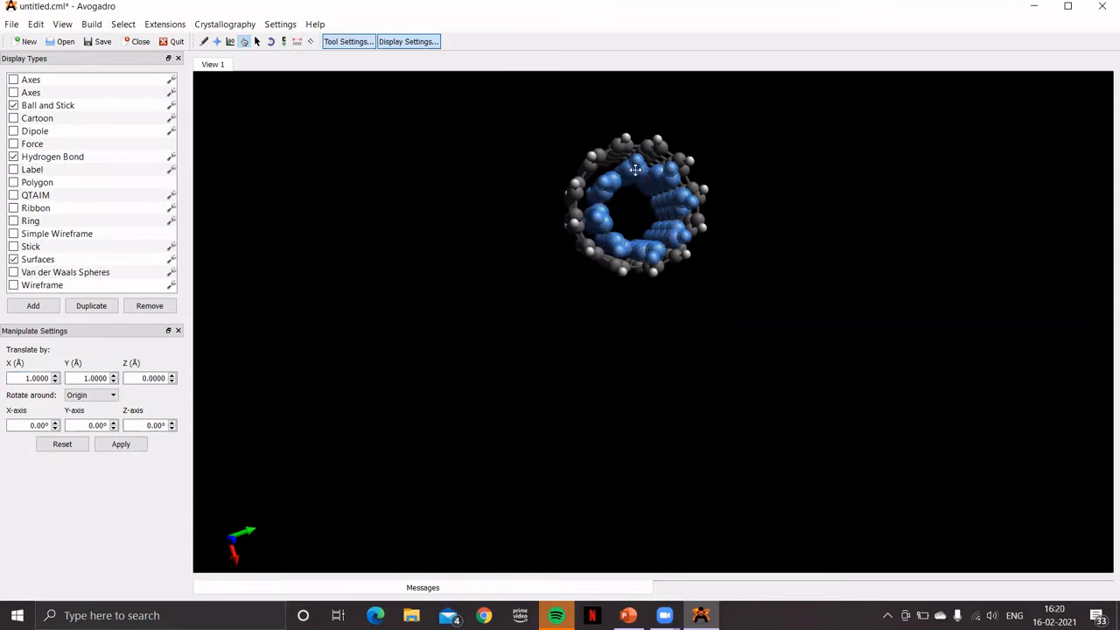
{"action": "left_click", "coordinate": [636, 166]}
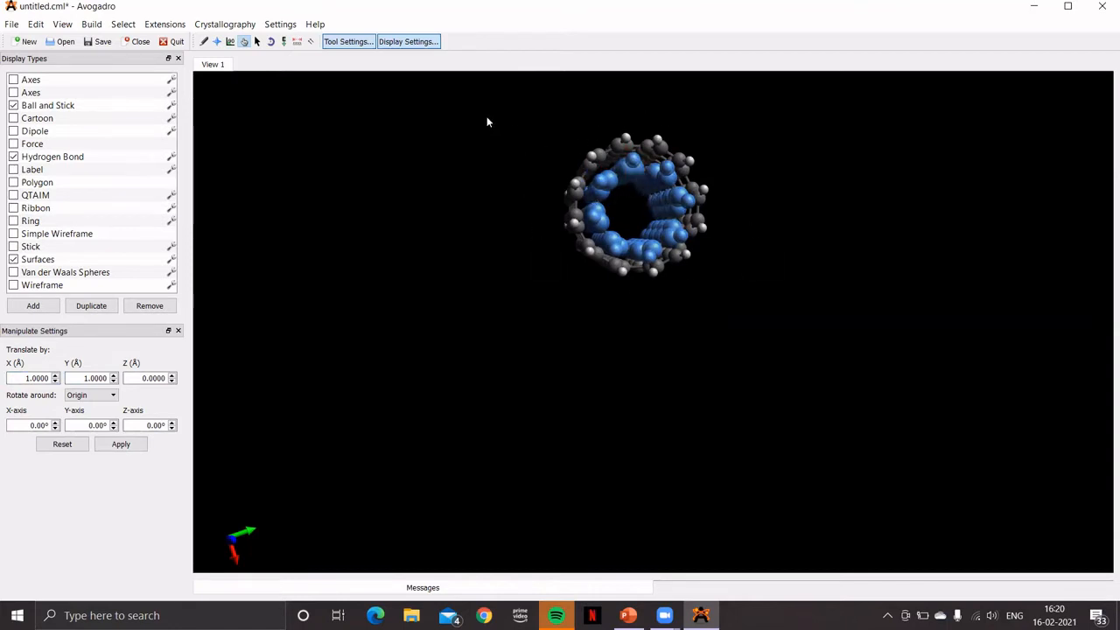
{"action": "mouse_move", "coordinate": [284, 41]}
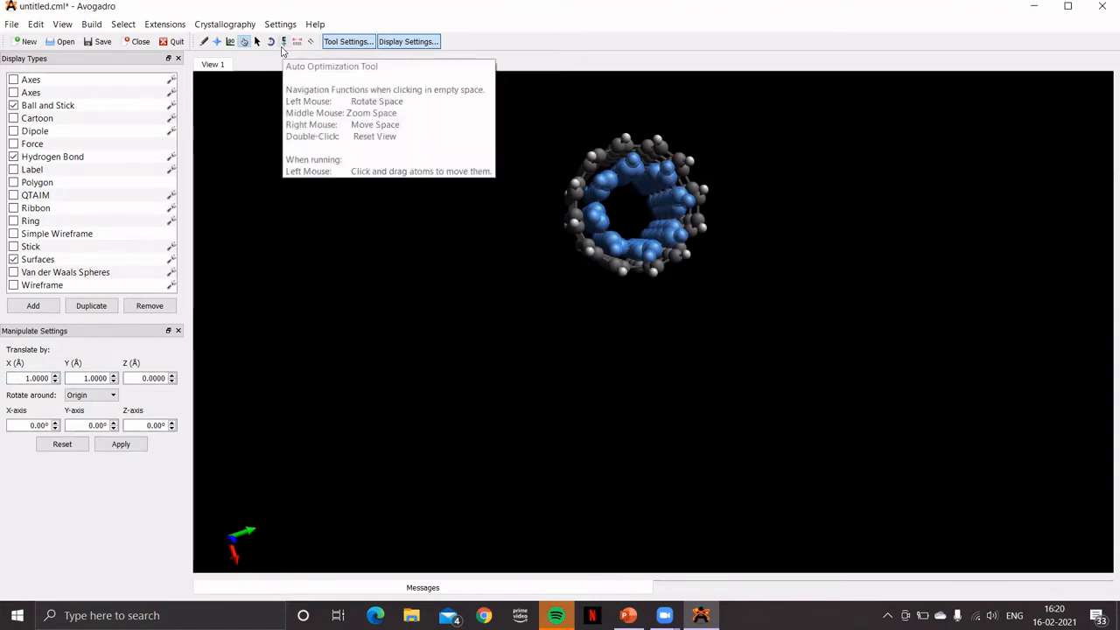
{"action": "mouse_move", "coordinate": [271, 42]}
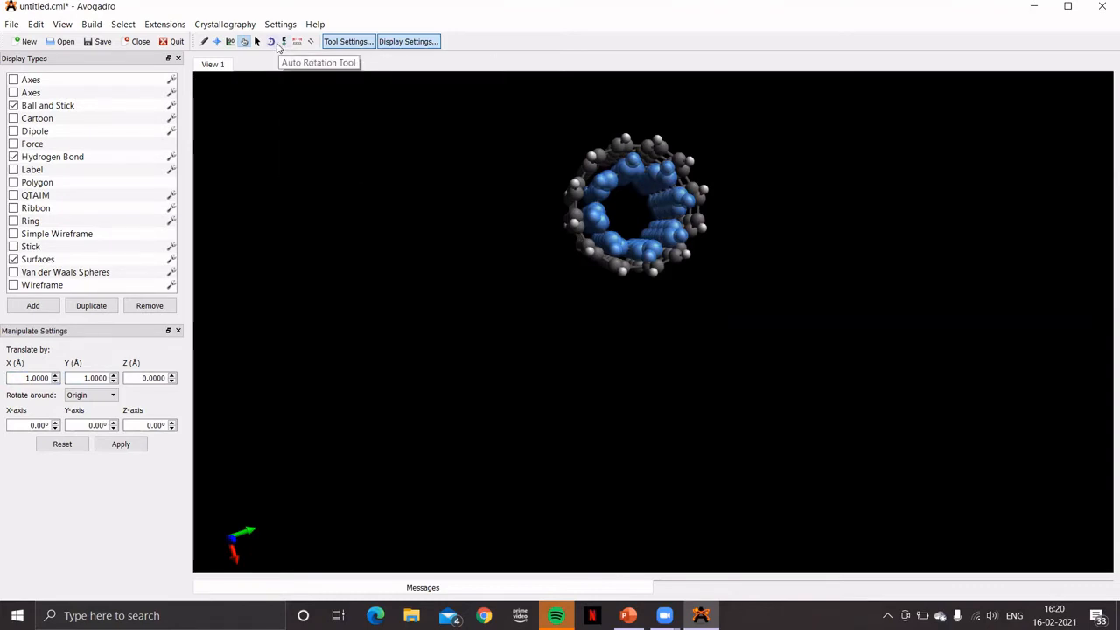
{"action": "mouse_move", "coordinate": [627, 108]}
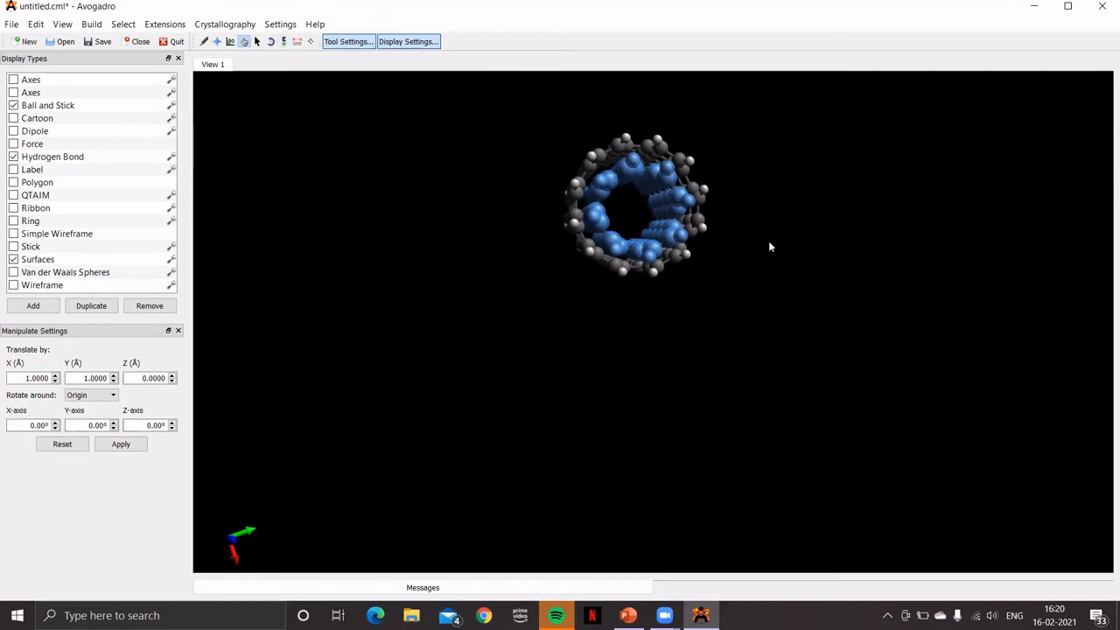
{"action": "mouse_move", "coordinate": [740, 224]}
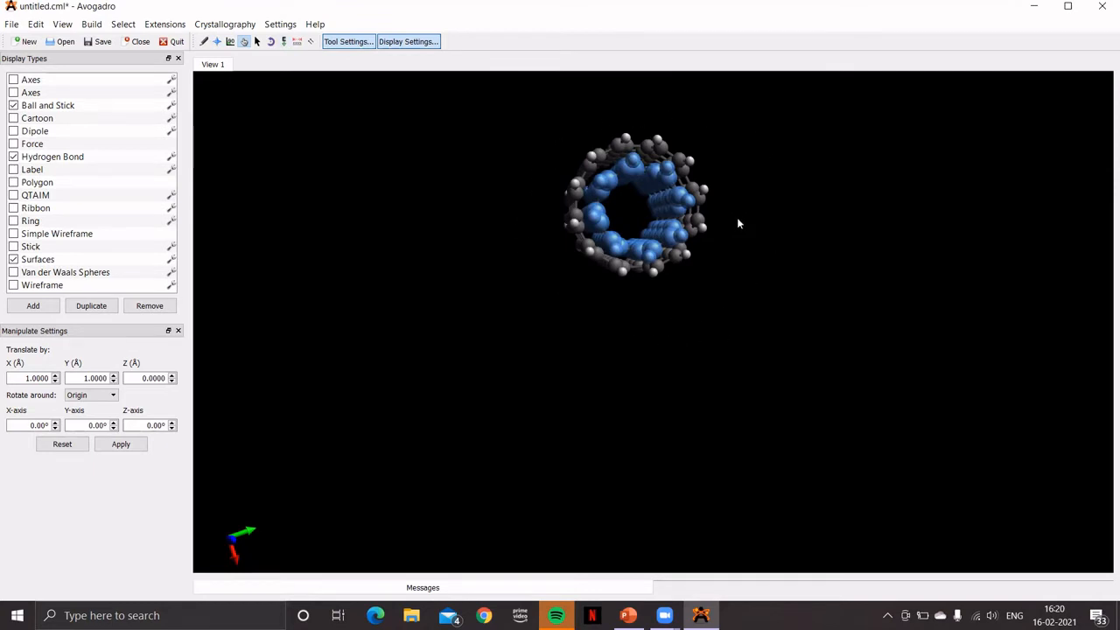
{"action": "mouse_move", "coordinate": [696, 196]}
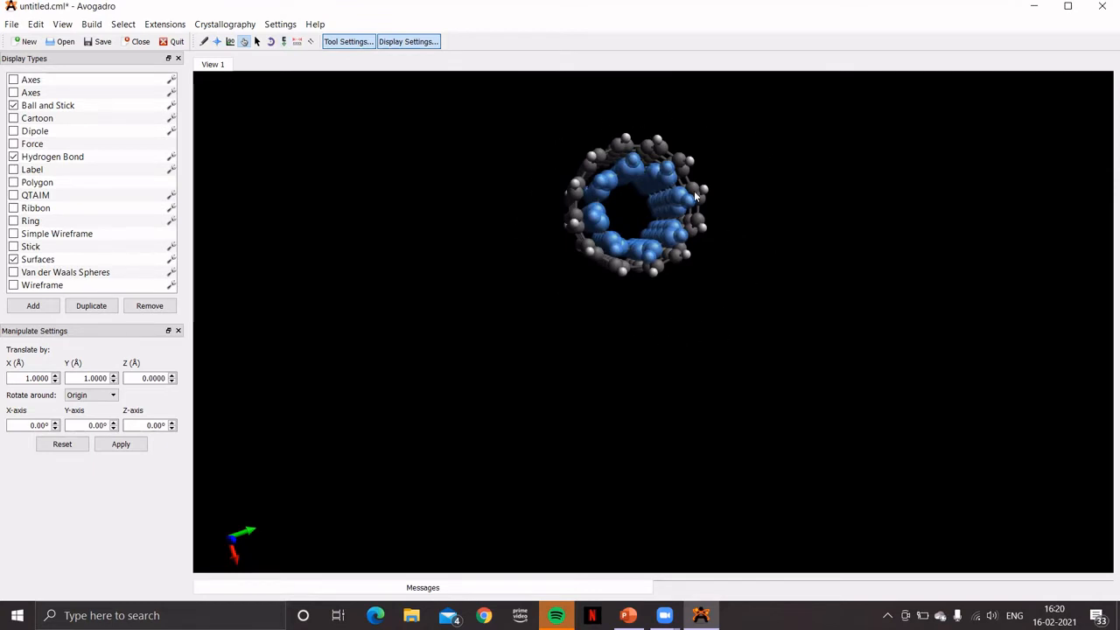
{"action": "mouse_move", "coordinate": [492, 228]}
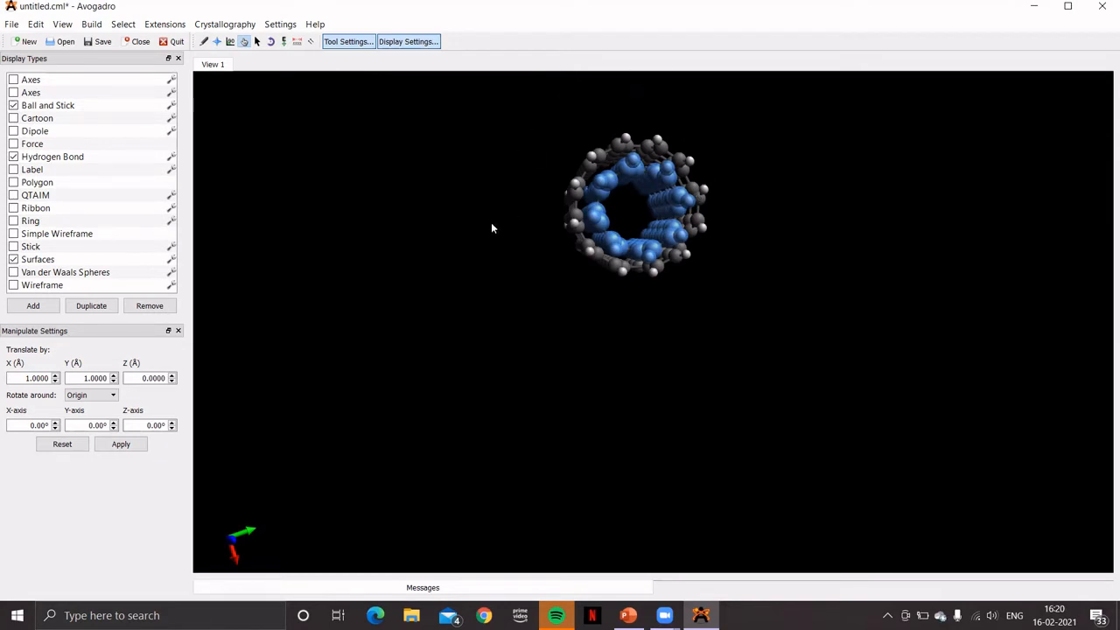
{"action": "mouse_move", "coordinate": [650, 119]}
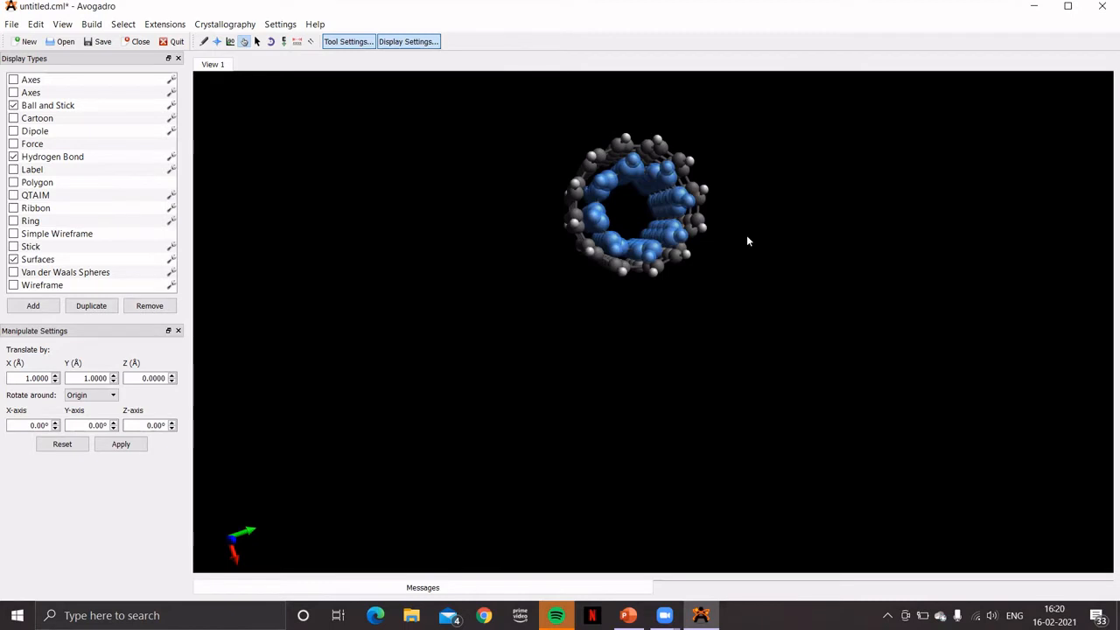
{"action": "mouse_move", "coordinate": [754, 230]}
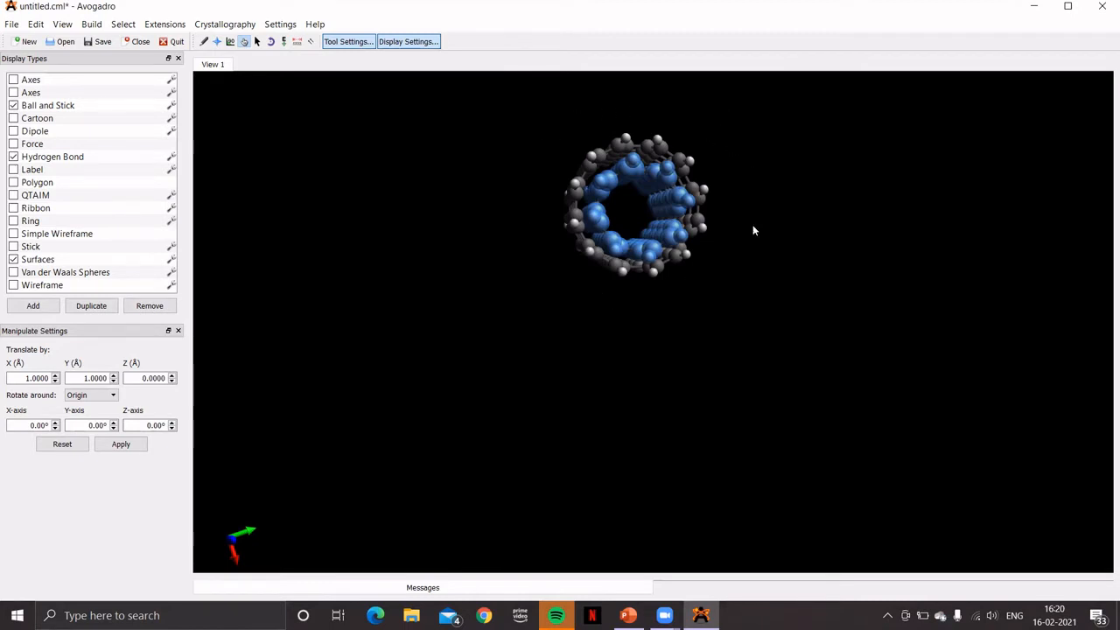
{"action": "mouse_move", "coordinate": [745, 211]}
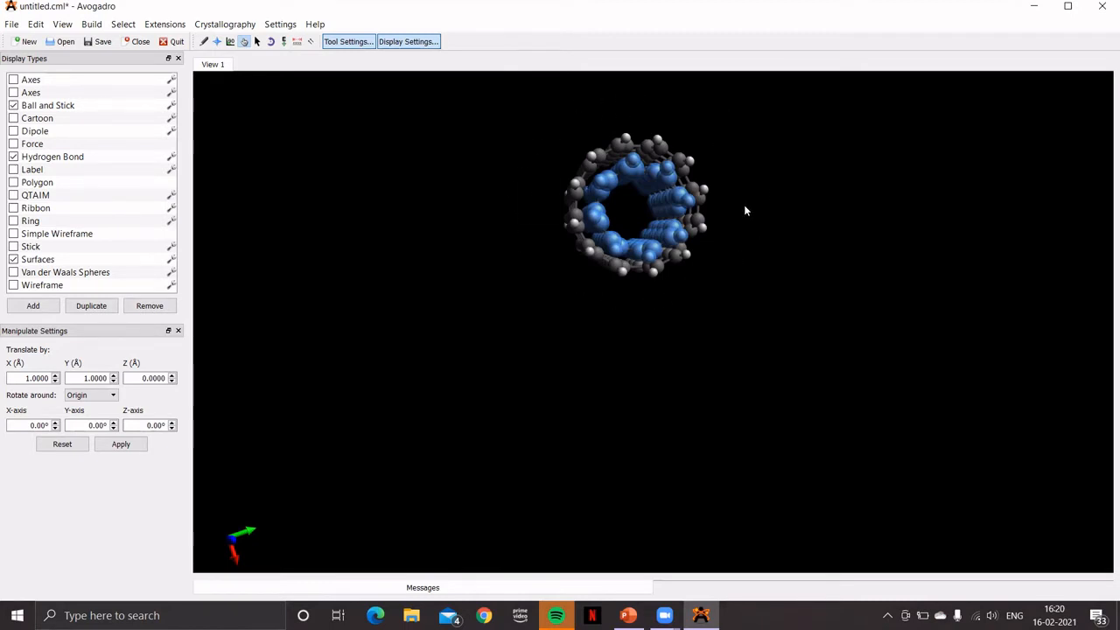
{"action": "mouse_move", "coordinate": [599, 529]}
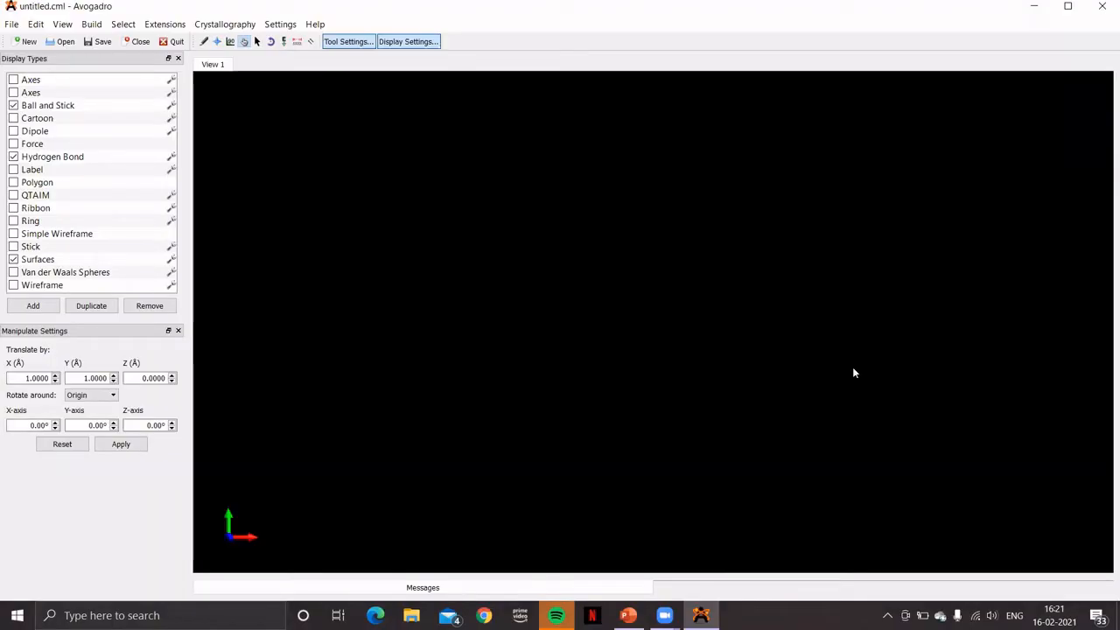
{"action": "mouse_move", "coordinate": [698, 260]}
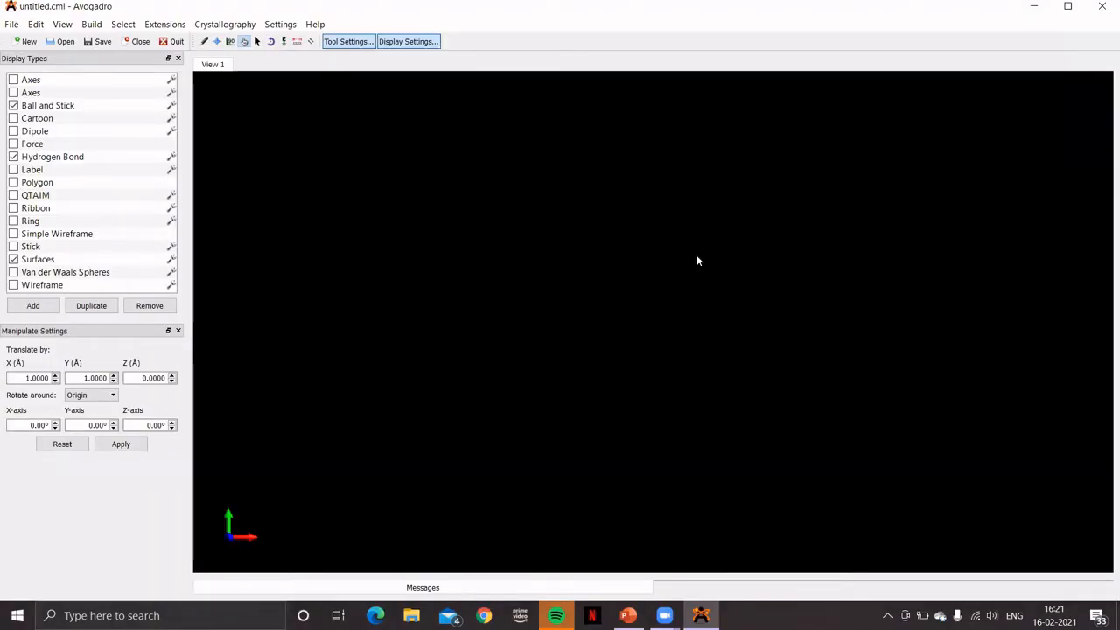
{"action": "mouse_move", "coordinate": [521, 206]}
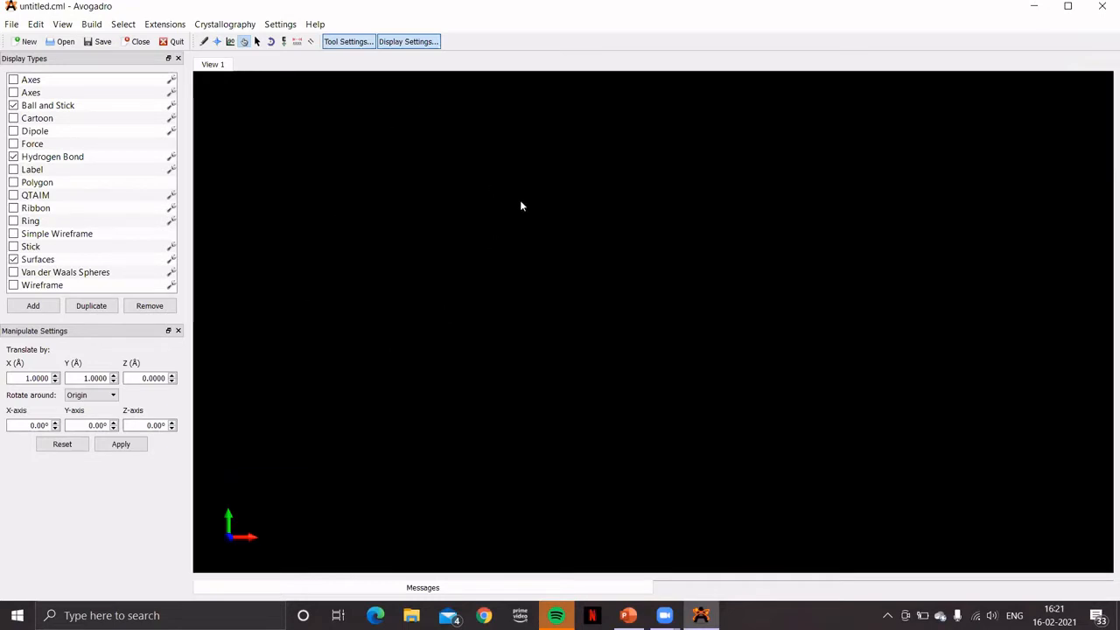
{"action": "mouse_move", "coordinate": [420, 229]}
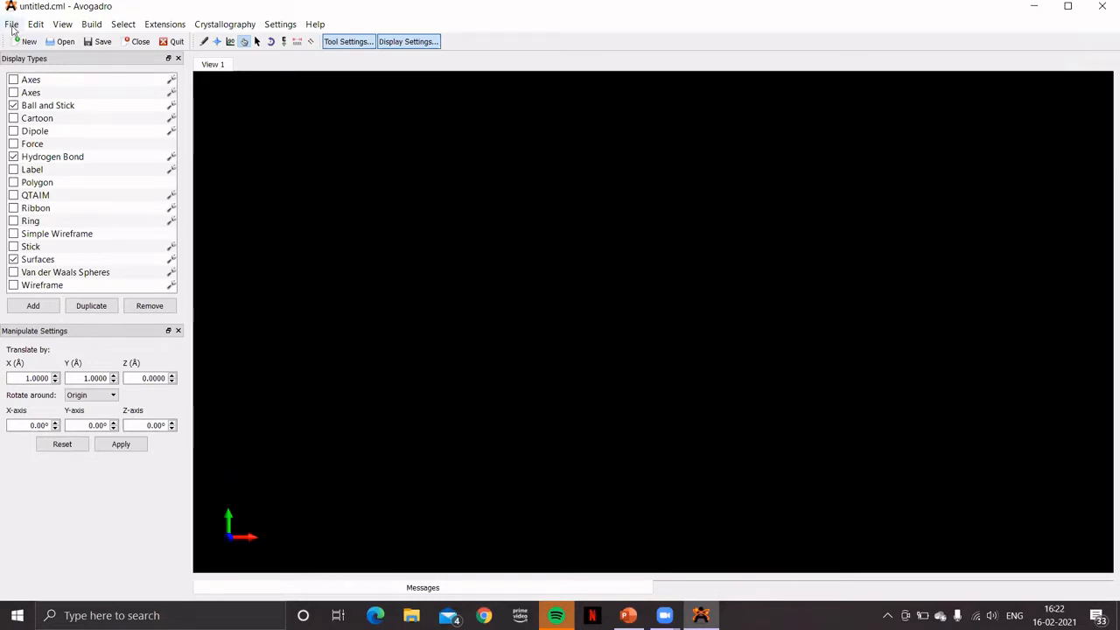
Step: Insert the C60-buckminsterfullerene.cml fragment from the fullerenes category
{"action": "left_click", "coordinate": [91, 23]}
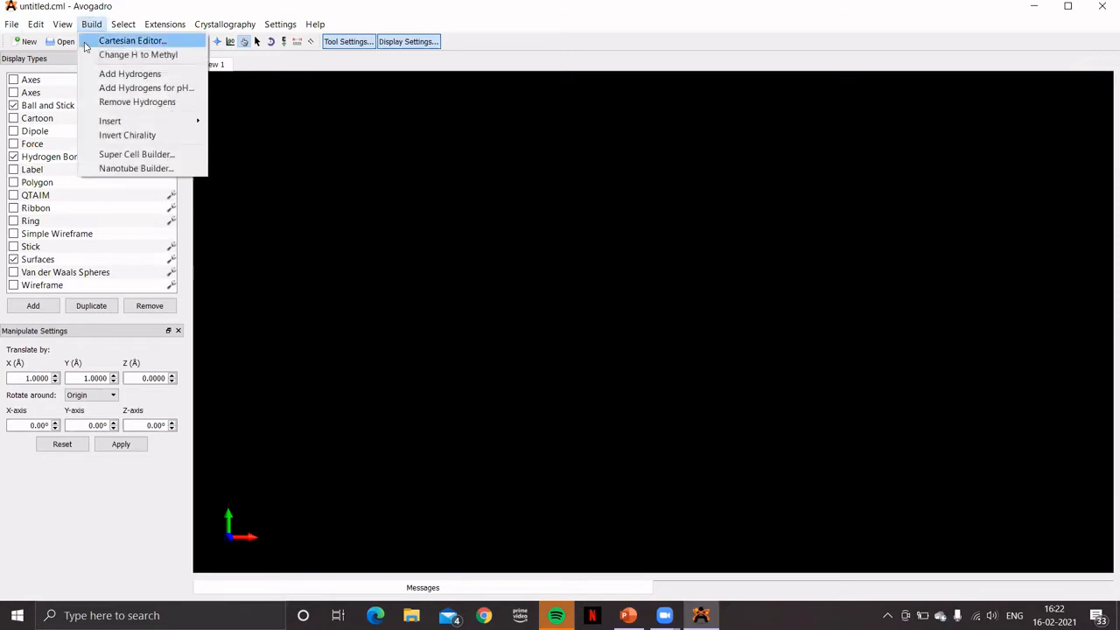
{"action": "mouse_move", "coordinate": [109, 121]}
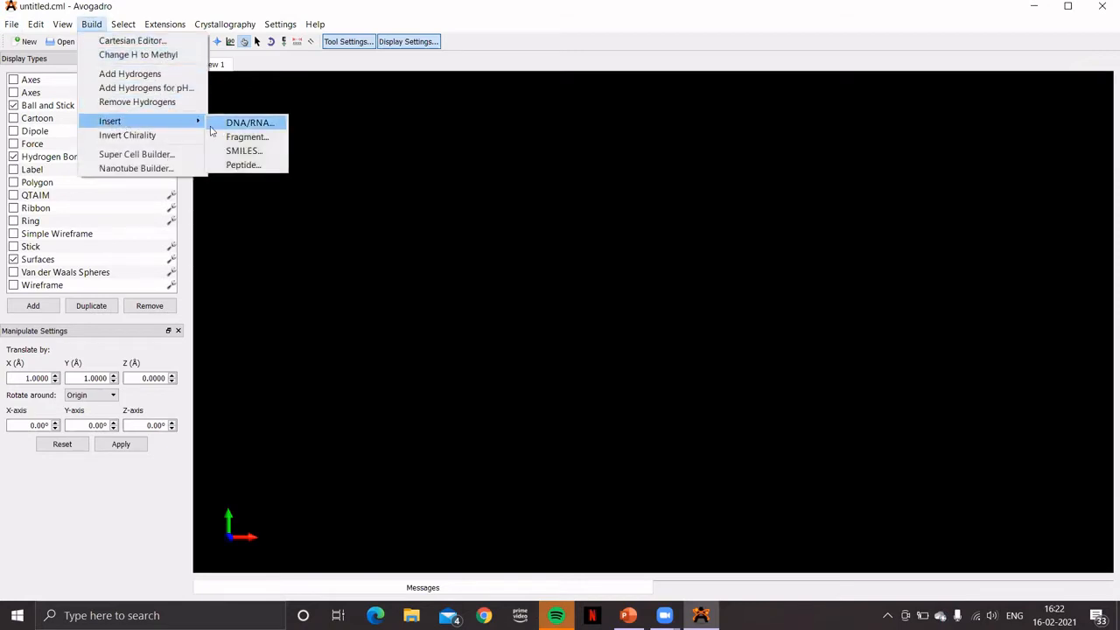
{"action": "left_click", "coordinate": [247, 137]}
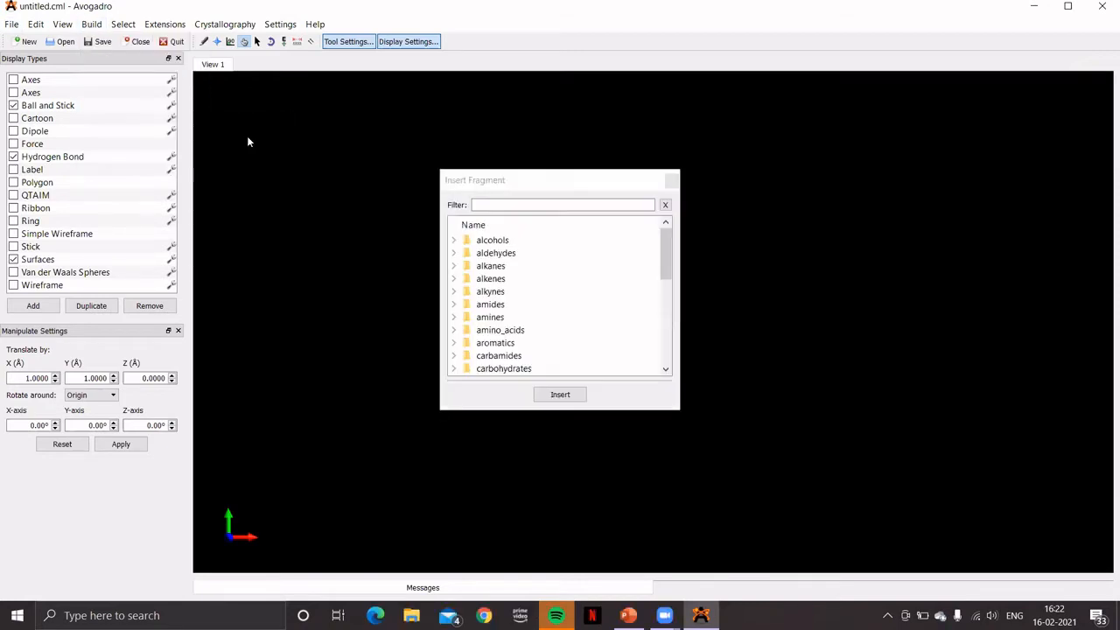
{"action": "scroll", "scroll_direction": "down", "scroll_amount": 3}
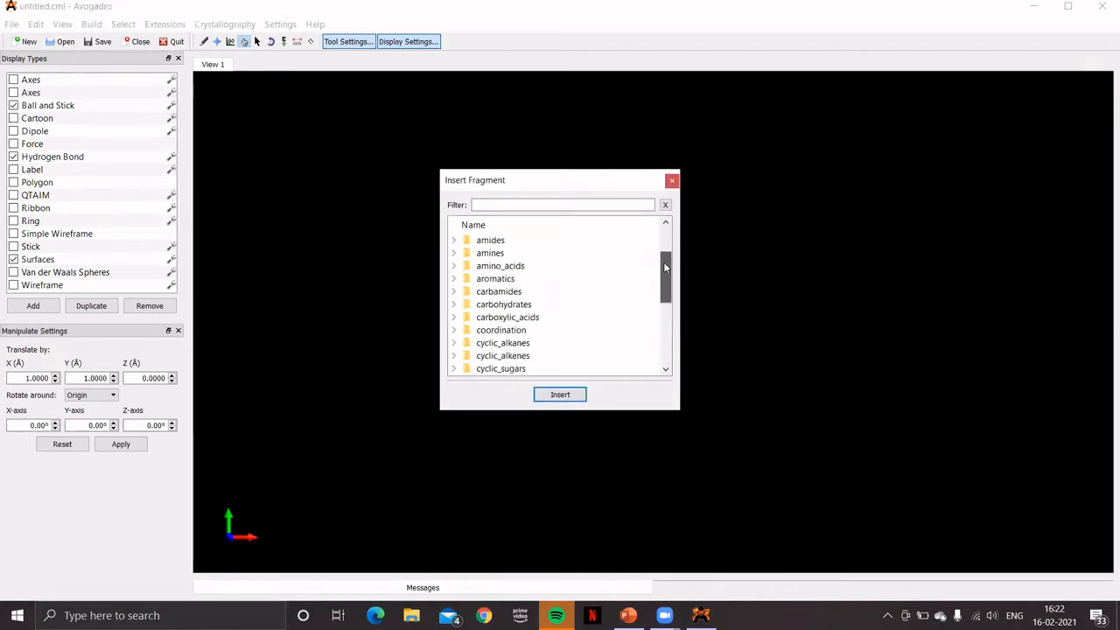
{"action": "scroll", "scroll_direction": "down", "scroll_amount": 3}
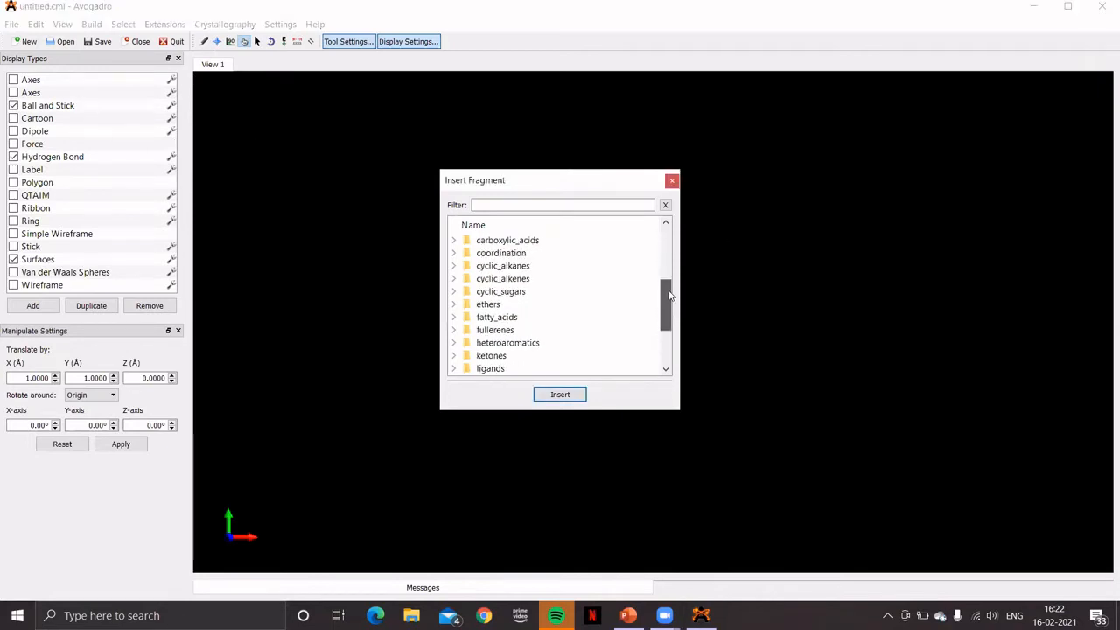
{"action": "scroll", "scroll_direction": "down", "scroll_amount": 3}
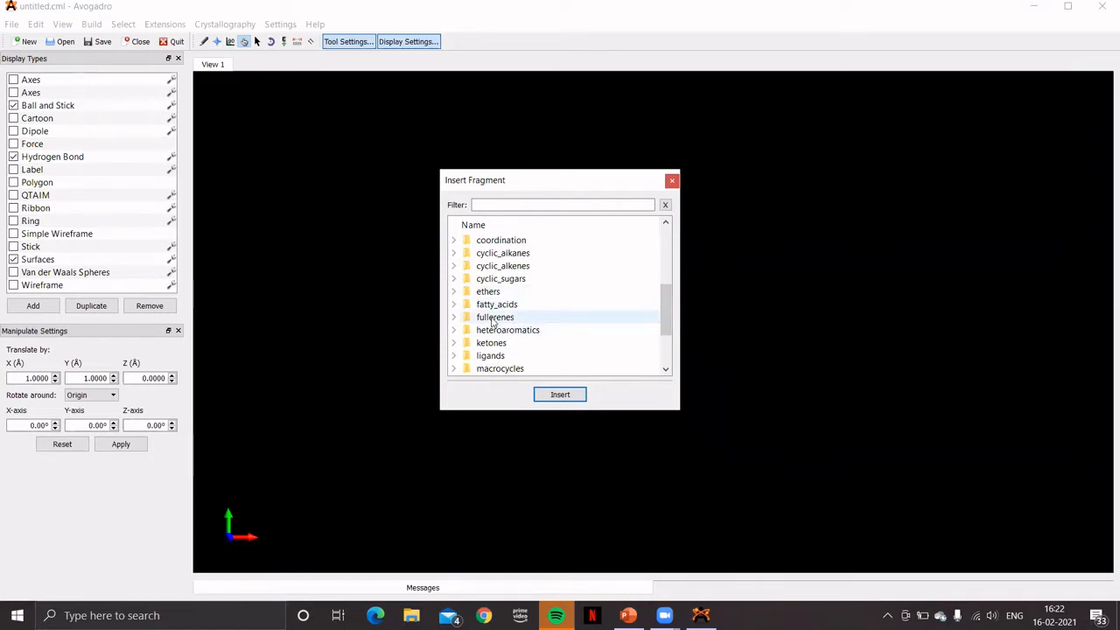
{"action": "left_click", "coordinate": [495, 317]}
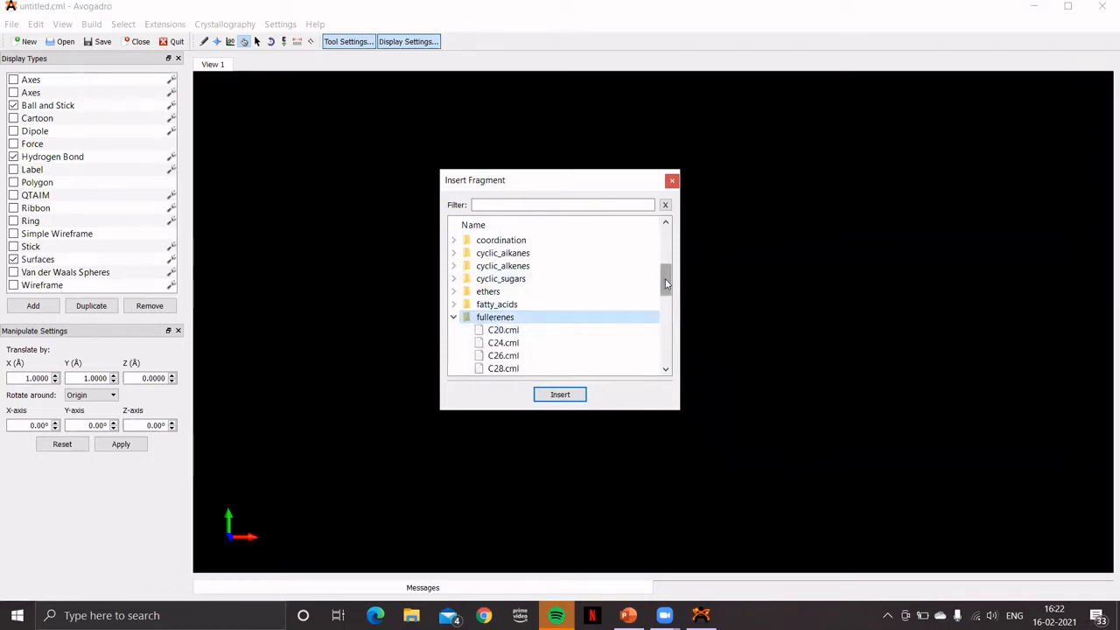
{"action": "scroll", "scroll_direction": "down", "scroll_amount": 3}
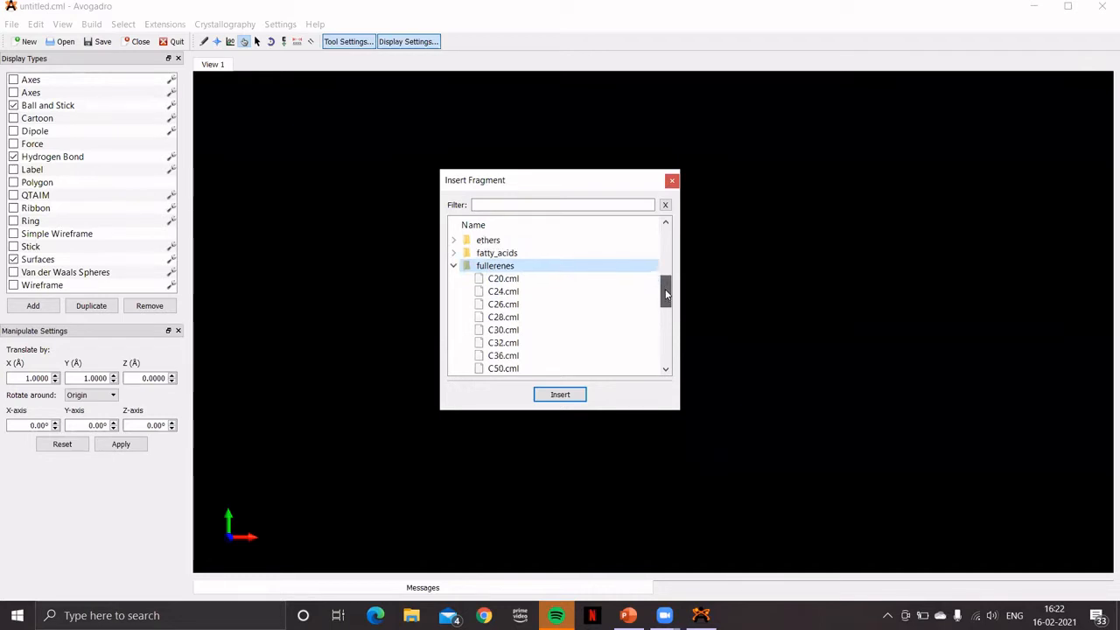
{"action": "scroll", "scroll_direction": "down", "scroll_amount": 3}
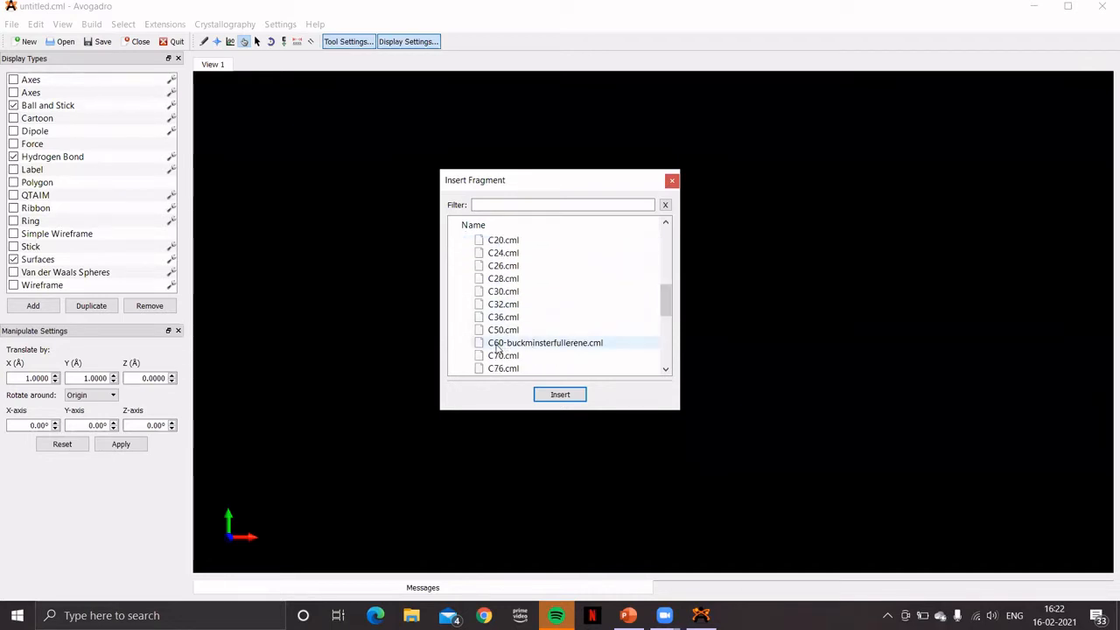
{"action": "left_click", "coordinate": [545, 343]}
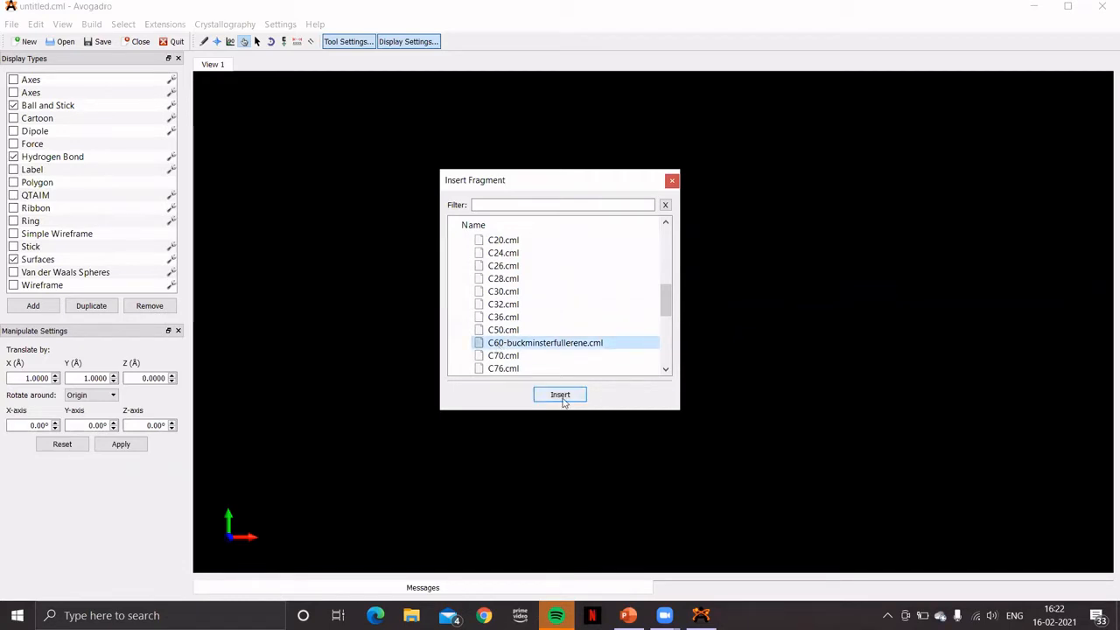
{"action": "left_click", "coordinate": [559, 395]}
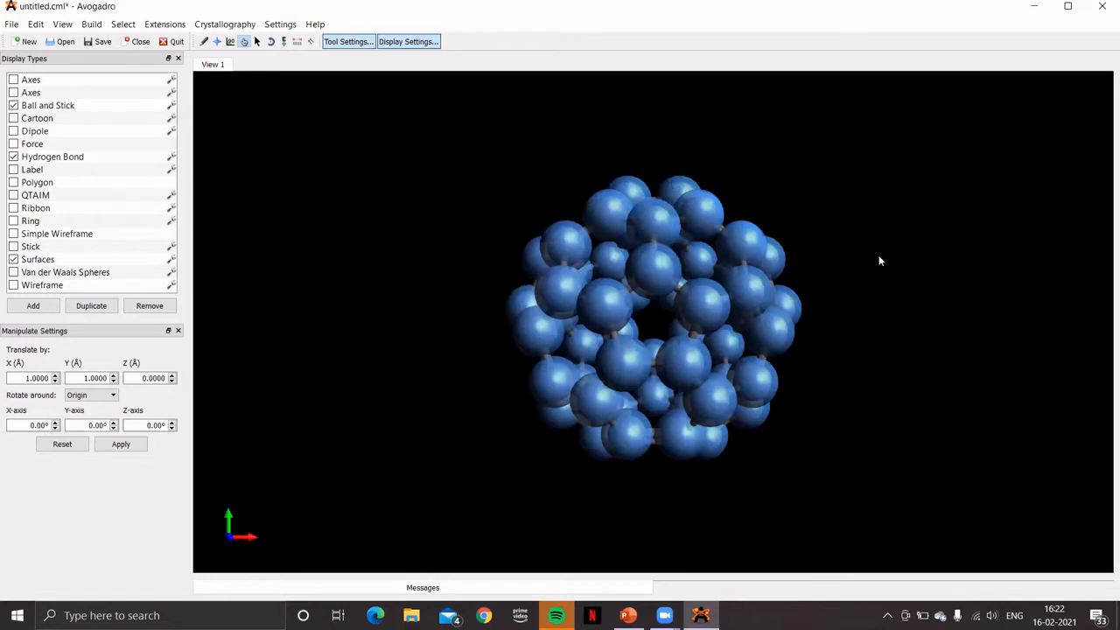
{"action": "mouse_move", "coordinate": [767, 349]}
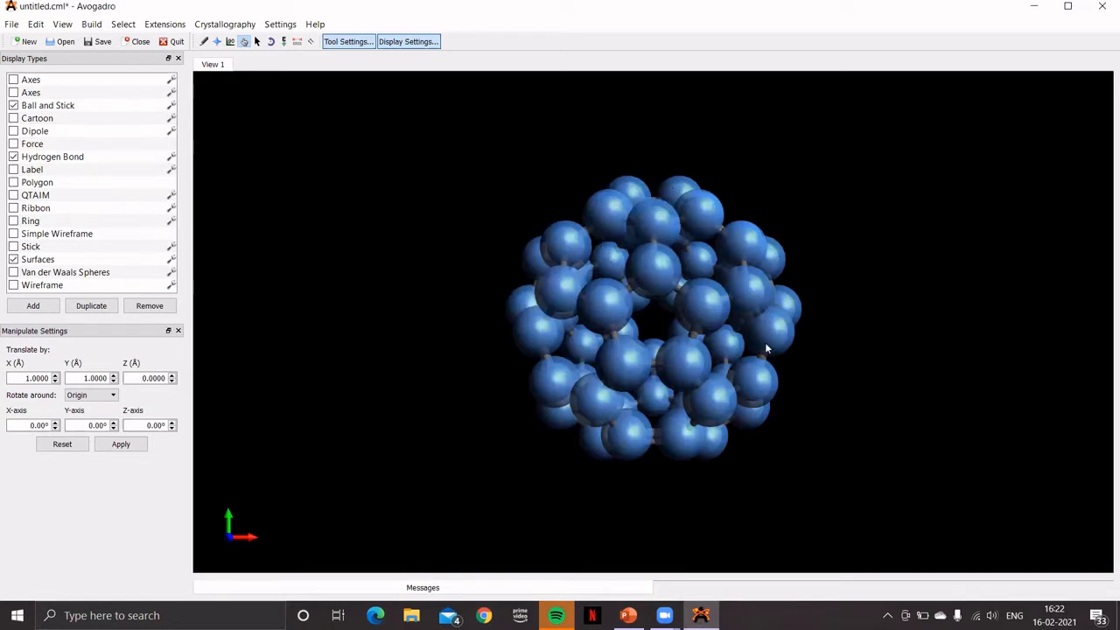
{"action": "mouse_move", "coordinate": [258, 58]}
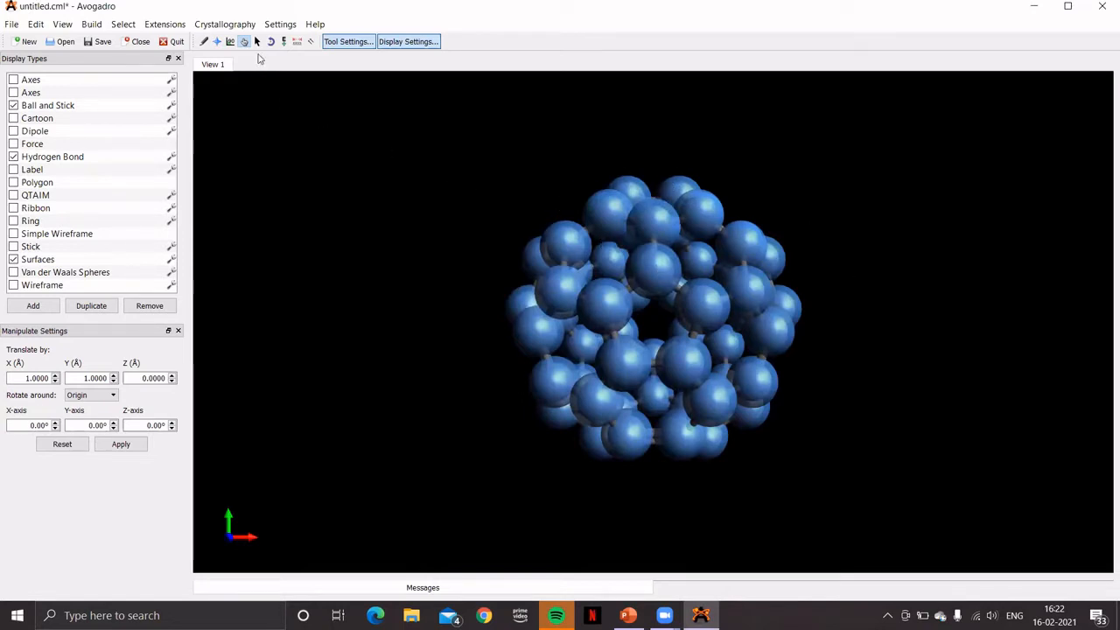
{"action": "mouse_move", "coordinate": [257, 41]}
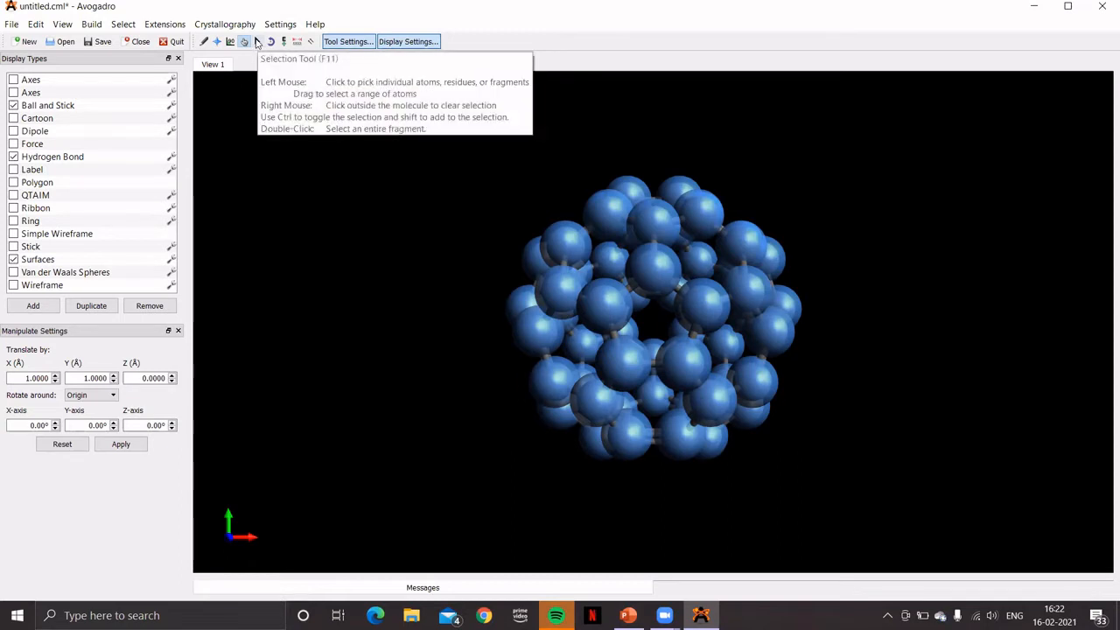
Step: Clear the fullerene selection, switch to the Draw Tool, and browse the Element dropdown
{"action": "left_click", "coordinate": [258, 41]}
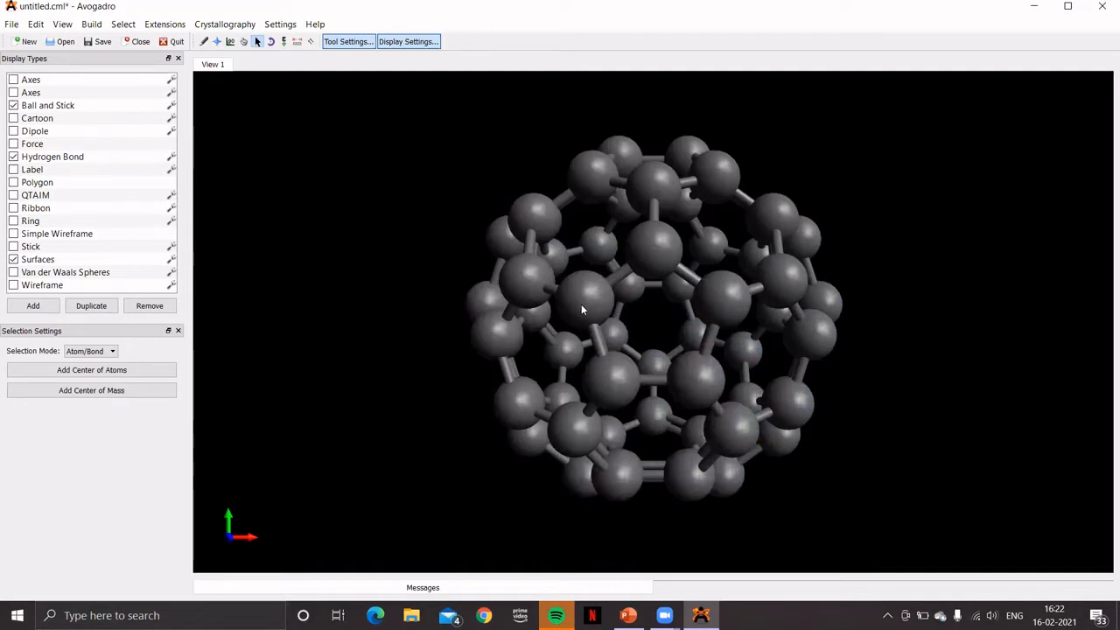
{"action": "mouse_move", "coordinate": [595, 339]}
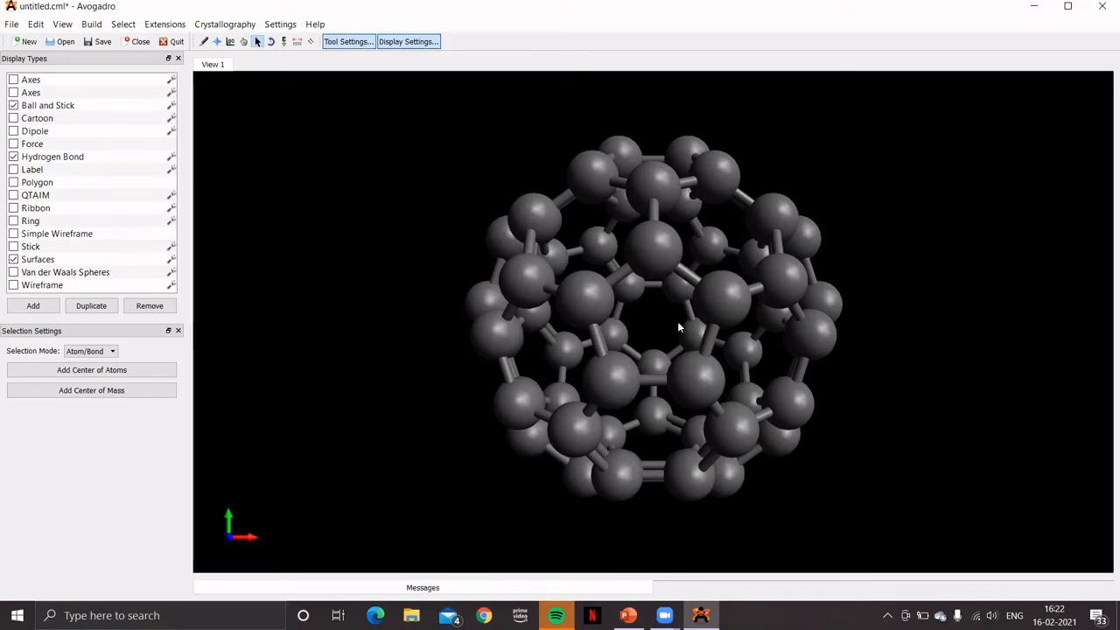
{"action": "mouse_move", "coordinate": [662, 320]}
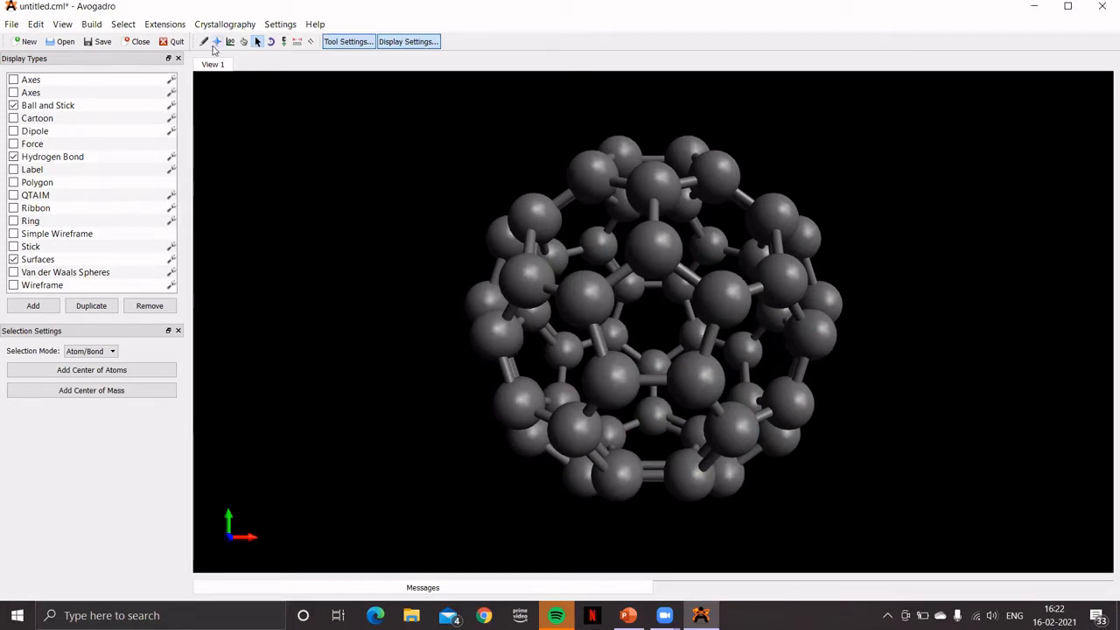
{"action": "left_click", "coordinate": [204, 41]}
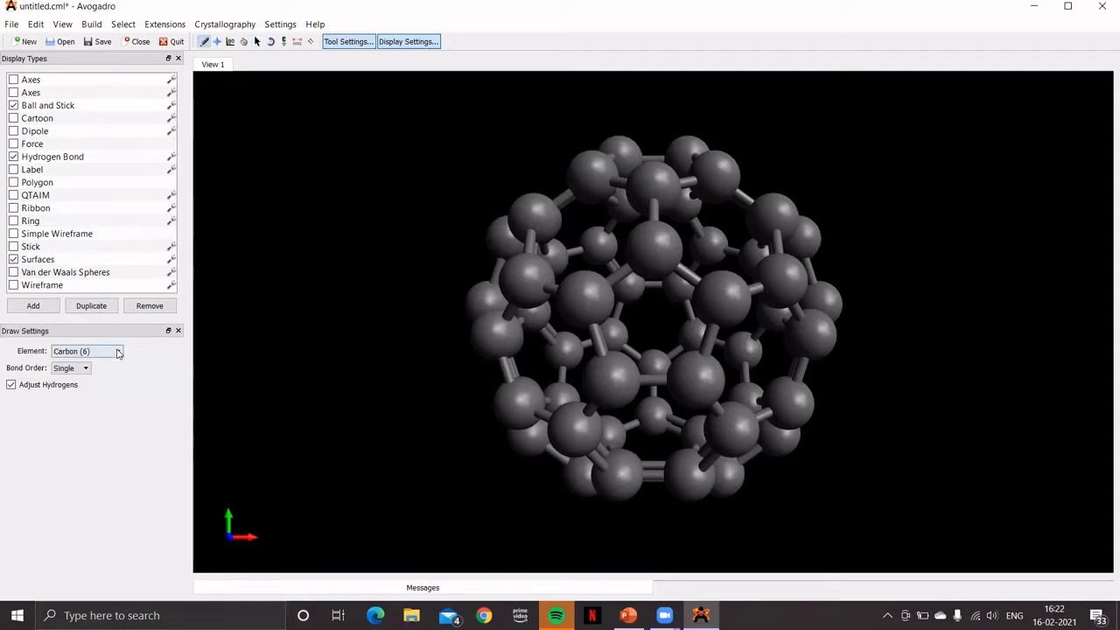
{"action": "left_click", "coordinate": [117, 351]}
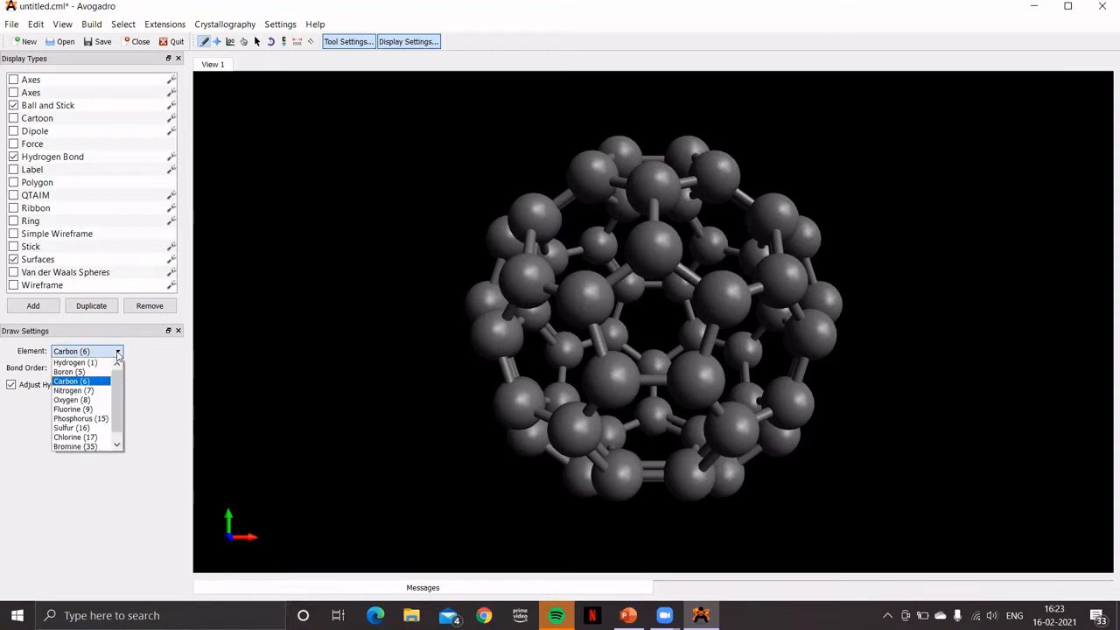
{"action": "scroll", "scroll_direction": "down", "scroll_amount": 3}
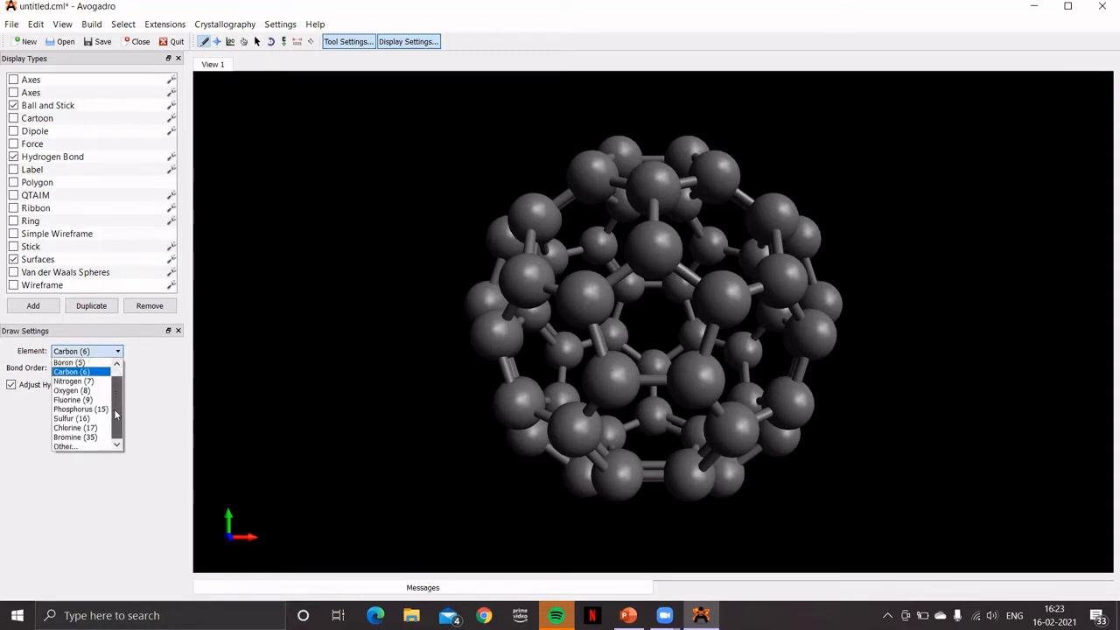
{"action": "mouse_move", "coordinate": [76, 436]}
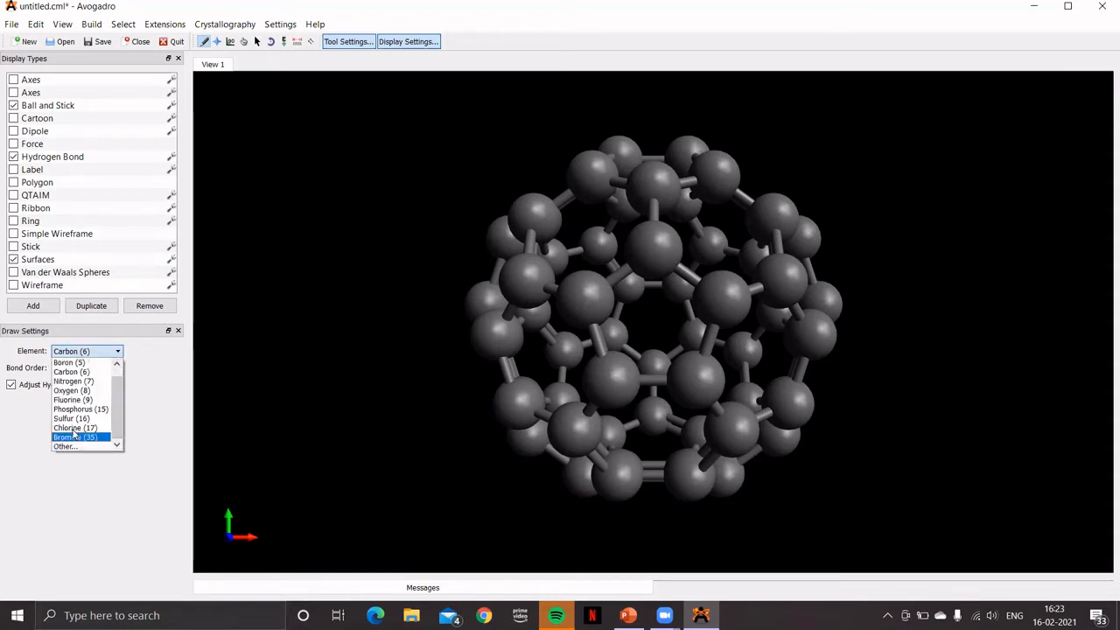
{"action": "mouse_move", "coordinate": [65, 447]}
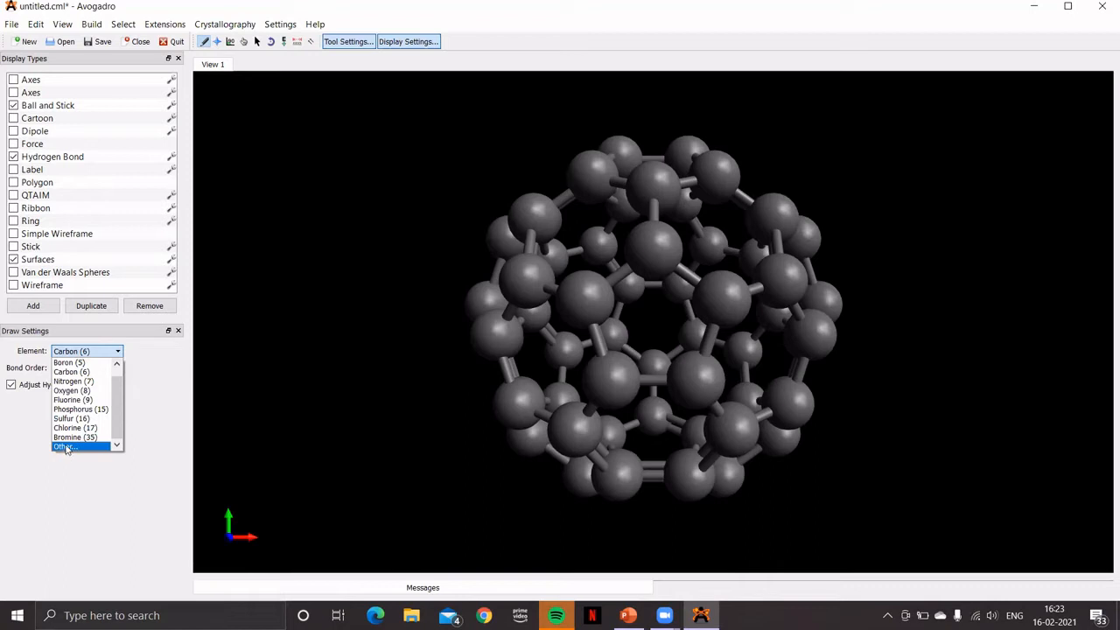
Step: Pick Na in the Periodic Table, try a sodium atom, disable Adjust Hydrogens, and close the table
{"action": "left_click", "coordinate": [65, 446]}
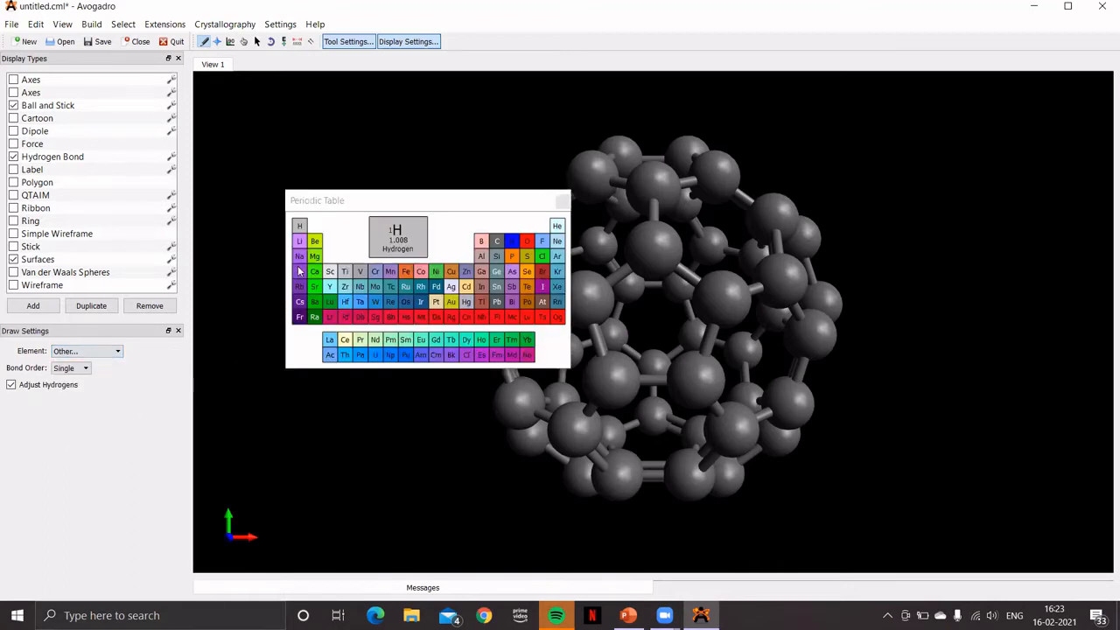
{"action": "left_click", "coordinate": [299, 256]}
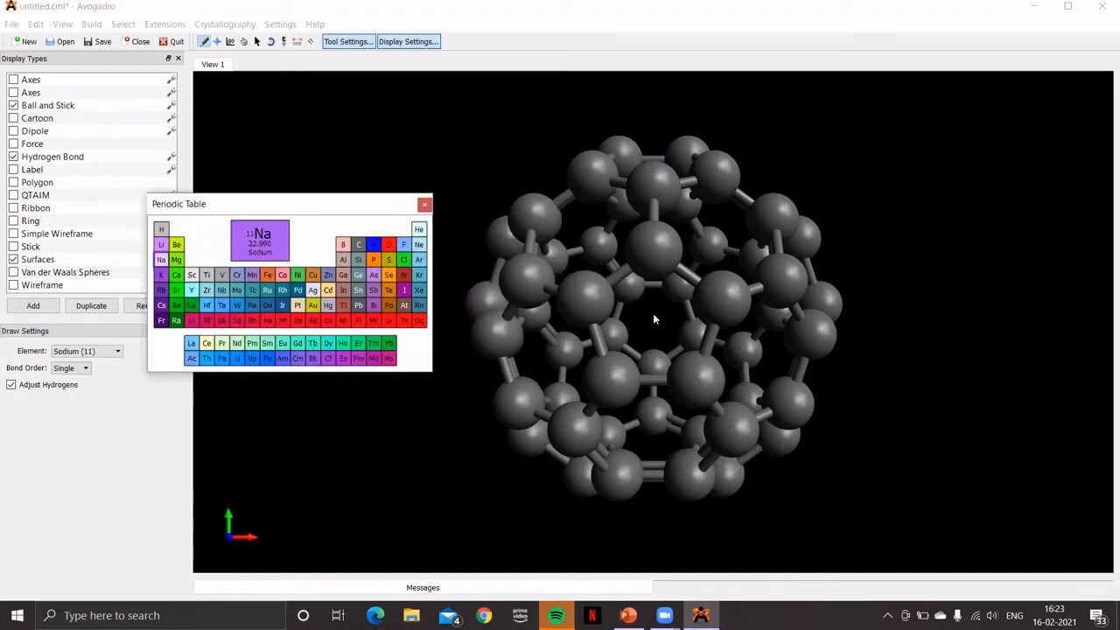
{"action": "left_click", "coordinate": [654, 315]}
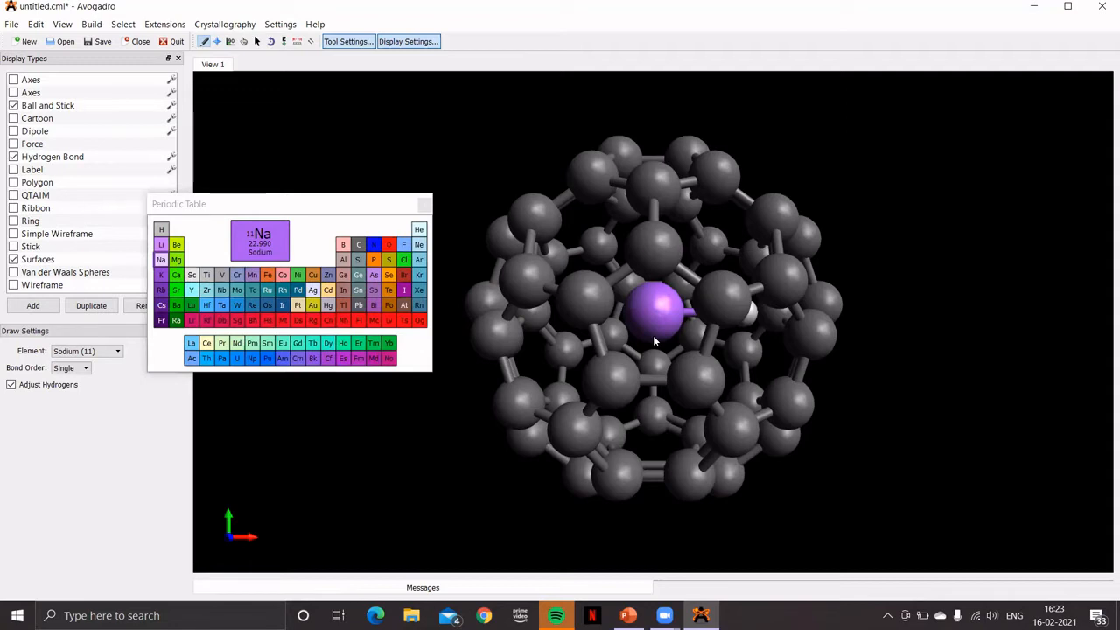
{"action": "left_click", "coordinate": [11, 385]}
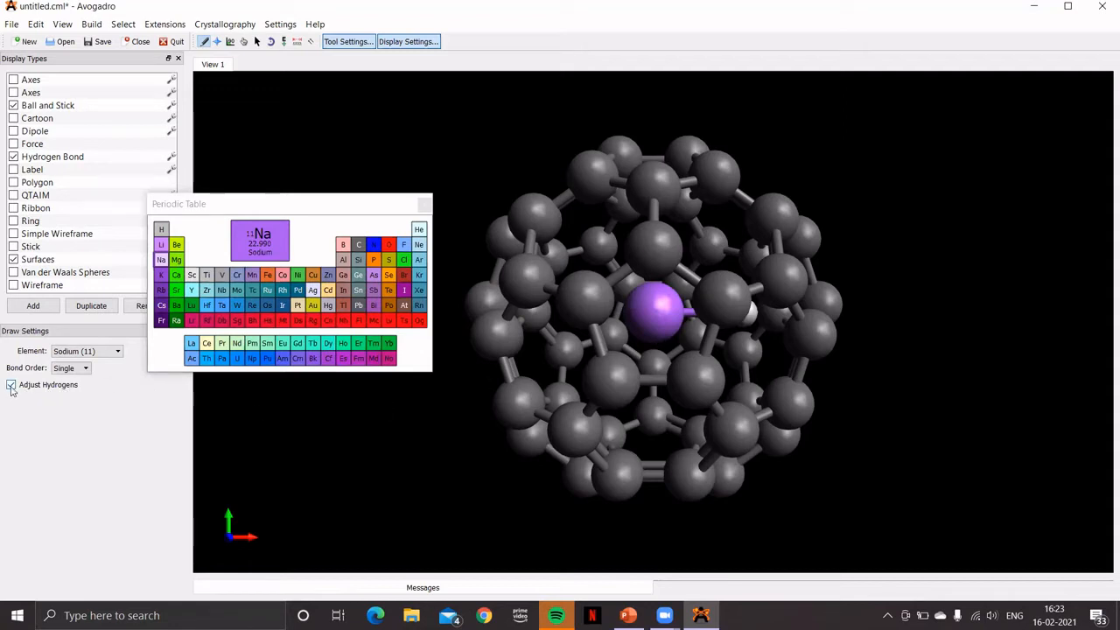
{"action": "left_click", "coordinate": [11, 385]}
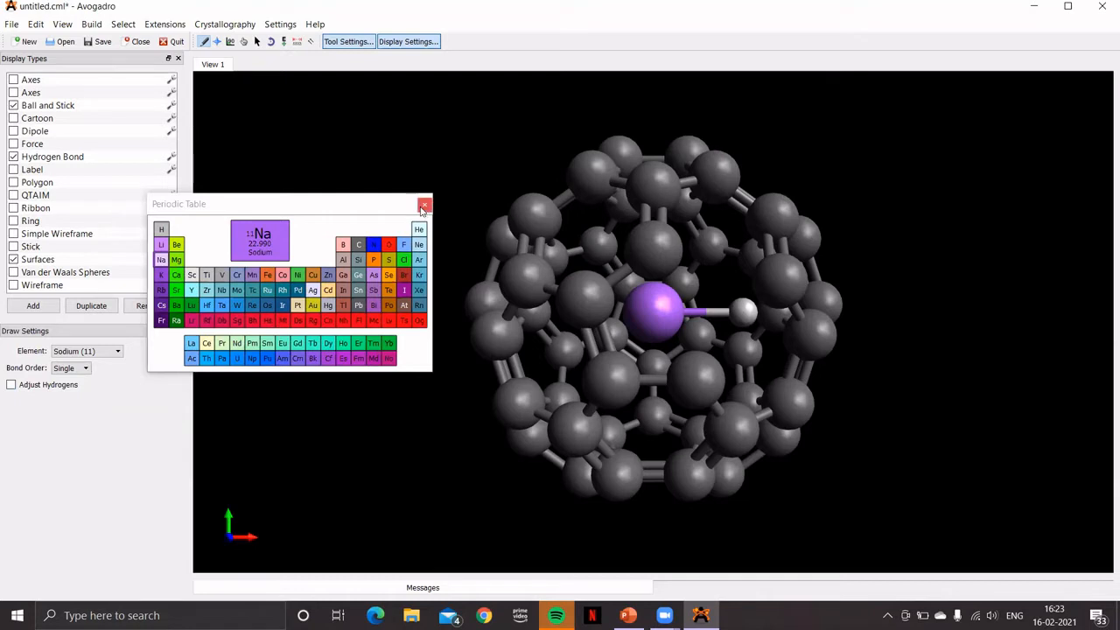
{"action": "left_click", "coordinate": [425, 204]}
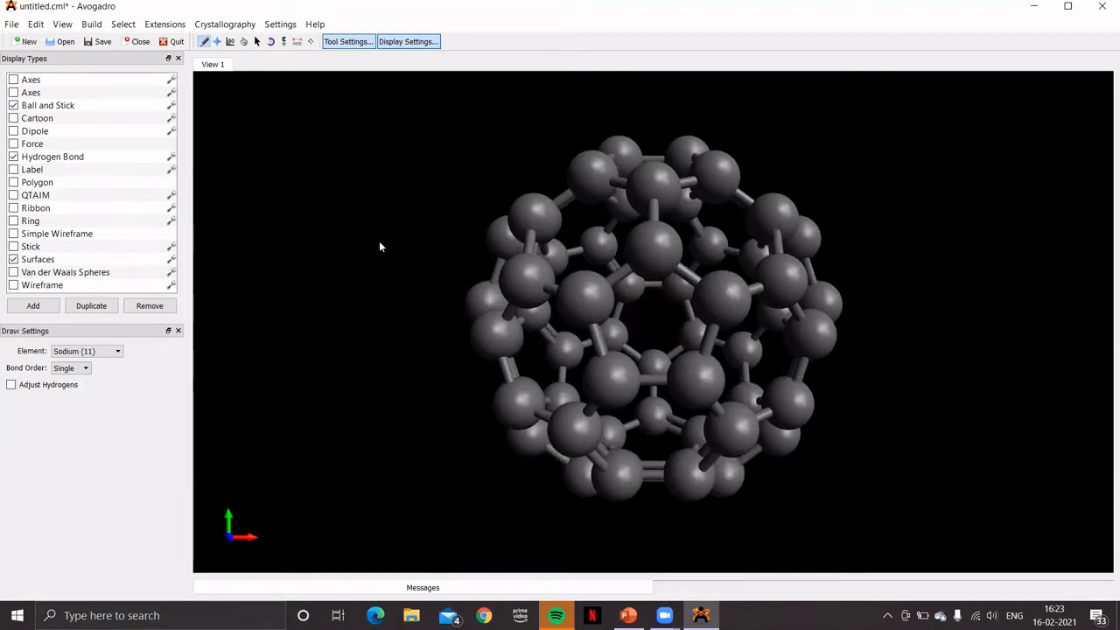
Step: Add a sodium atom at the C60 cage centre and orbit the view to confirm it
{"action": "left_click", "coordinate": [118, 351]}
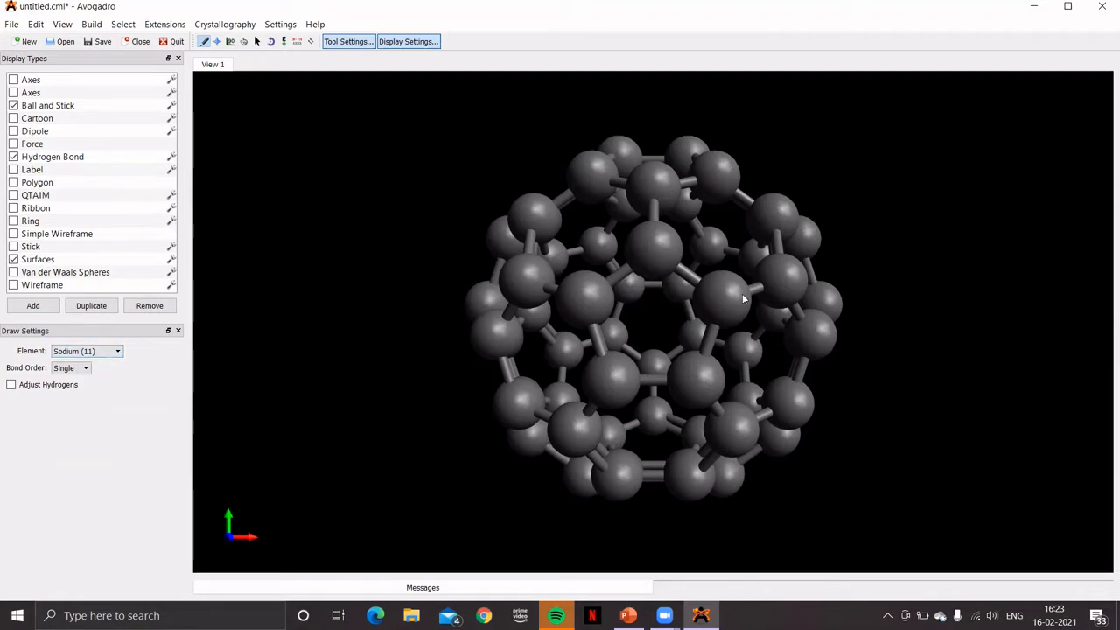
{"action": "mouse_move", "coordinate": [647, 322]}
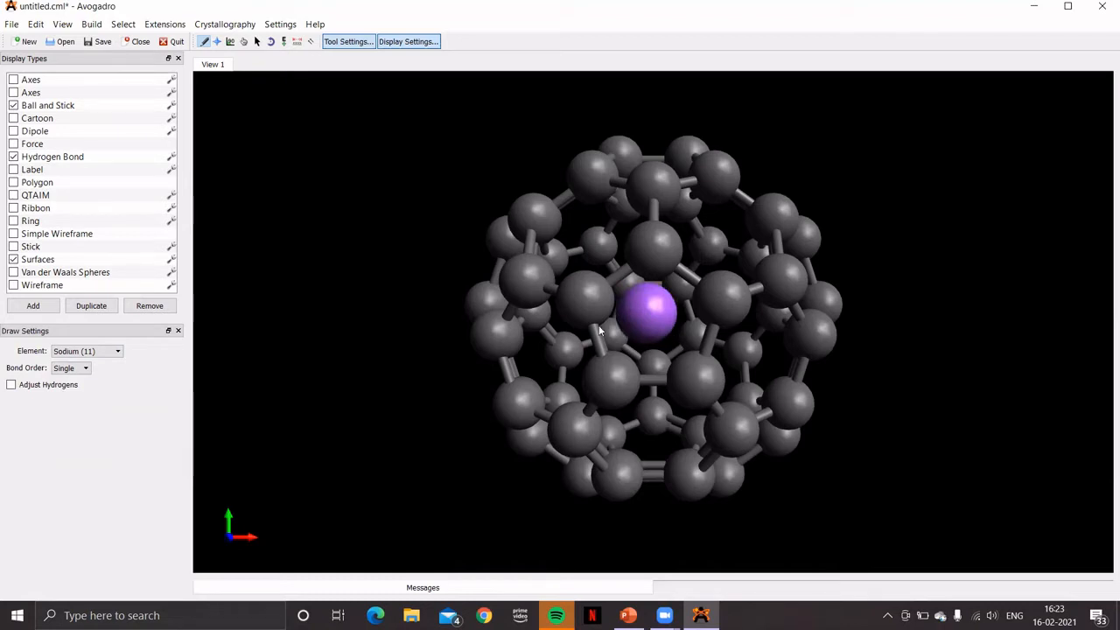
{"action": "mouse_move", "coordinate": [497, 263]}
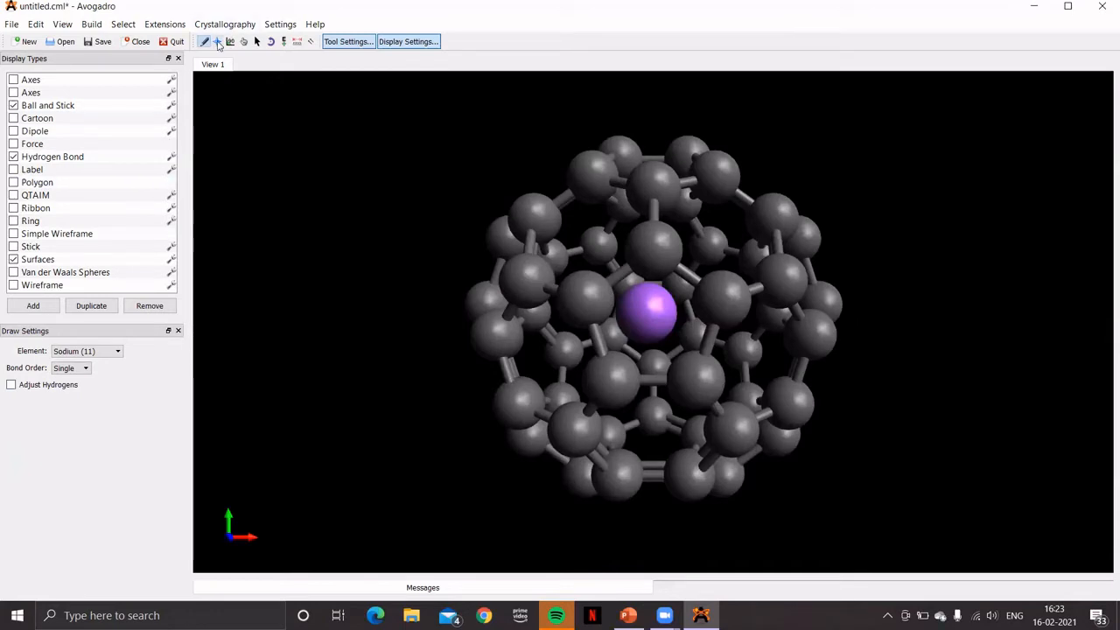
{"action": "left_click", "coordinate": [217, 41]}
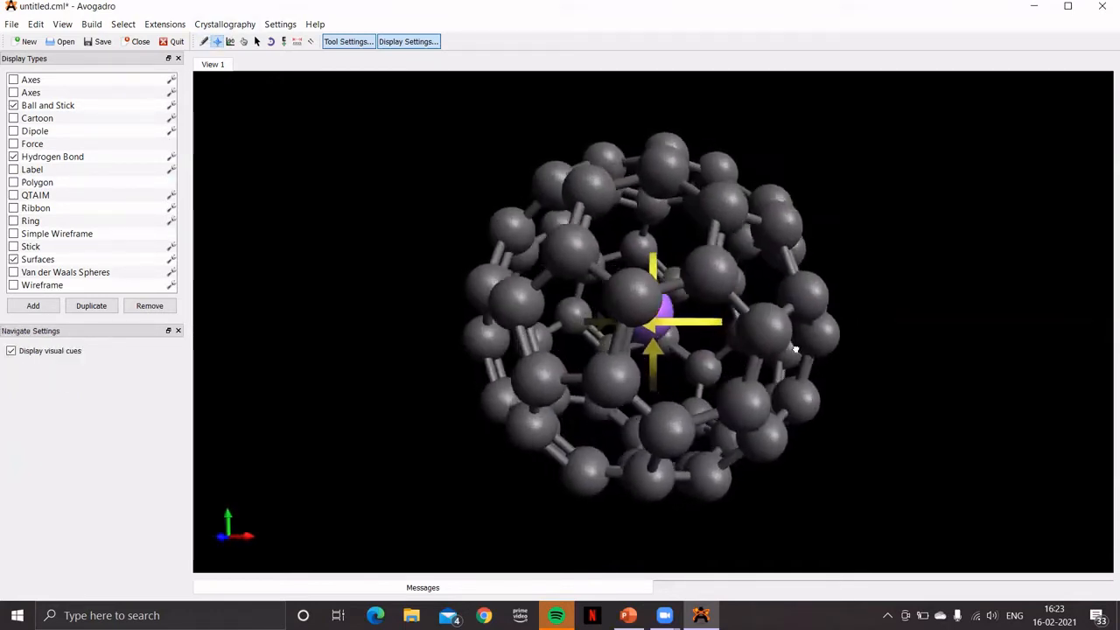
{"action": "left_click_drag", "start_coordinate": [794, 348], "coordinate": [691, 267]}
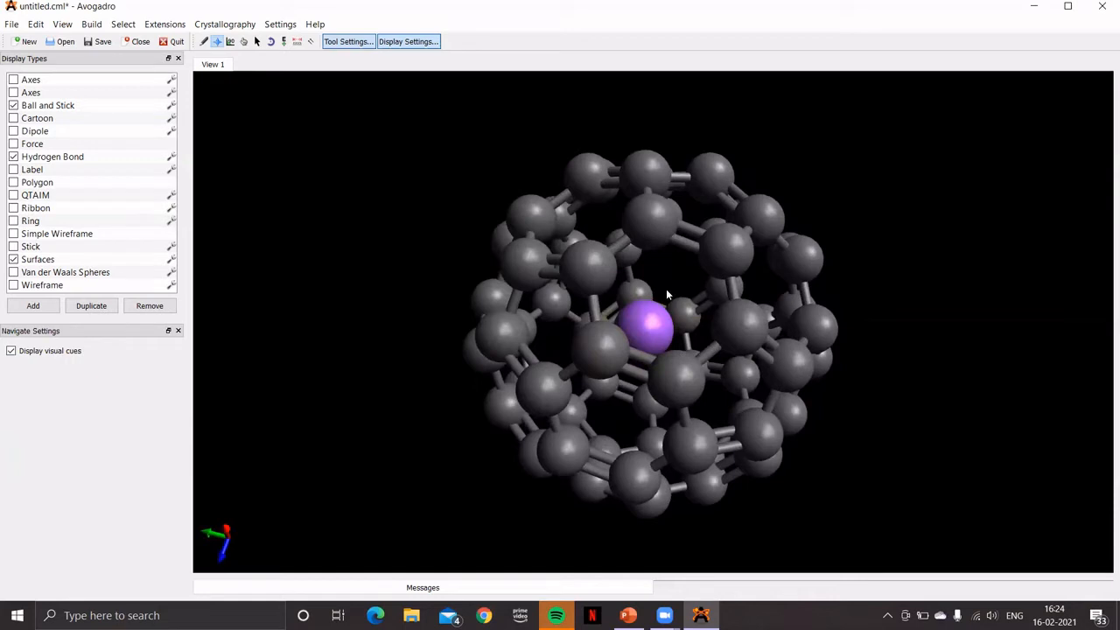
{"action": "mouse_move", "coordinate": [574, 532]}
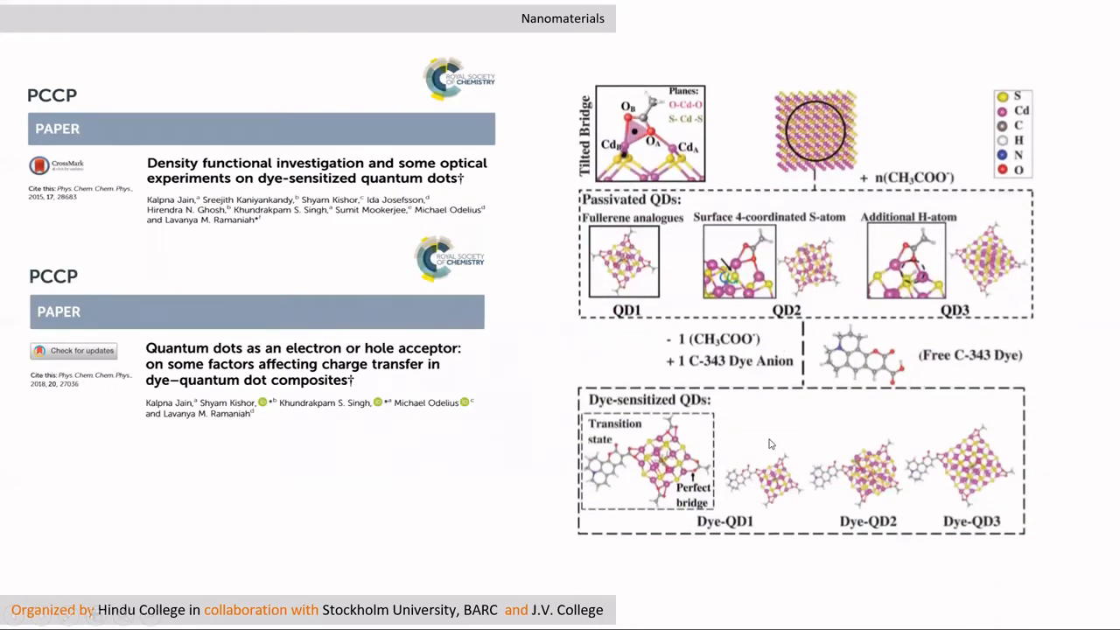
{"action": "mouse_move", "coordinate": [743, 467]}
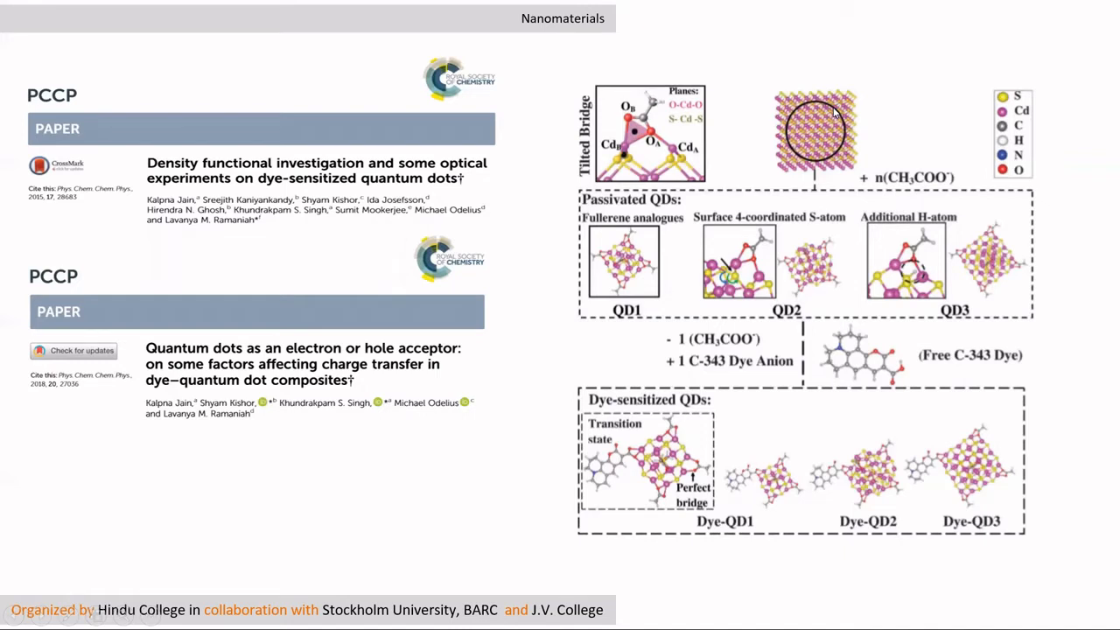
{"action": "mouse_move", "coordinate": [807, 156]}
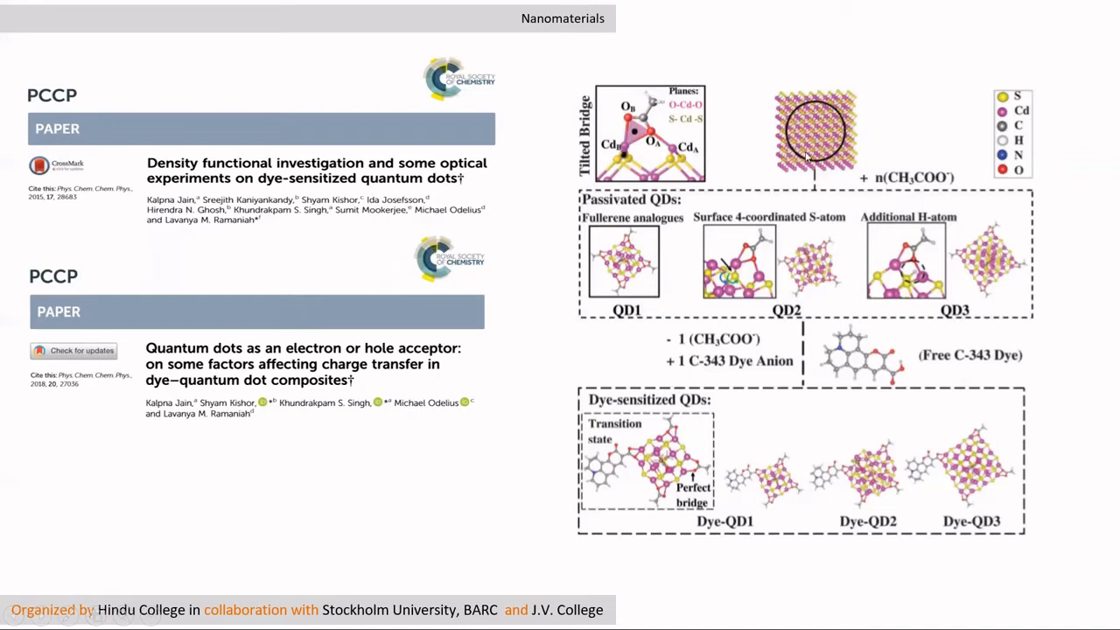
{"action": "mouse_move", "coordinate": [819, 112]}
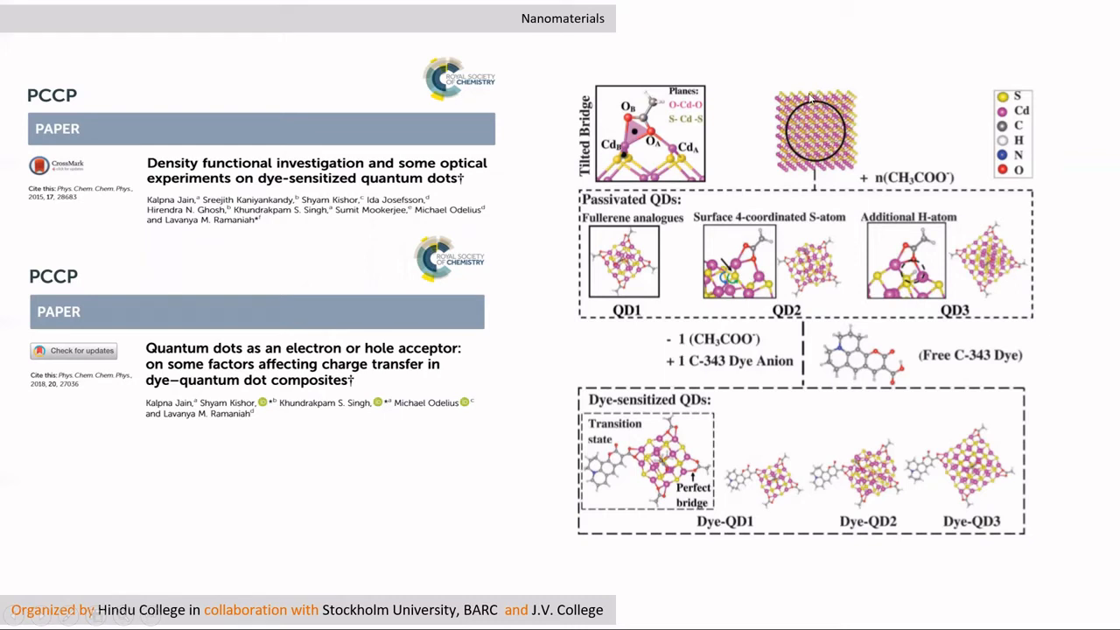
{"action": "mouse_move", "coordinate": [844, 127]}
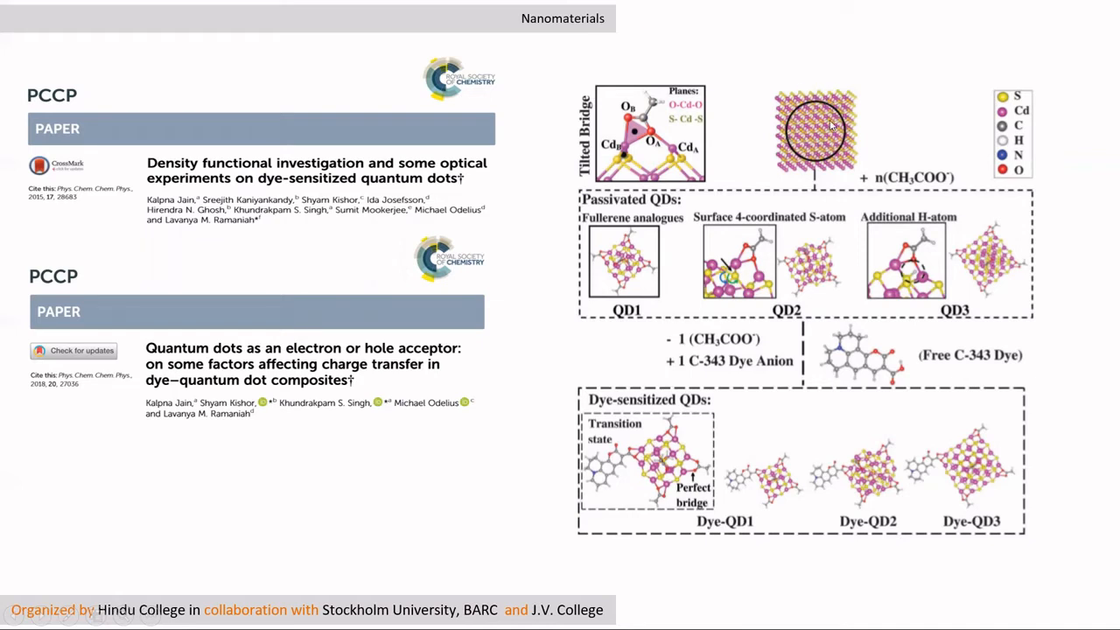
{"action": "mouse_move", "coordinate": [829, 107]}
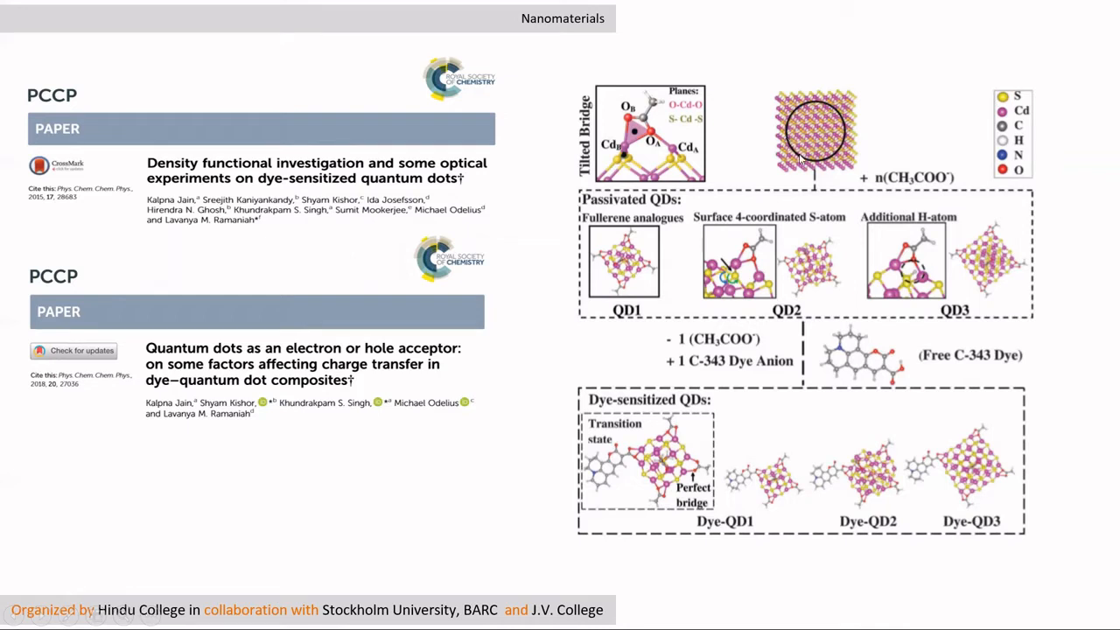
{"action": "mouse_move", "coordinate": [820, 114]}
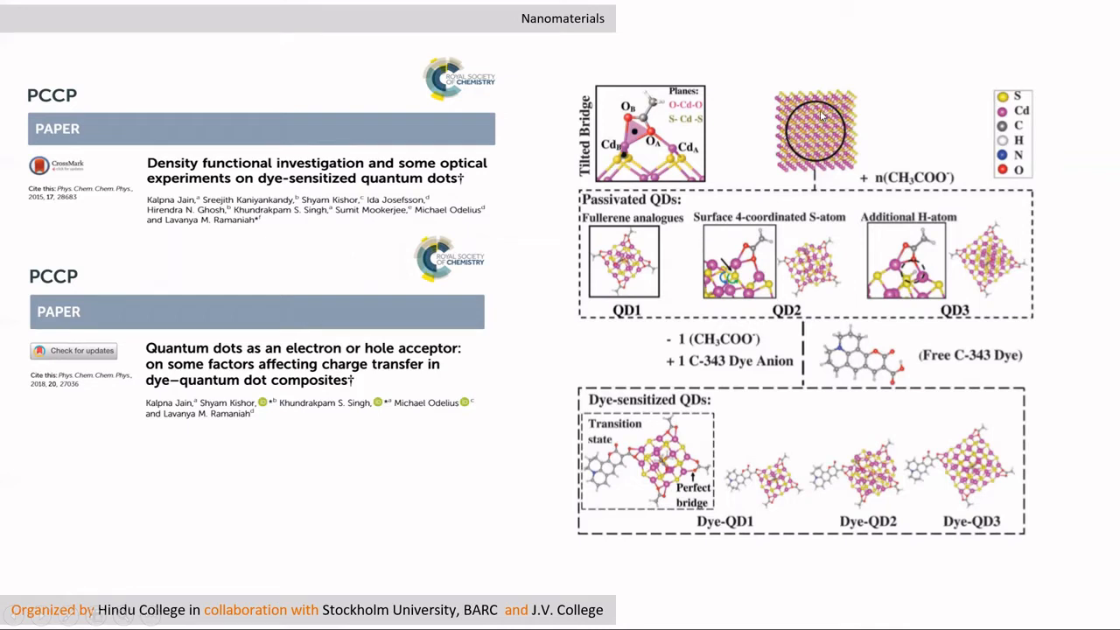
{"action": "mouse_move", "coordinate": [810, 135]}
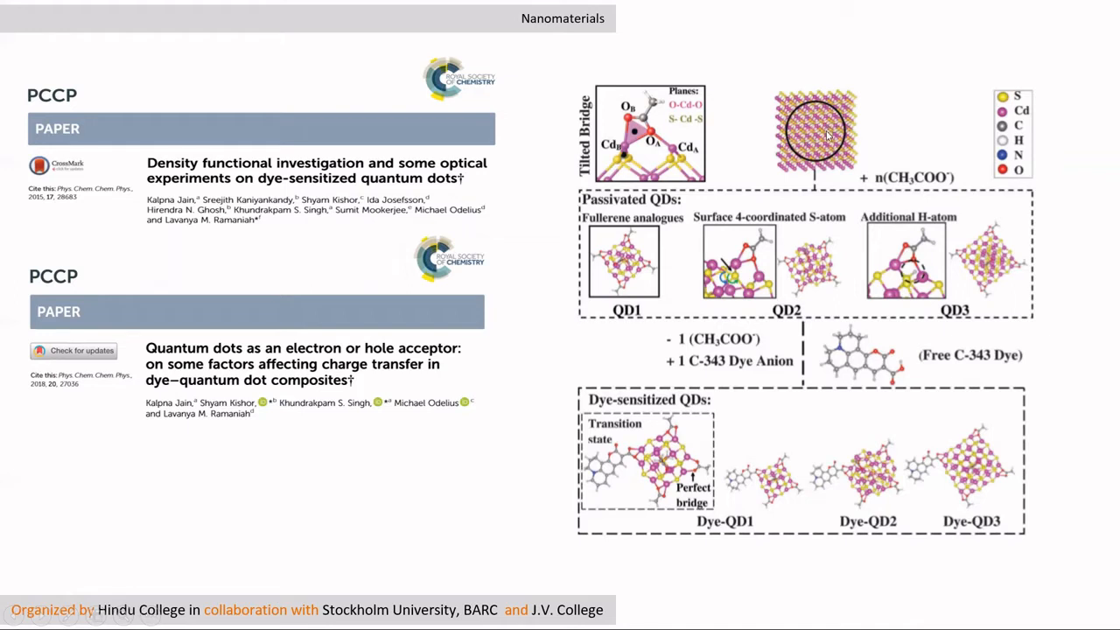
{"action": "mouse_move", "coordinate": [823, 135]}
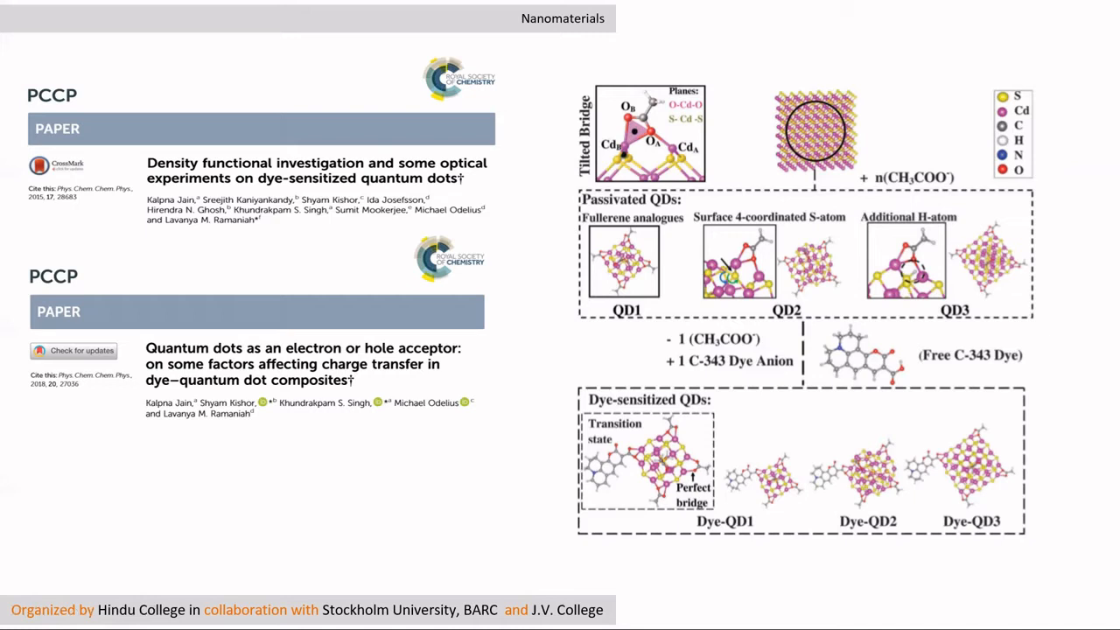
{"action": "mouse_move", "coordinate": [792, 115]}
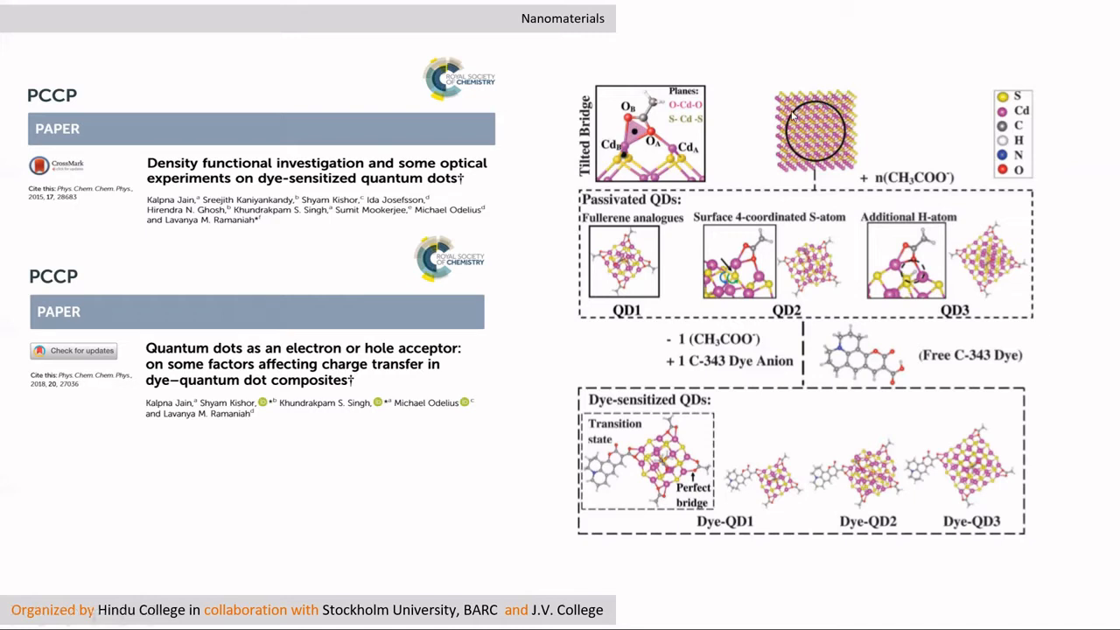
{"action": "mouse_move", "coordinate": [823, 105]}
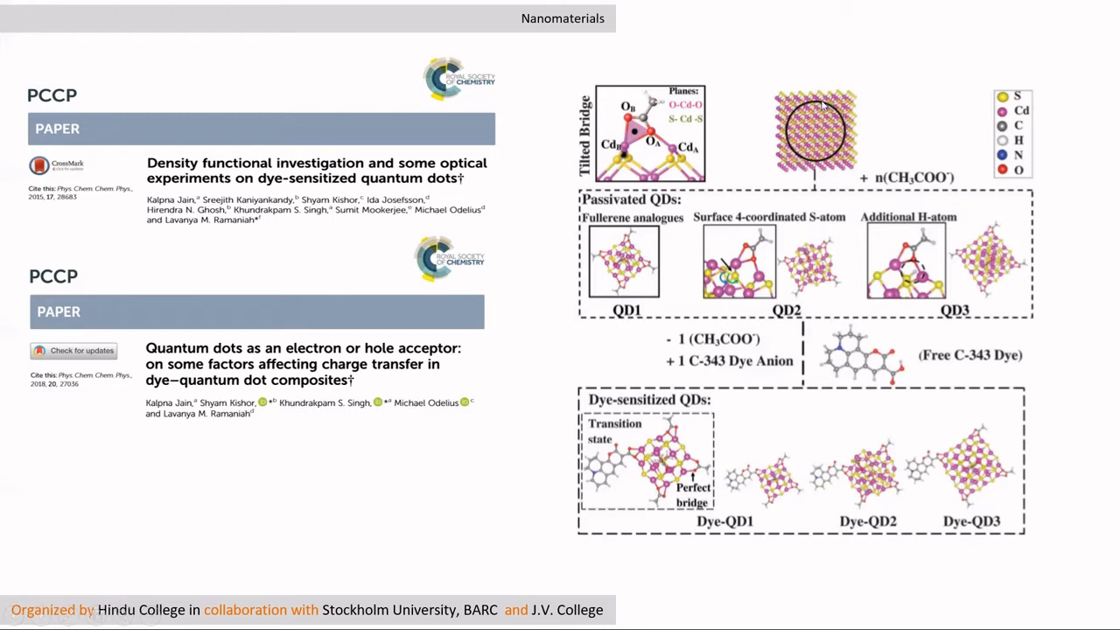
{"action": "mouse_move", "coordinate": [792, 112]}
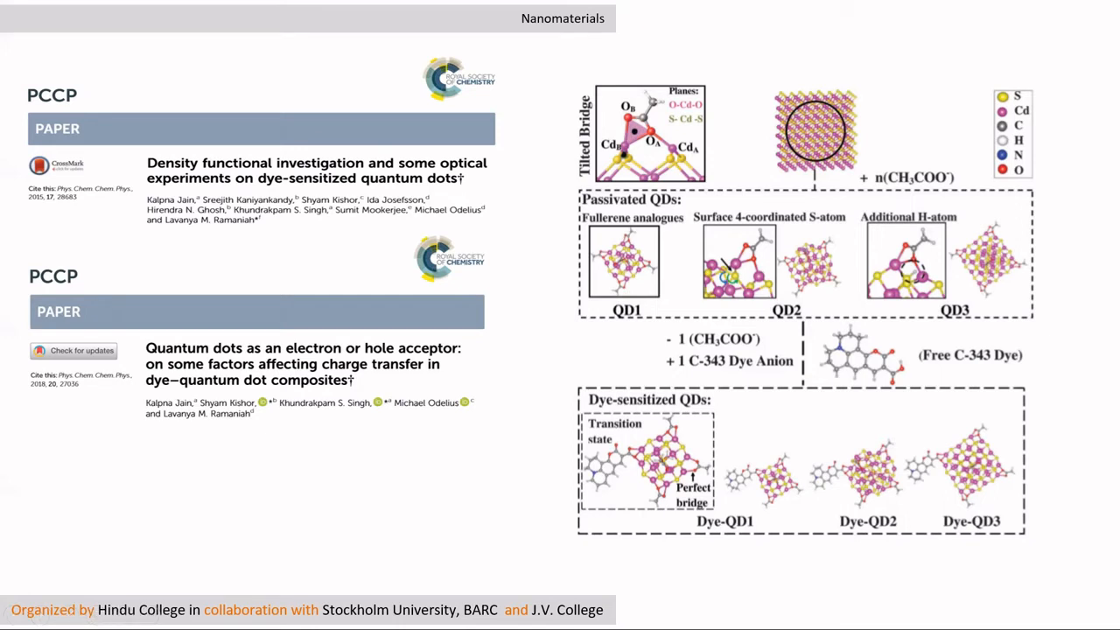
{"action": "mouse_move", "coordinate": [683, 262]}
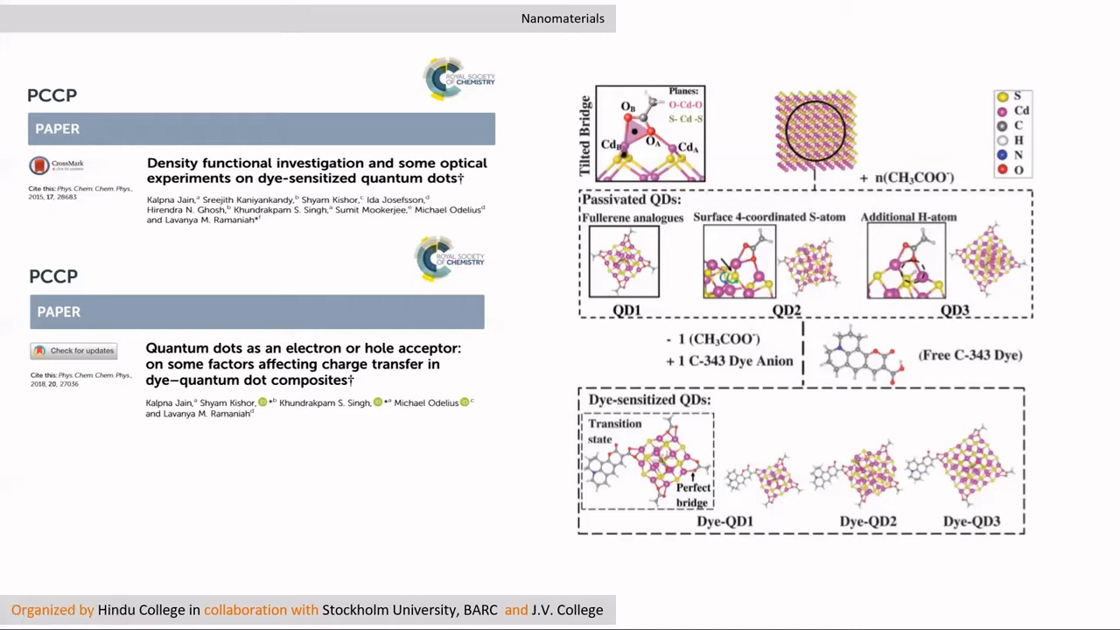
{"action": "mouse_move", "coordinate": [612, 219]}
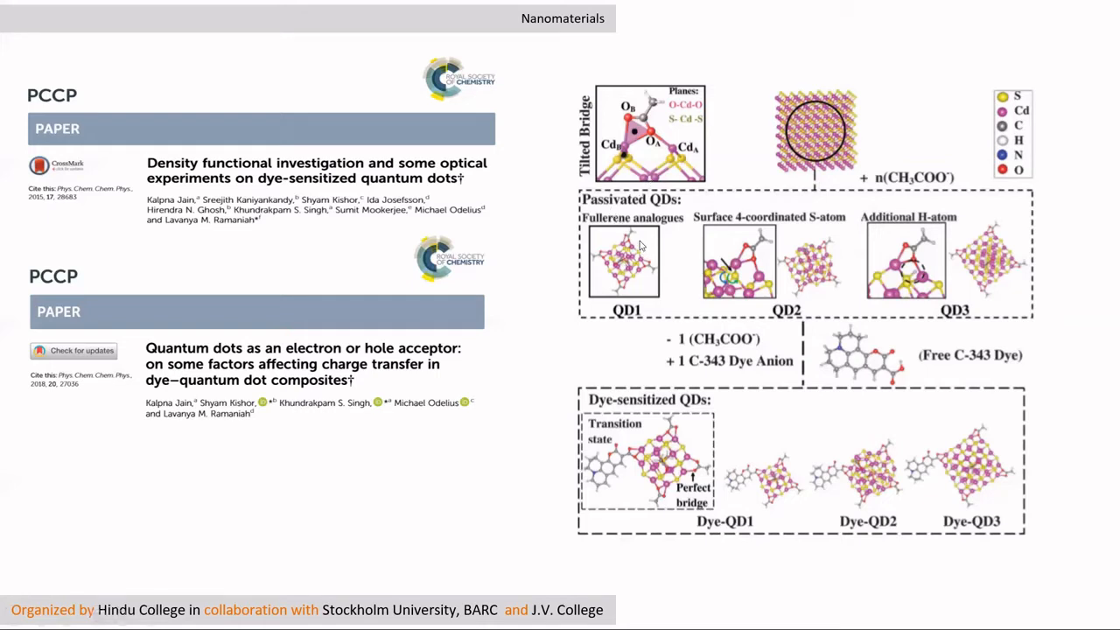
{"action": "mouse_move", "coordinate": [623, 238]}
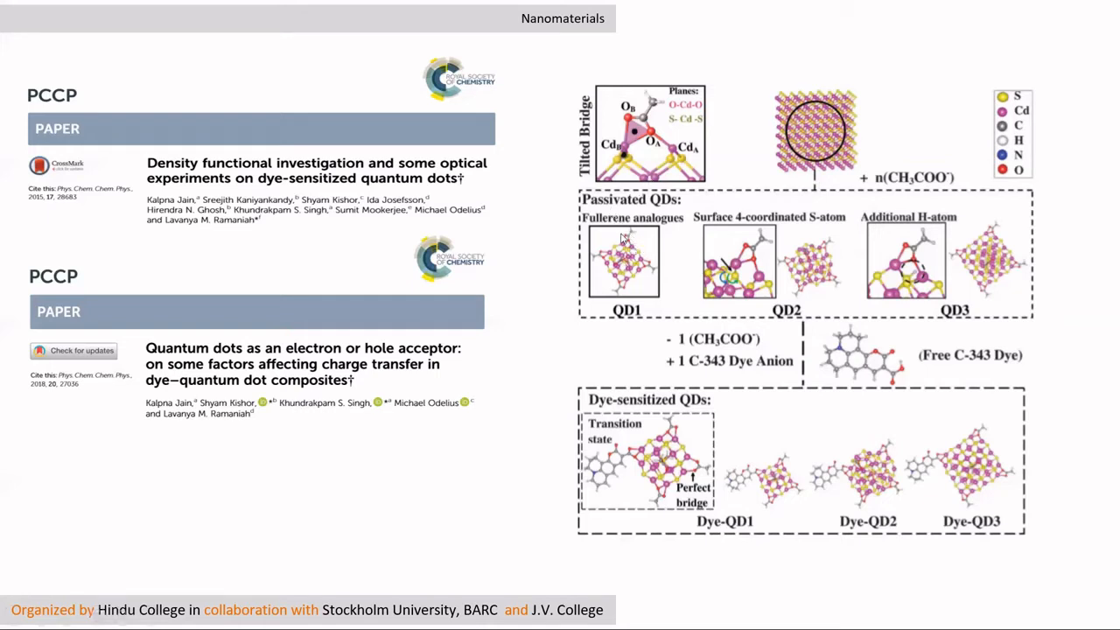
{"action": "mouse_move", "coordinate": [613, 243]}
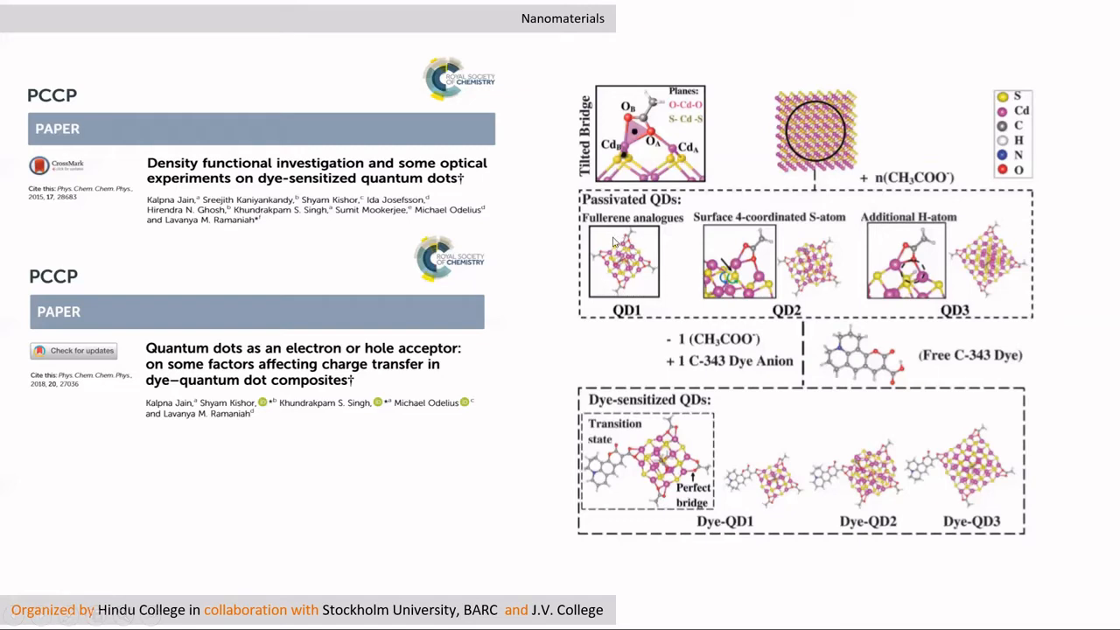
{"action": "mouse_move", "coordinate": [633, 257]}
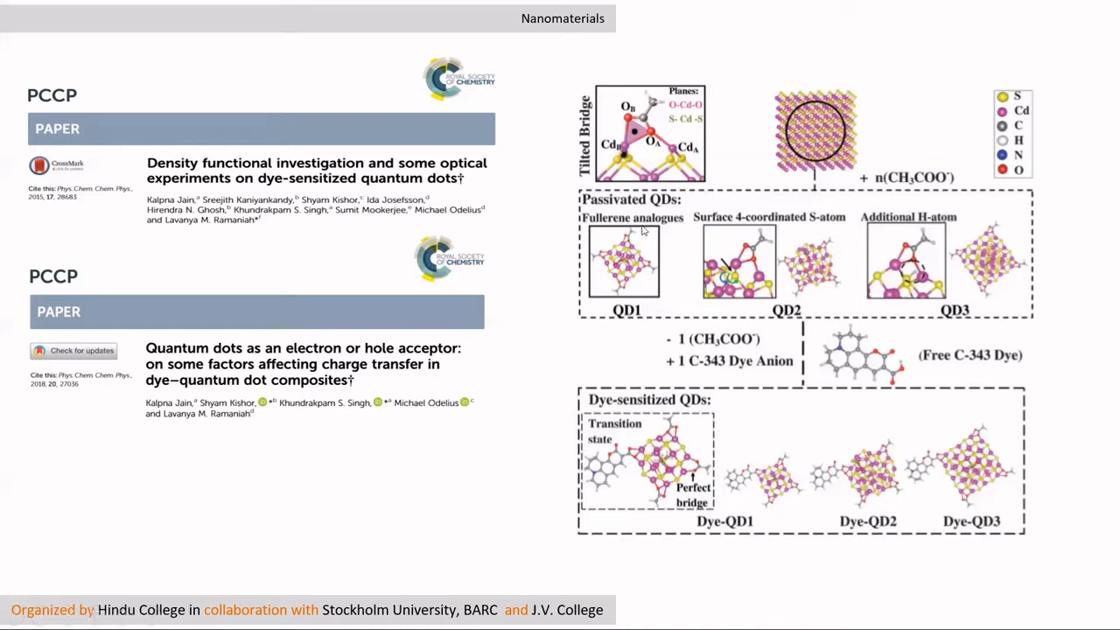
{"action": "mouse_move", "coordinate": [687, 213]}
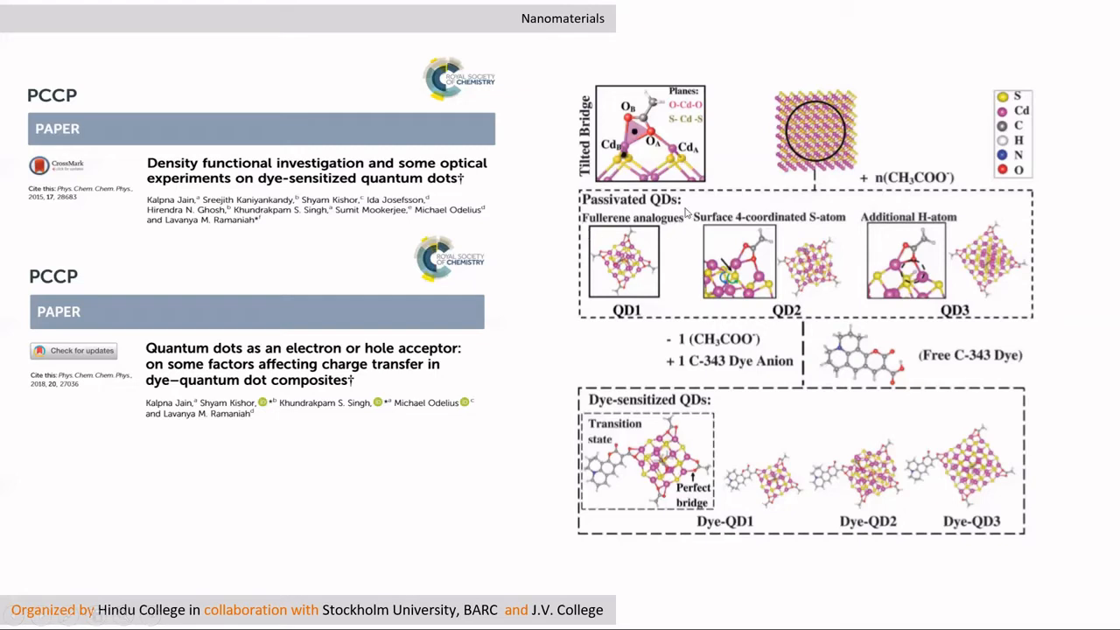
{"action": "mouse_move", "coordinate": [634, 276]}
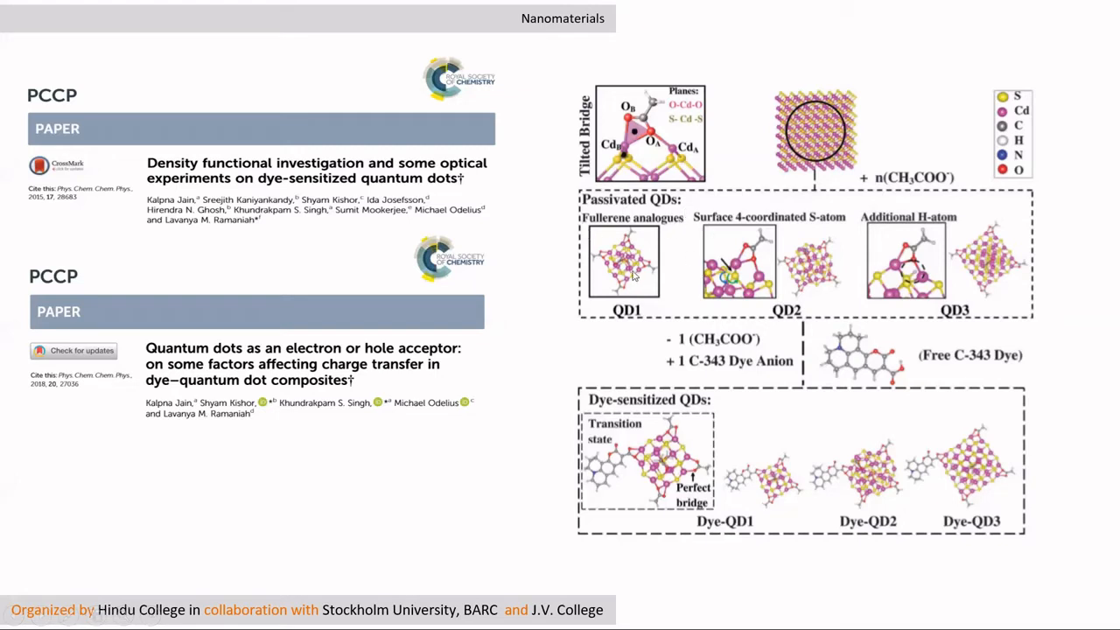
{"action": "mouse_move", "coordinate": [886, 238]}
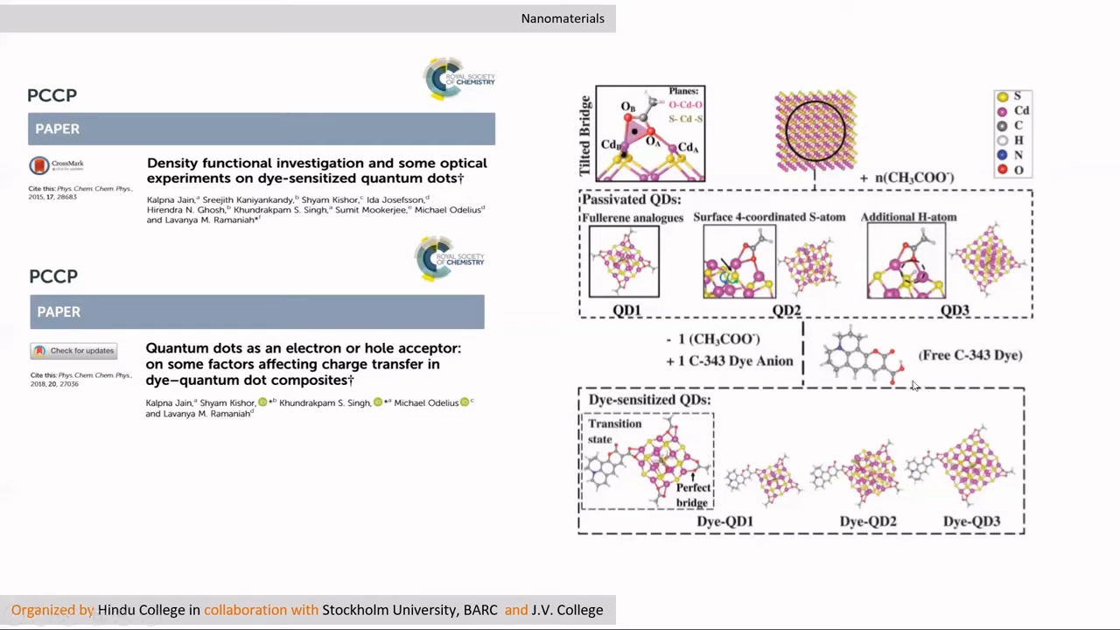
{"action": "mouse_move", "coordinate": [925, 357]}
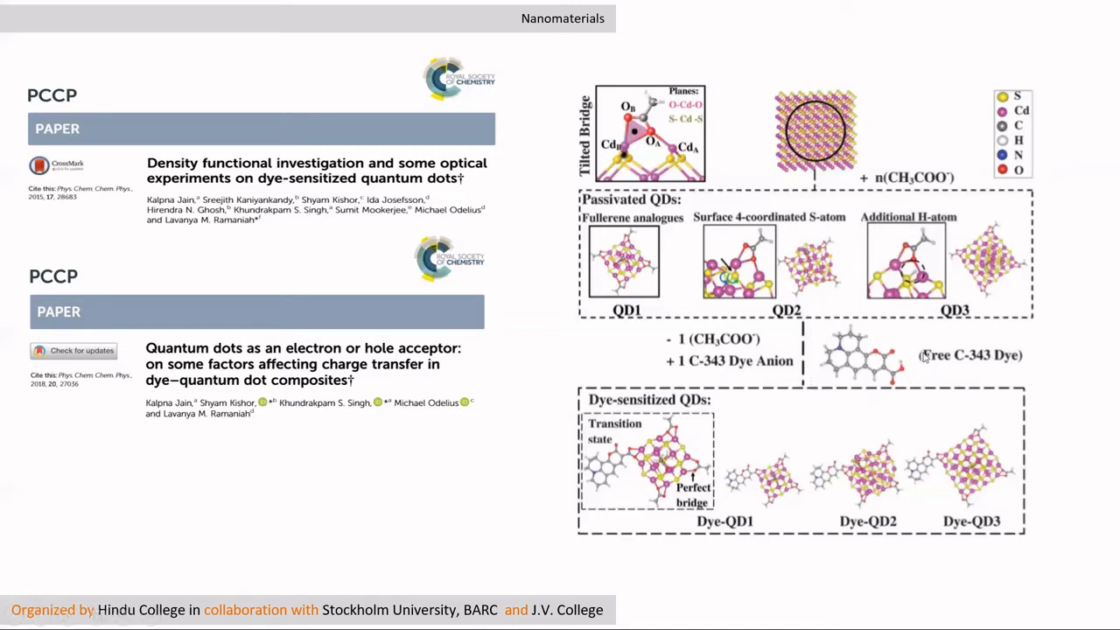
{"action": "mouse_move", "coordinate": [982, 426]}
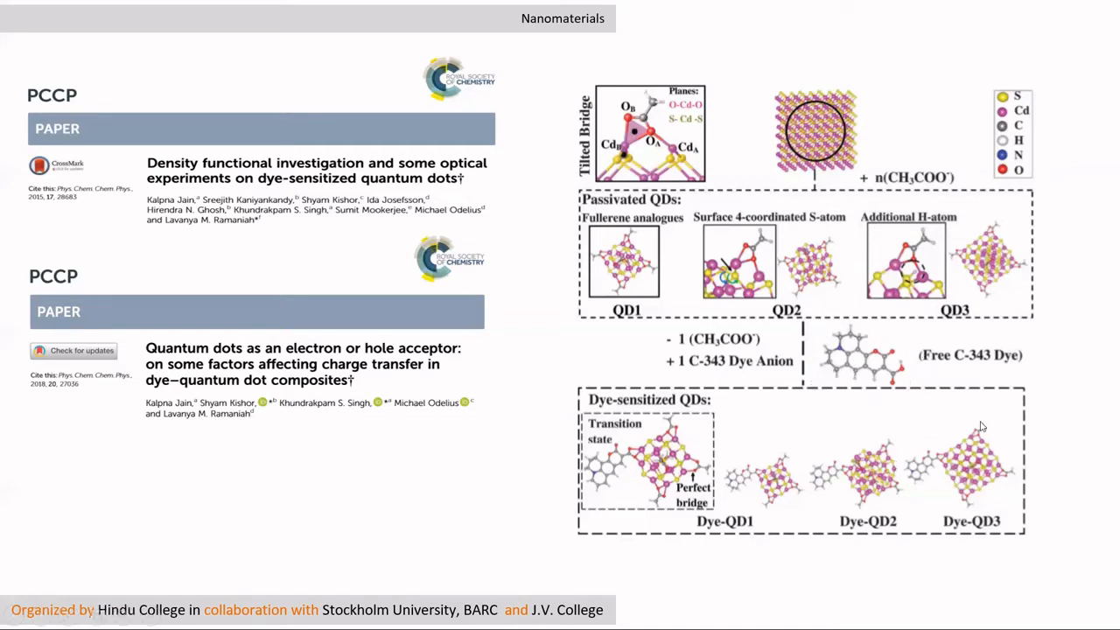
{"action": "mouse_move", "coordinate": [908, 427]}
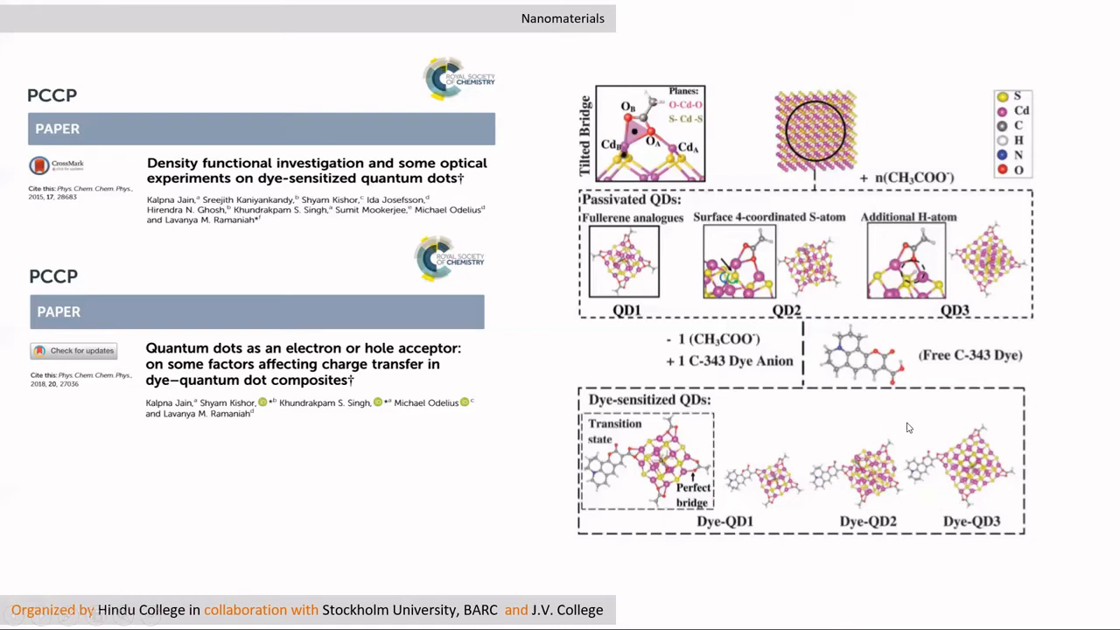
{"action": "mouse_move", "coordinate": [757, 510]}
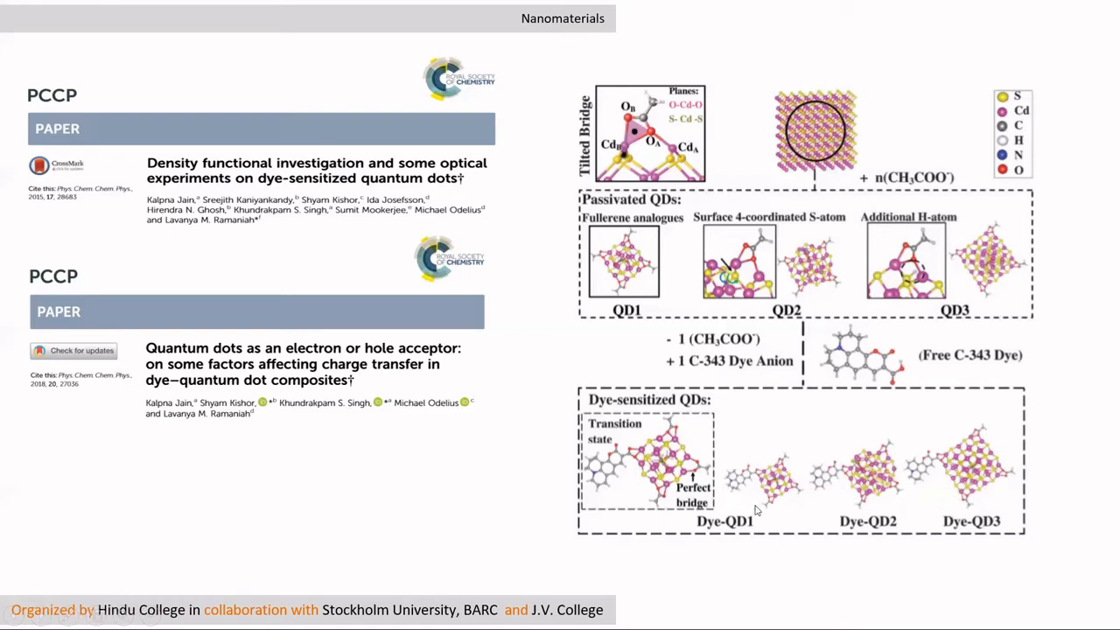
{"action": "mouse_move", "coordinate": [673, 298]}
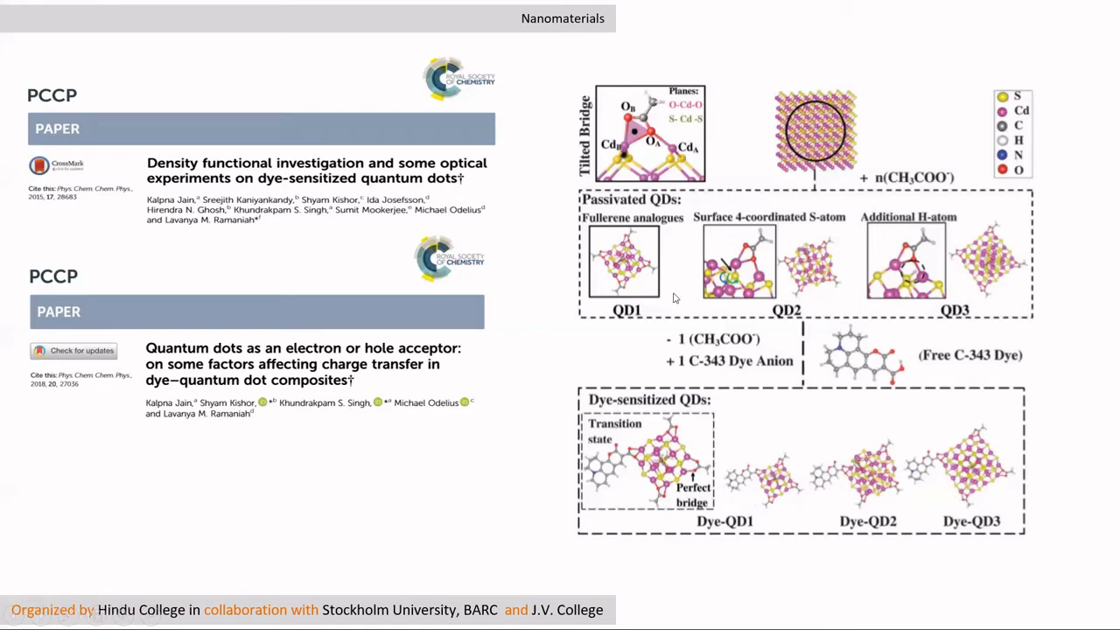
{"action": "mouse_move", "coordinate": [859, 249]}
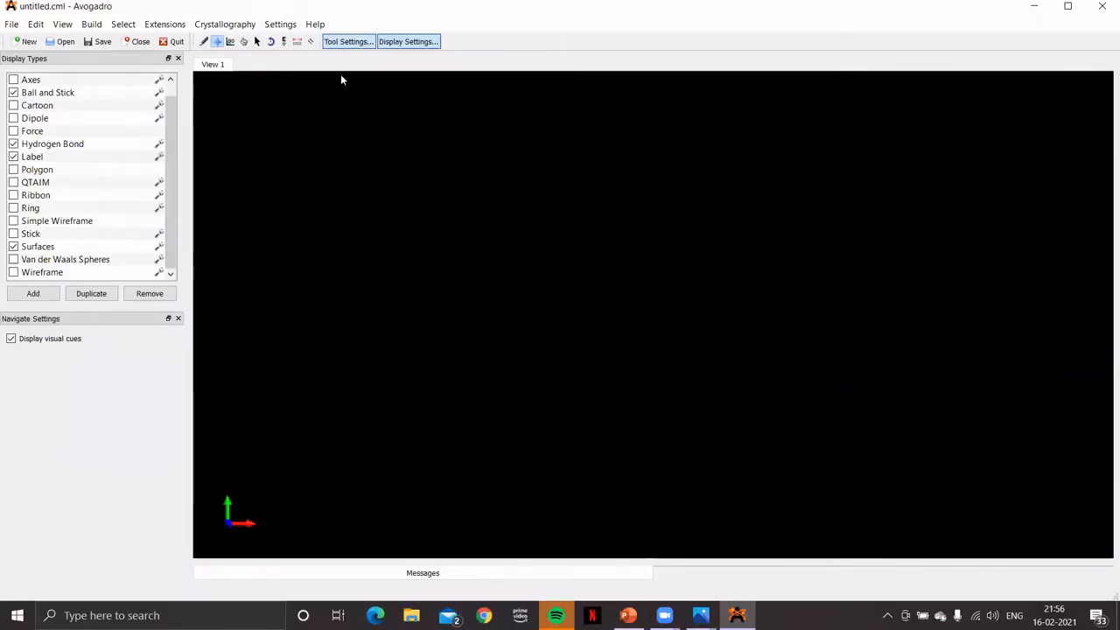
Step: Open 16cum.log from File > Open Recent
{"action": "left_click", "coordinate": [12, 23]}
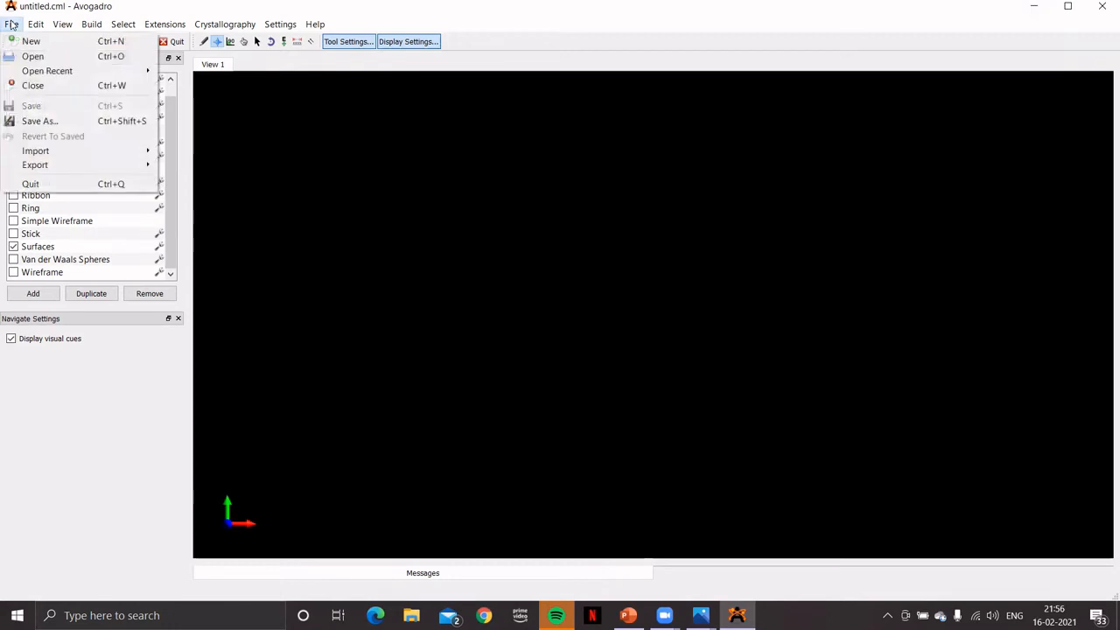
{"action": "mouse_move", "coordinate": [32, 56]}
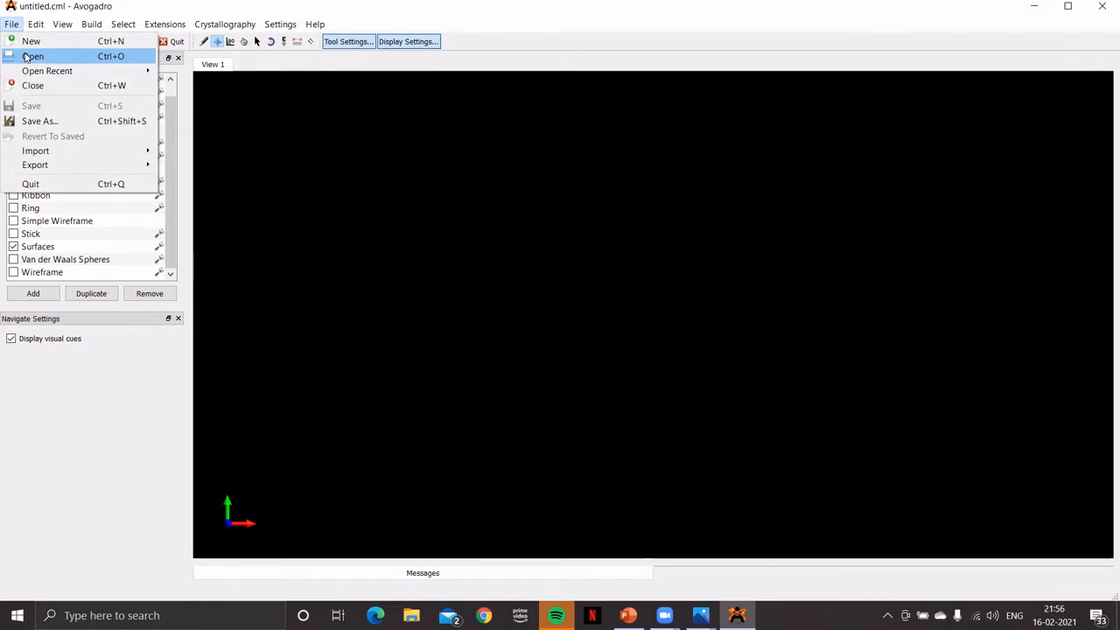
{"action": "mouse_move", "coordinate": [47, 70]}
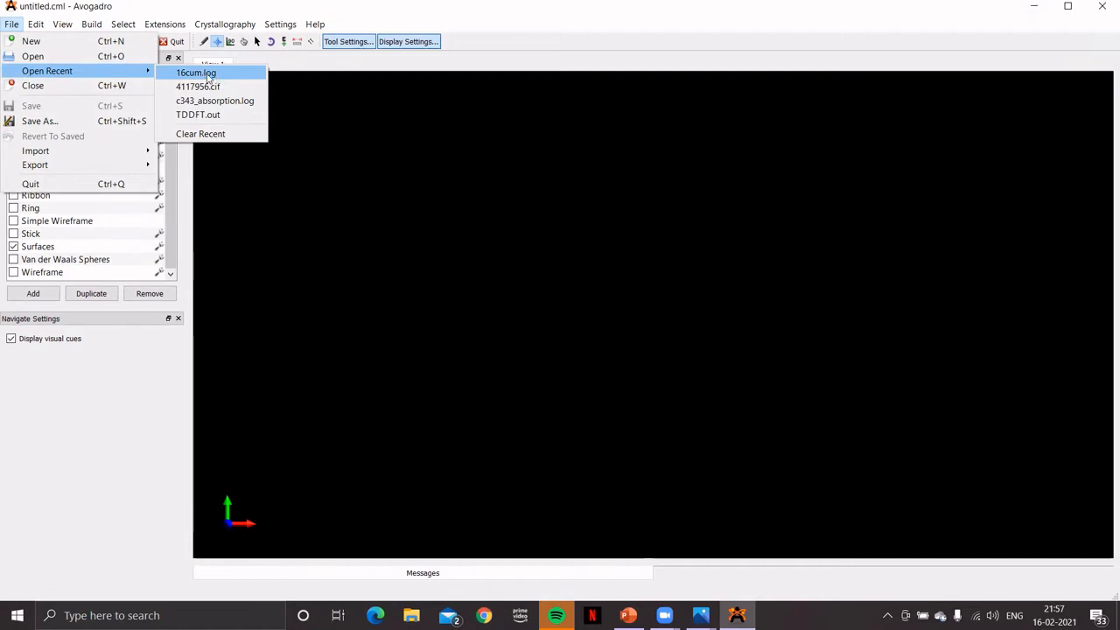
{"action": "left_click", "coordinate": [196, 73]}
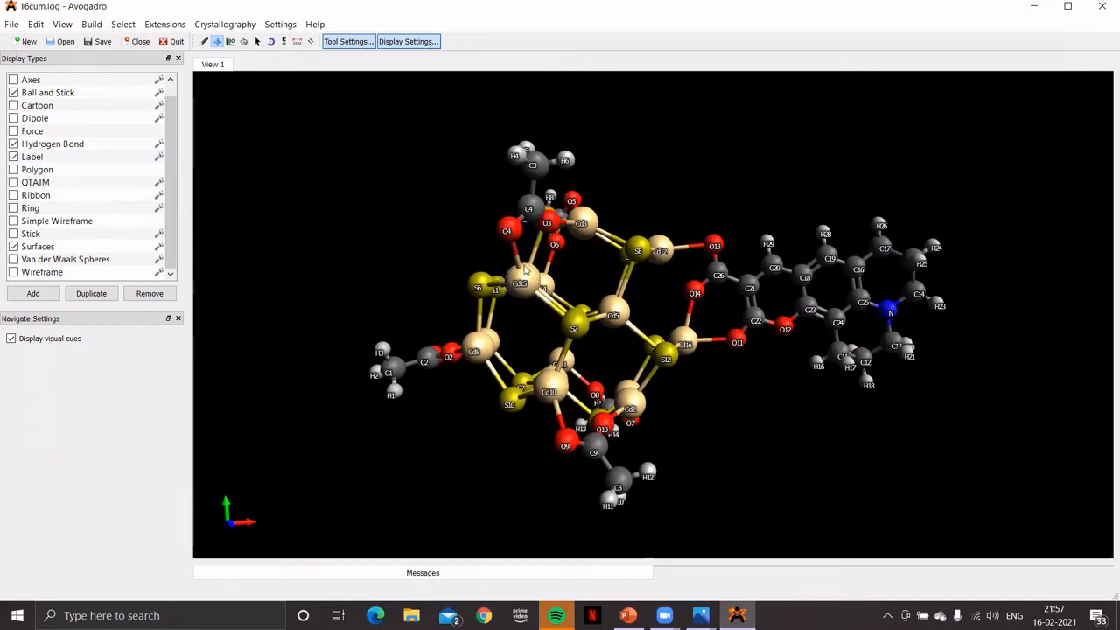
{"action": "mouse_move", "coordinate": [738, 398]}
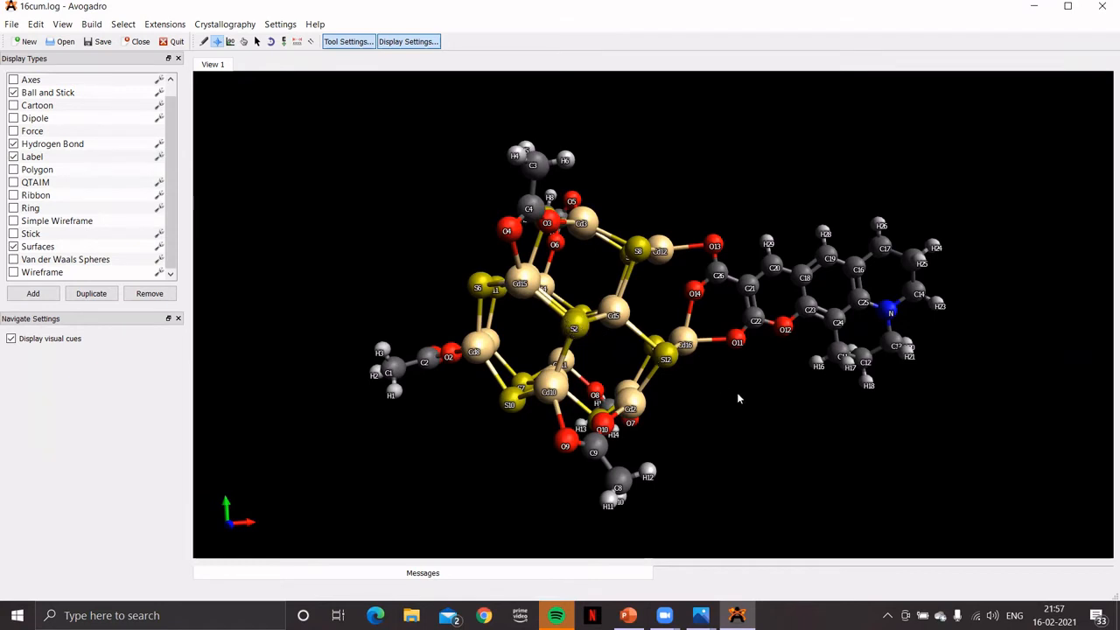
Step: Rotate the CdS cluster and its dye from several angles, then return to PowerPoint
{"action": "left_click_drag", "start_coordinate": [739, 398], "coordinate": [734, 468]}
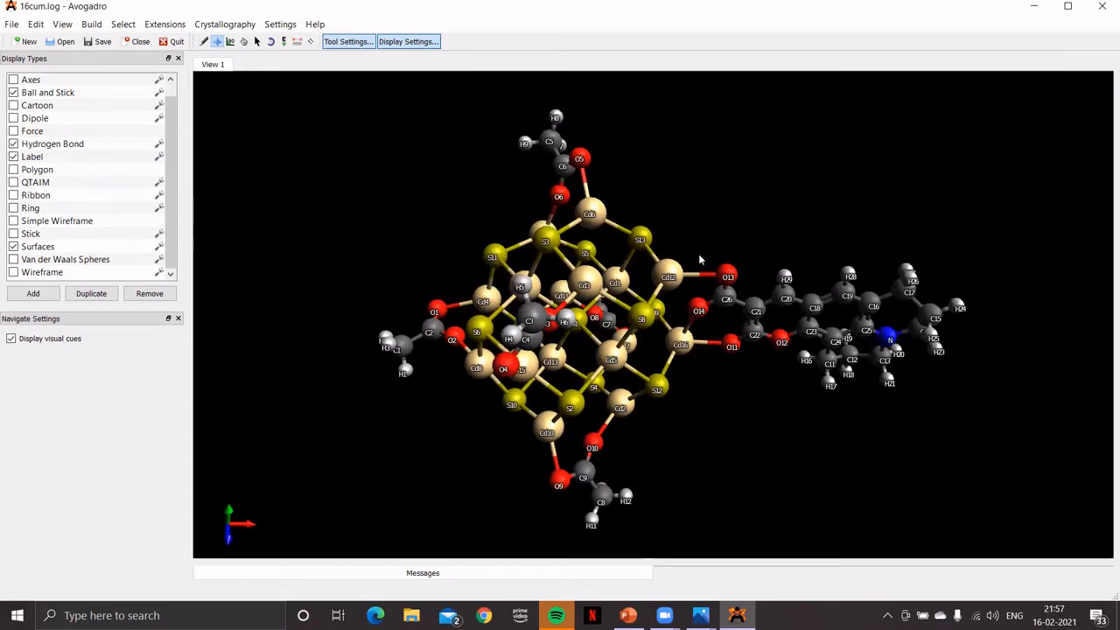
{"action": "mouse_move", "coordinate": [678, 275]}
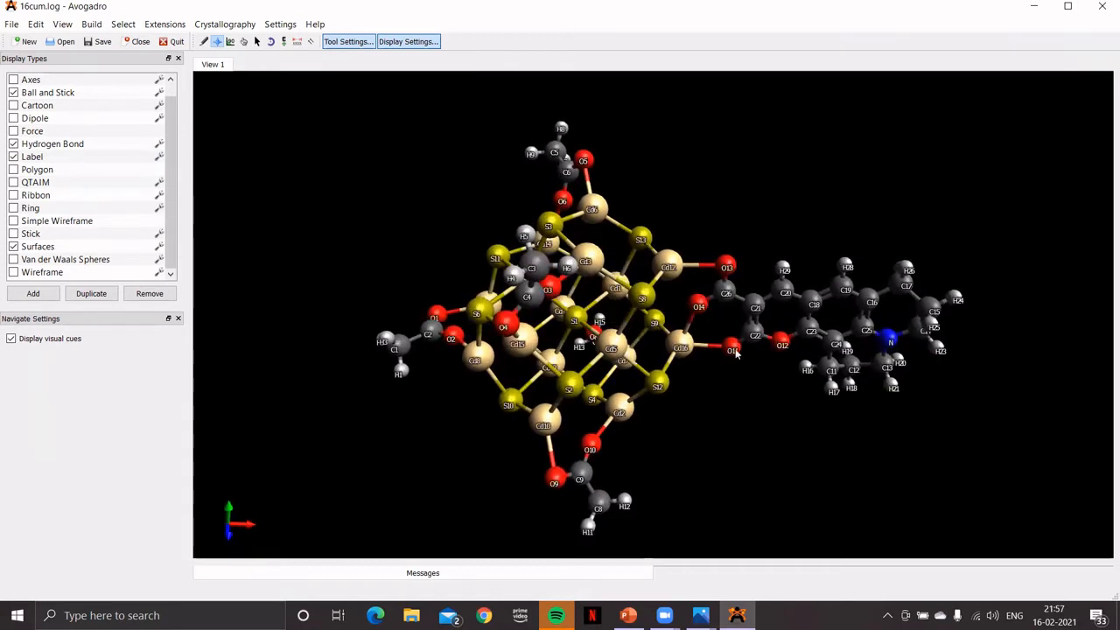
{"action": "left_click_drag", "start_coordinate": [735, 350], "coordinate": [844, 493]}
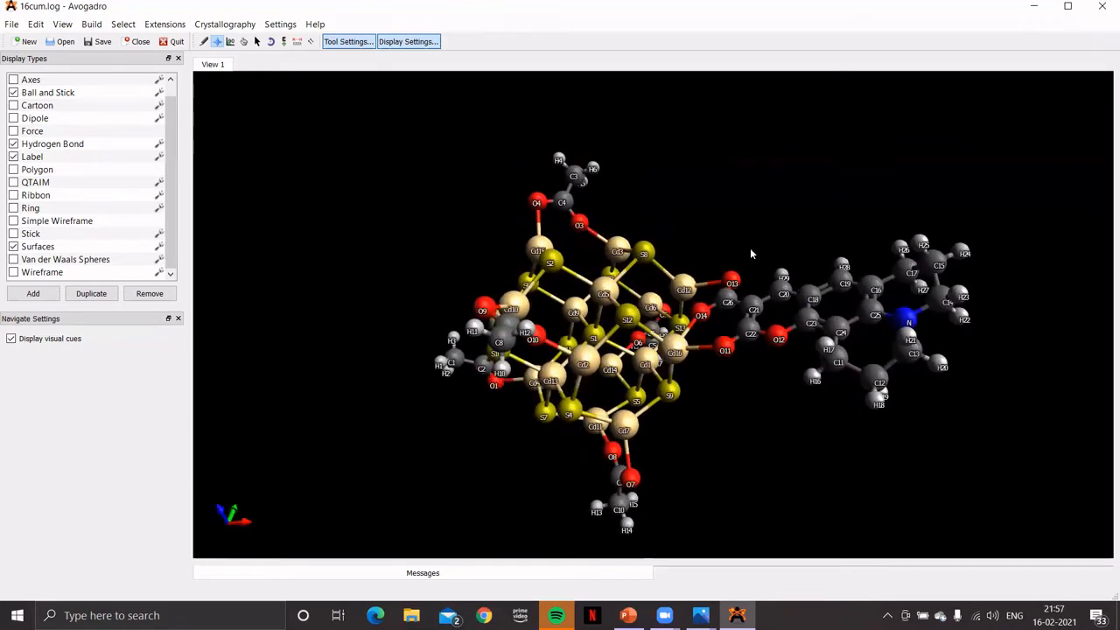
{"action": "left_click_drag", "start_coordinate": [750, 254], "coordinate": [818, 503]}
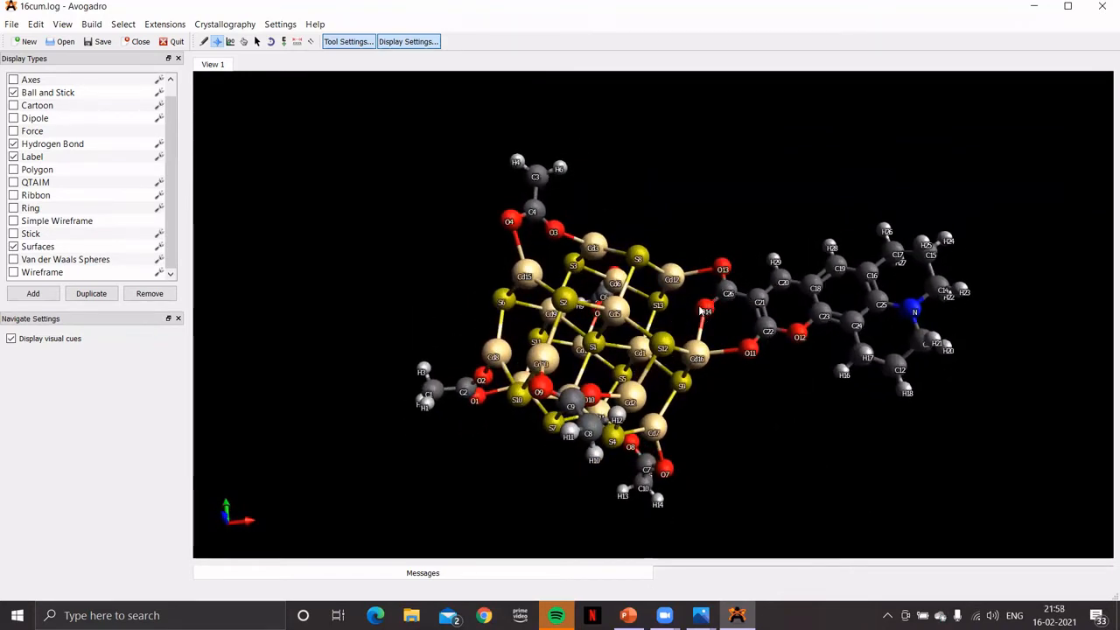
{"action": "mouse_move", "coordinate": [777, 417]}
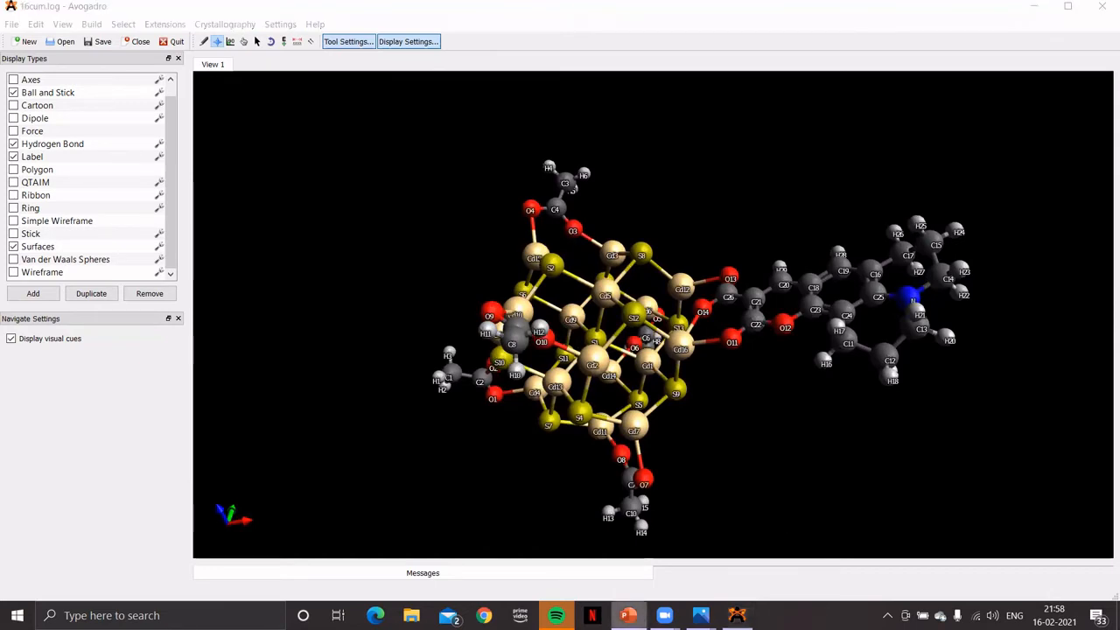
{"action": "left_click", "coordinate": [628, 615]}
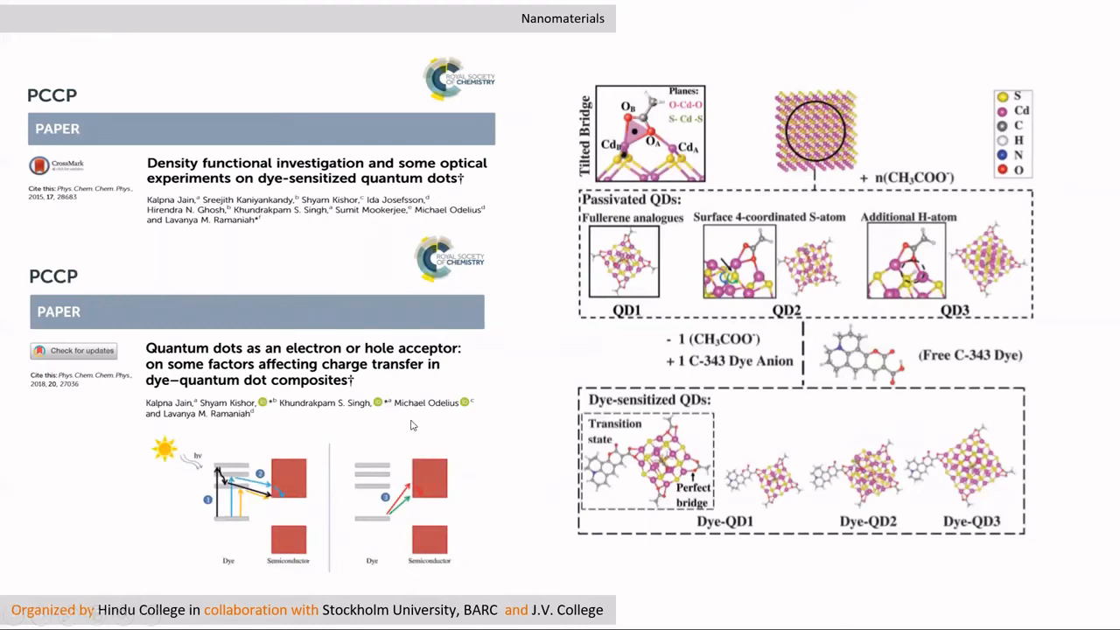
{"action": "mouse_move", "coordinate": [300, 520]}
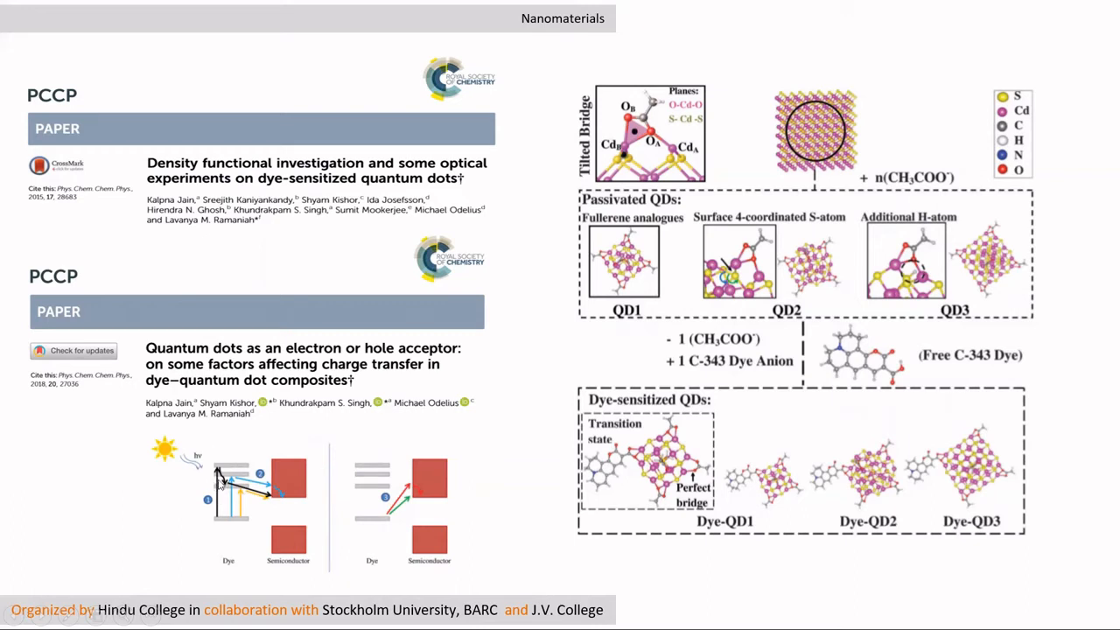
{"action": "mouse_move", "coordinate": [287, 496]}
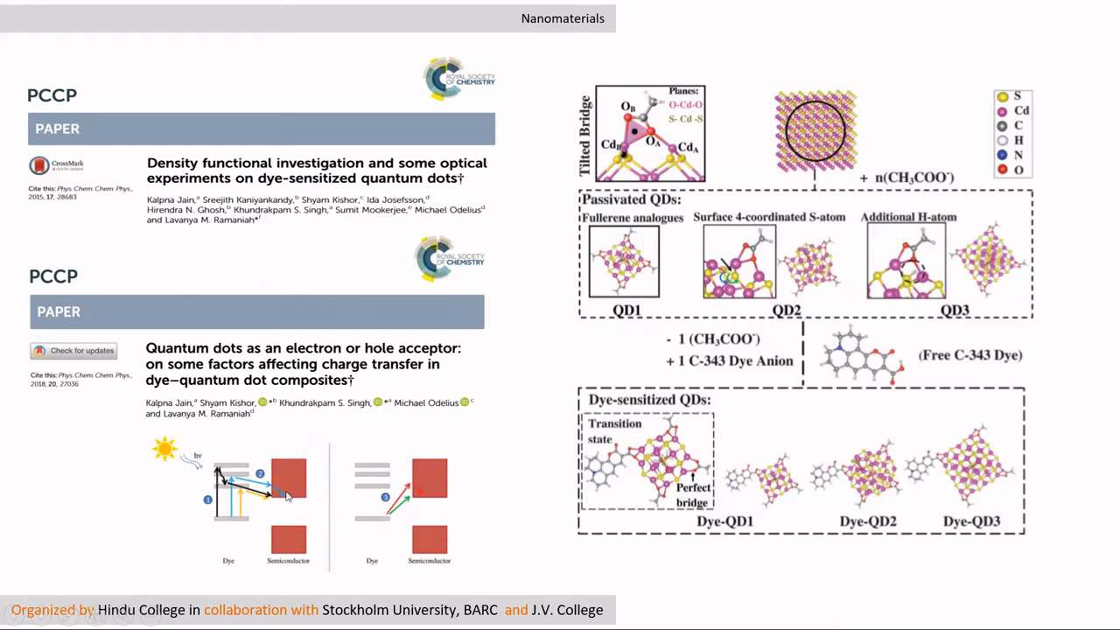
{"action": "mouse_move", "coordinate": [296, 471]}
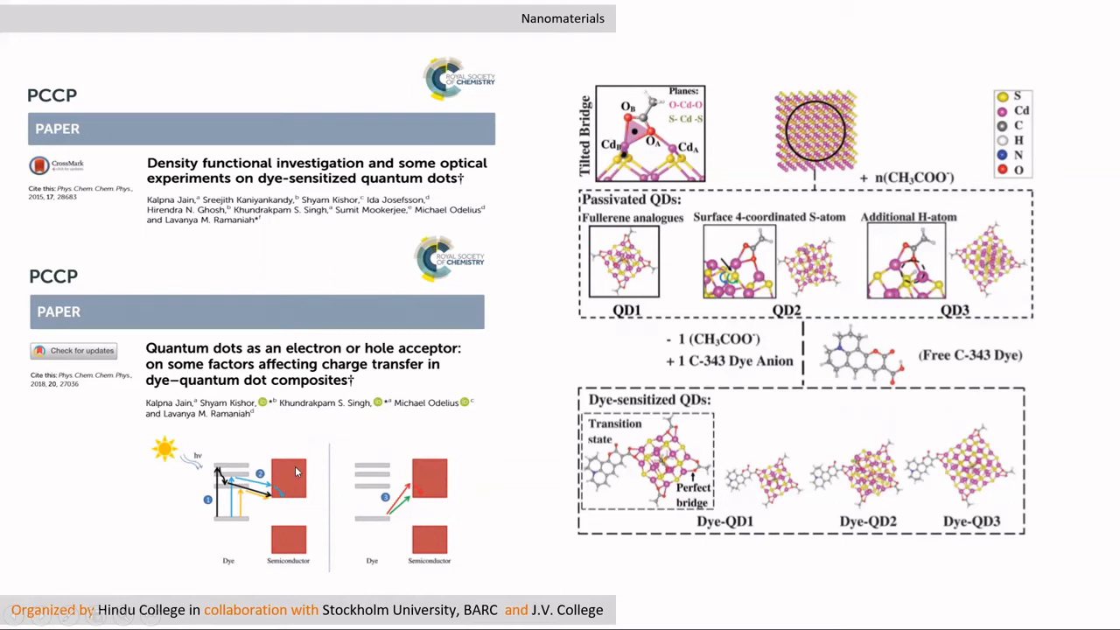
{"action": "mouse_move", "coordinate": [295, 478]}
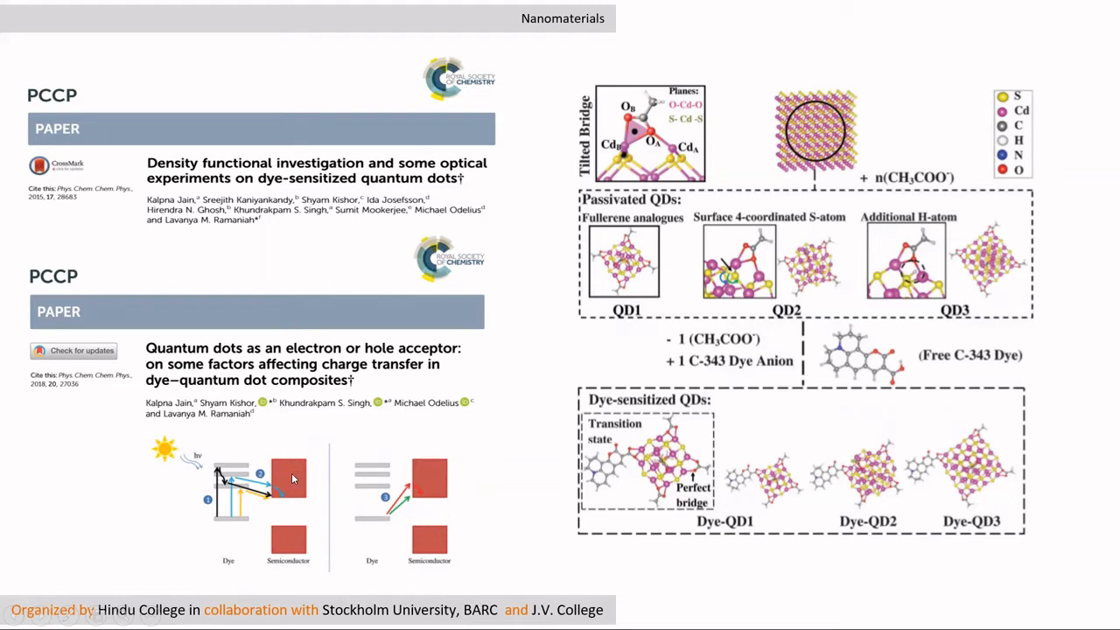
{"action": "mouse_move", "coordinate": [374, 527]}
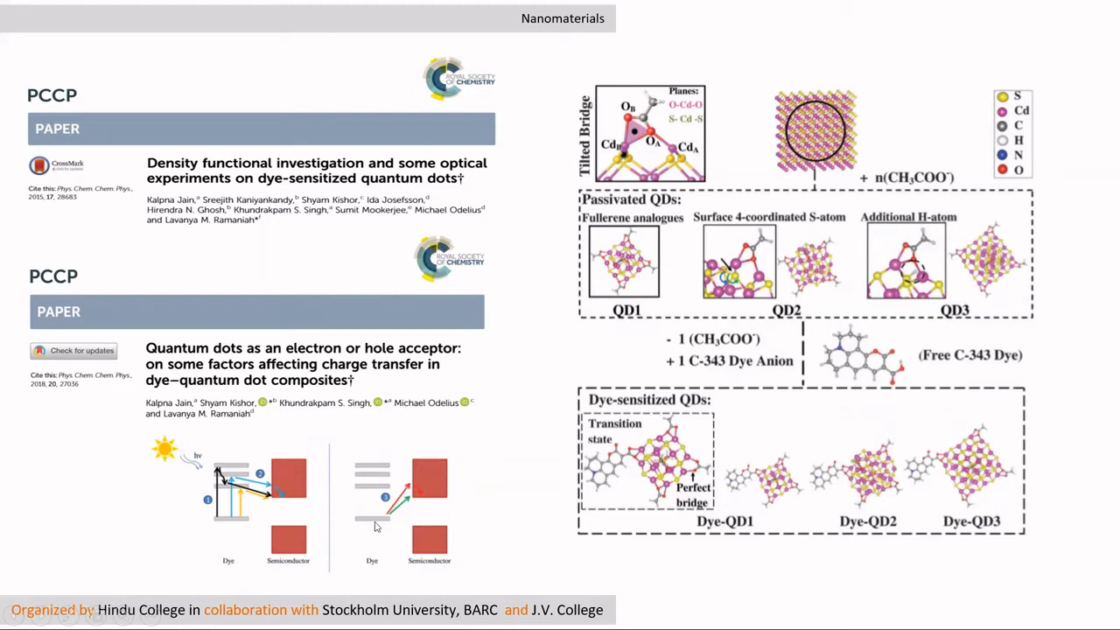
{"action": "mouse_move", "coordinate": [421, 479]}
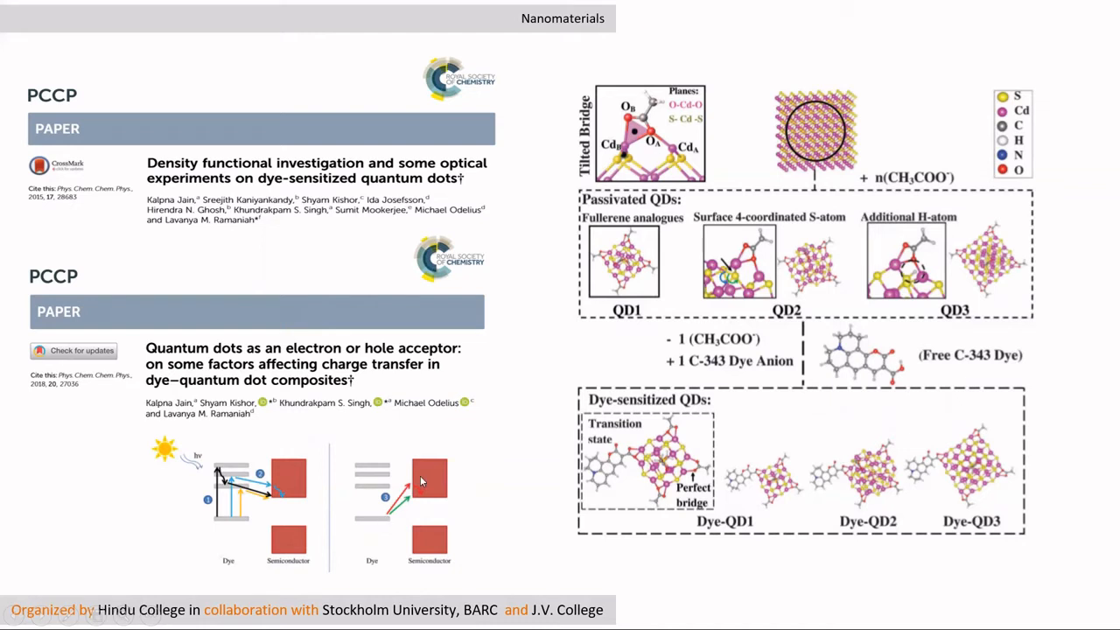
{"action": "mouse_move", "coordinate": [443, 455]}
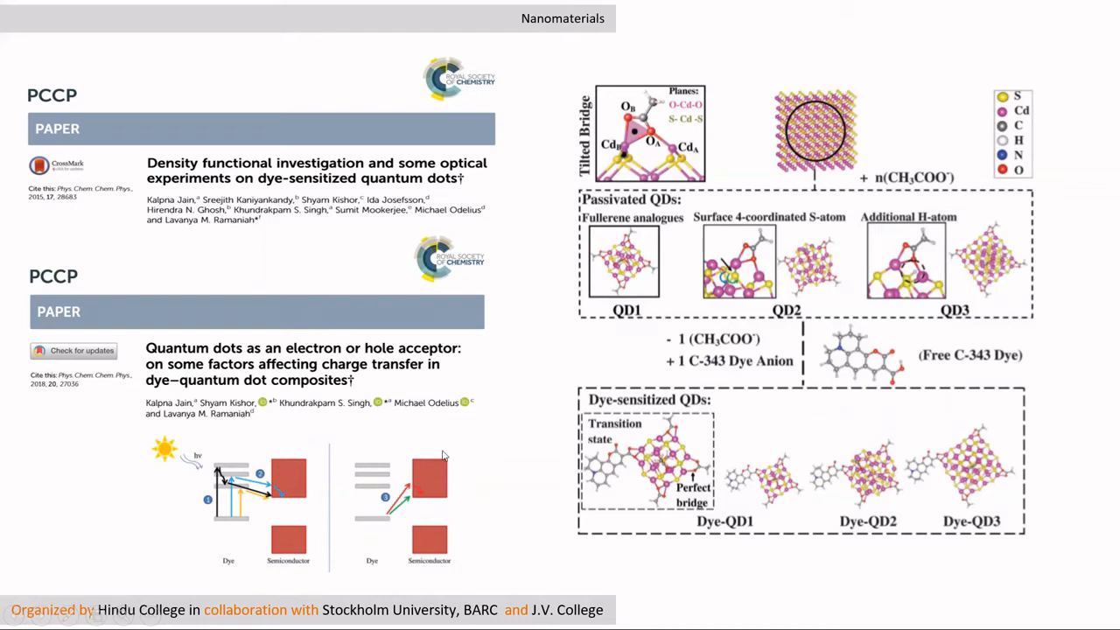
{"action": "mouse_move", "coordinate": [440, 471]}
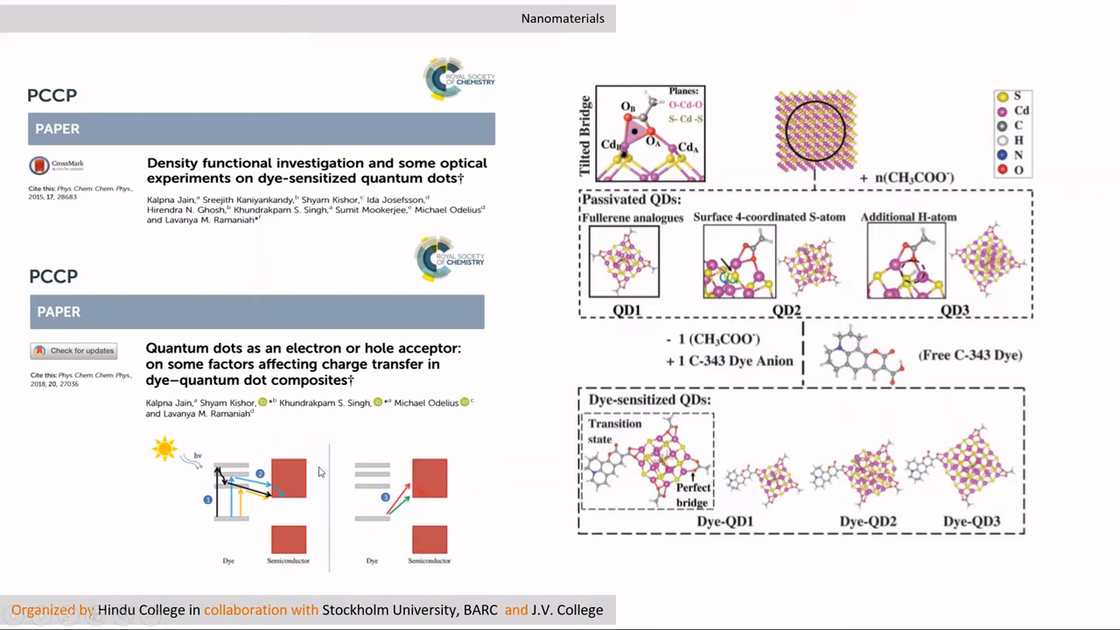
{"action": "mouse_move", "coordinate": [452, 505]}
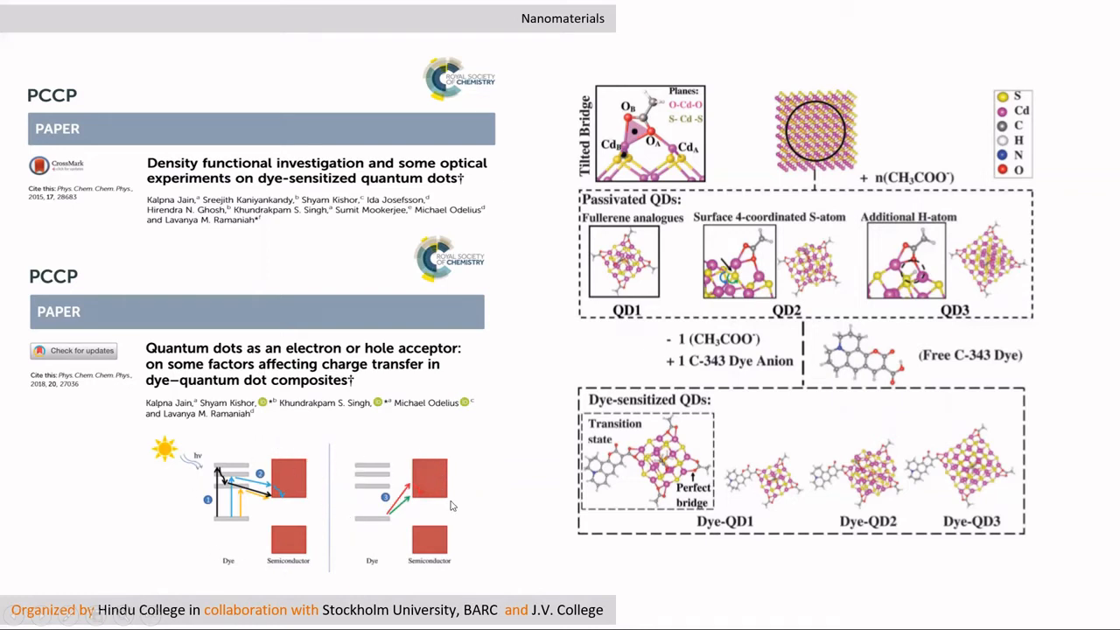
{"action": "mouse_move", "coordinate": [384, 440]}
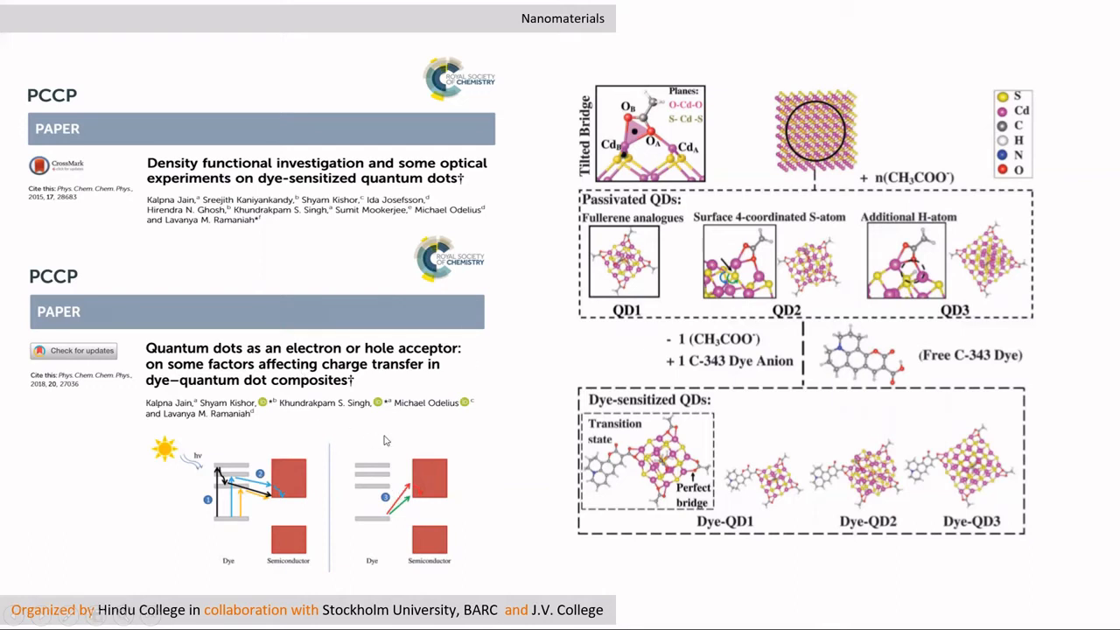
{"action": "mouse_move", "coordinate": [376, 150]}
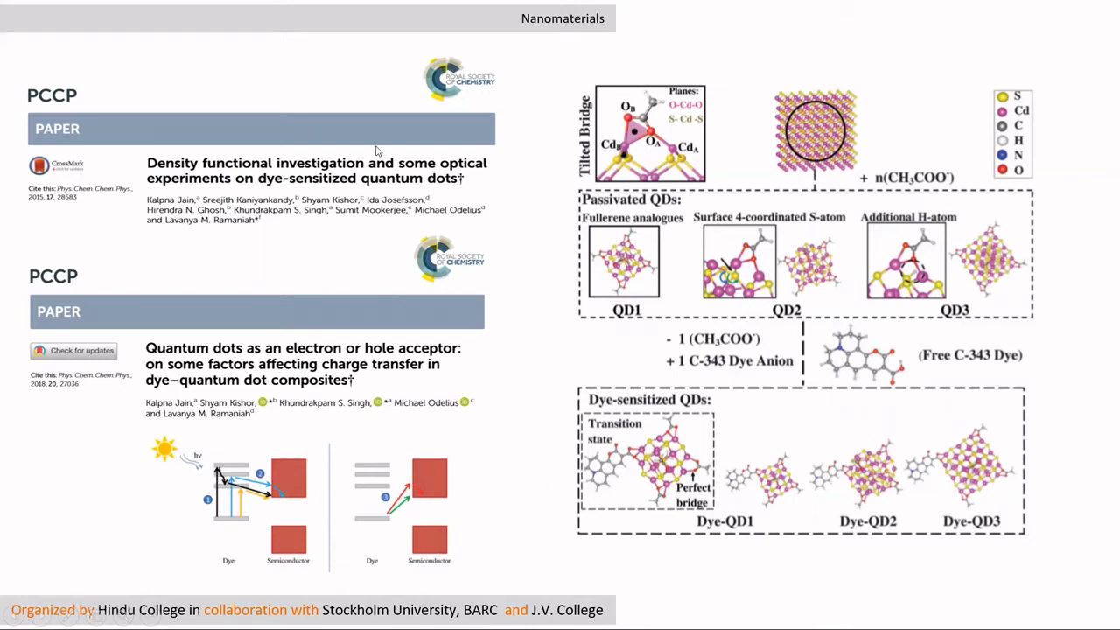
{"action": "mouse_move", "coordinate": [343, 296]}
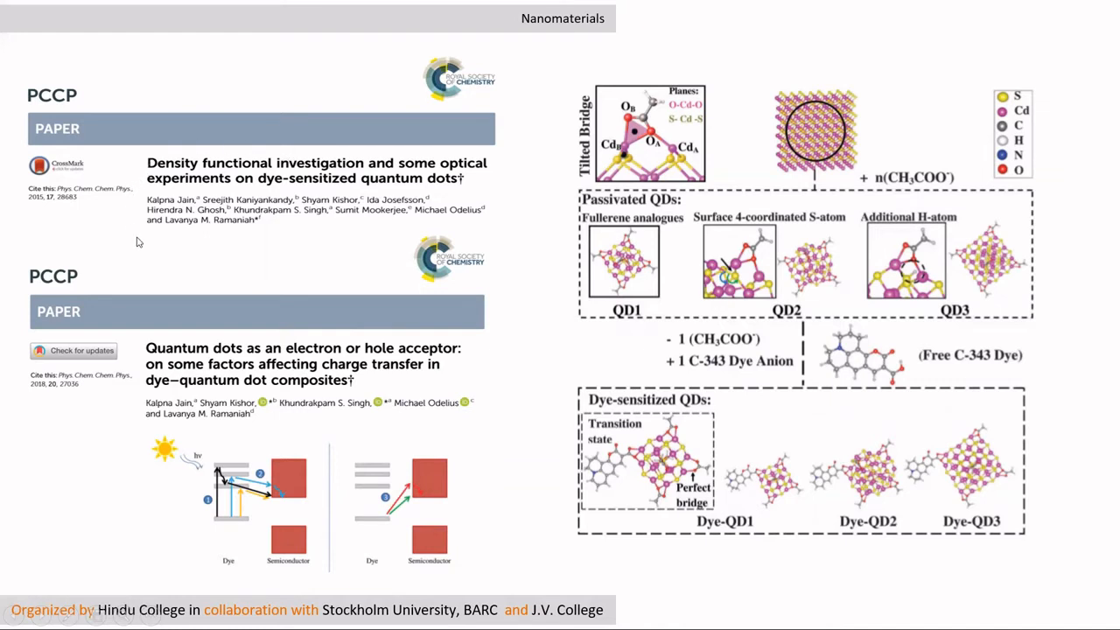
{"action": "mouse_move", "coordinate": [449, 512]}
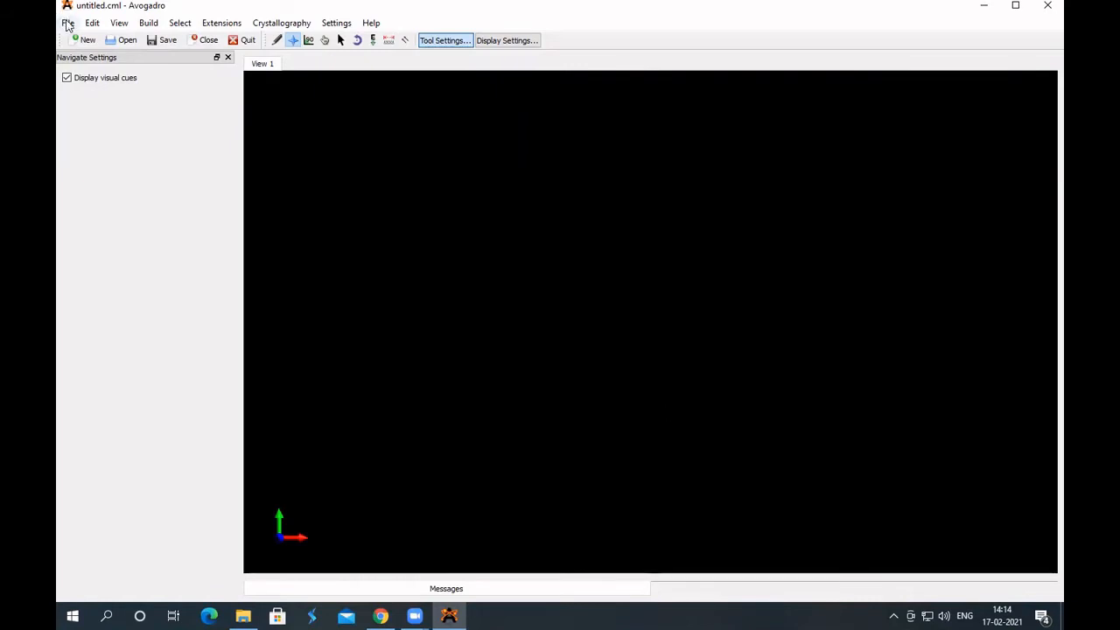
Step: Open the Insert Crystal library and expand the sulfides folder showing the CdS-Hawleyite file
{"action": "left_click", "coordinate": [68, 23]}
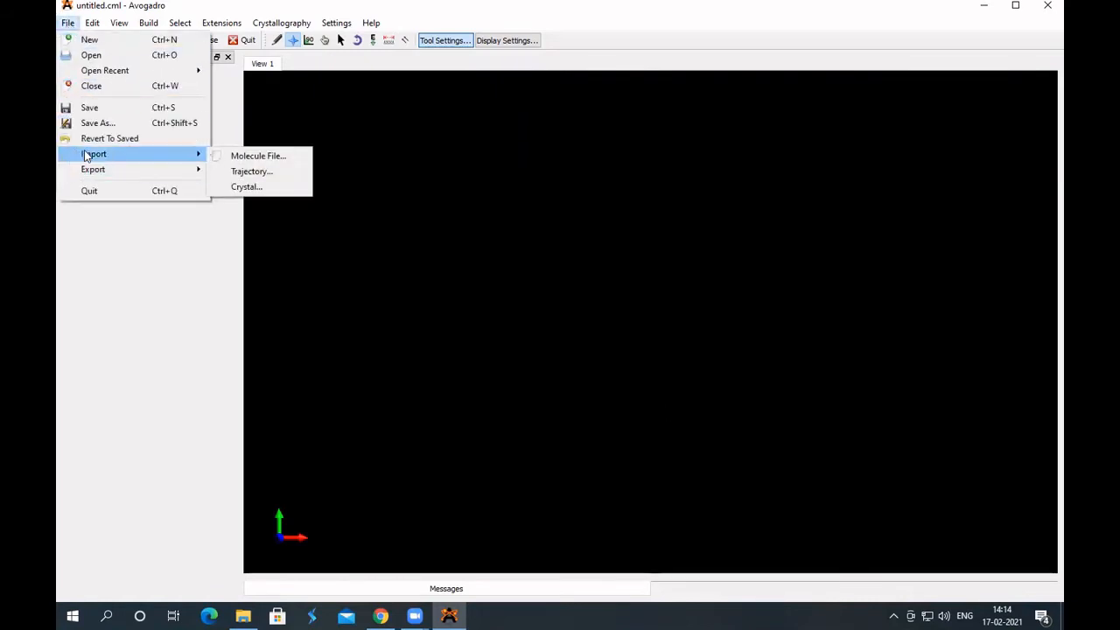
{"action": "mouse_move", "coordinate": [246, 186]}
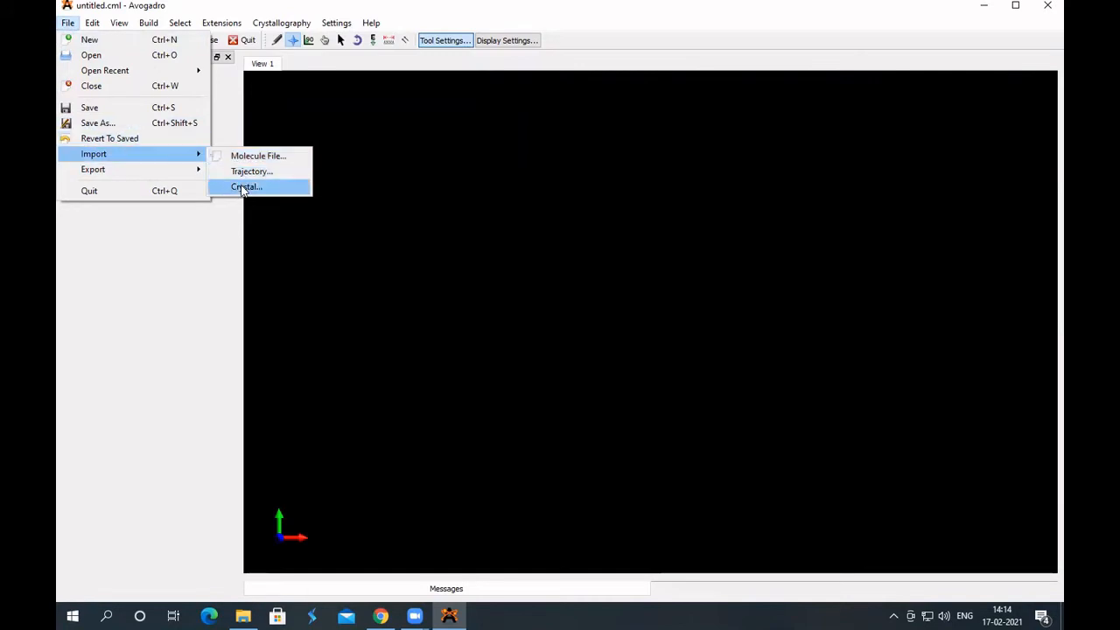
{"action": "left_click", "coordinate": [245, 186]}
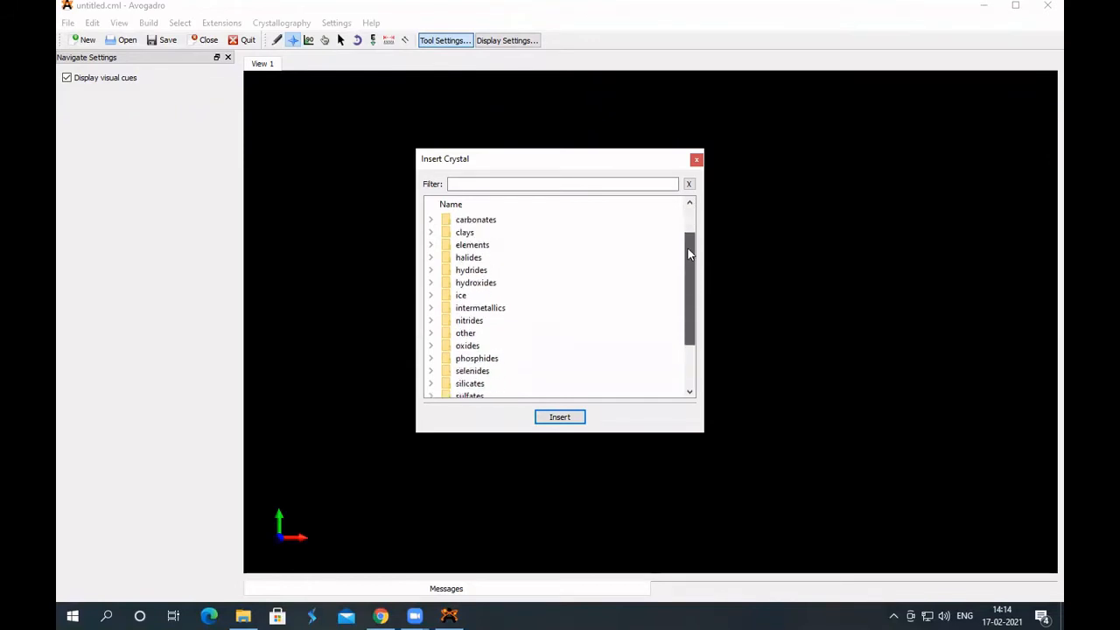
{"action": "scroll", "scroll_direction": "down", "scroll_amount": 3}
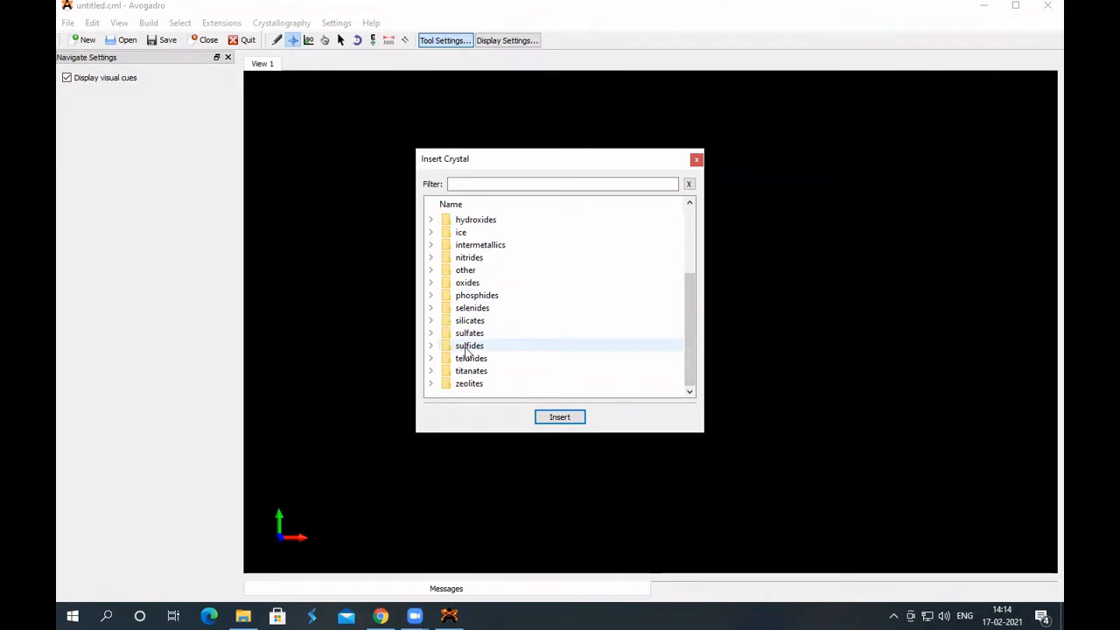
{"action": "left_click", "coordinate": [430, 345]}
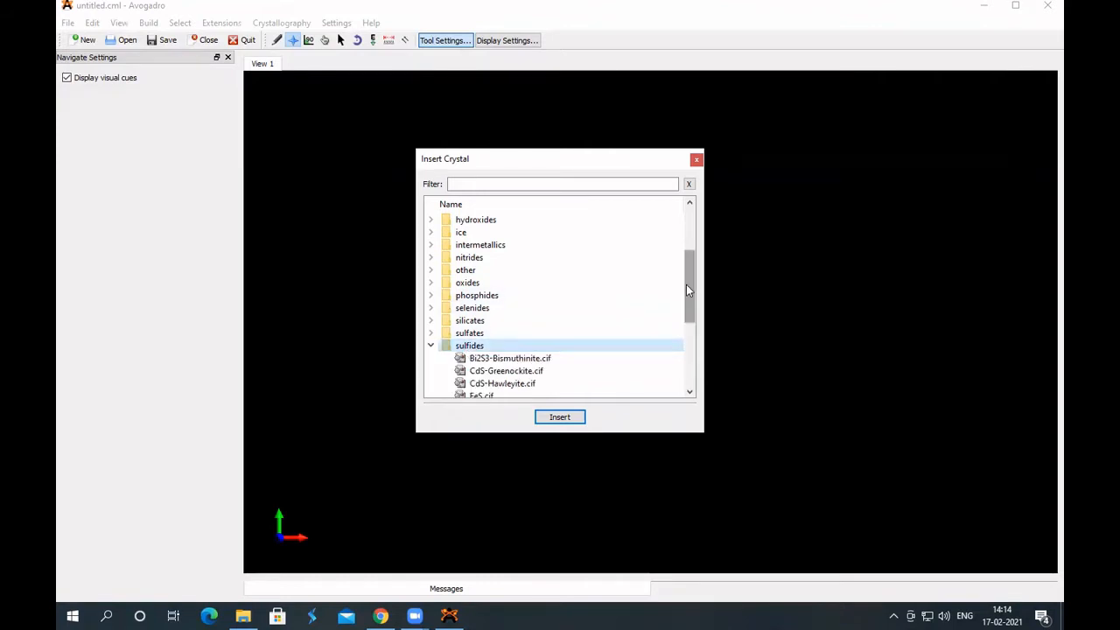
{"action": "scroll", "scroll_direction": "down", "scroll_amount": 3}
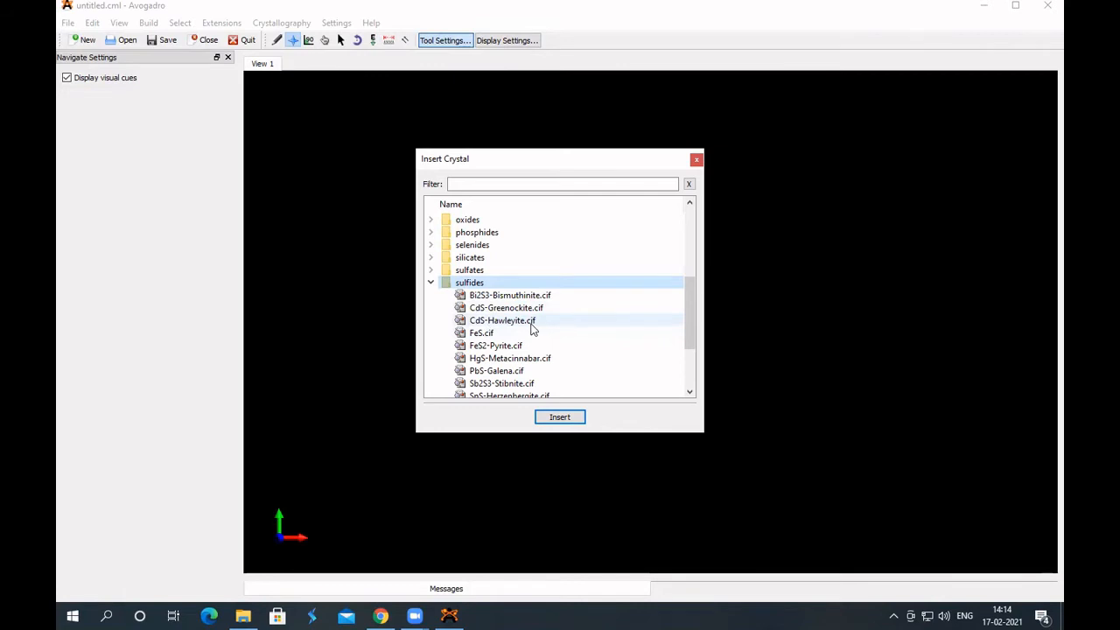
{"action": "mouse_move", "coordinate": [479, 329]}
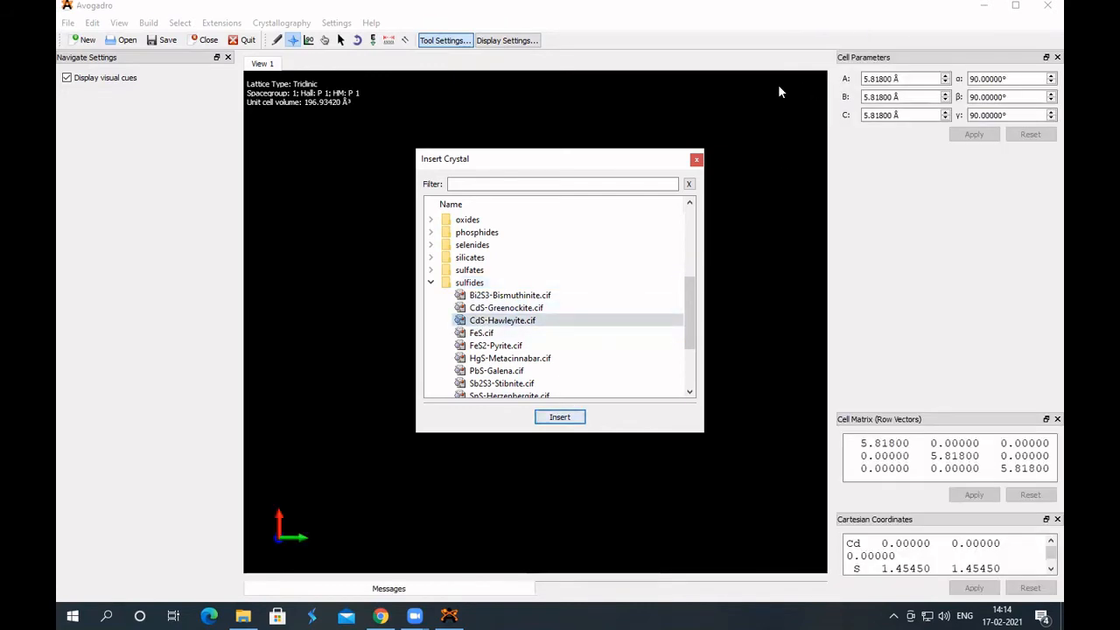
Step: Dismiss the crystal library and rotate the view to inspect the CdS Hawleyite unit cell
{"action": "left_click", "coordinate": [559, 417]}
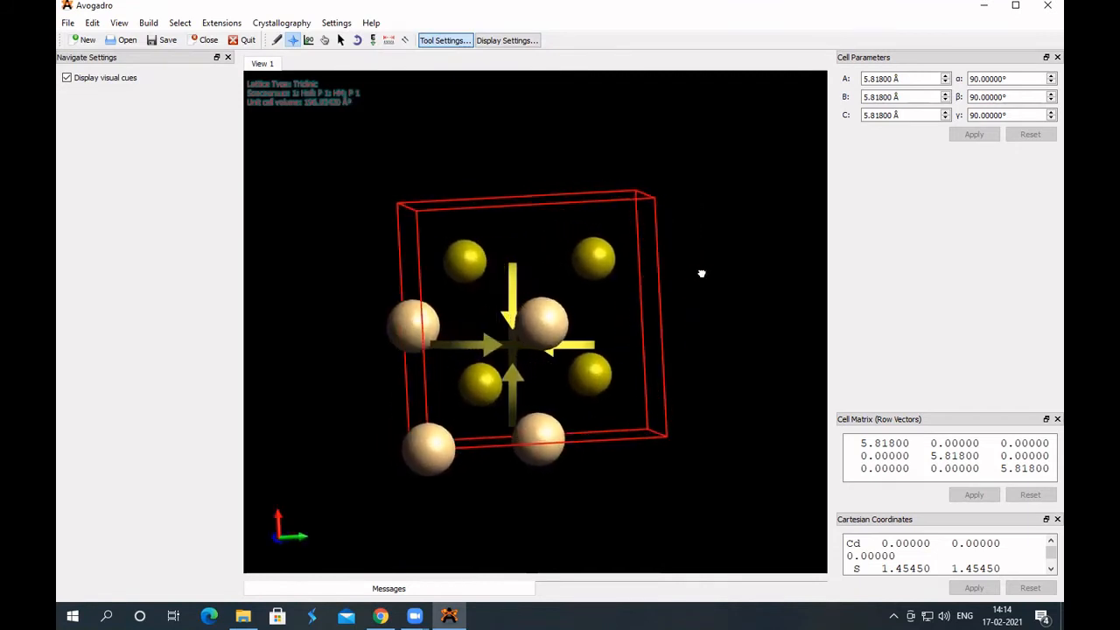
{"action": "left_click_drag", "start_coordinate": [700, 274], "coordinate": [673, 287]}
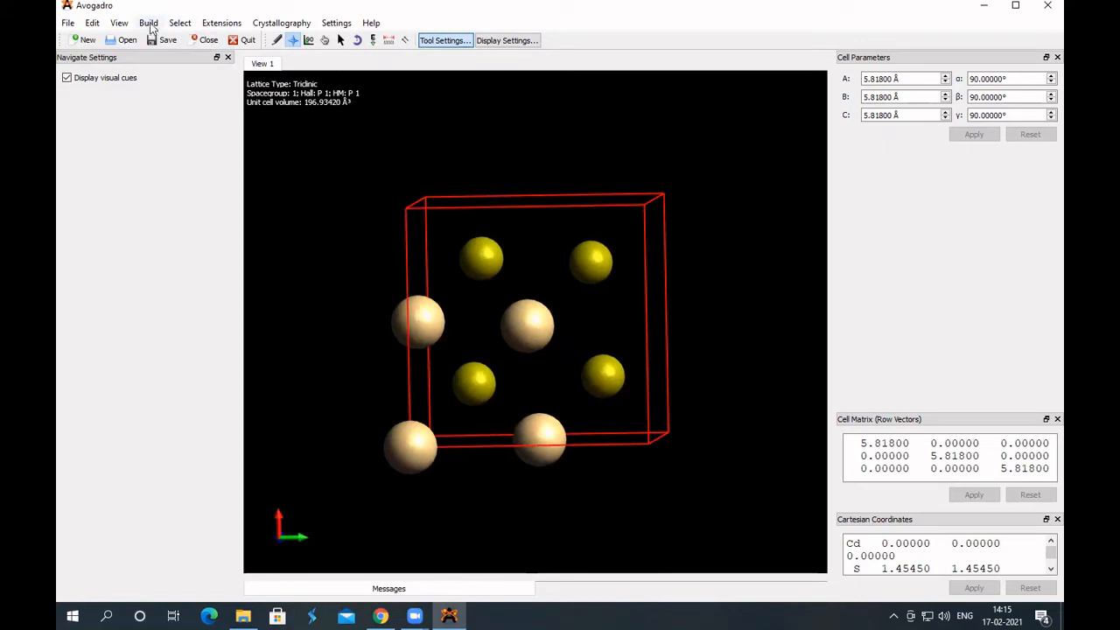
Step: Generate a 2×2×2 CdS supercell in the Super Cell Builder, doubling edges to 11.636 Å
{"action": "left_click", "coordinate": [148, 23]}
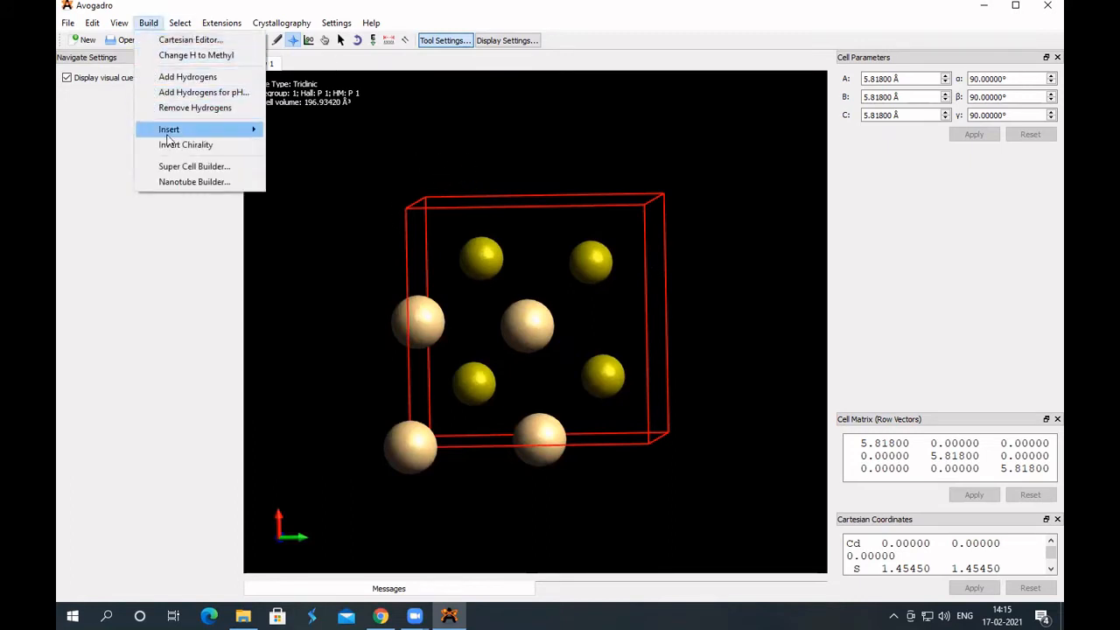
{"action": "left_click", "coordinate": [194, 167]}
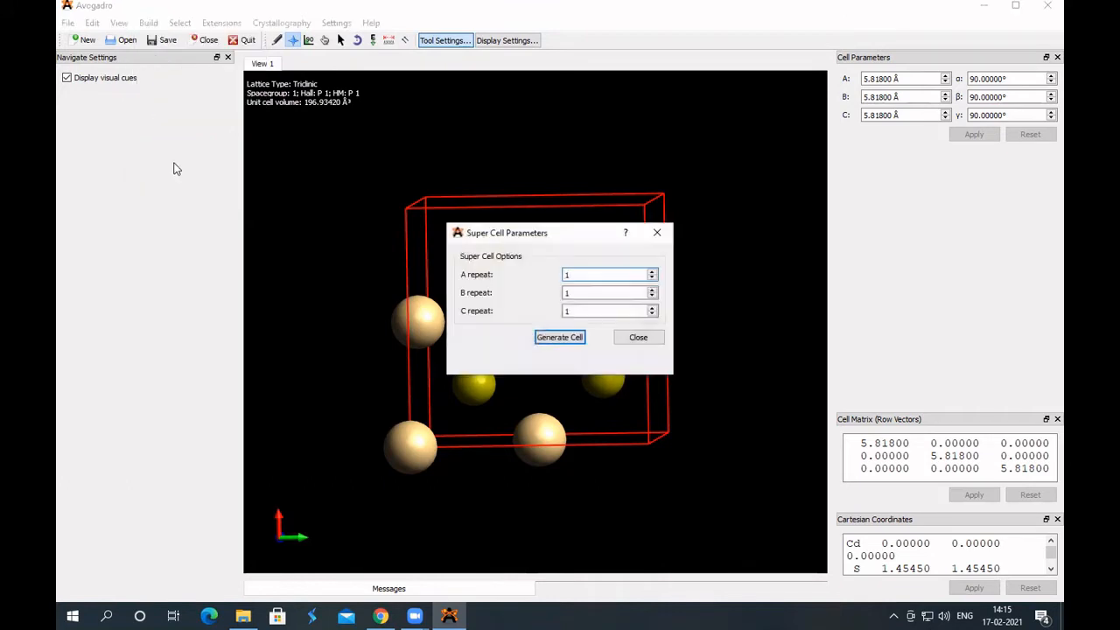
{"action": "left_click", "coordinate": [608, 273]}
{"action": "type", "text": "2"}
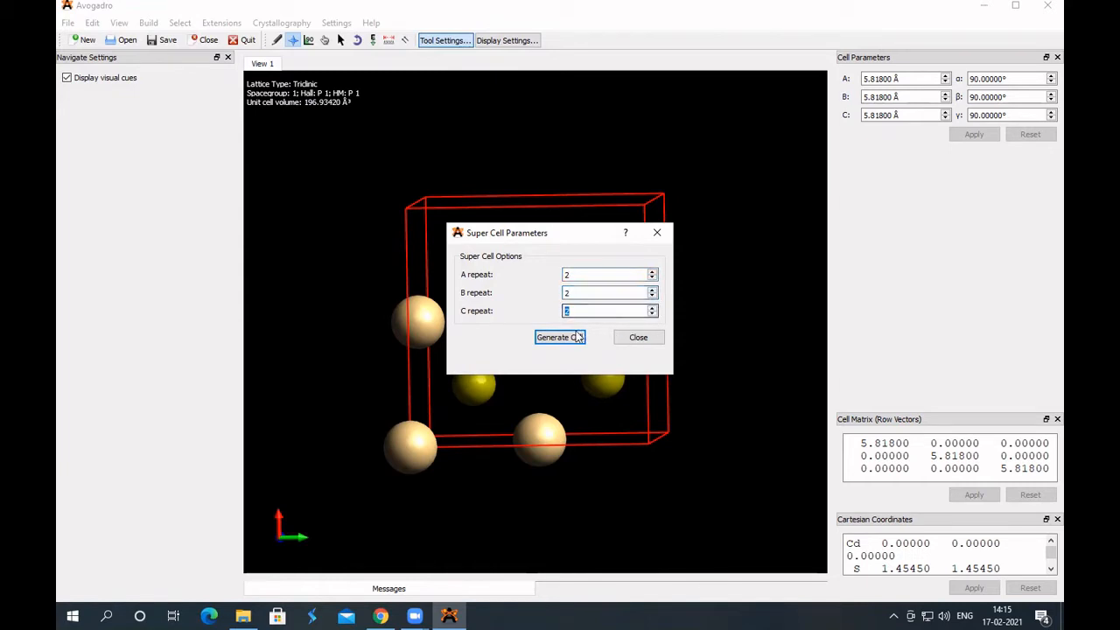
{"action": "left_click", "coordinate": [559, 337]}
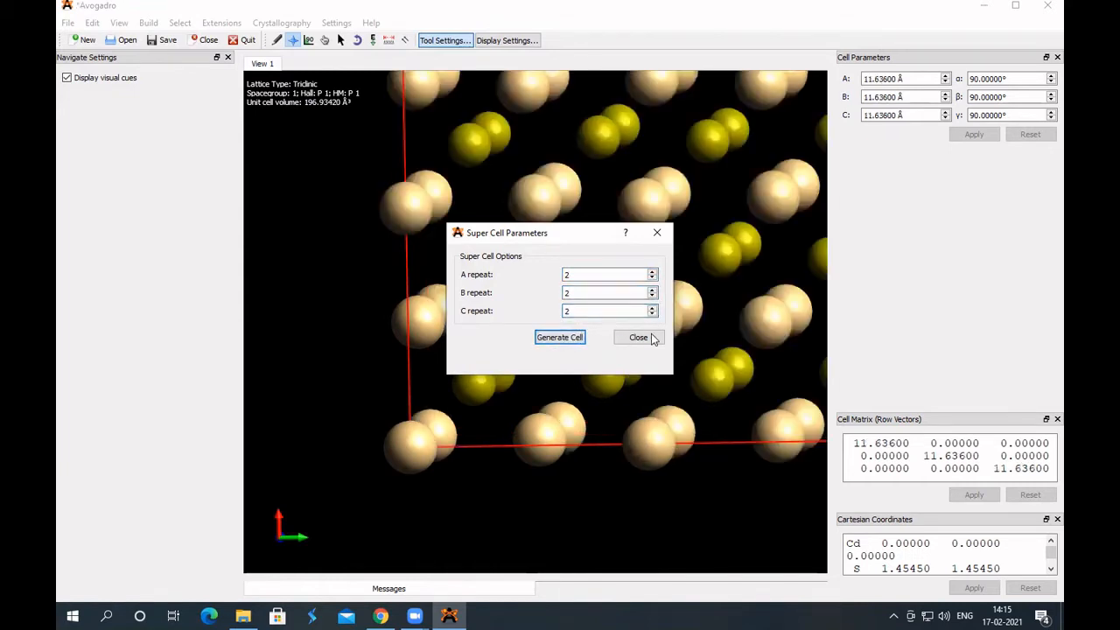
{"action": "left_click", "coordinate": [638, 337]}
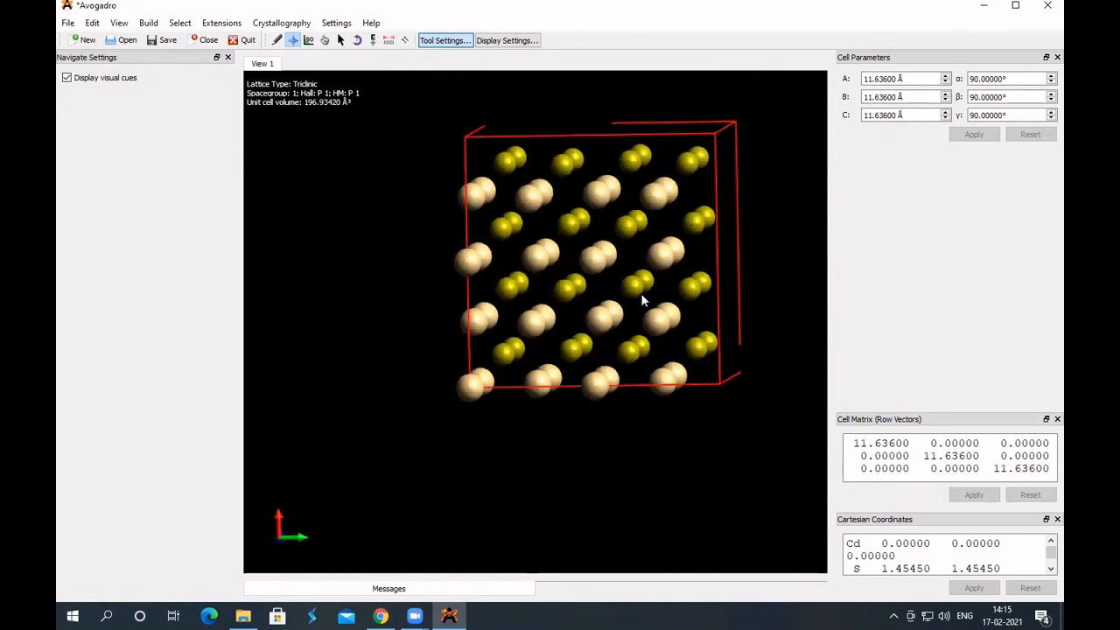
{"action": "mouse_move", "coordinate": [584, 232]}
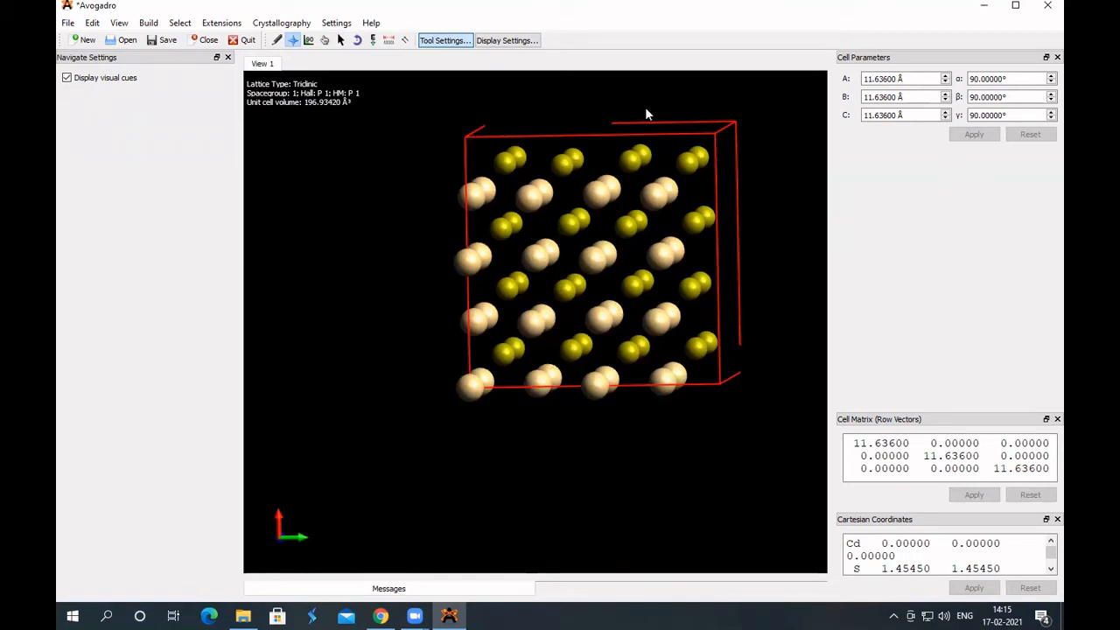
{"action": "mouse_move", "coordinate": [586, 413]}
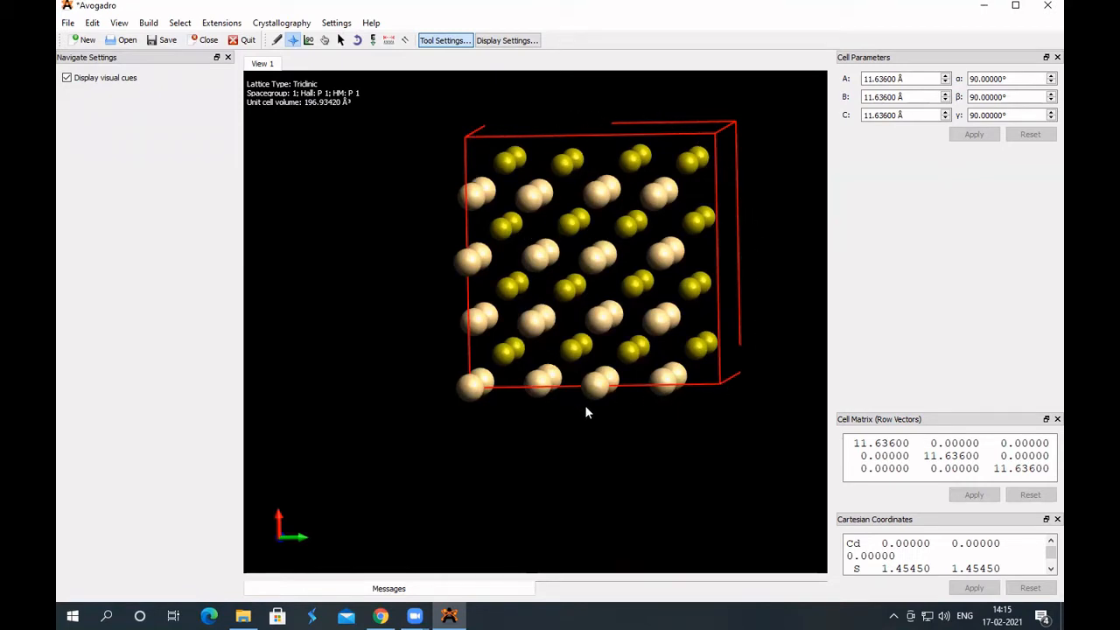
{"action": "mouse_move", "coordinate": [742, 128]}
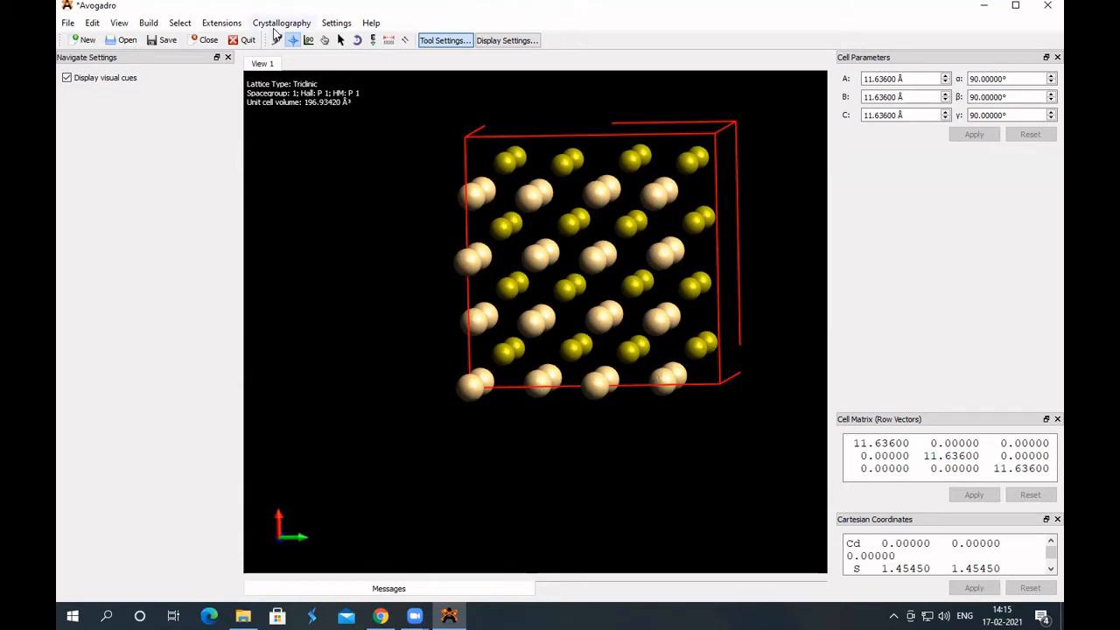
Step: Remove the unit cell box via Crystallography, leaving only the bare CdS atom cluster
{"action": "left_click", "coordinate": [281, 22]}
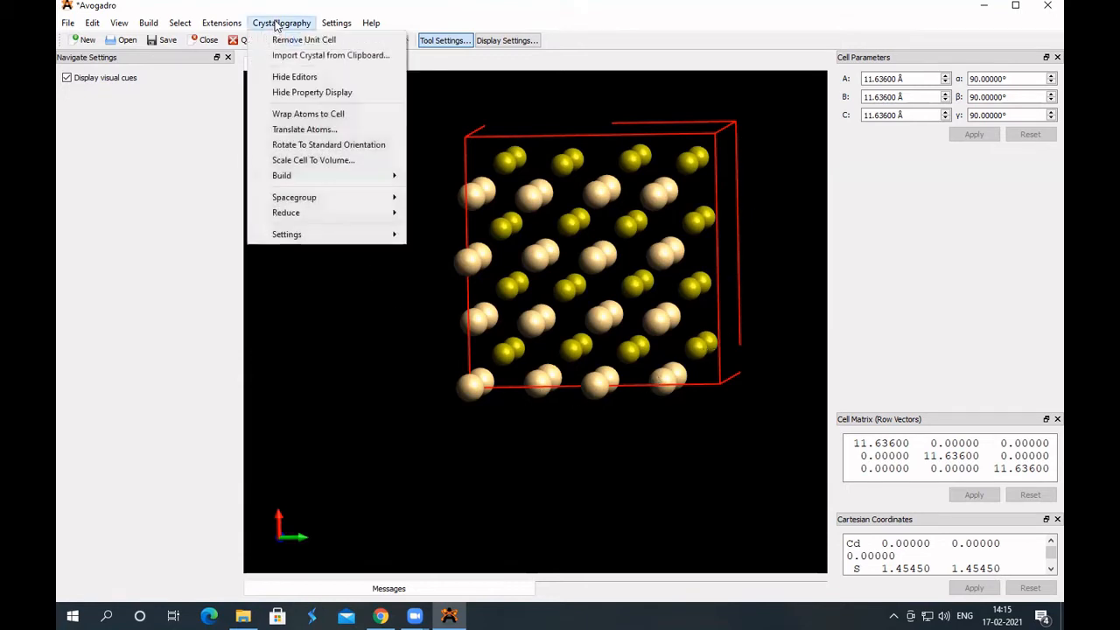
{"action": "mouse_move", "coordinate": [303, 40]}
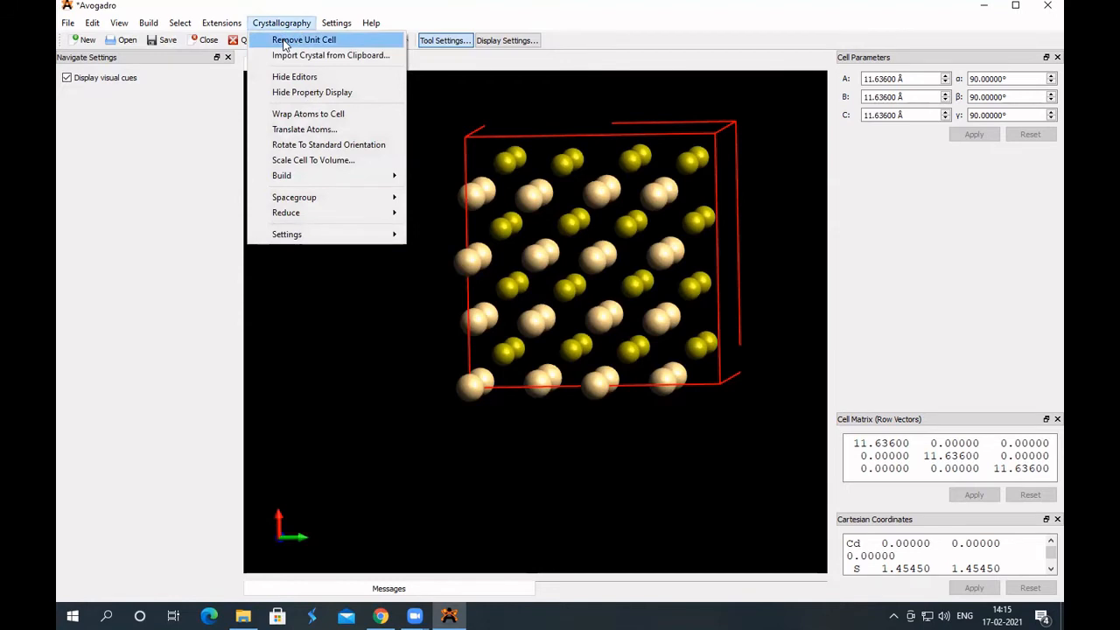
{"action": "left_click", "coordinate": [304, 39]}
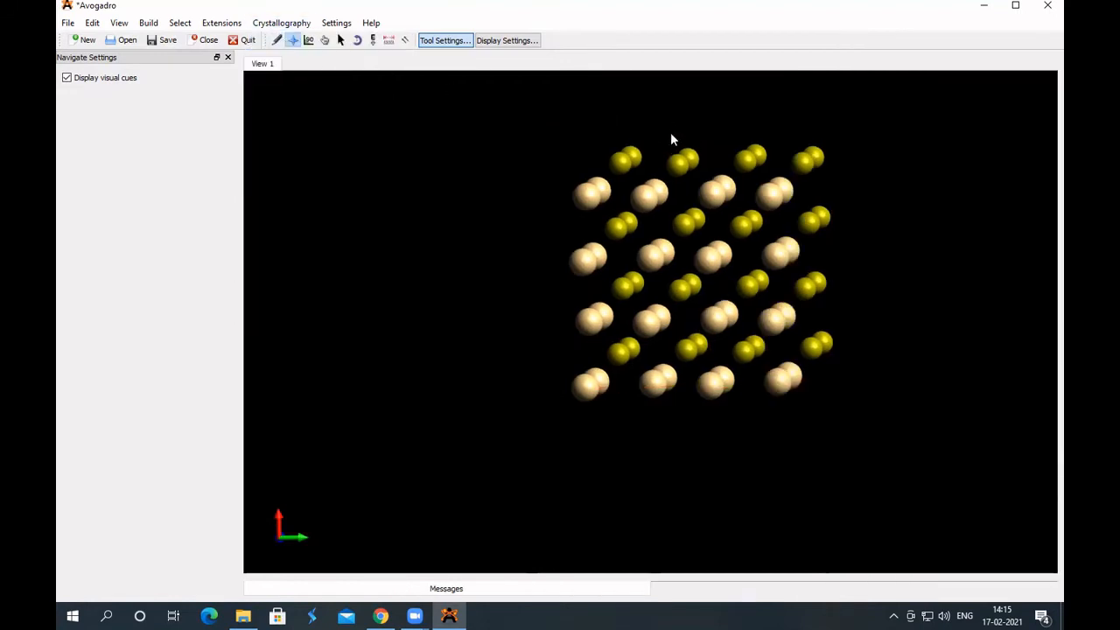
{"action": "mouse_move", "coordinate": [859, 280]}
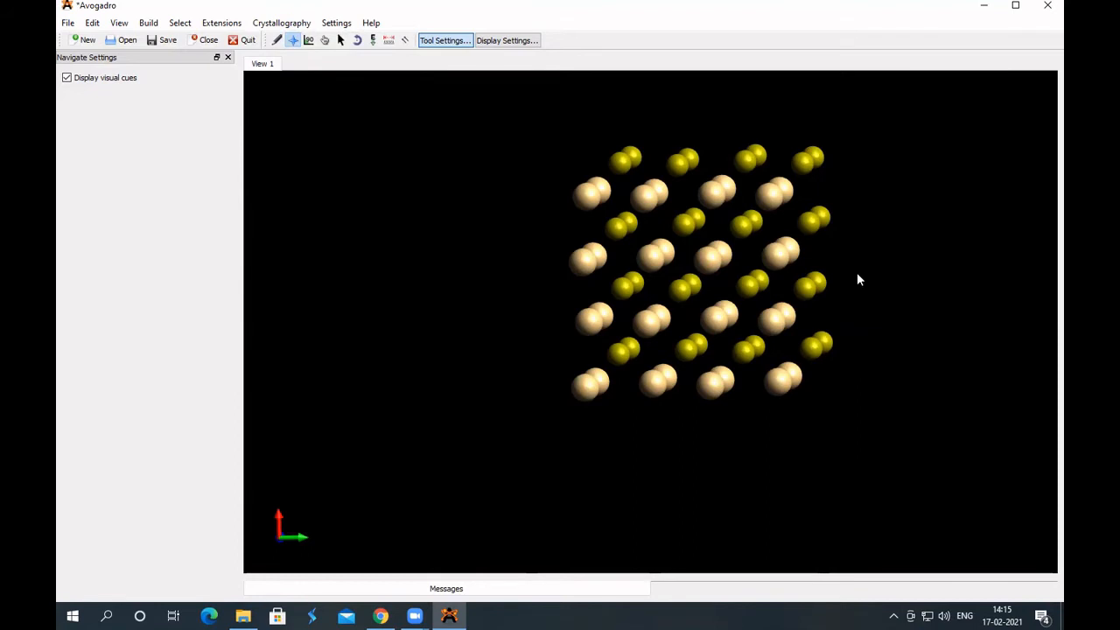
{"action": "mouse_move", "coordinate": [667, 136]}
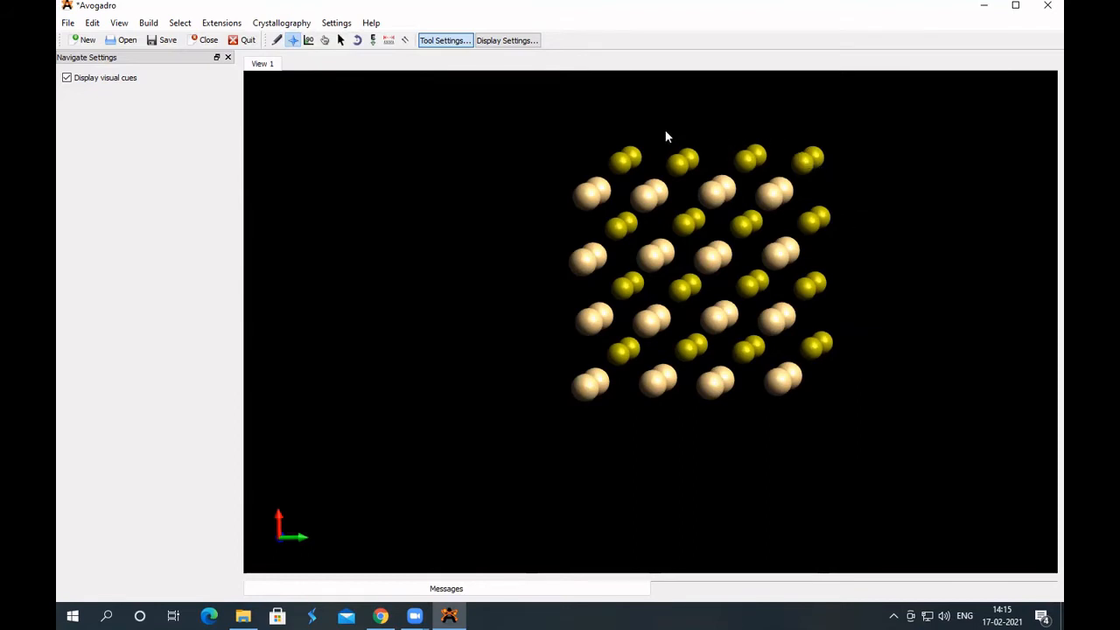
{"action": "mouse_move", "coordinate": [817, 340]}
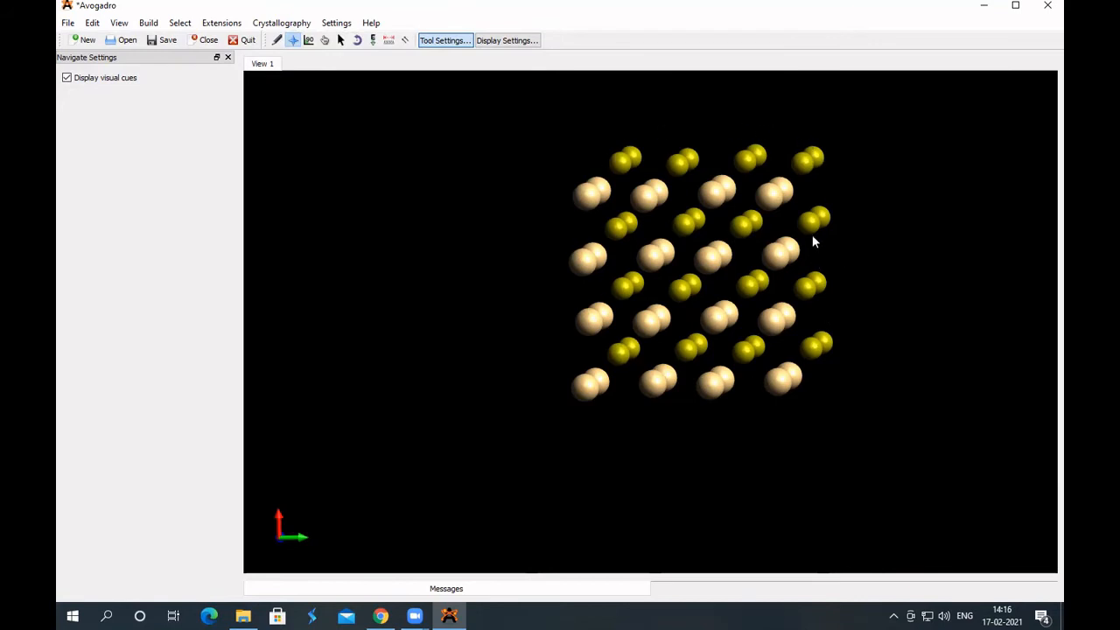
{"action": "mouse_move", "coordinate": [709, 182]}
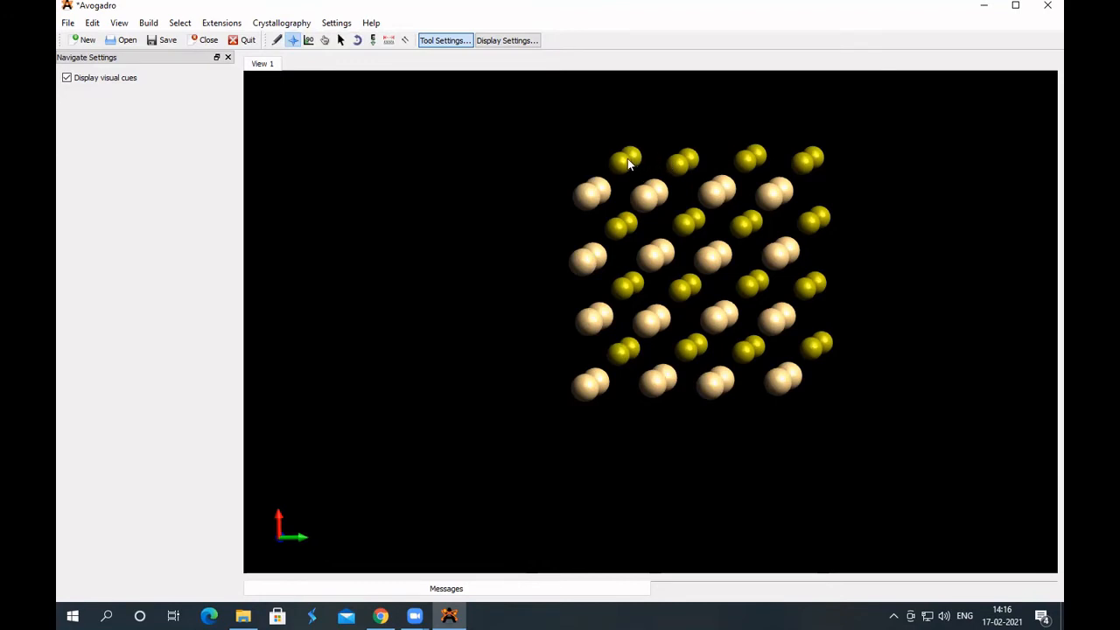
{"action": "mouse_move", "coordinate": [621, 165]}
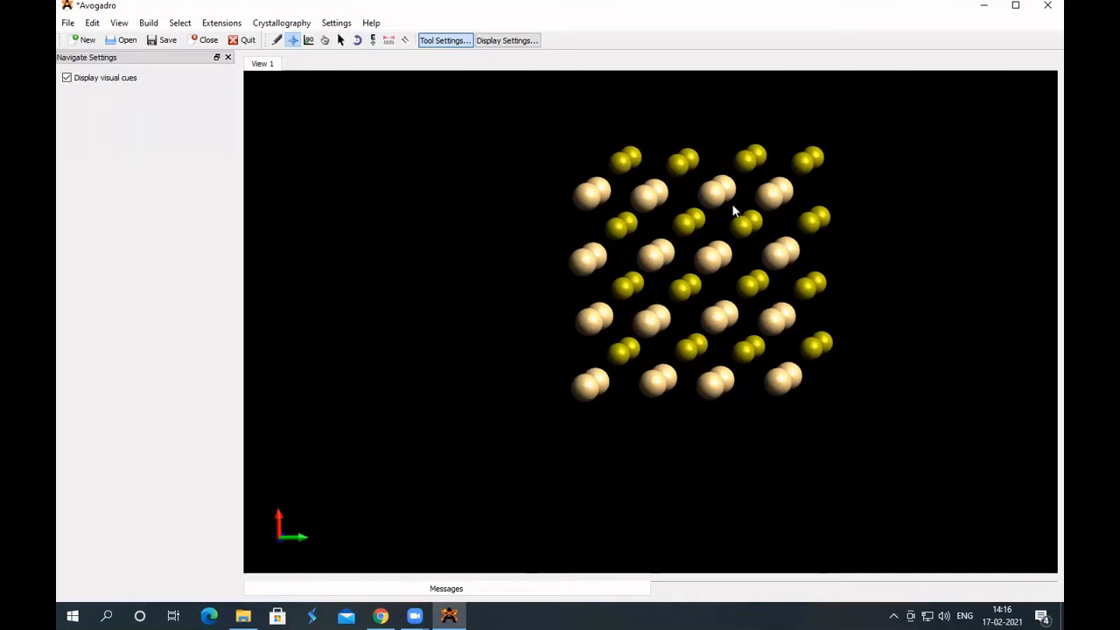
{"action": "mouse_move", "coordinate": [716, 274]}
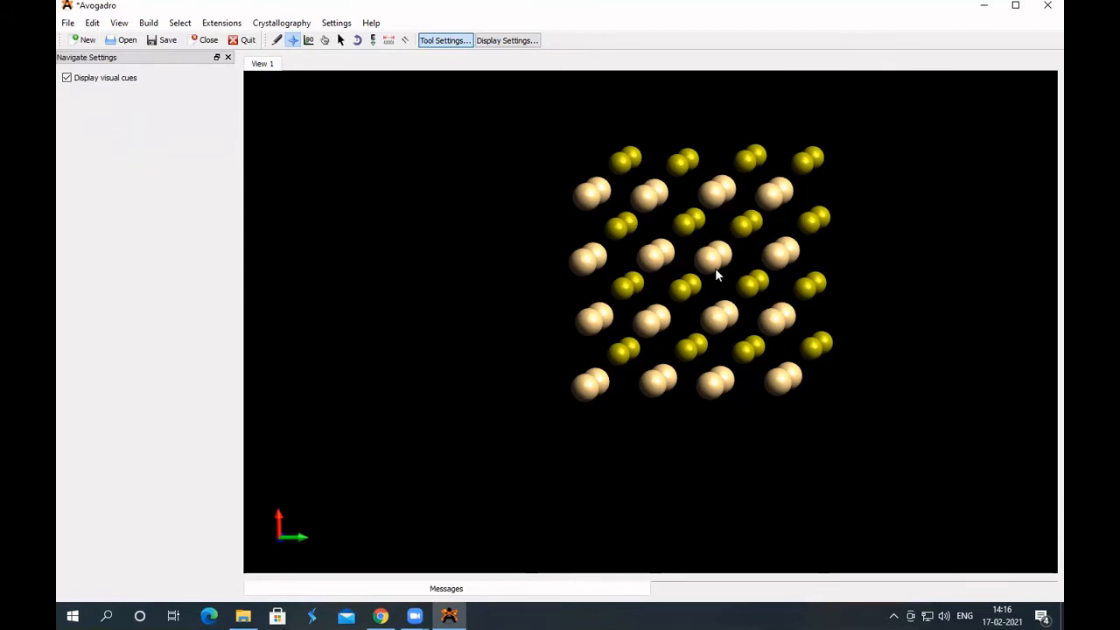
{"action": "mouse_move", "coordinate": [855, 216]}
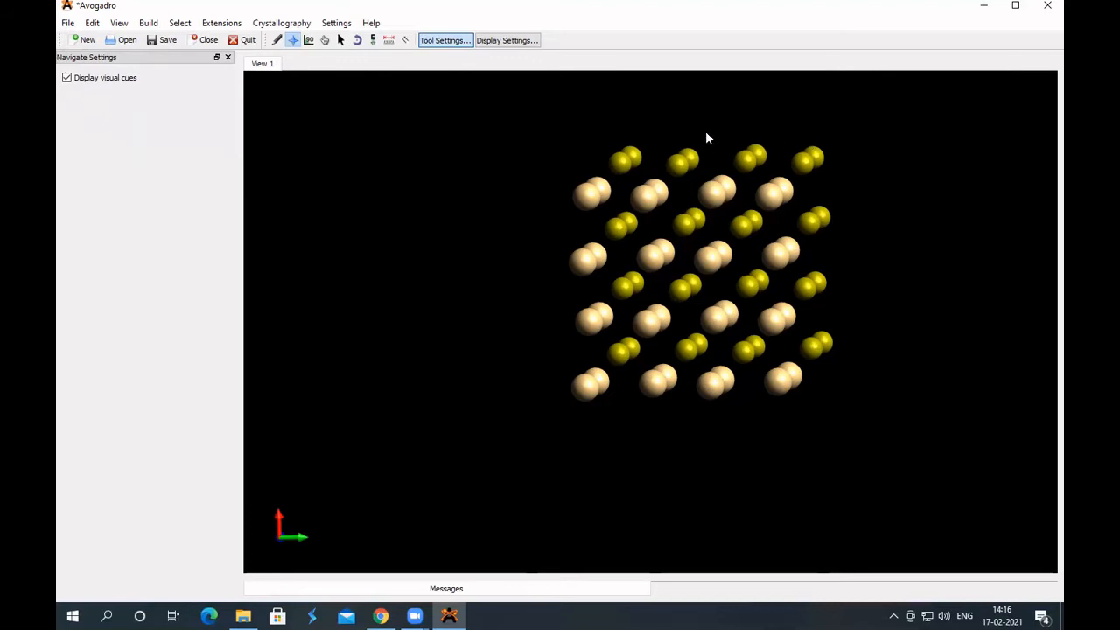
{"action": "mouse_move", "coordinate": [644, 256]}
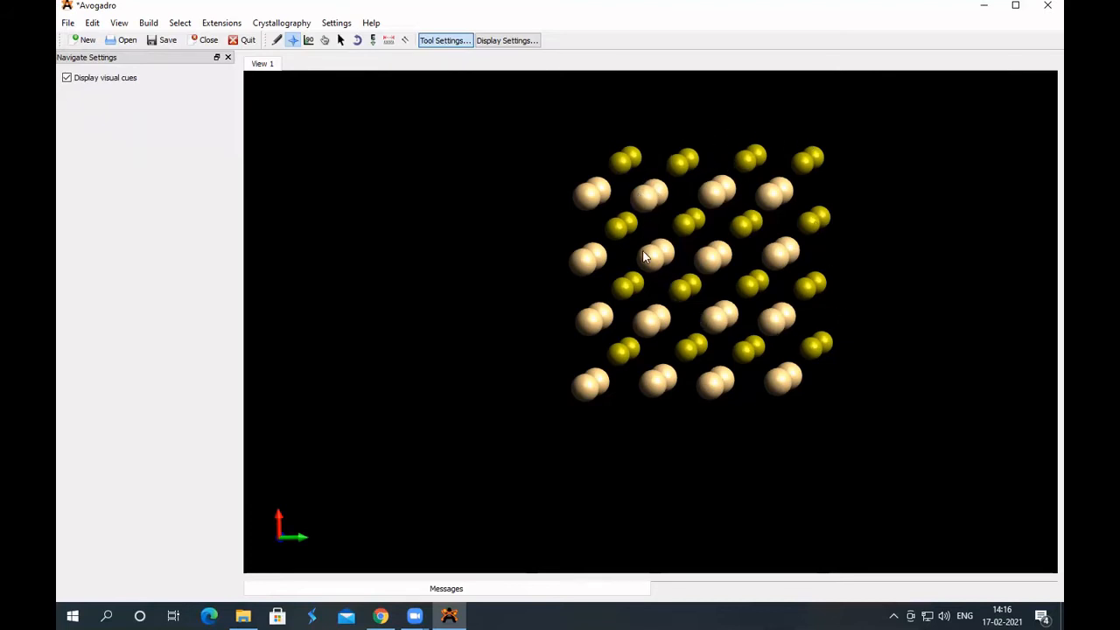
{"action": "mouse_move", "coordinate": [594, 194]}
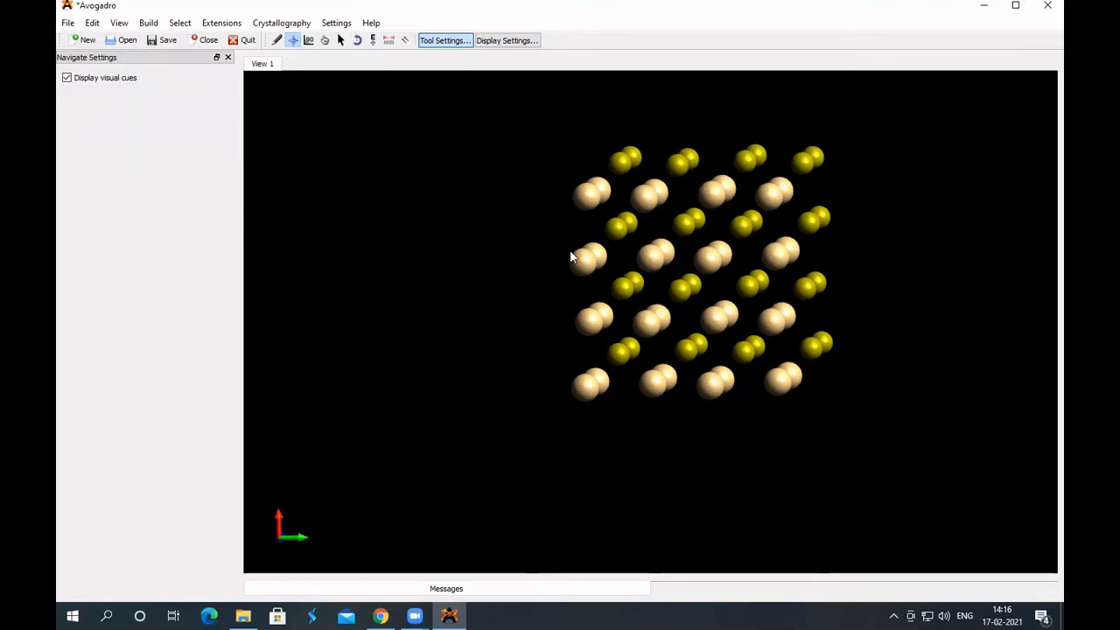
{"action": "mouse_move", "coordinate": [639, 322]}
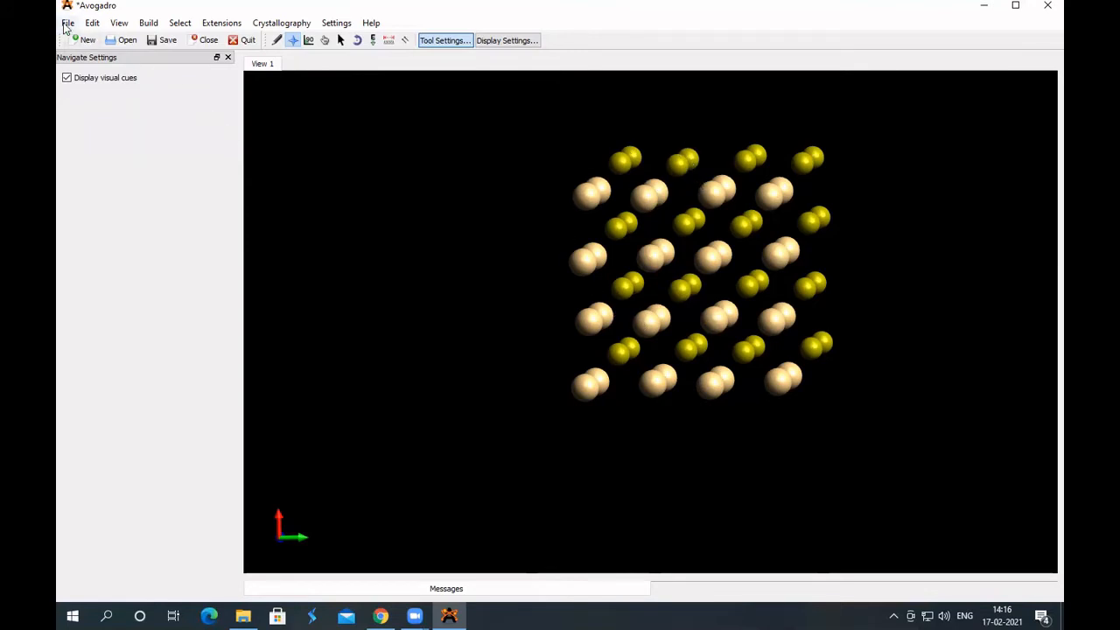
Step: Save the cell-free cluster under the name QD-1 as a PDB (*.pdb) file
{"action": "left_click", "coordinate": [67, 23]}
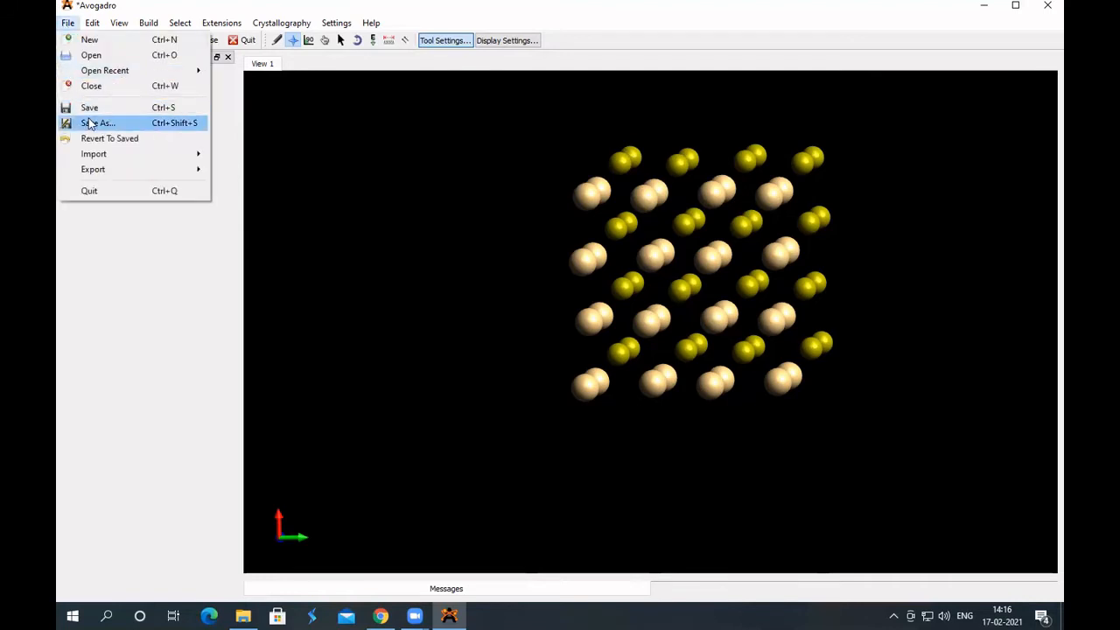
{"action": "left_click", "coordinate": [98, 122]}
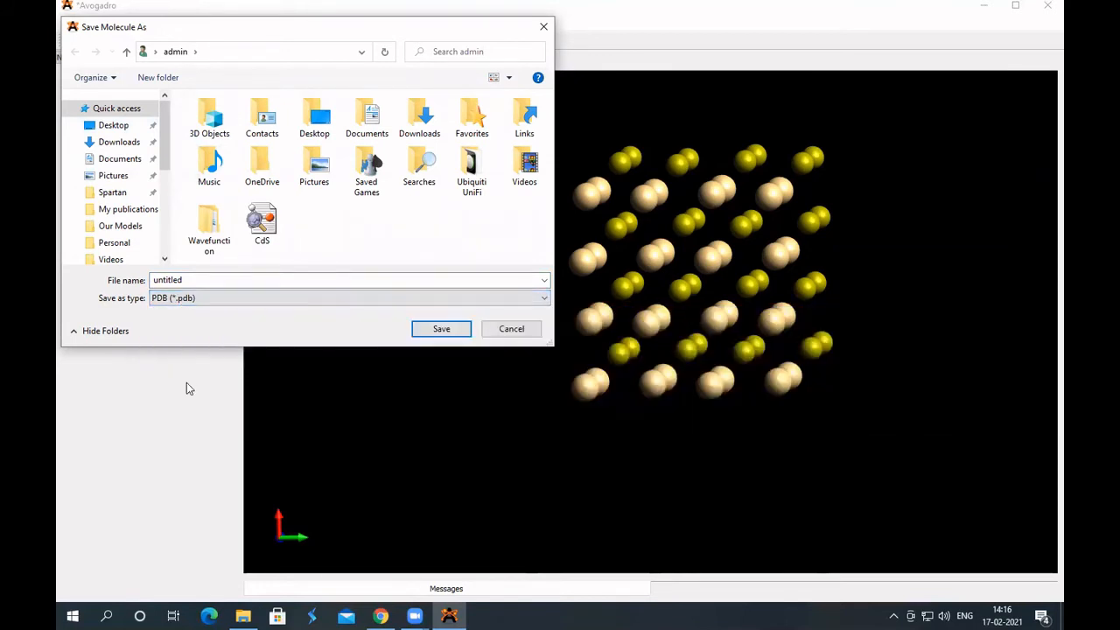
{"action": "left_click", "coordinate": [346, 280]}
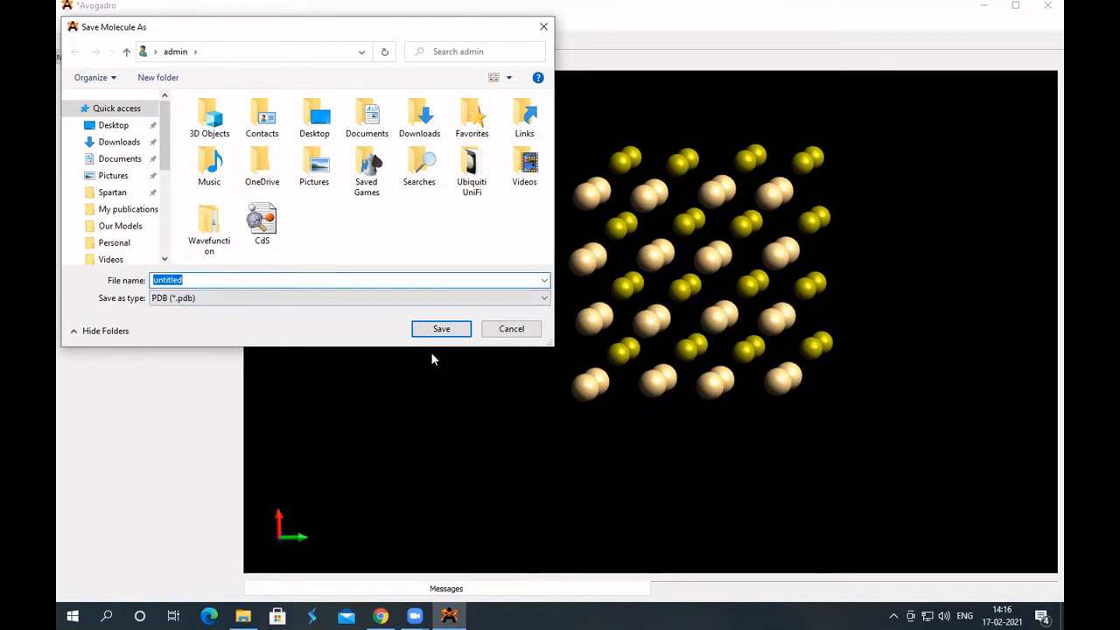
{"action": "type", "text": "O"}
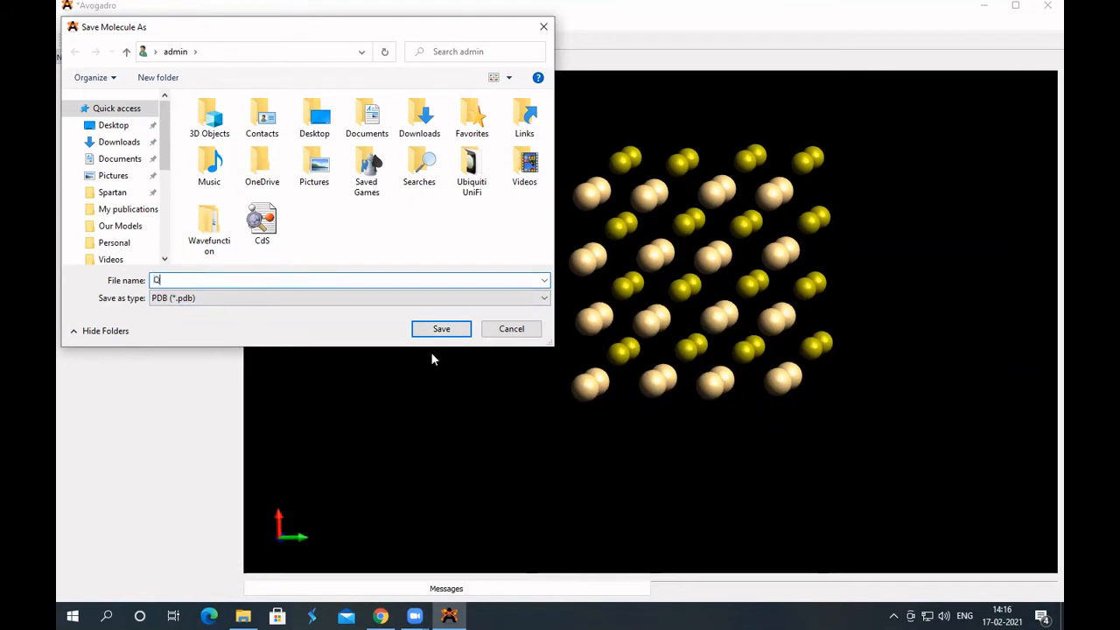
{"action": "type", "text": "D-1"}
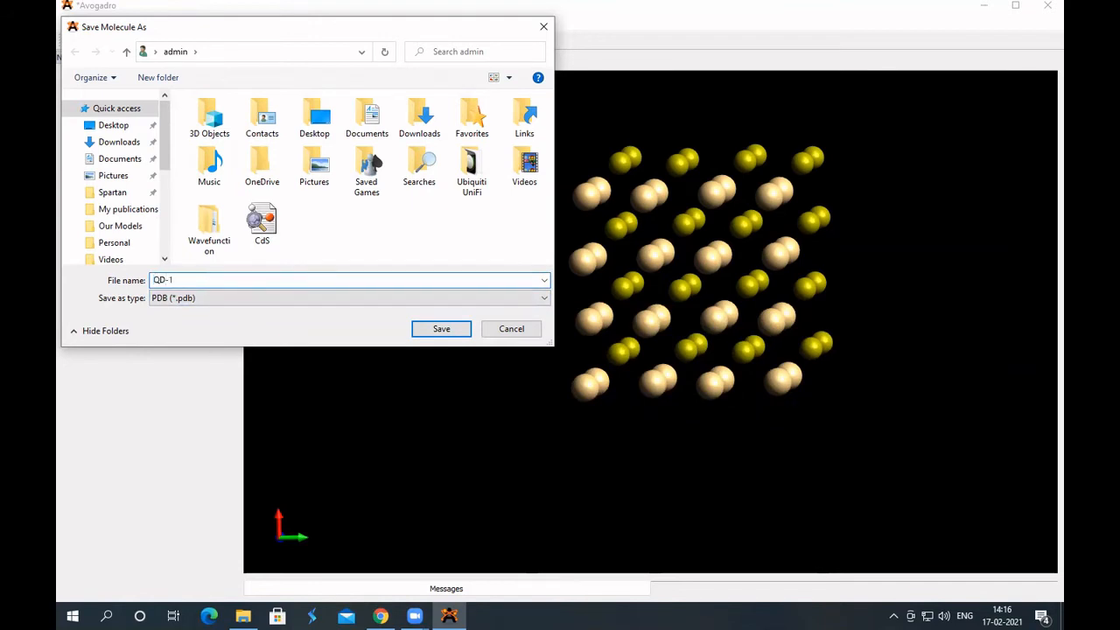
{"action": "left_click", "coordinate": [441, 328]}
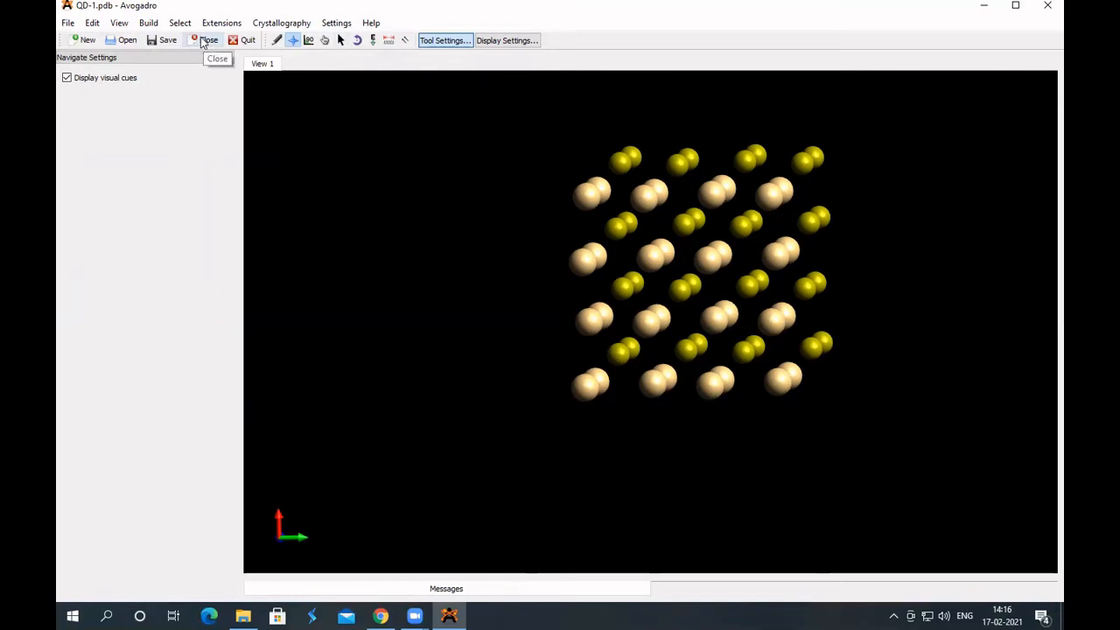
Step: Close the structure and reopen QD-1.pdb from recent files, now displayed with bonds
{"action": "left_click", "coordinate": [208, 39]}
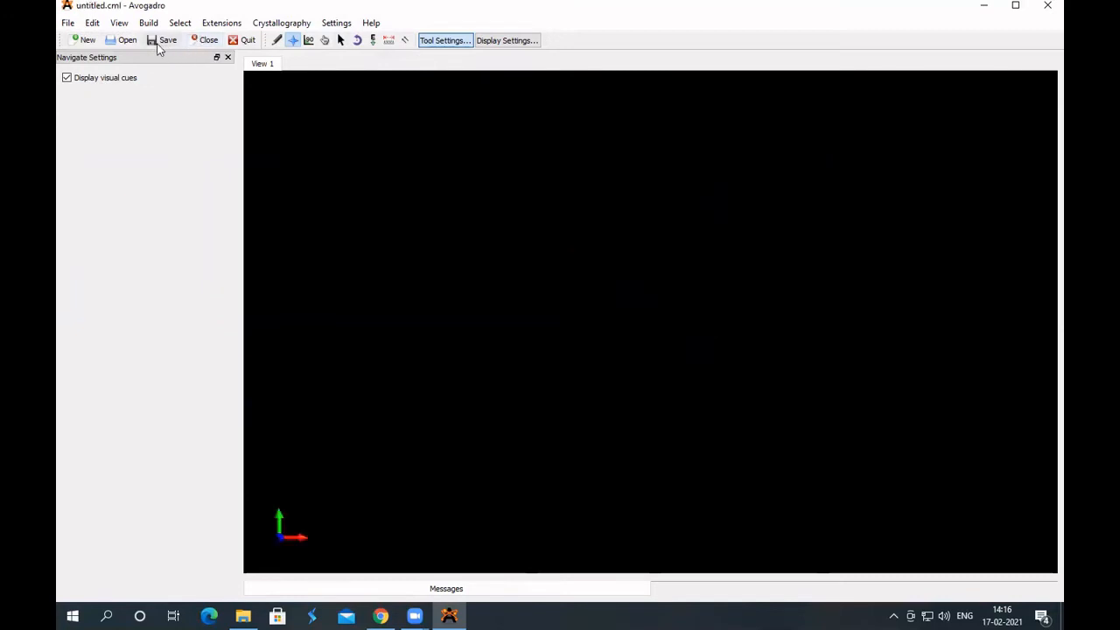
{"action": "left_click", "coordinate": [67, 23]}
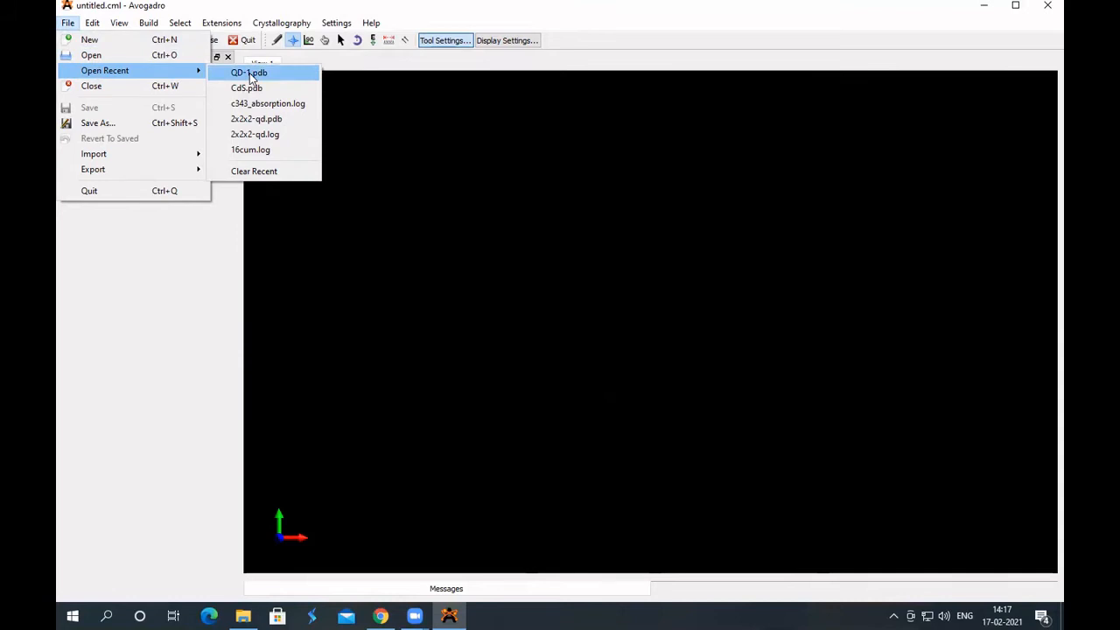
{"action": "left_click", "coordinate": [249, 72]}
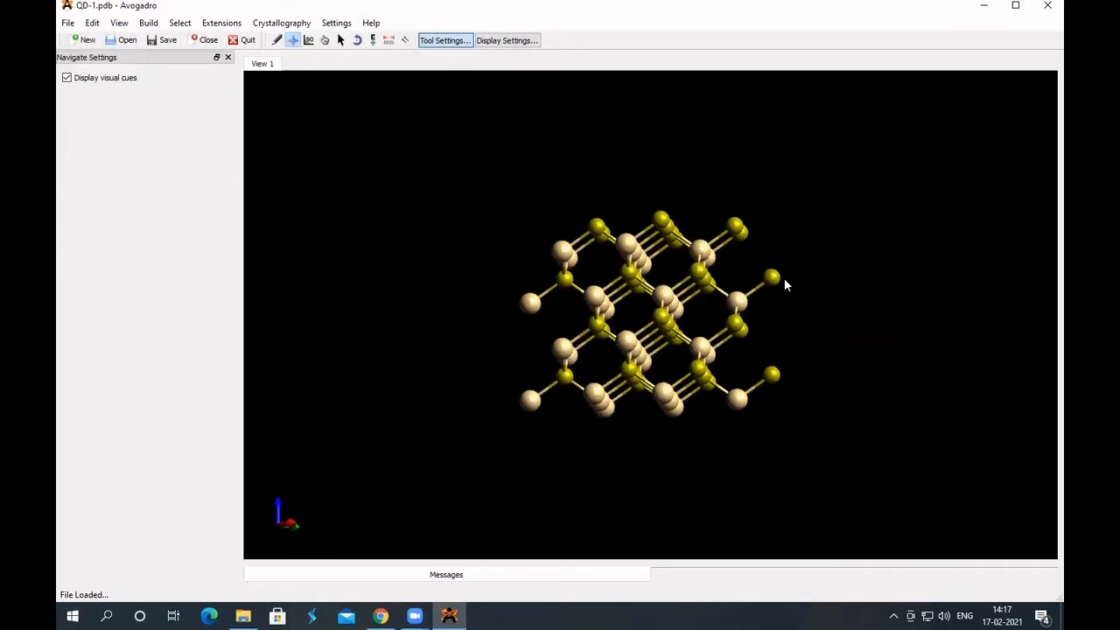
{"action": "mouse_move", "coordinate": [654, 265]}
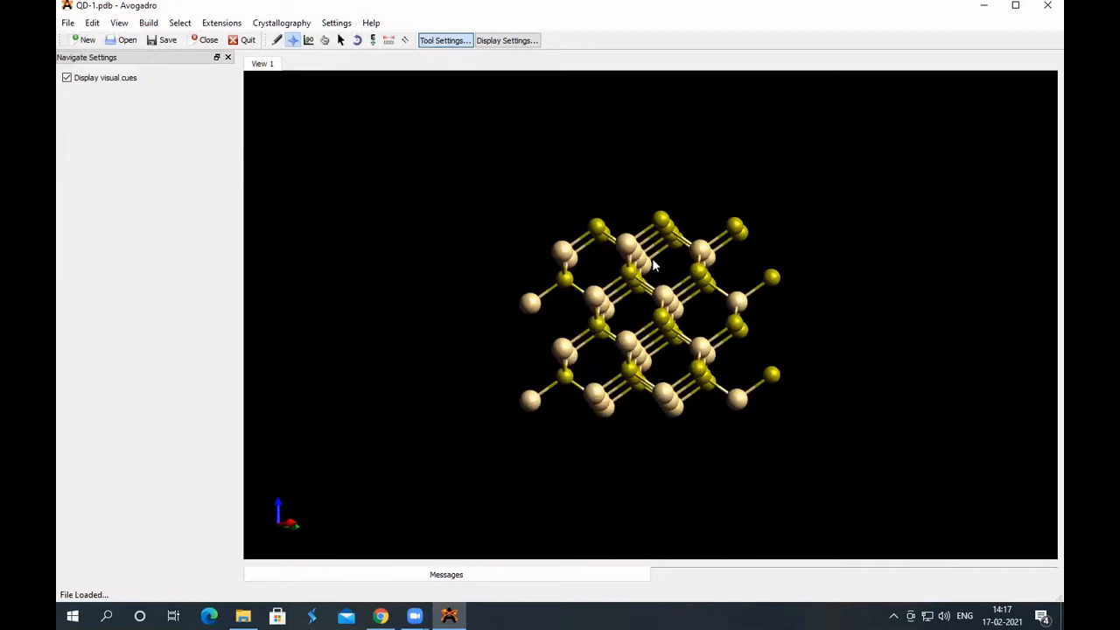
{"action": "mouse_move", "coordinate": [674, 303]}
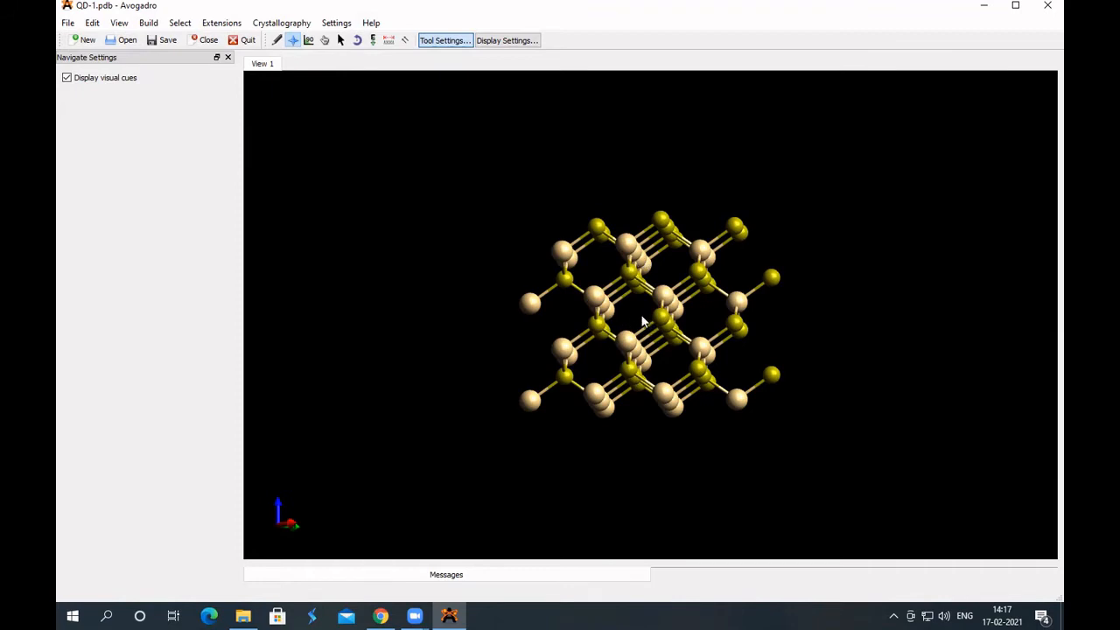
{"action": "mouse_move", "coordinate": [639, 322]}
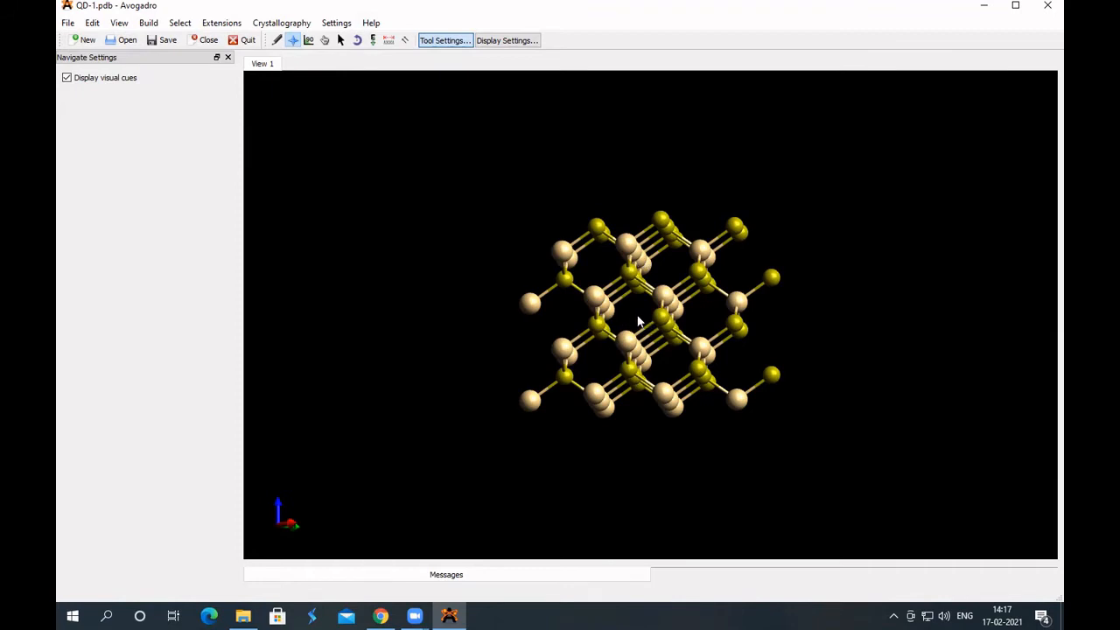
{"action": "mouse_move", "coordinate": [636, 322]}
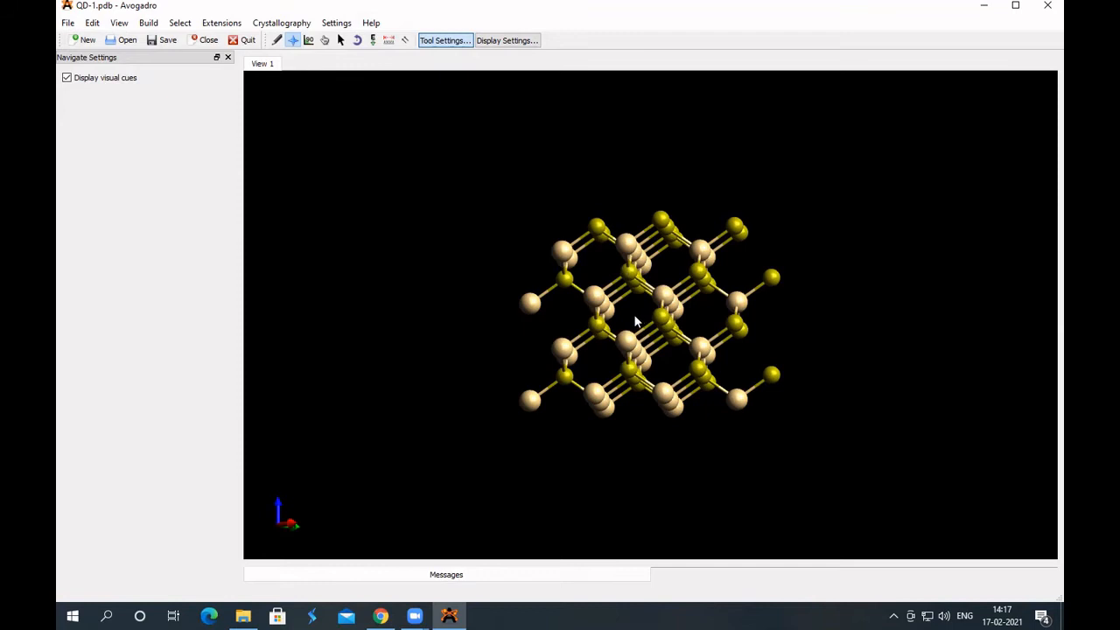
{"action": "mouse_move", "coordinate": [779, 298]}
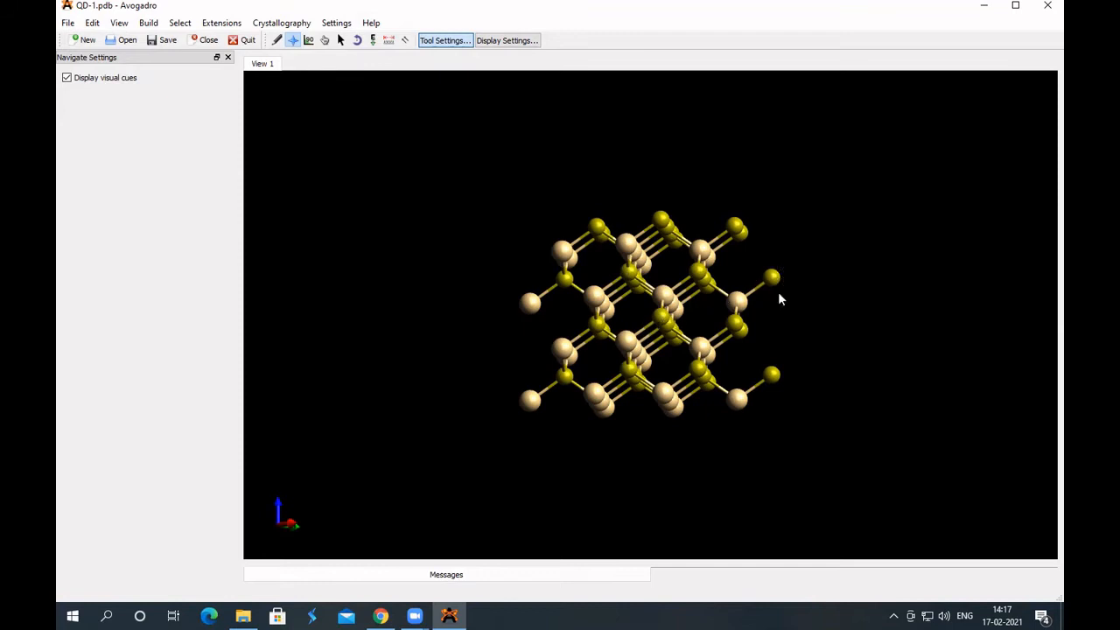
{"action": "mouse_move", "coordinate": [775, 285]}
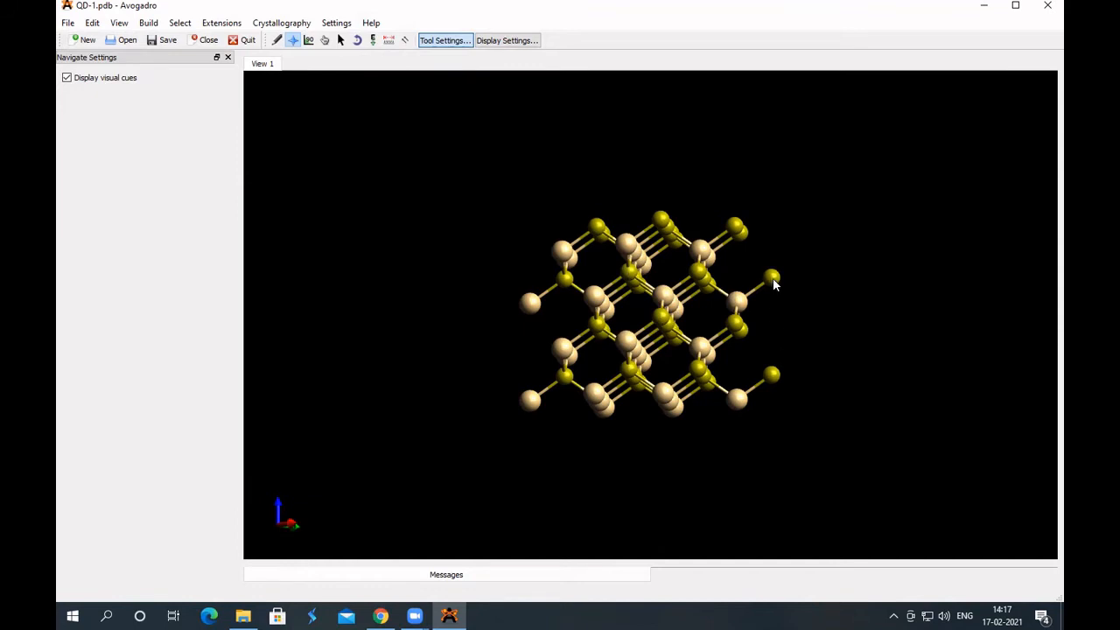
{"action": "mouse_move", "coordinate": [716, 300]}
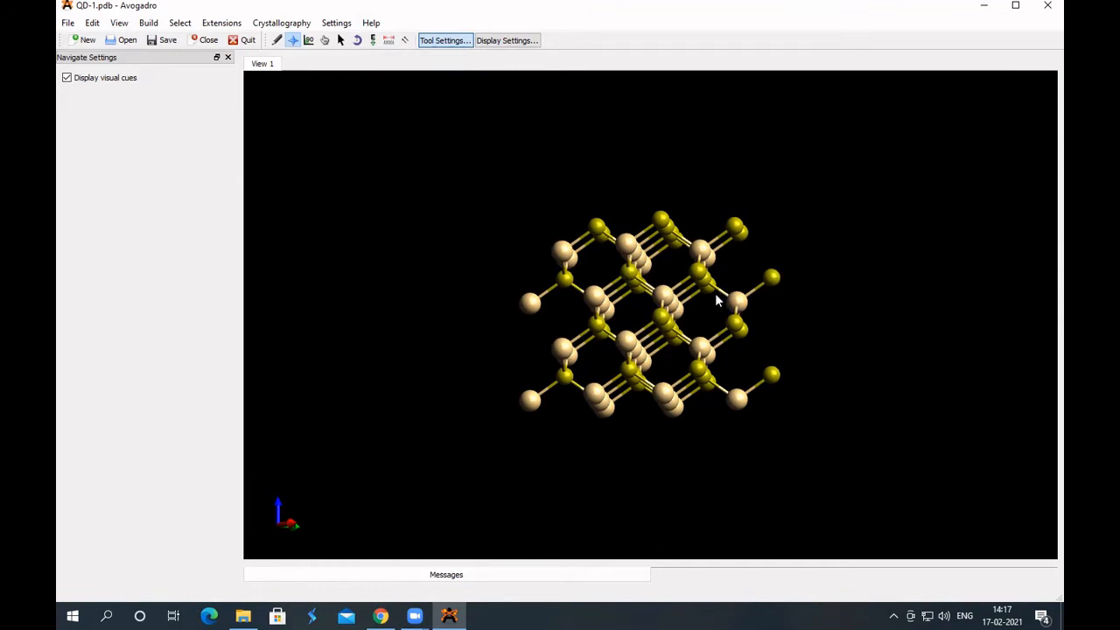
{"action": "mouse_move", "coordinate": [744, 268]}
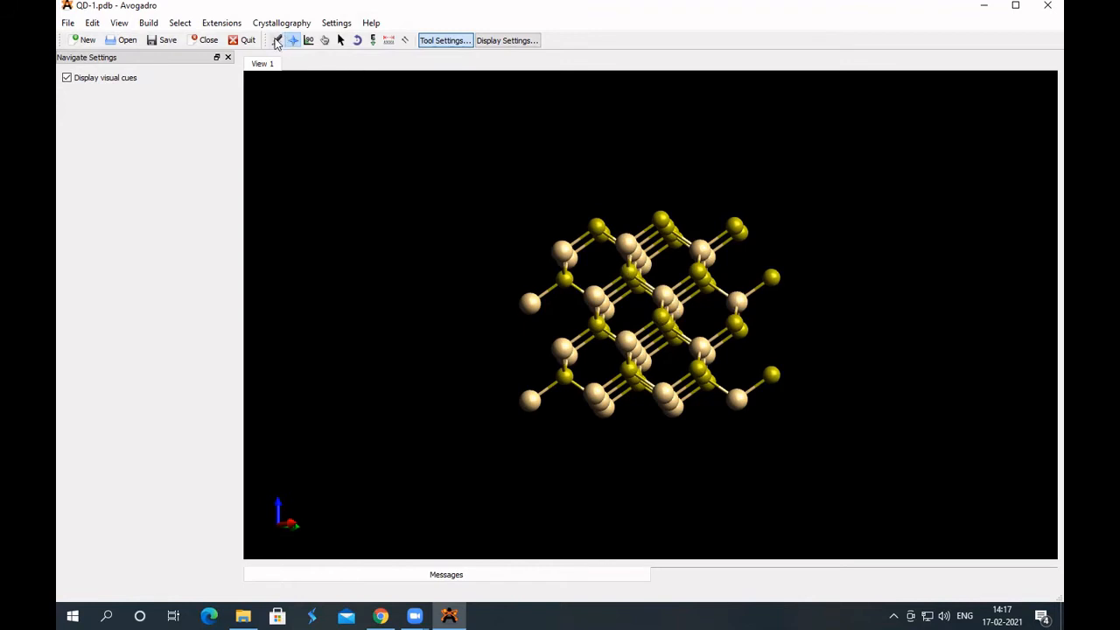
{"action": "left_click", "coordinate": [277, 41]}
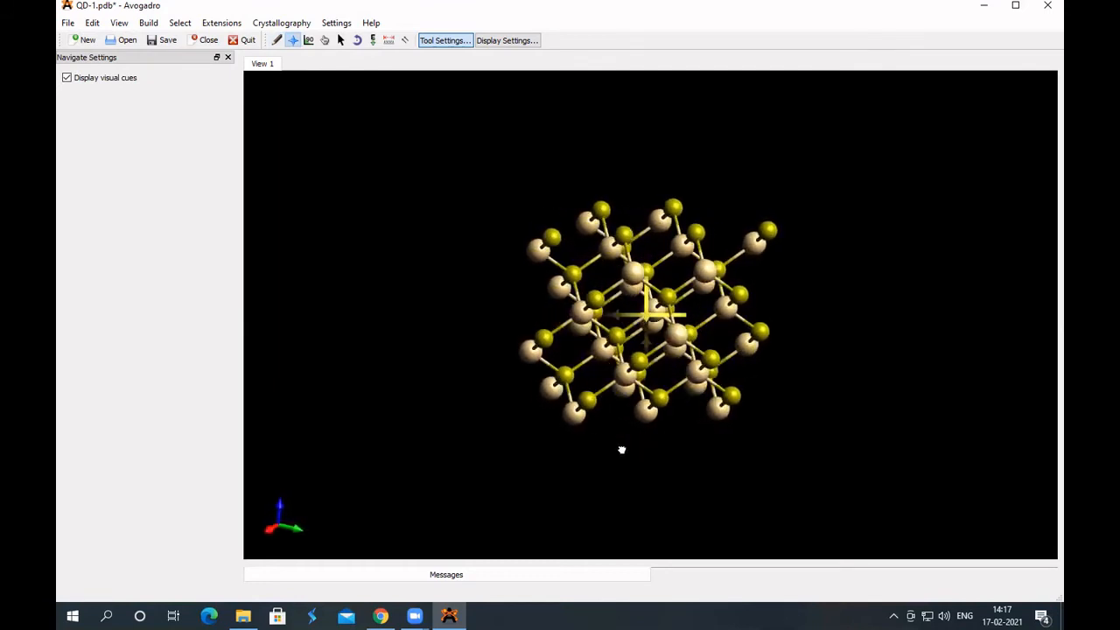
{"action": "left_click", "coordinate": [276, 41]}
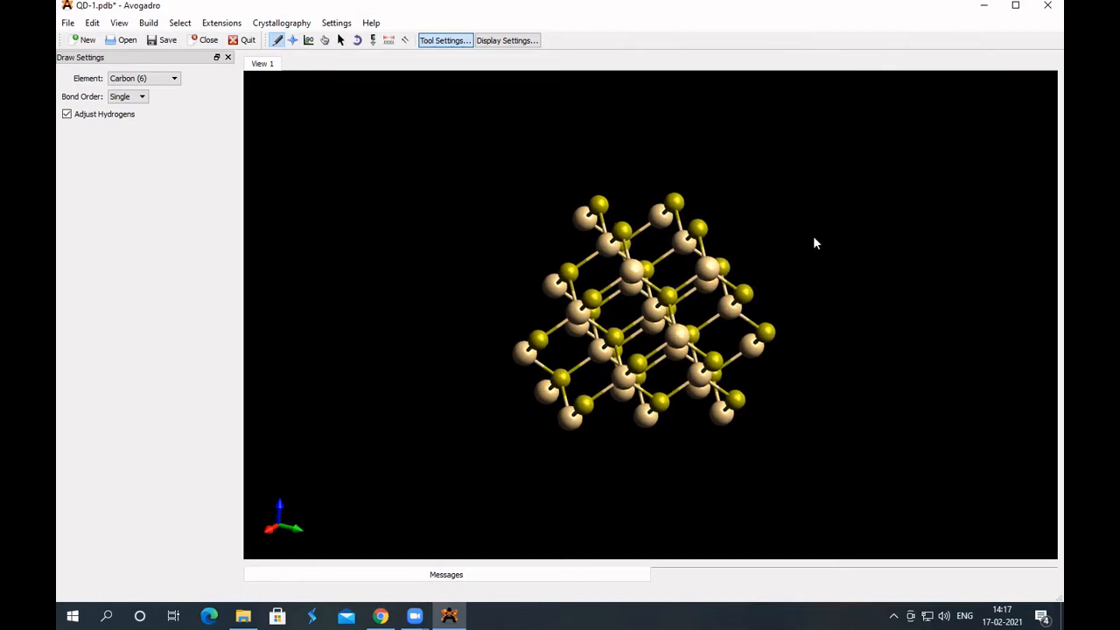
{"action": "mouse_move", "coordinate": [776, 253]}
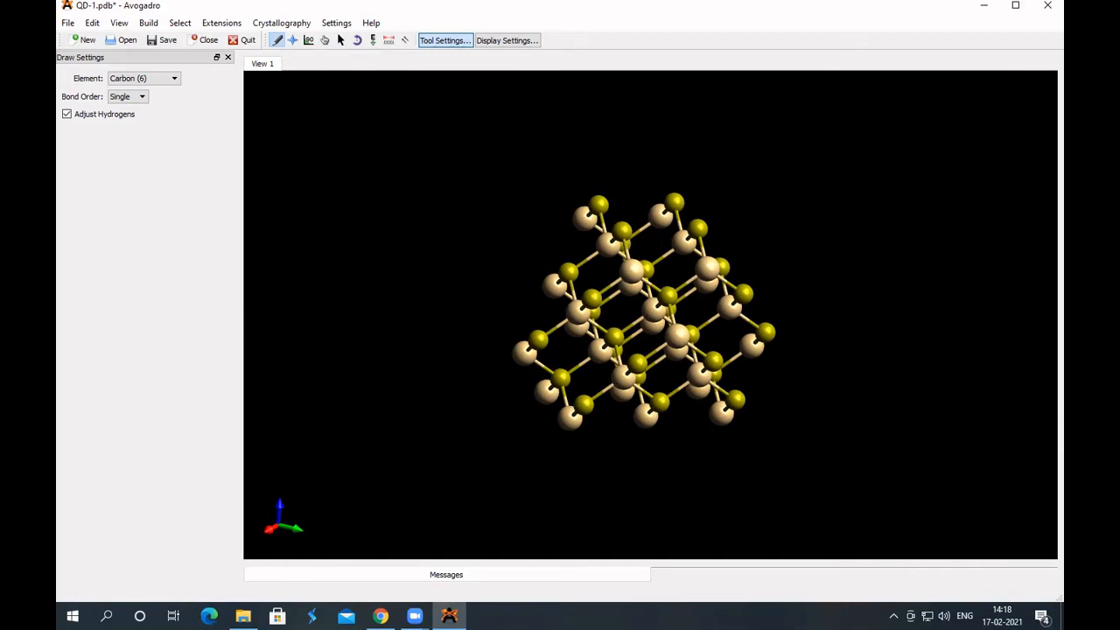
{"action": "left_click", "coordinate": [293, 40]}
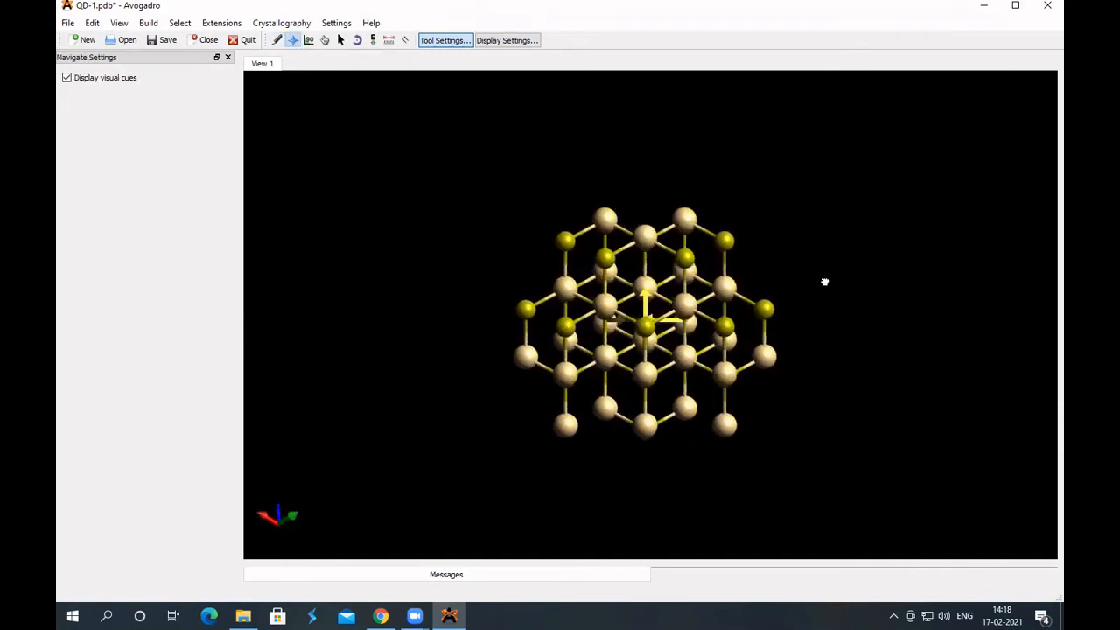
{"action": "left_click_drag", "start_coordinate": [824, 282], "coordinate": [764, 443]}
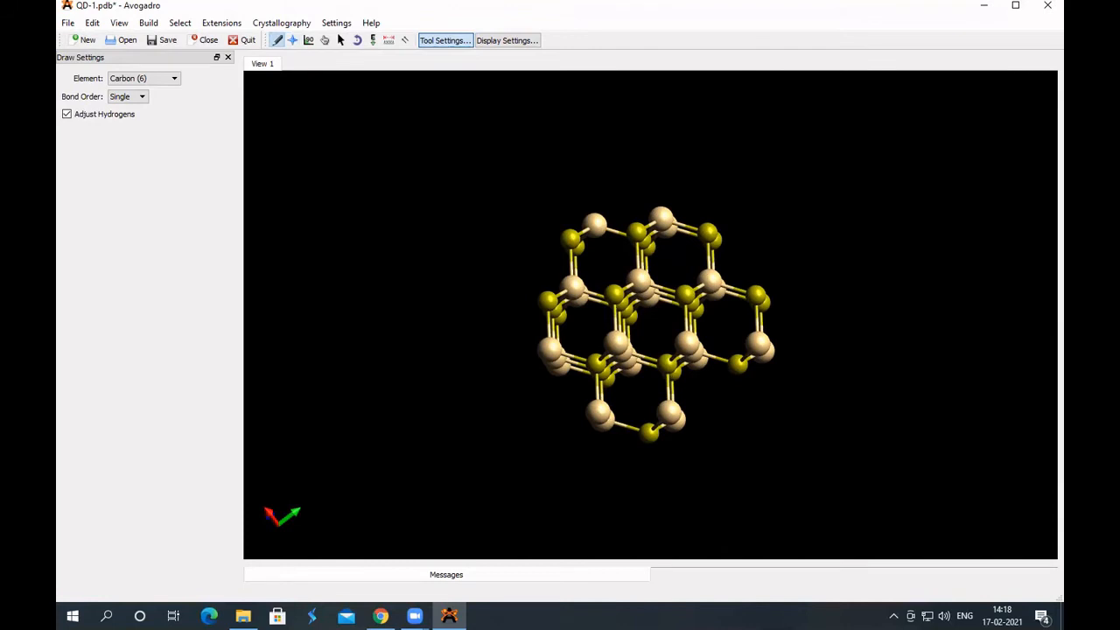
{"action": "mouse_move", "coordinate": [884, 478]}
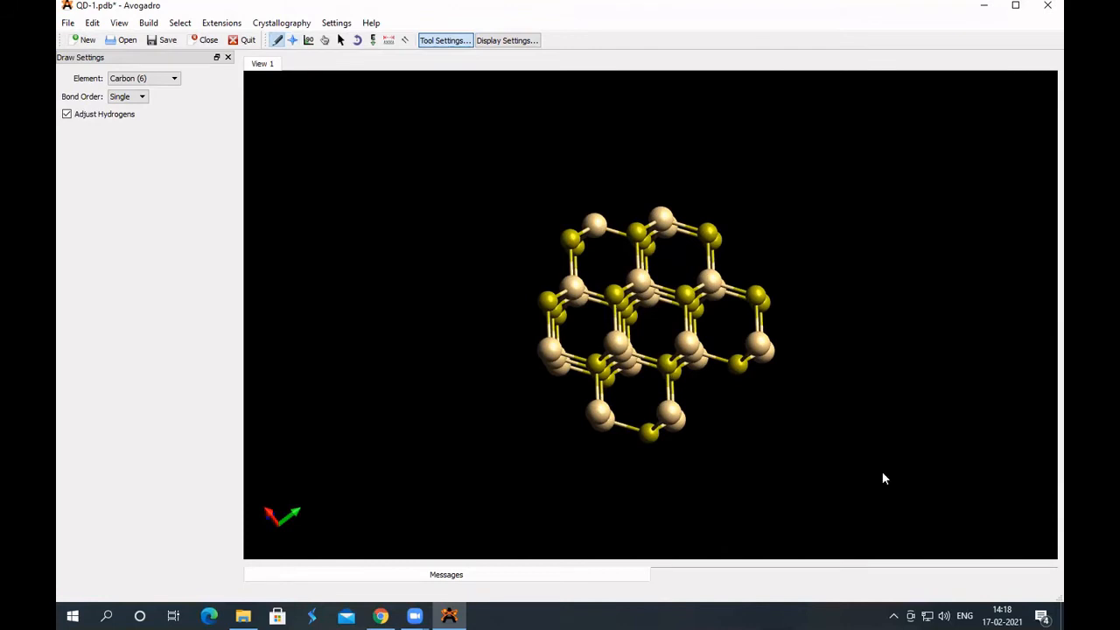
{"action": "left_click", "coordinate": [293, 40]}
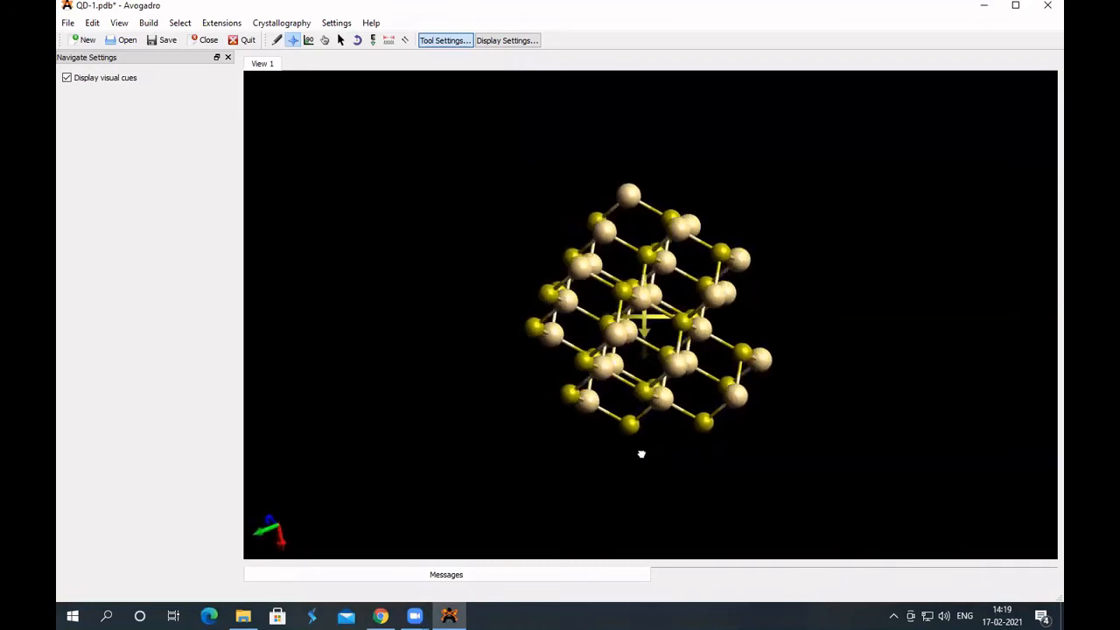
{"action": "left_click_drag", "start_coordinate": [641, 453], "coordinate": [508, 440]}
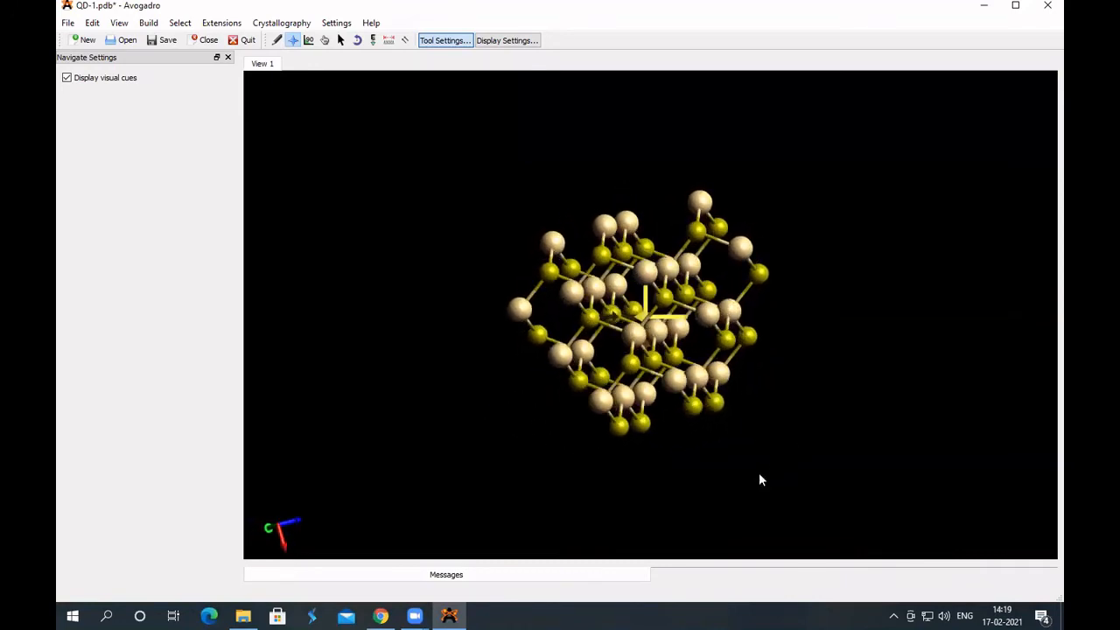
{"action": "left_click_drag", "start_coordinate": [762, 480], "coordinate": [774, 381]}
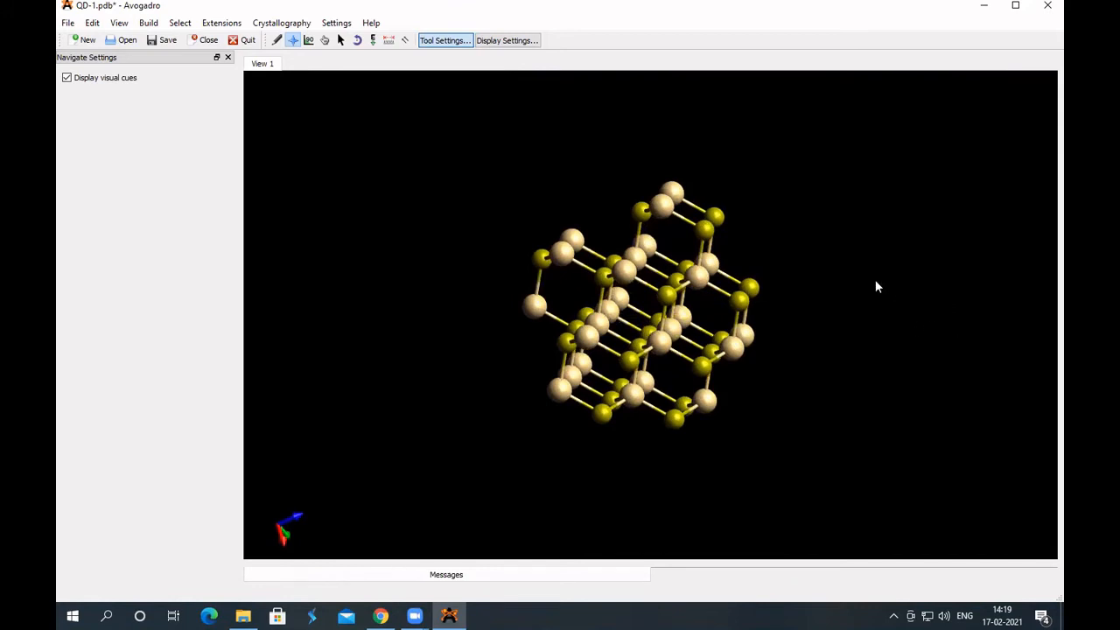
{"action": "mouse_move", "coordinate": [858, 390]}
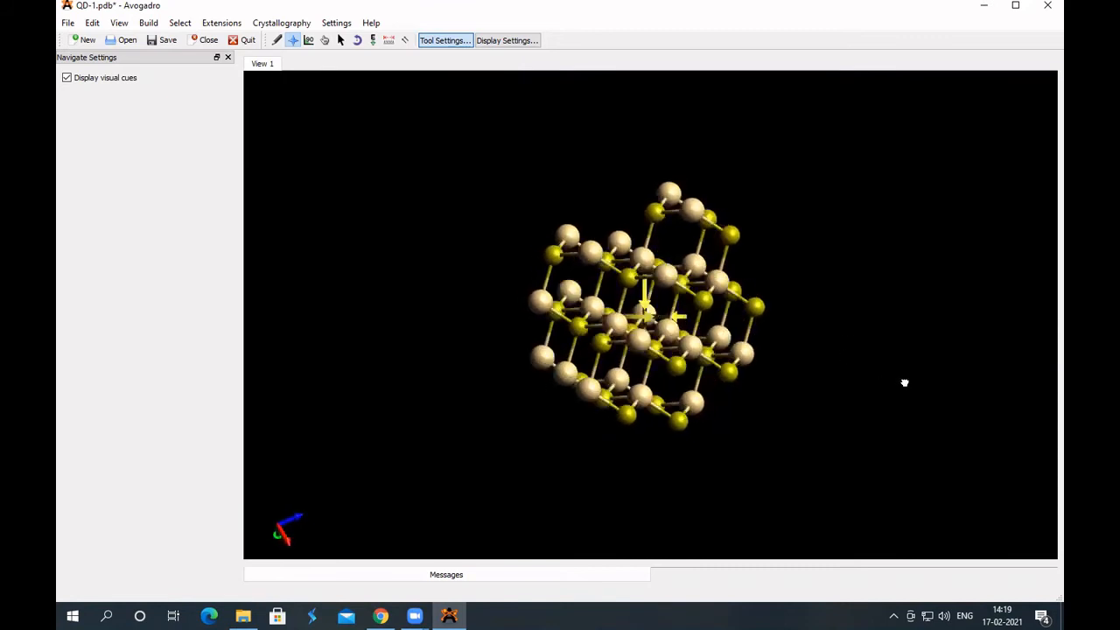
{"action": "left_click_drag", "start_coordinate": [905, 382], "coordinate": [916, 394]}
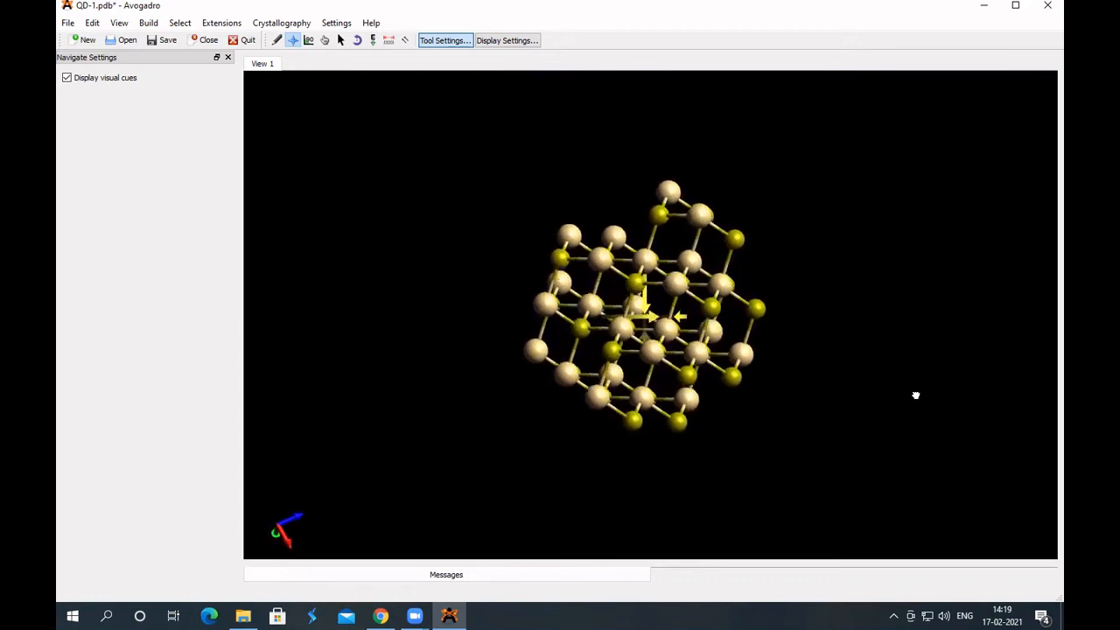
{"action": "left_click_drag", "start_coordinate": [652, 315], "coordinate": [646, 317]}
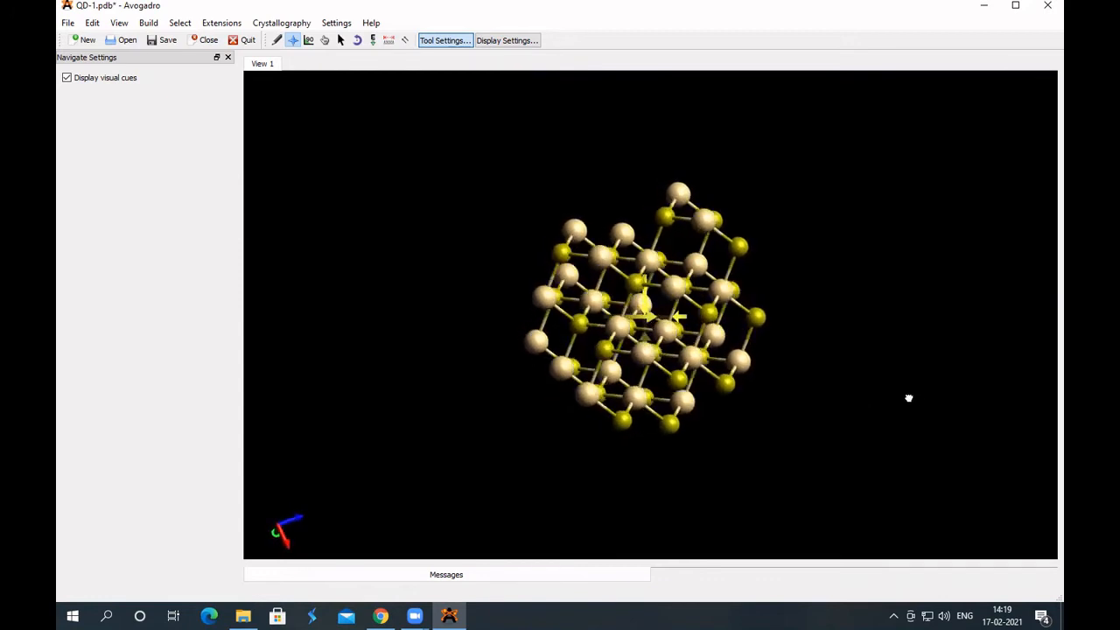
{"action": "left_click_drag", "start_coordinate": [908, 398], "coordinate": [901, 408]}
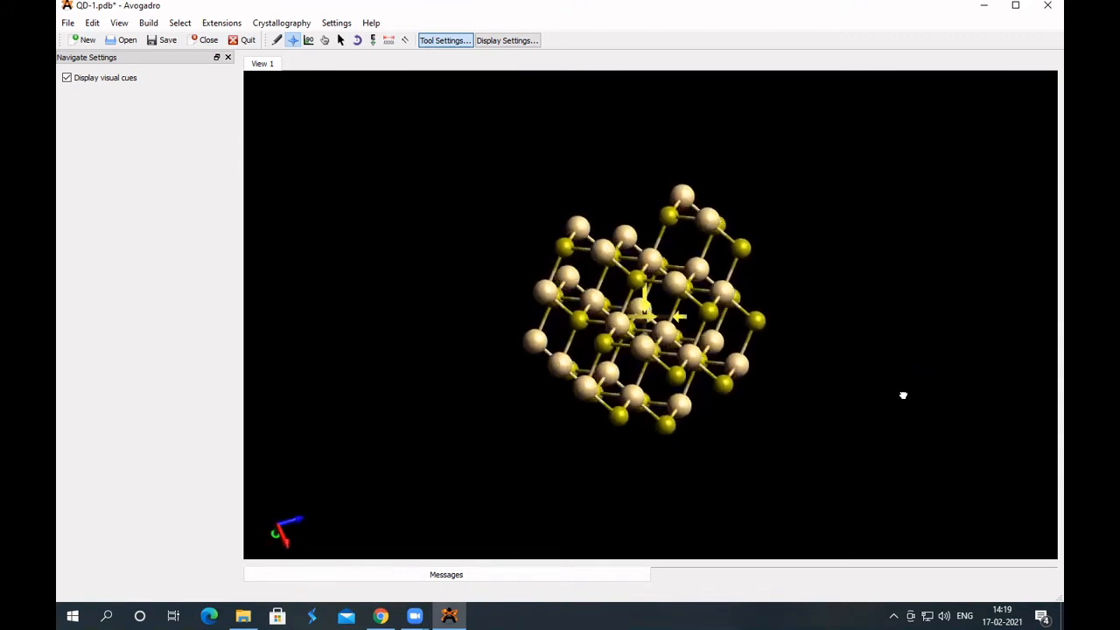
{"action": "left_click_drag", "start_coordinate": [903, 395], "coordinate": [923, 441]}
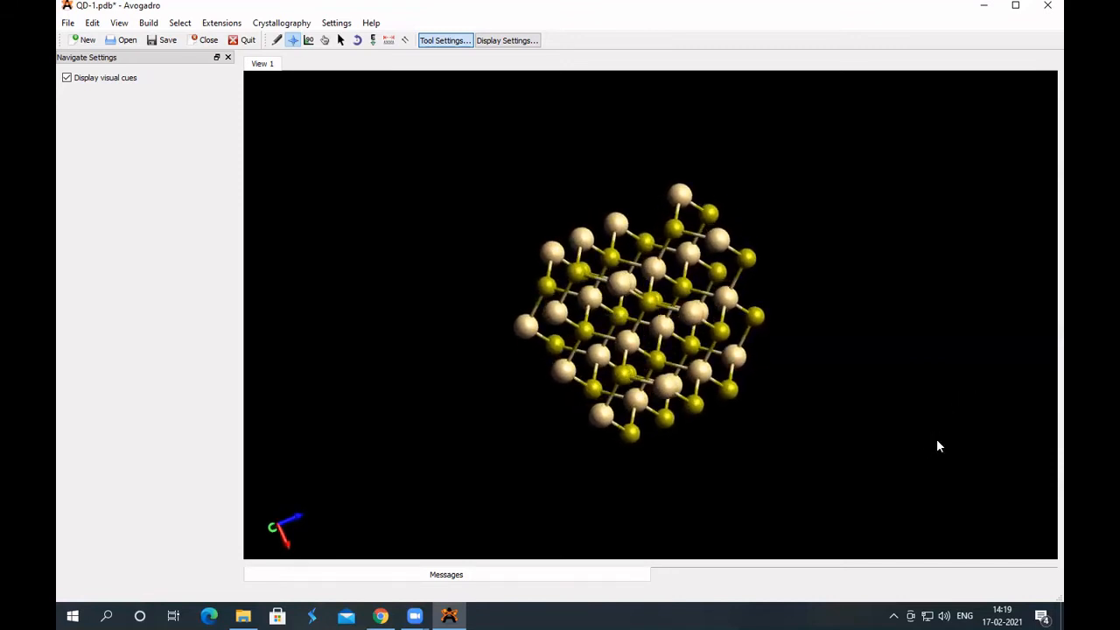
{"action": "mouse_move", "coordinate": [496, 379]}
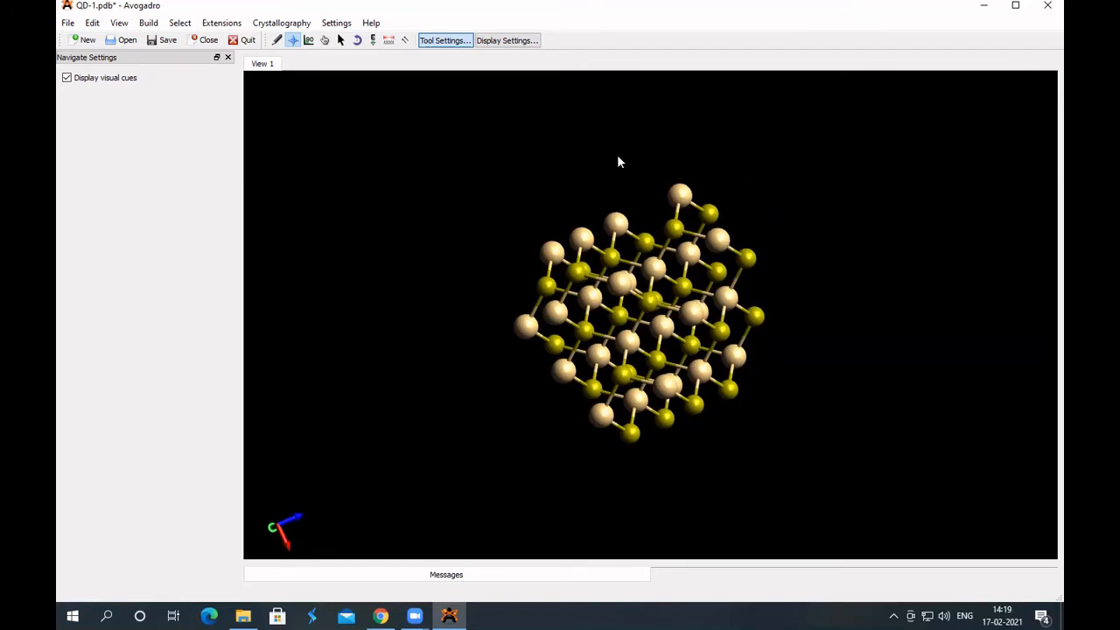
{"action": "mouse_move", "coordinate": [626, 164]}
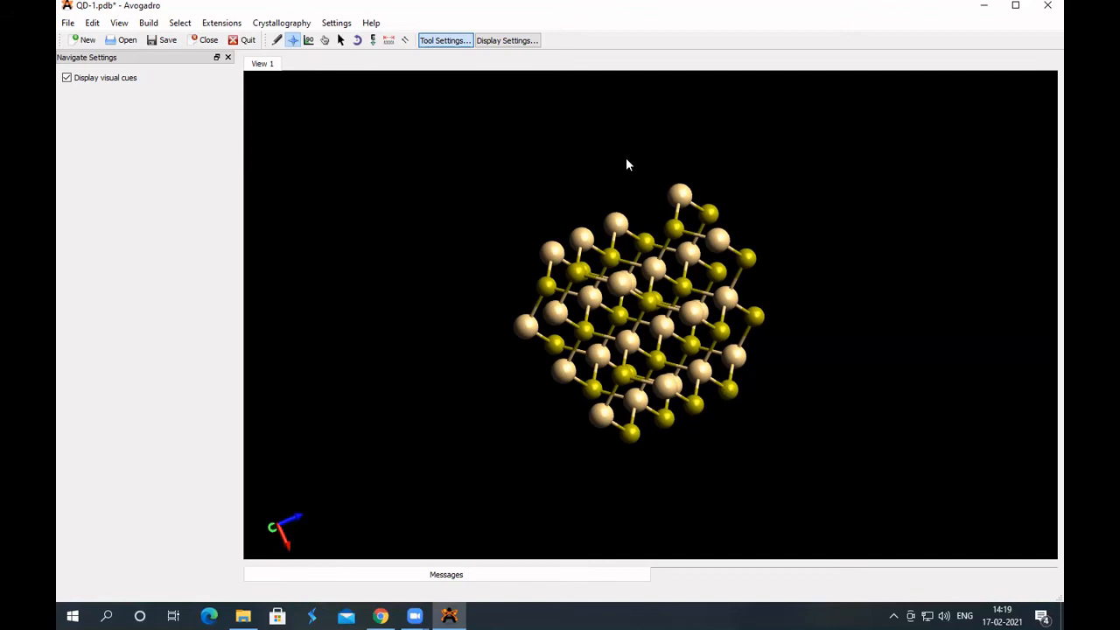
{"action": "mouse_move", "coordinate": [731, 147]}
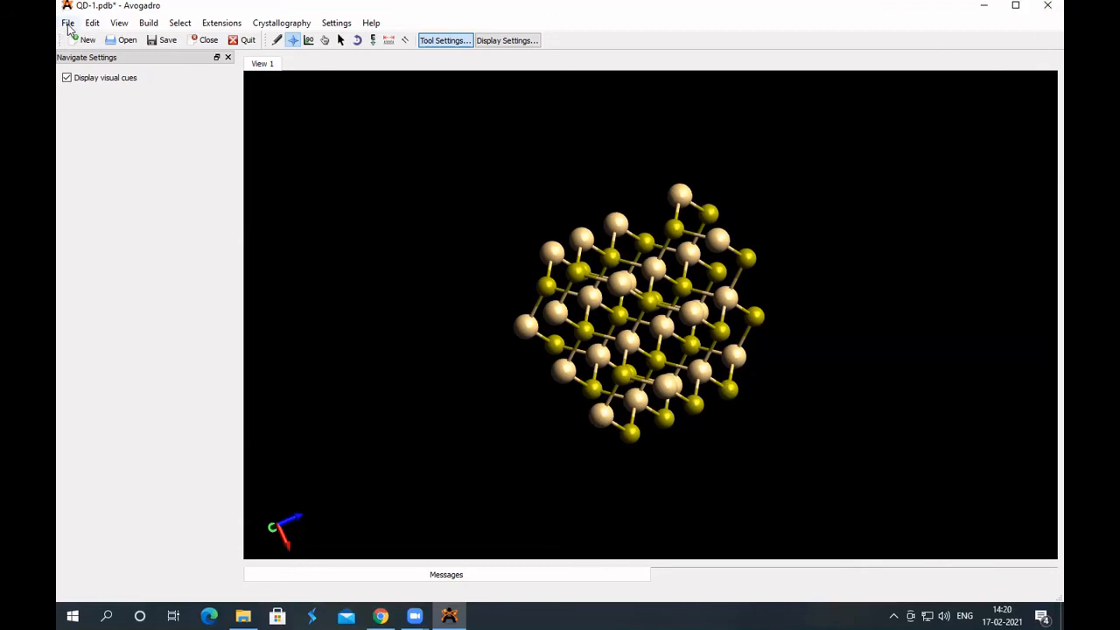
Step: Insert acetic_acid.cml from the carboxylic acids category of the fragment library
{"action": "left_click", "coordinate": [148, 22]}
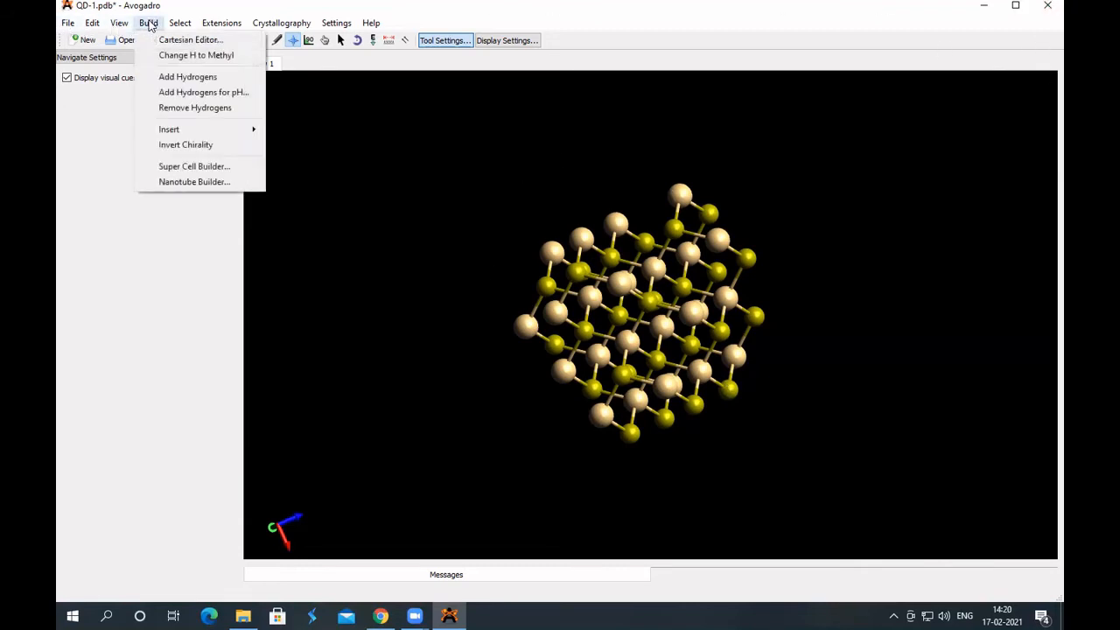
{"action": "mouse_move", "coordinate": [169, 129]}
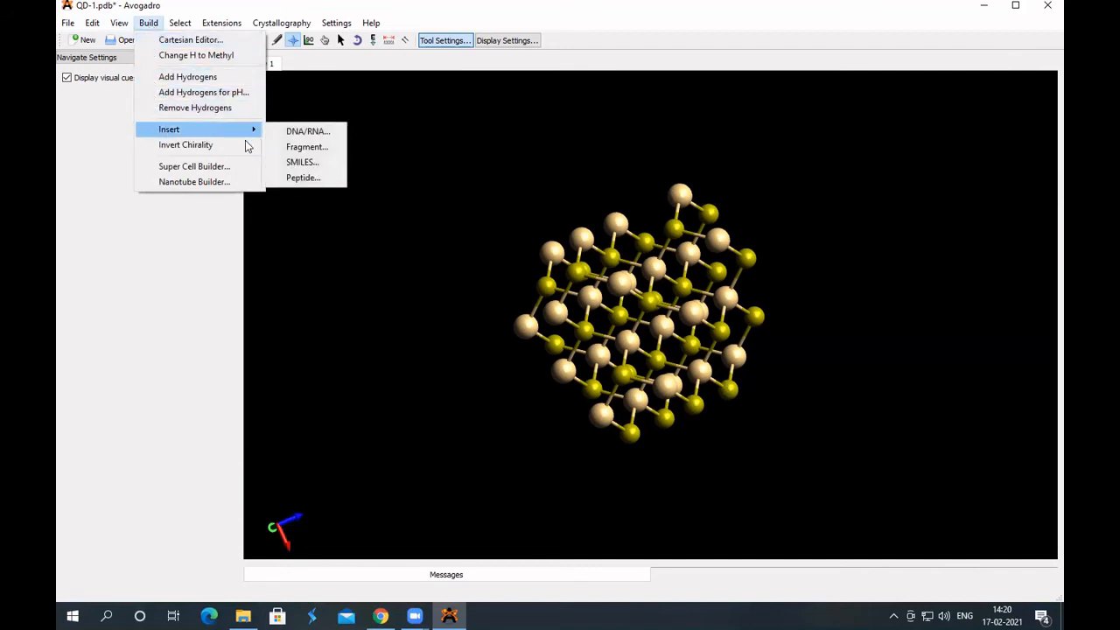
{"action": "left_click", "coordinate": [307, 146]}
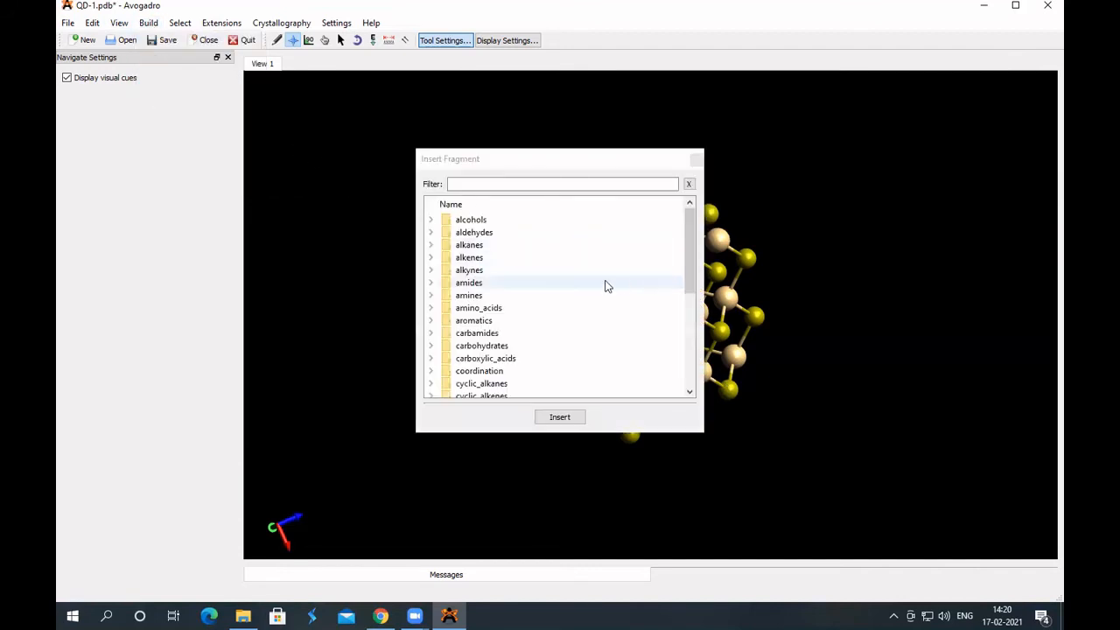
{"action": "mouse_move", "coordinate": [501, 370]}
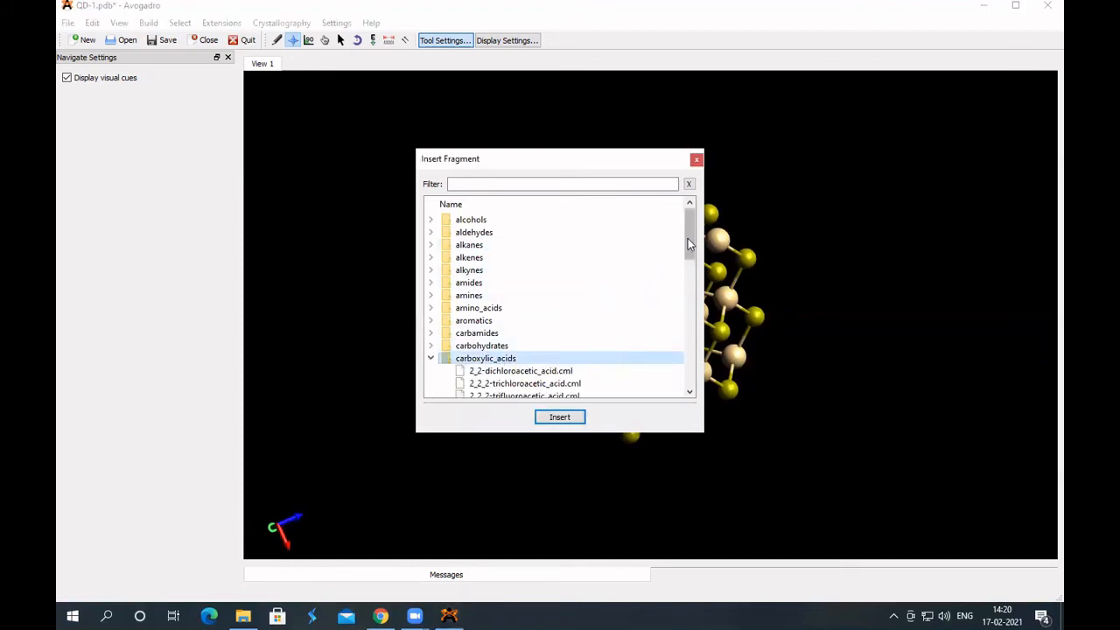
{"action": "scroll", "scroll_direction": "down", "scroll_amount": 3}
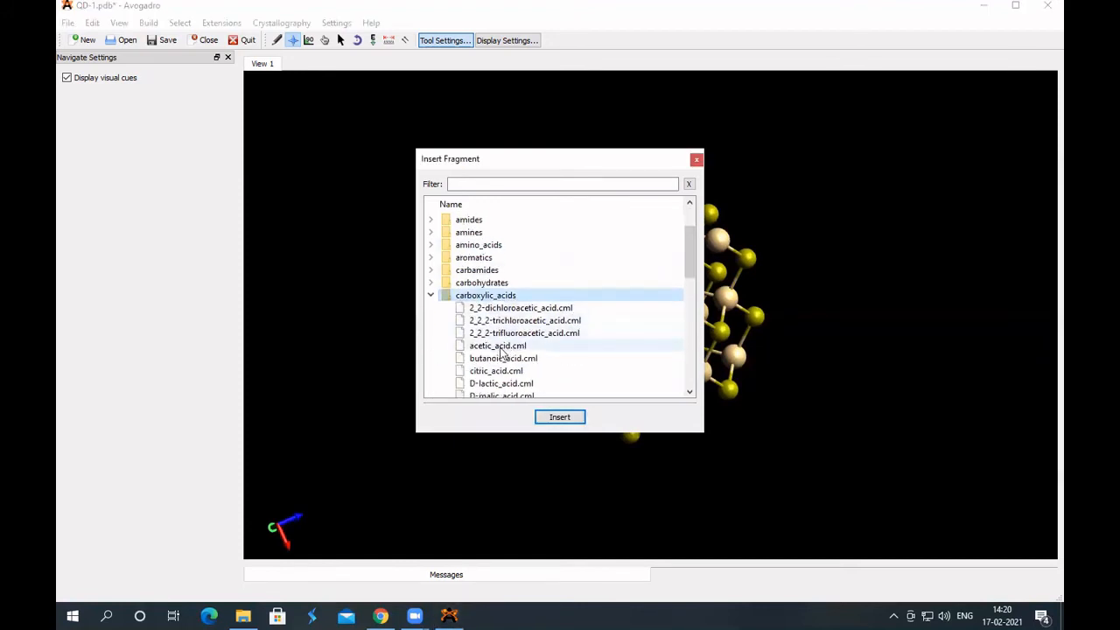
{"action": "left_click", "coordinate": [497, 345]}
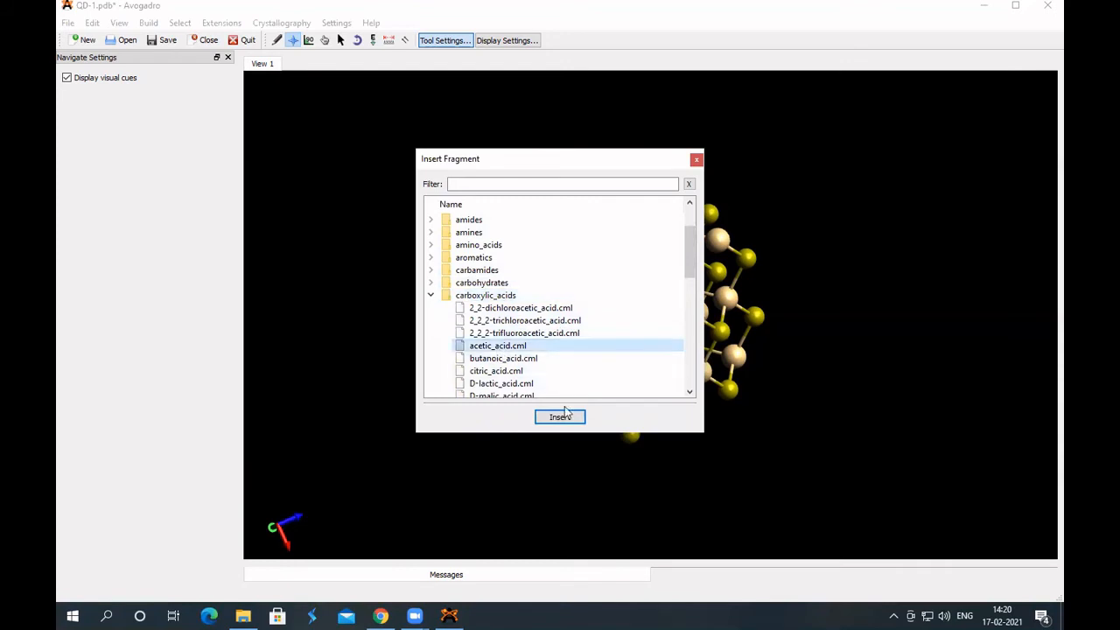
{"action": "left_click", "coordinate": [325, 40]}
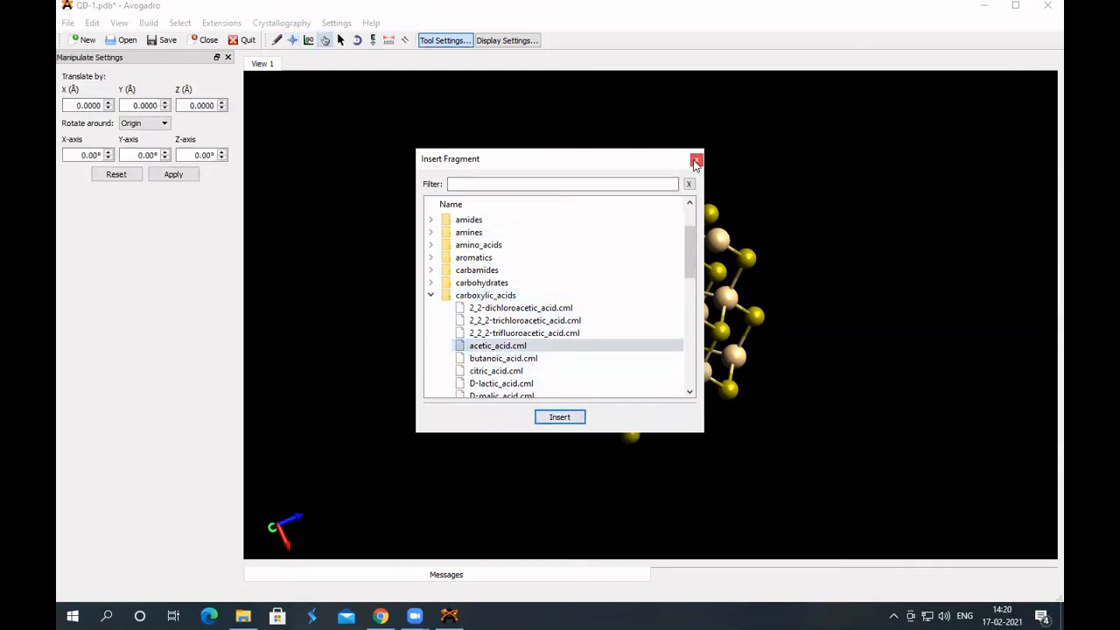
Step: Close the fragment library and drag the acetate fragment above the cluster's top-left corner
{"action": "left_click", "coordinate": [696, 160]}
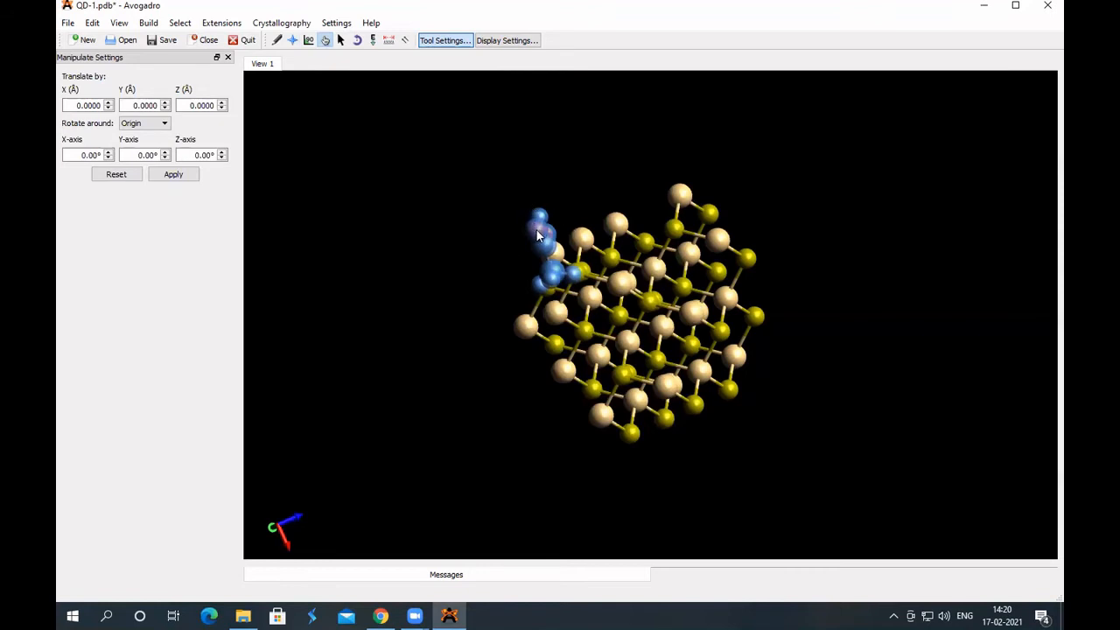
{"action": "mouse_move", "coordinate": [707, 153]}
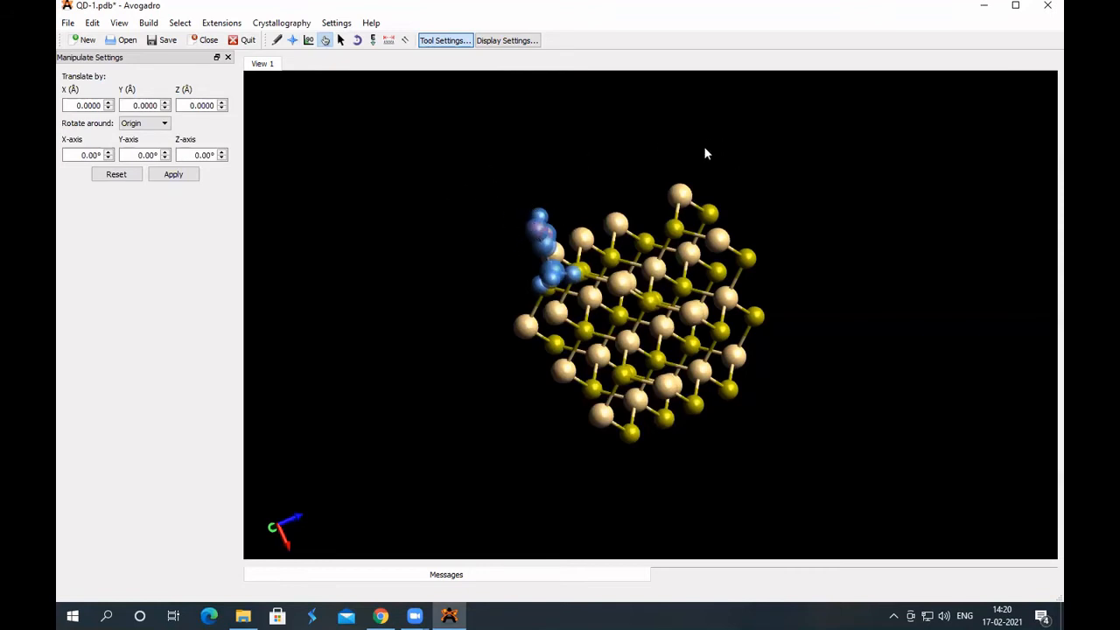
{"action": "mouse_move", "coordinate": [311, 78]}
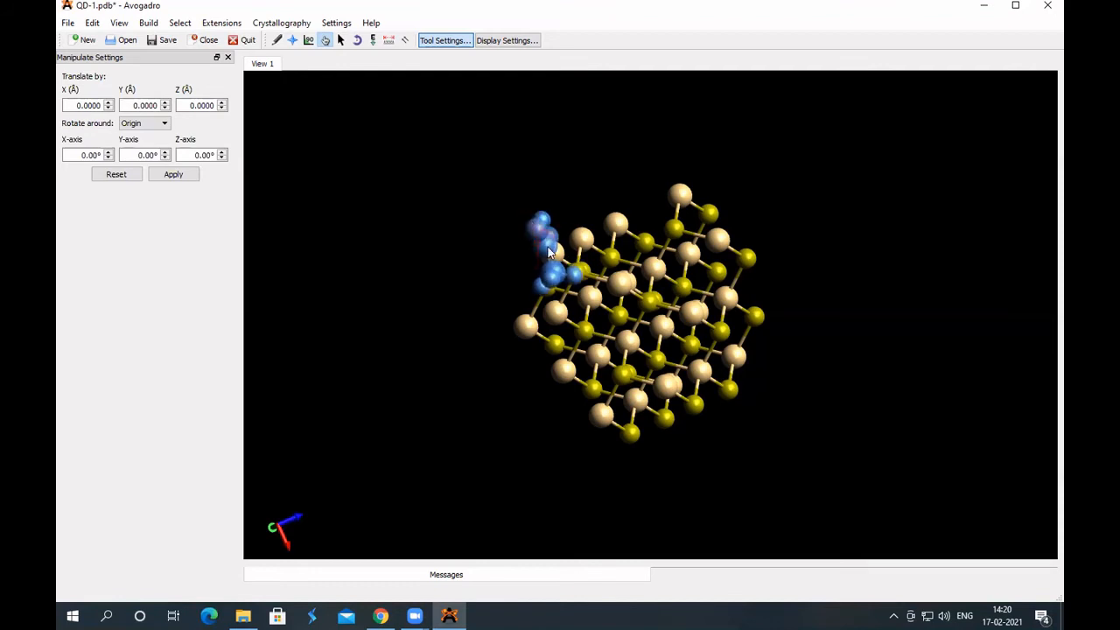
{"action": "left_click_drag", "start_coordinate": [551, 254], "coordinate": [504, 206]}
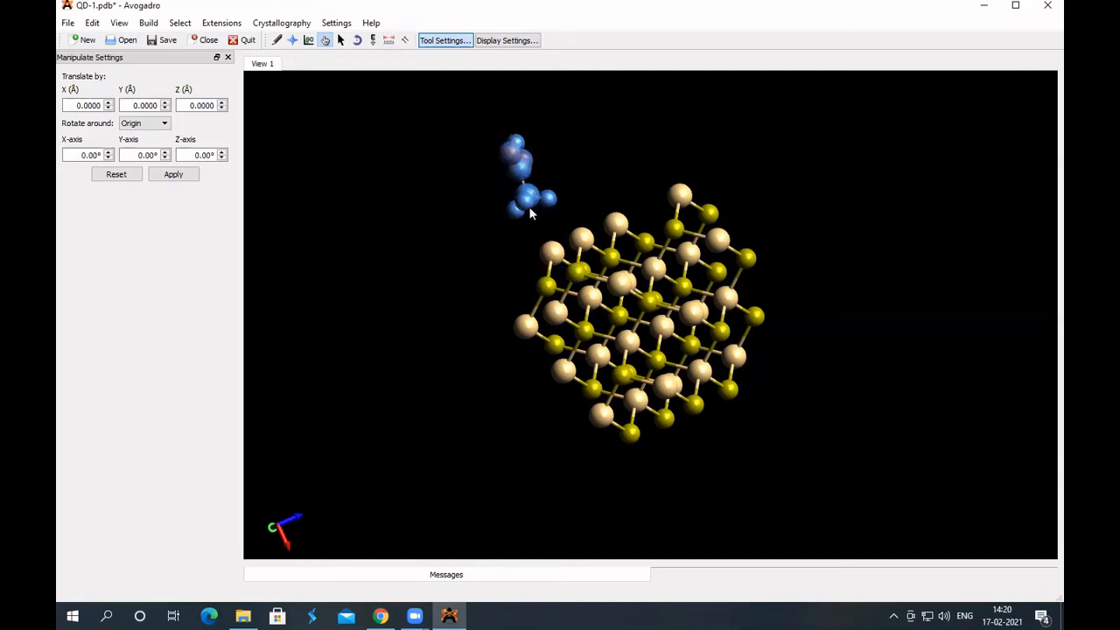
{"action": "left_click", "coordinate": [516, 197]}
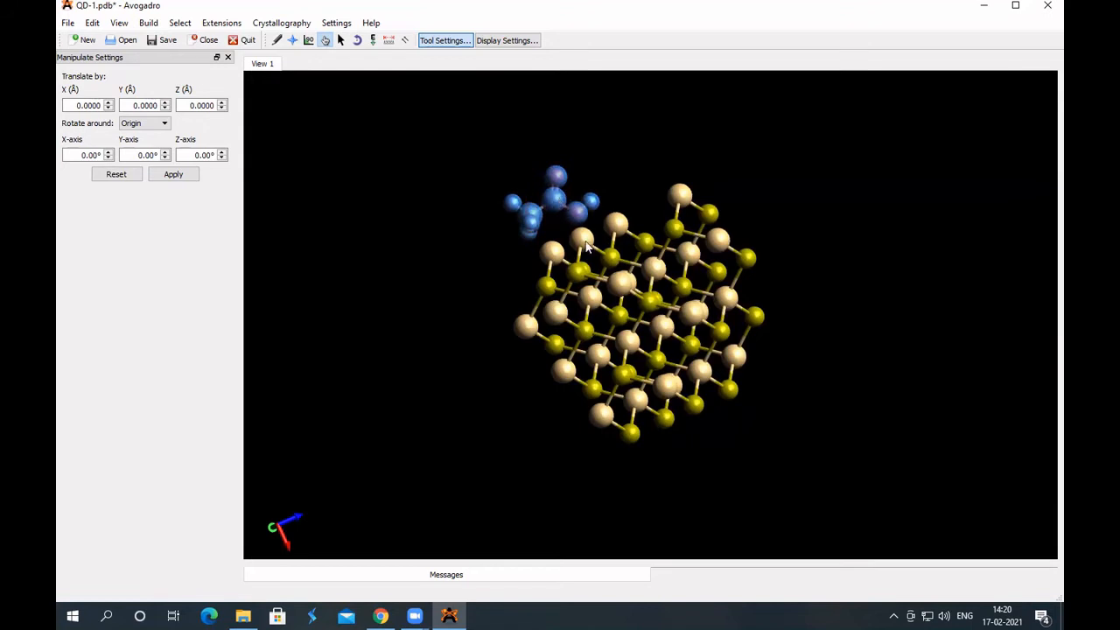
{"action": "mouse_move", "coordinate": [582, 245]}
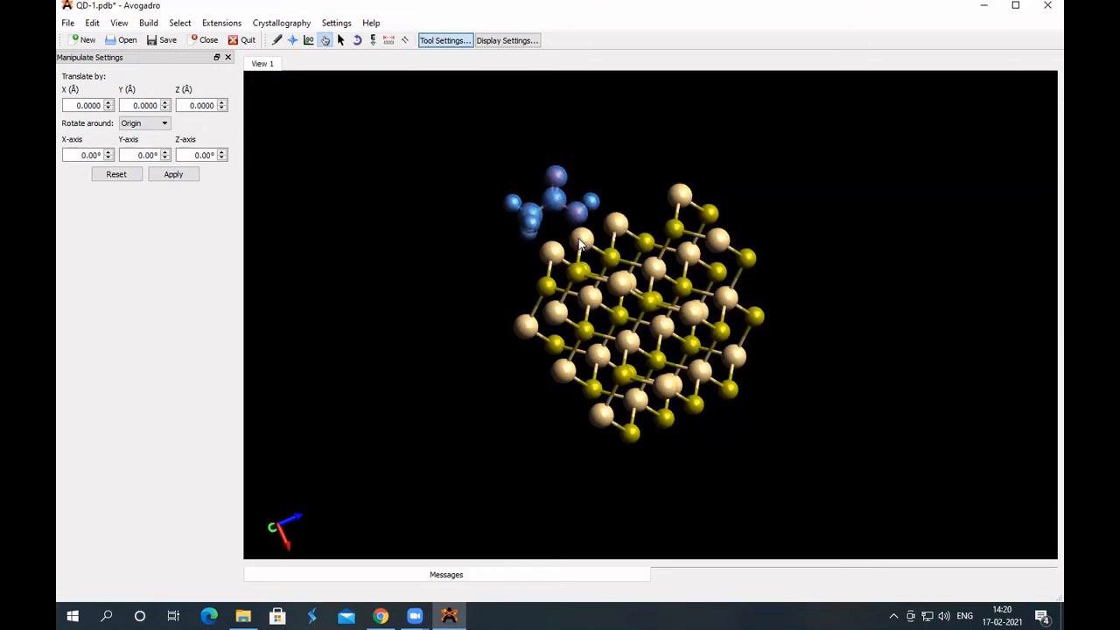
{"action": "mouse_move", "coordinate": [581, 203]}
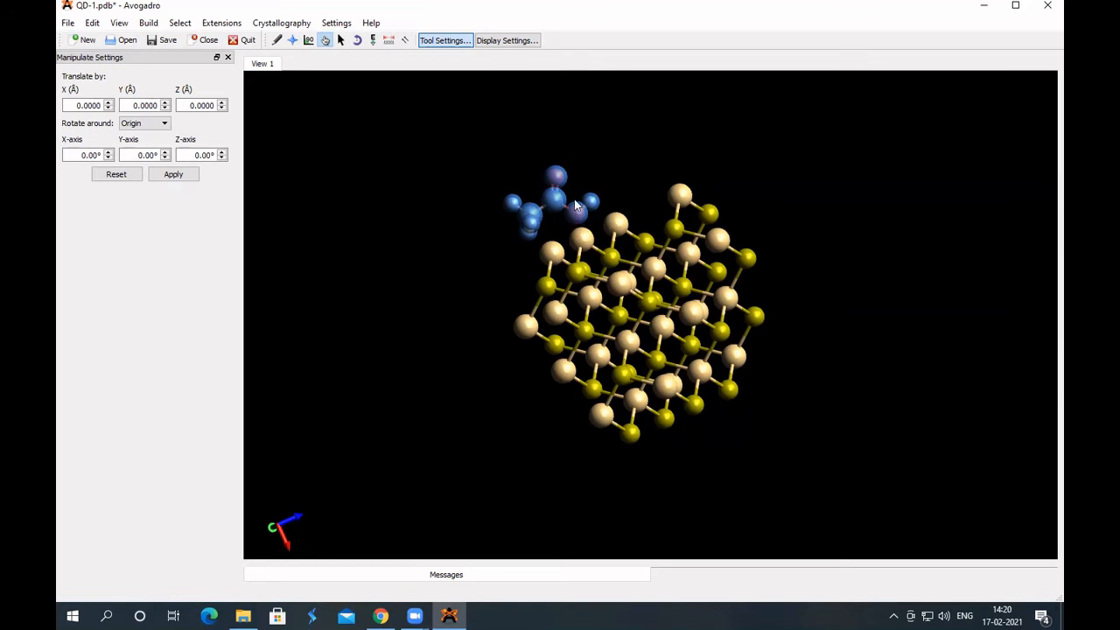
{"action": "left_click", "coordinate": [549, 199]}
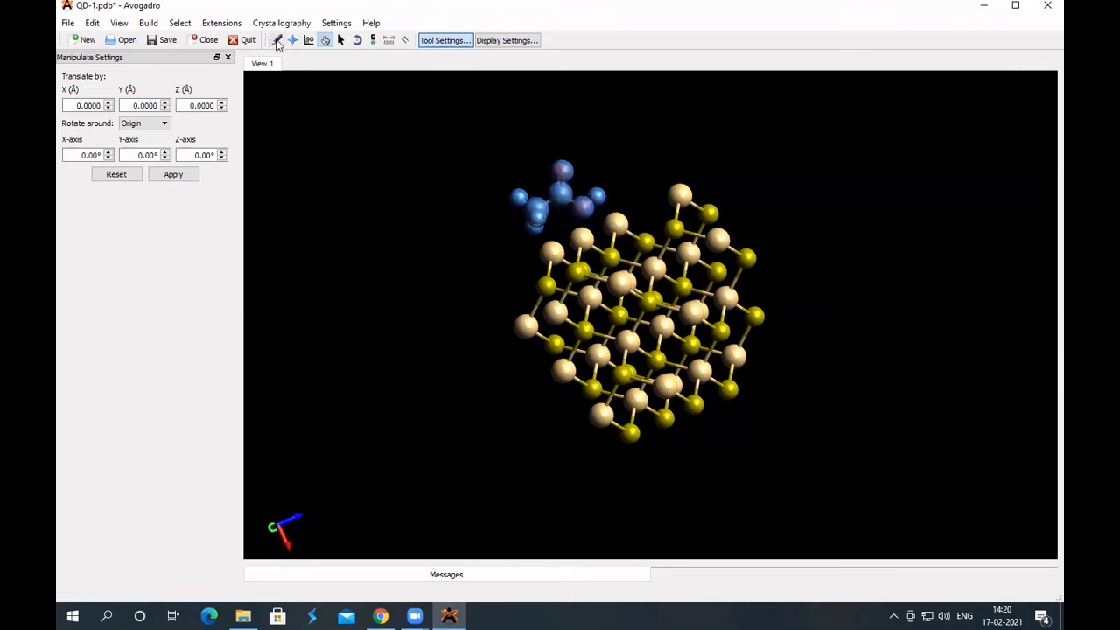
Step: Untick Adjust Hydrogens in the Draw tool, then deselect and zoom in on the cluster
{"action": "left_click", "coordinate": [276, 40]}
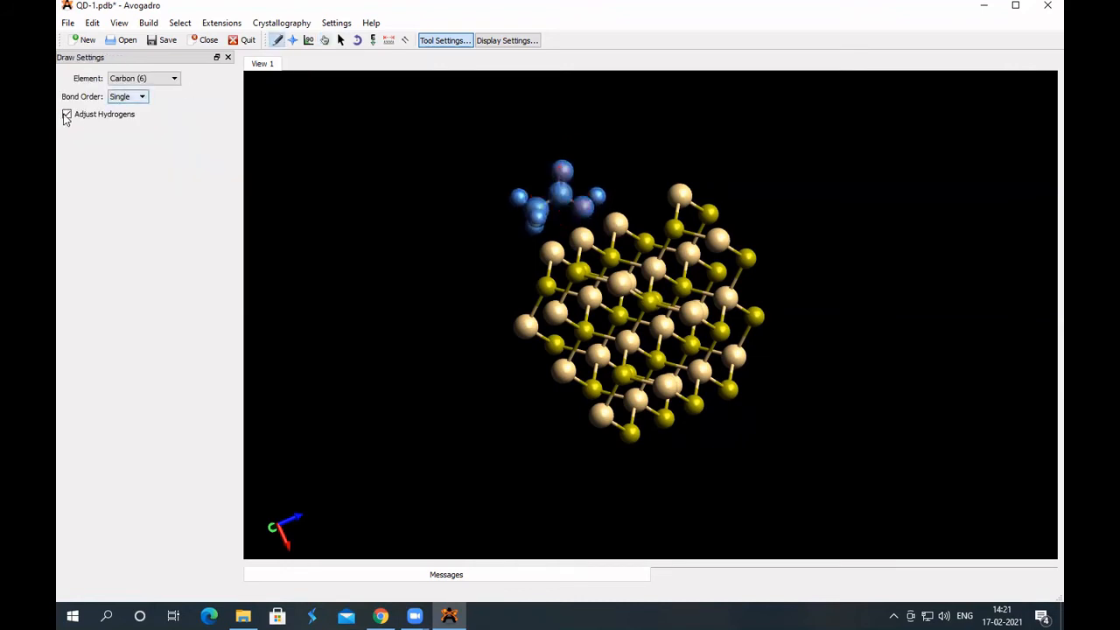
{"action": "left_click", "coordinate": [66, 114]}
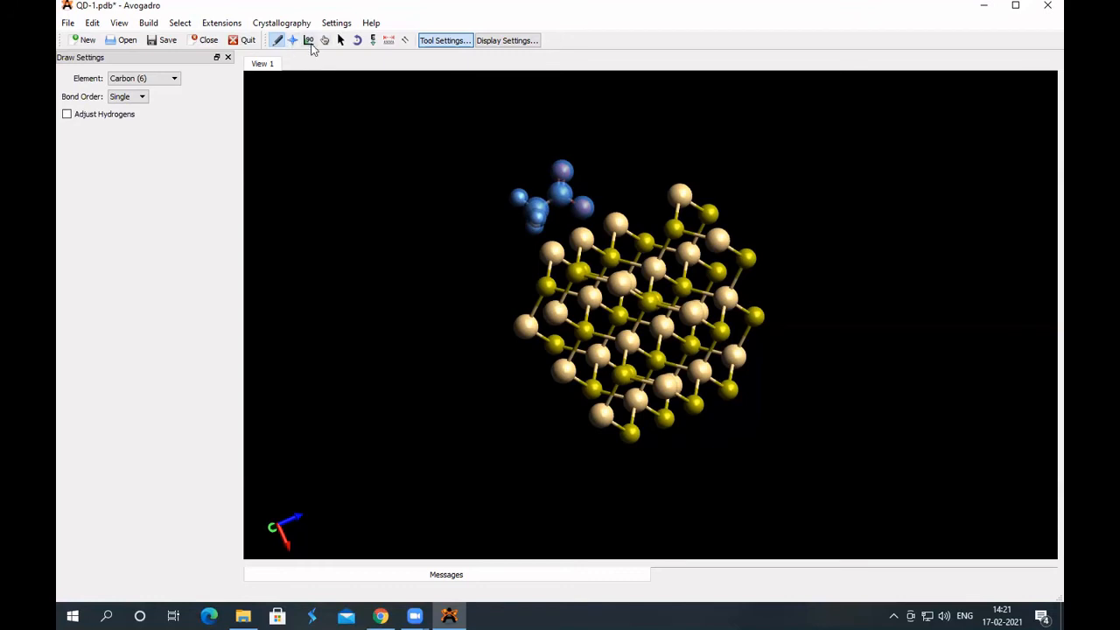
{"action": "left_click", "coordinate": [339, 40]}
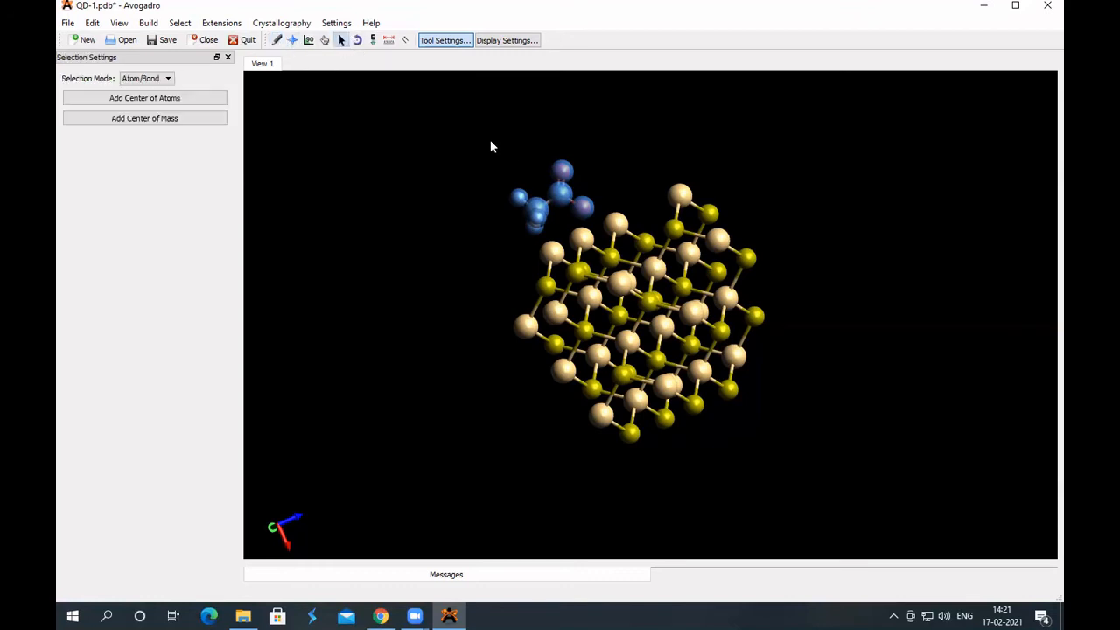
{"action": "mouse_move", "coordinate": [586, 152]}
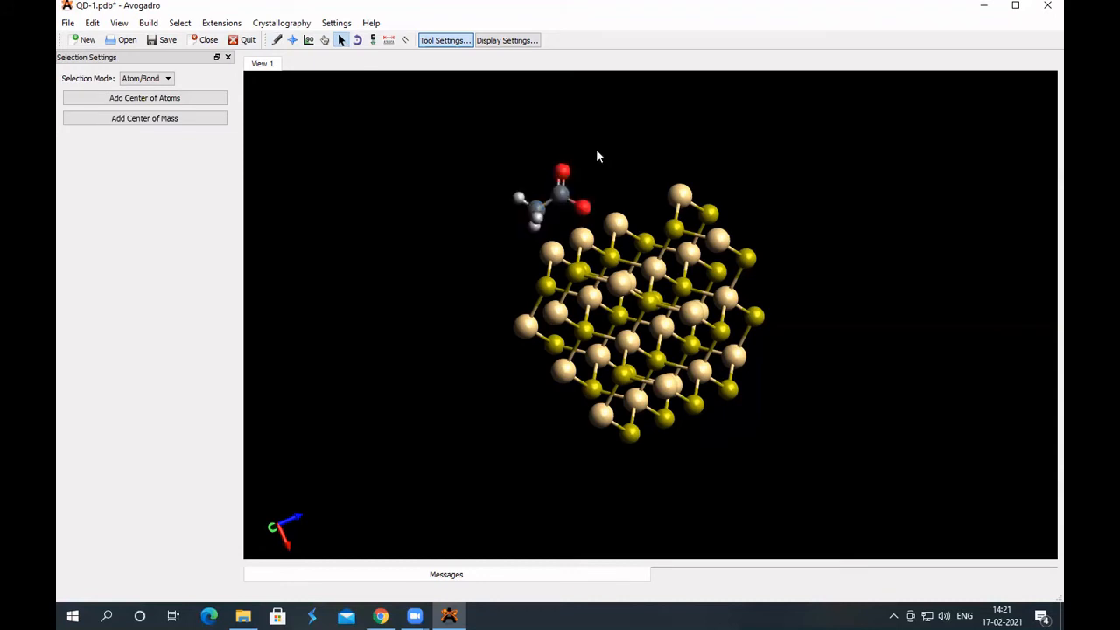
{"action": "left_click_drag", "start_coordinate": [599, 156], "coordinate": [569, 178]}
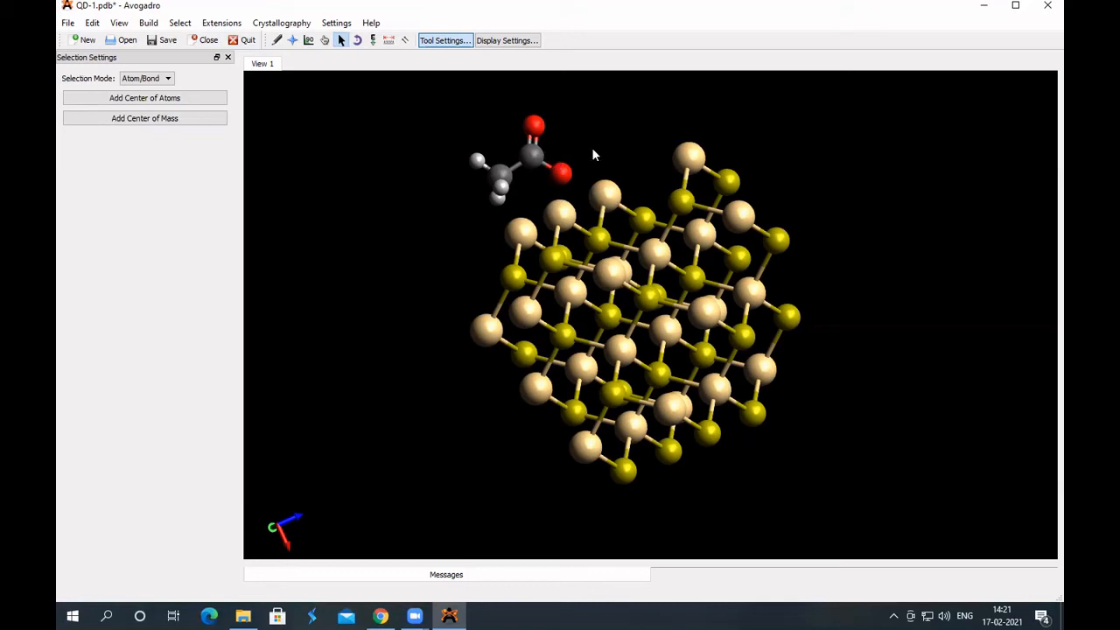
{"action": "mouse_move", "coordinate": [525, 293]}
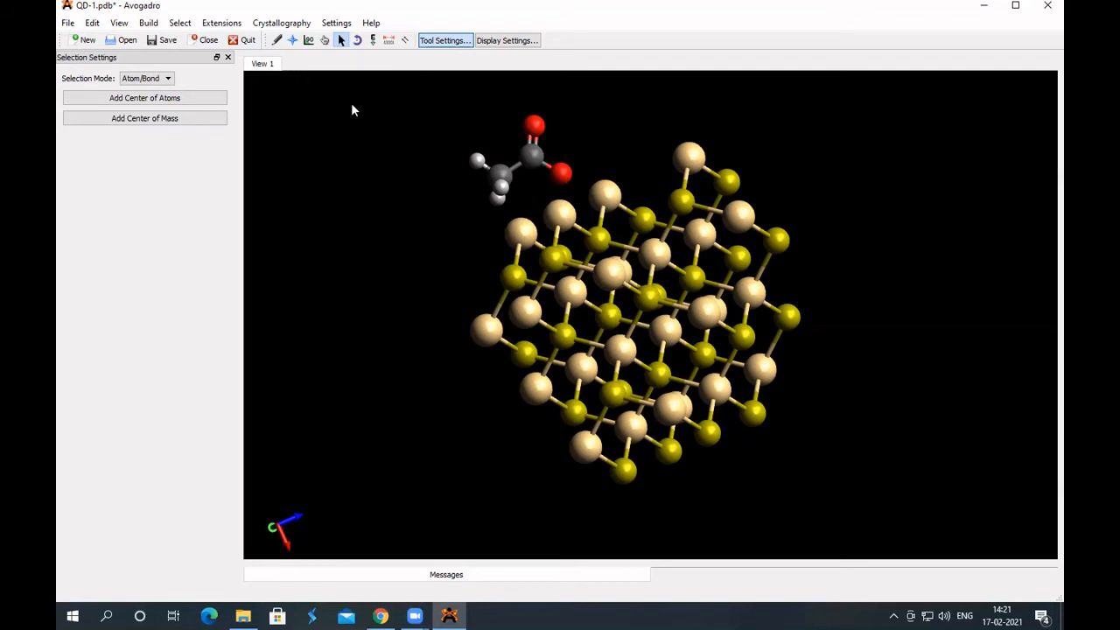
Step: Activate the Draw tool to bond the acetate oxygen to the neighbouring cluster atom
{"action": "left_click", "coordinate": [276, 41]}
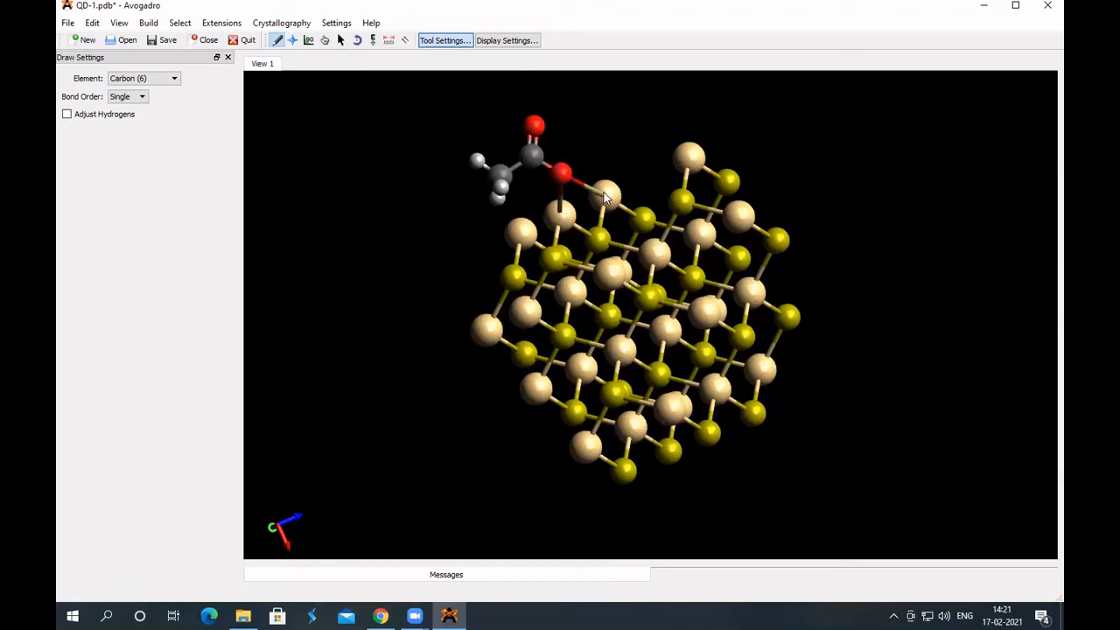
{"action": "mouse_move", "coordinate": [602, 167]}
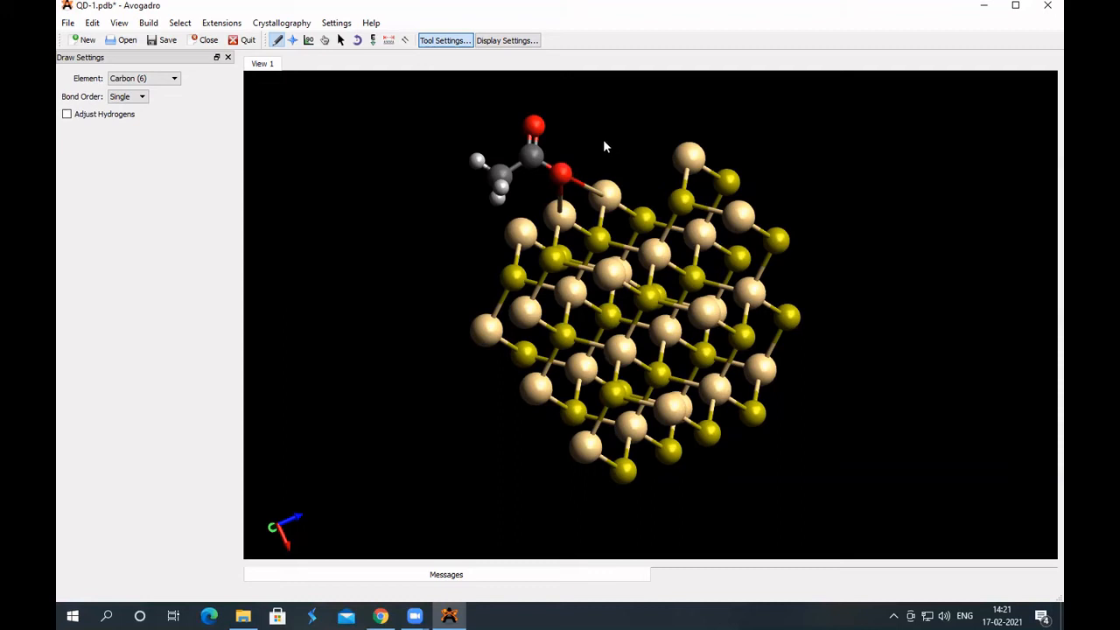
{"action": "mouse_move", "coordinate": [551, 156]}
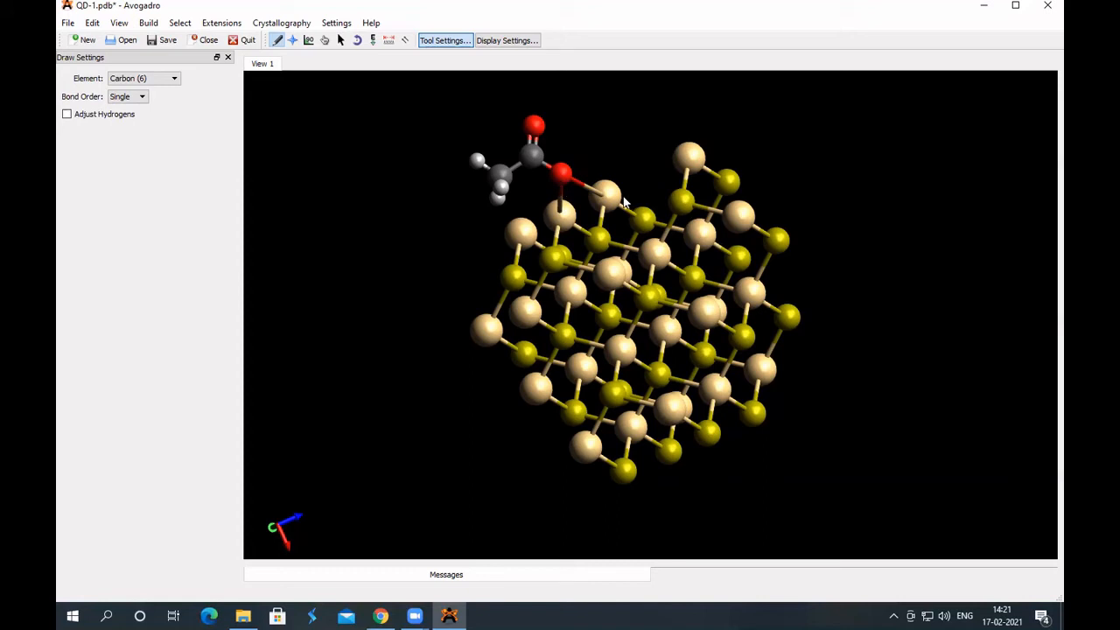
{"action": "mouse_move", "coordinate": [586, 160]}
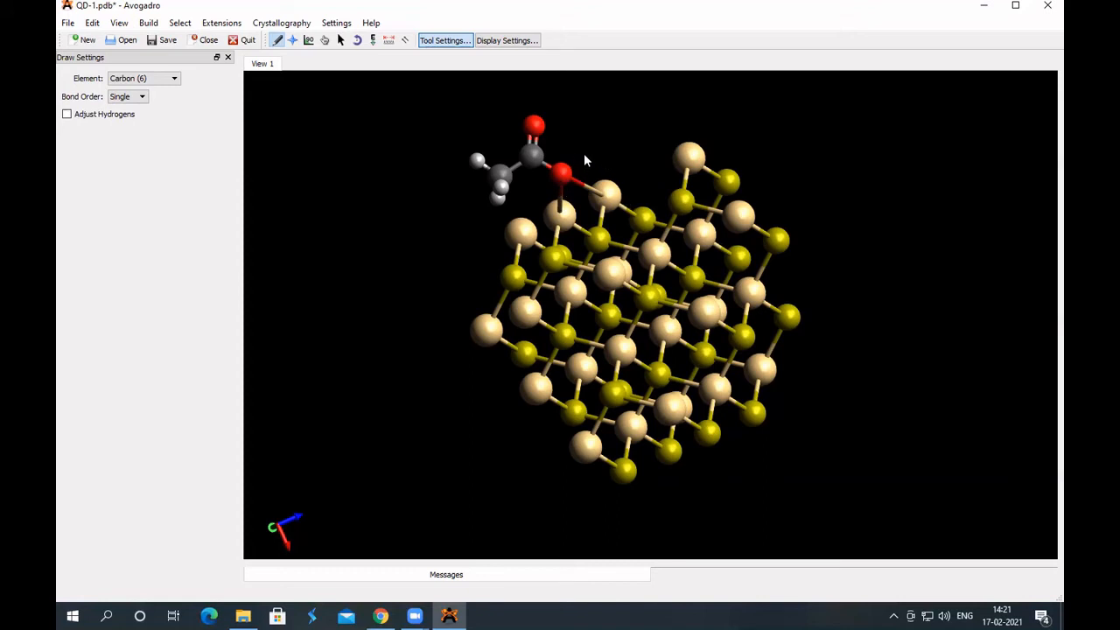
{"action": "mouse_move", "coordinate": [623, 182]}
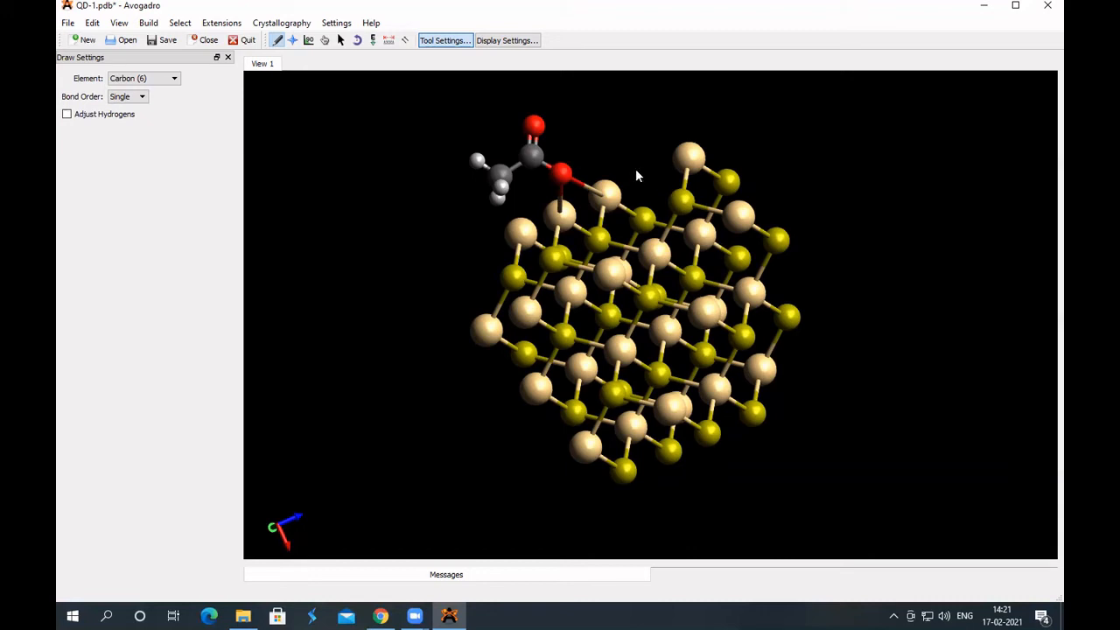
{"action": "mouse_move", "coordinate": [632, 171]}
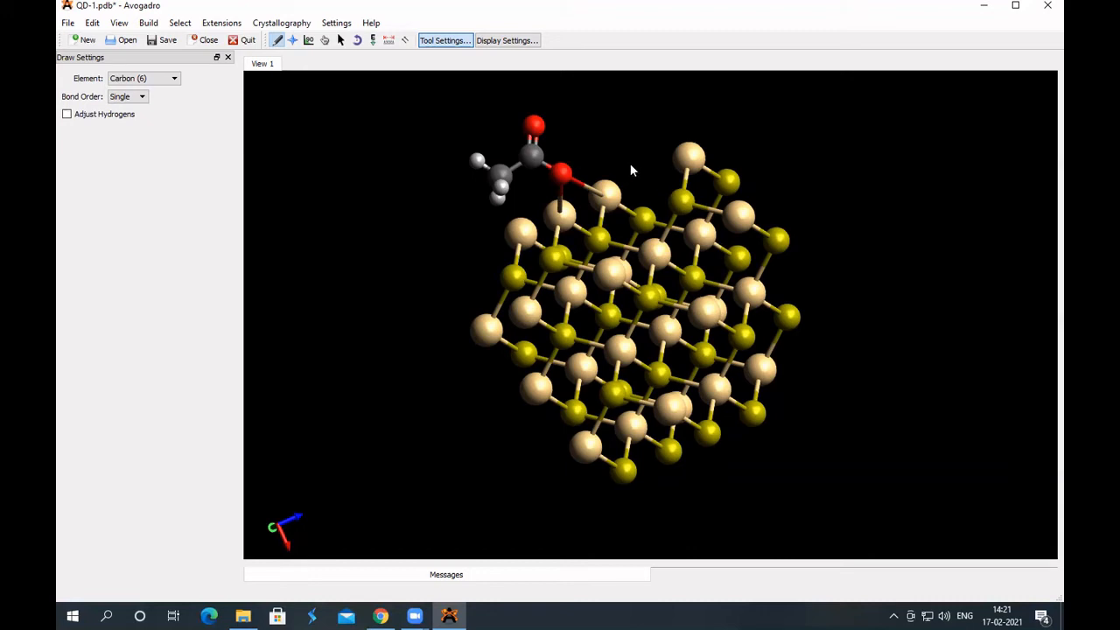
{"action": "mouse_move", "coordinate": [505, 132]}
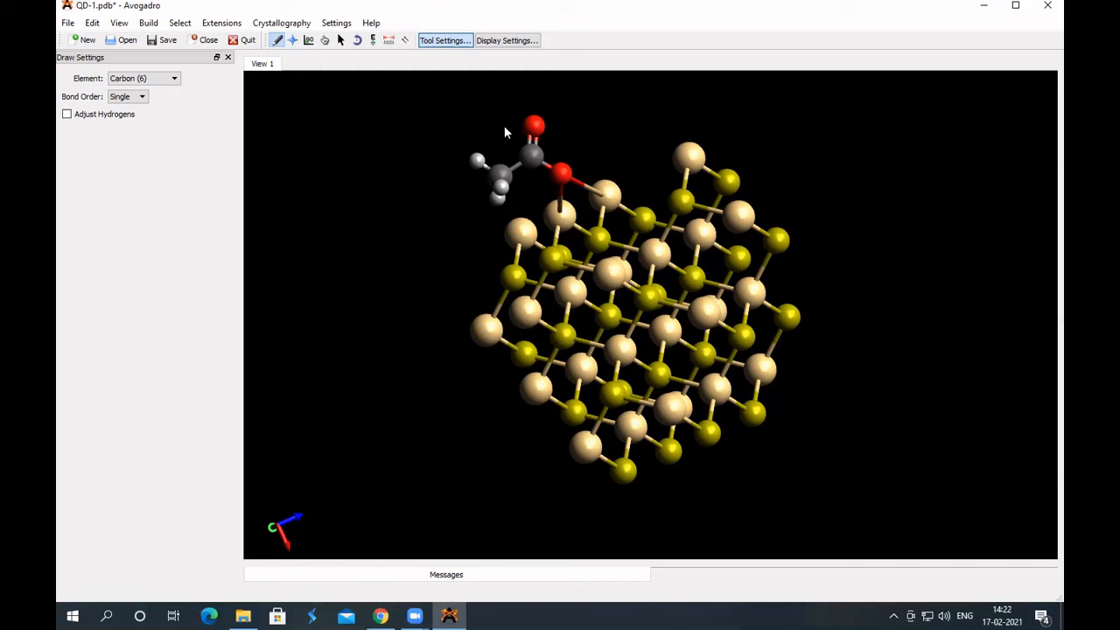
{"action": "mouse_move", "coordinate": [760, 172]}
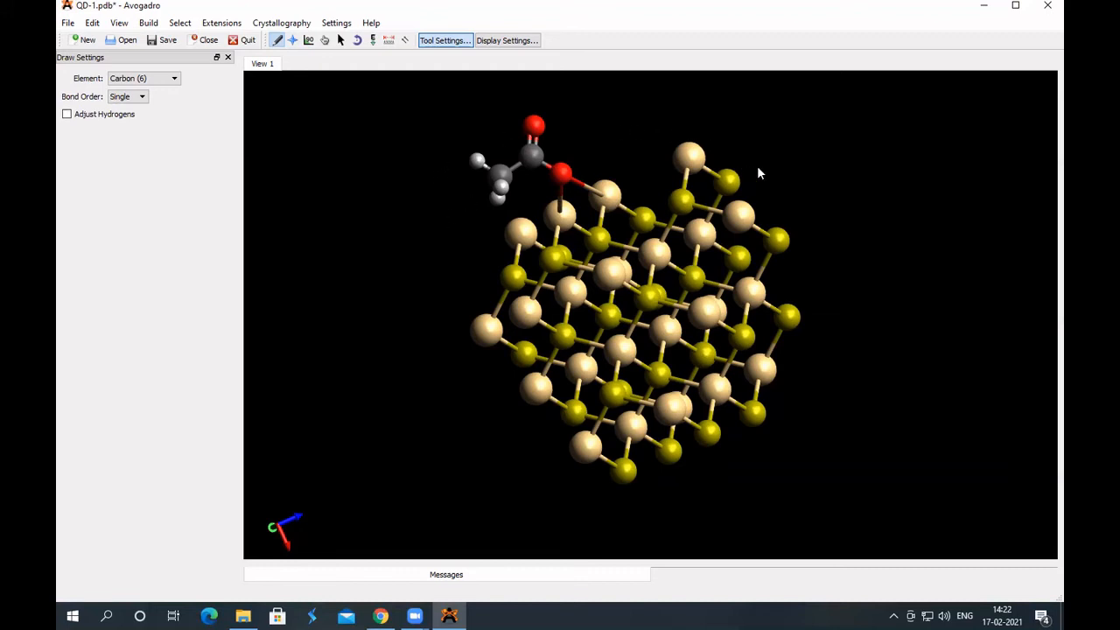
{"action": "mouse_move", "coordinate": [438, 398]}
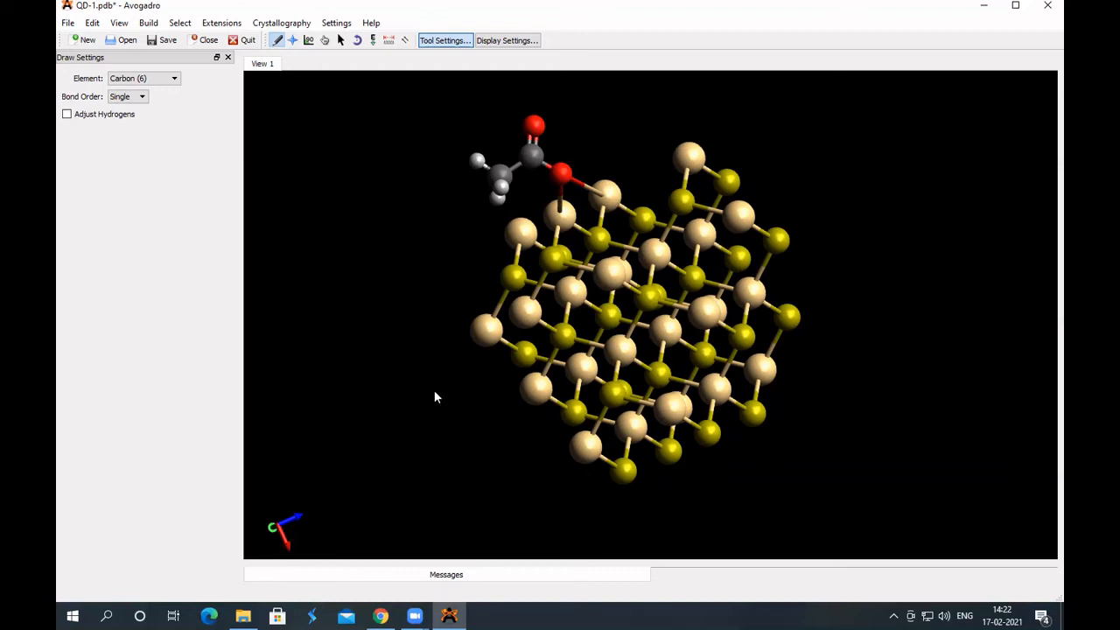
{"action": "mouse_move", "coordinate": [552, 191]}
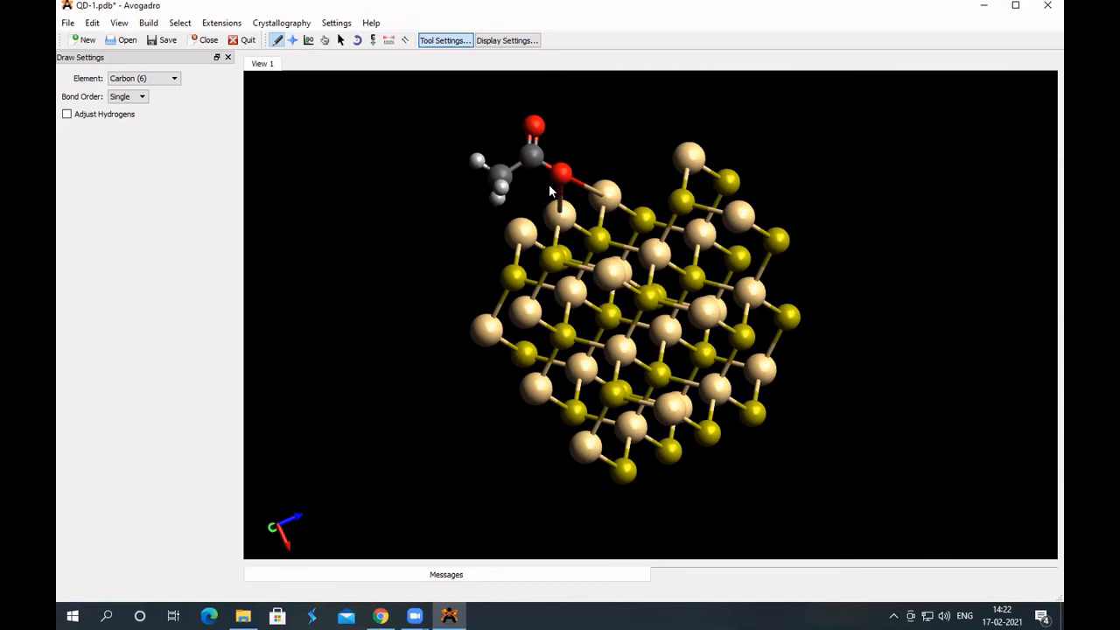
{"action": "mouse_move", "coordinate": [680, 185]}
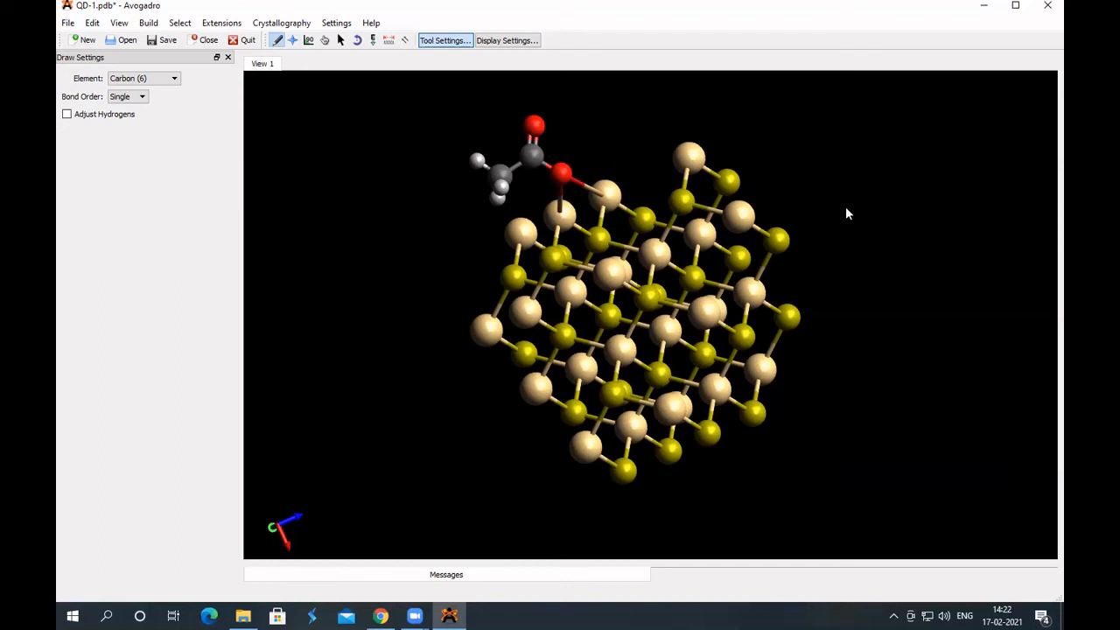
{"action": "mouse_move", "coordinate": [531, 171]}
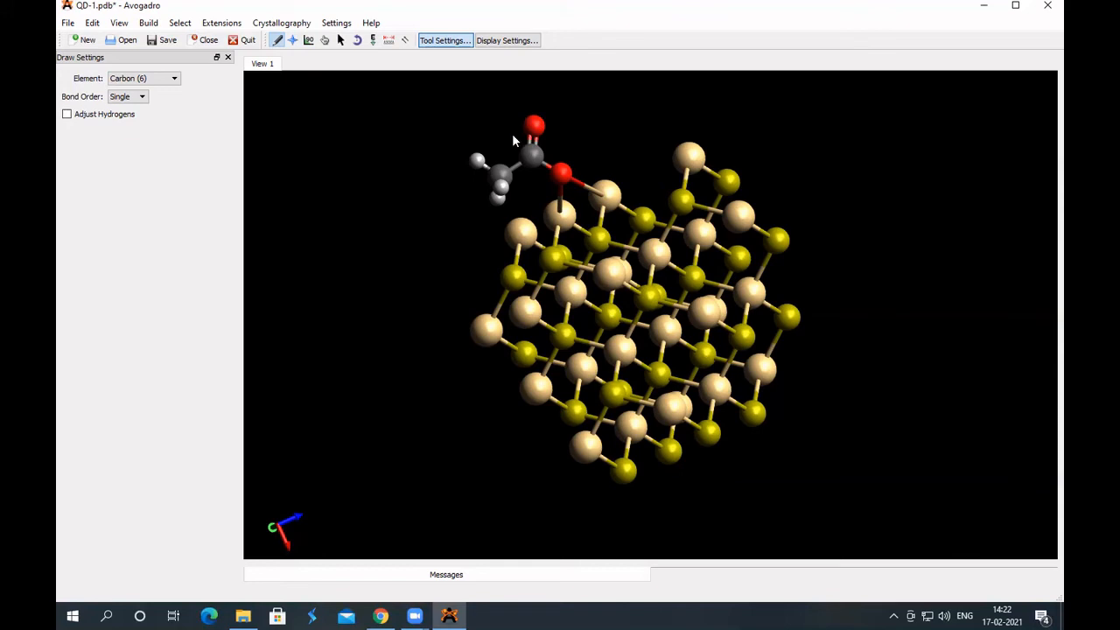
{"action": "mouse_move", "coordinate": [711, 229]}
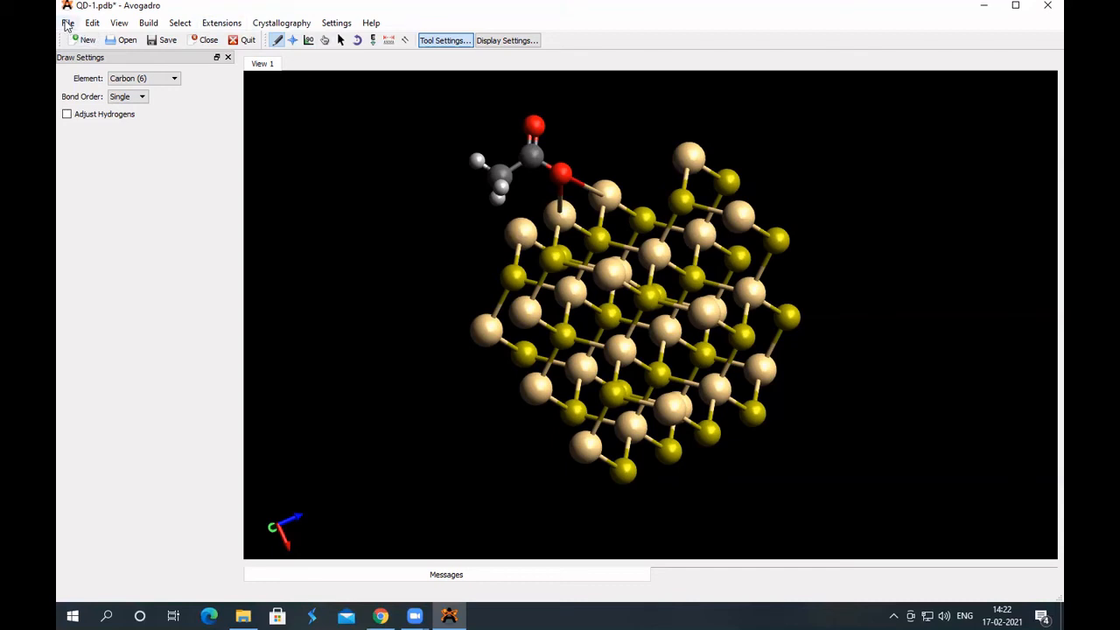
Step: Open the recent c343_absorption.log dye, browse the View menu, then return to QD-1.pdb
{"action": "left_click", "coordinate": [67, 22]}
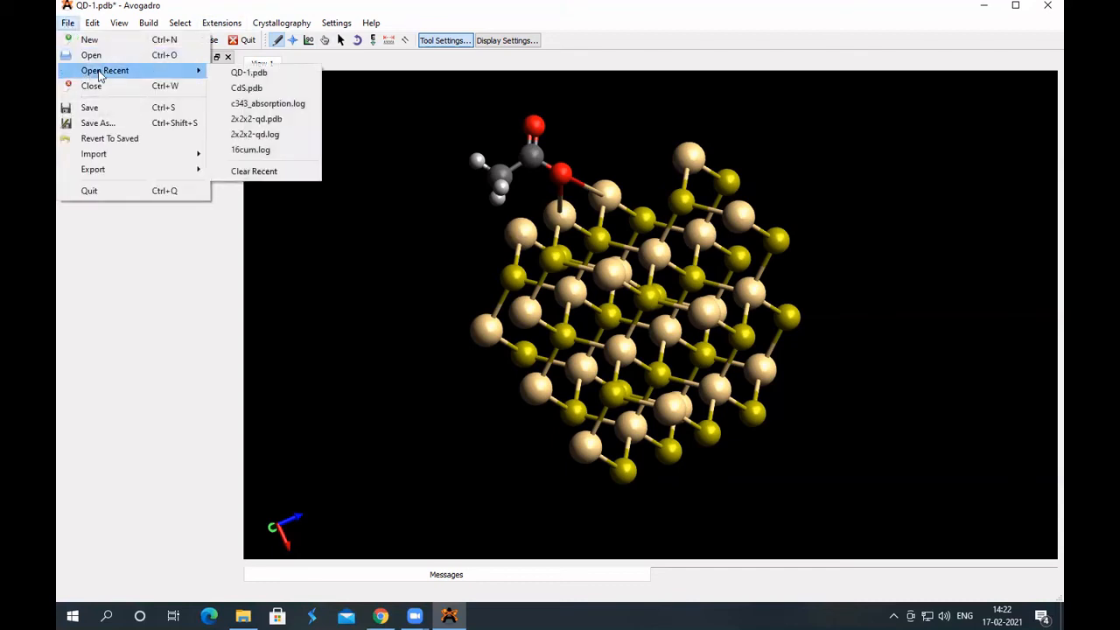
{"action": "mouse_move", "coordinate": [267, 103]}
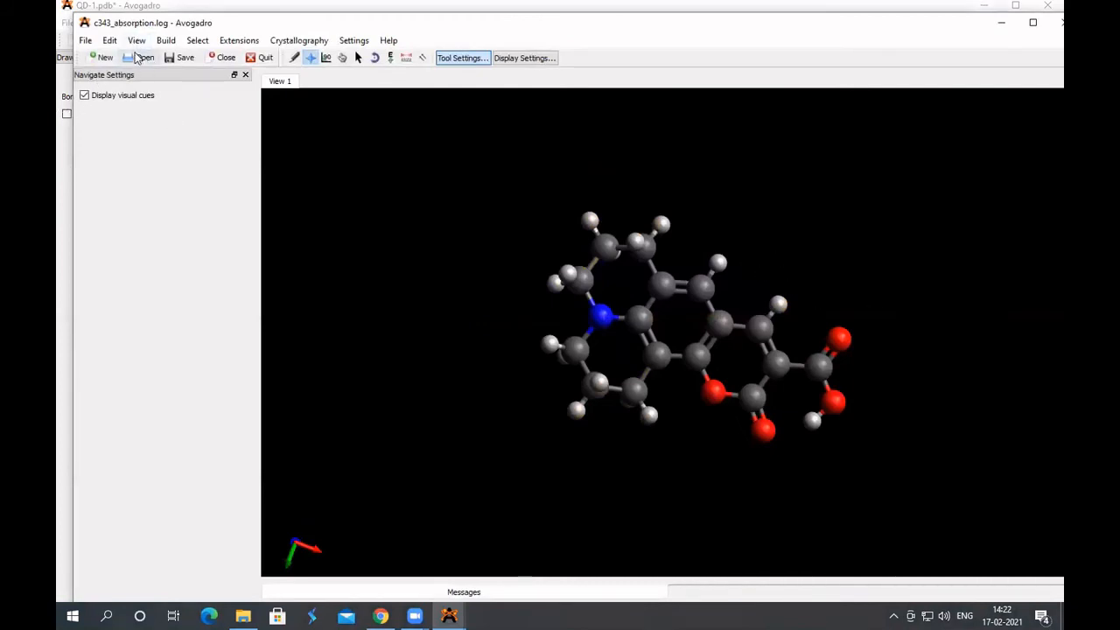
{"action": "left_click", "coordinate": [136, 40]}
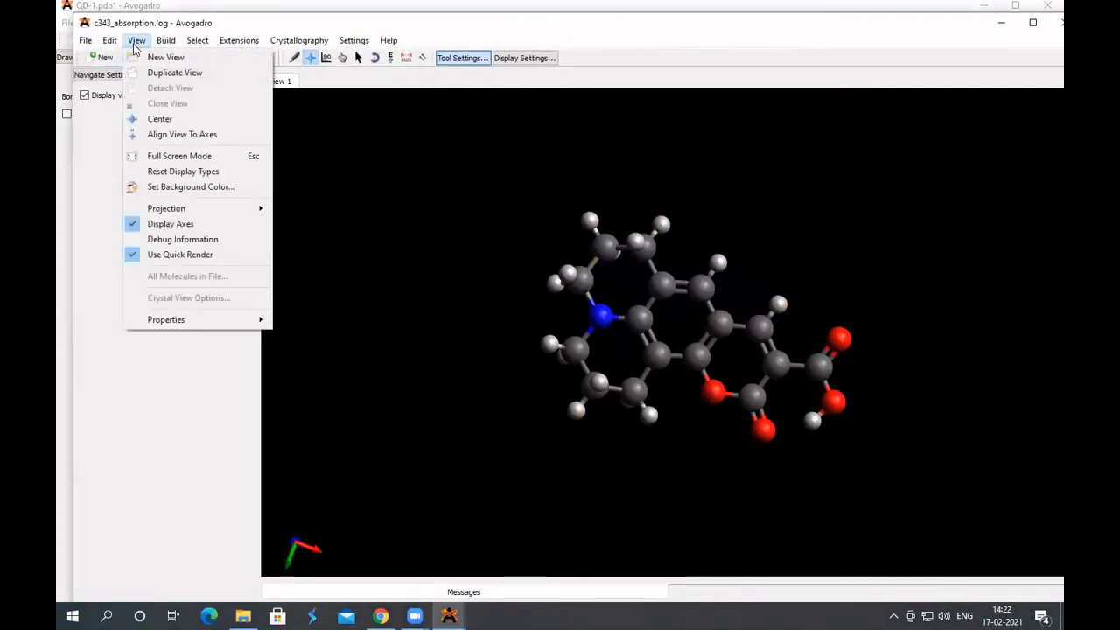
{"action": "left_click", "coordinate": [109, 41]}
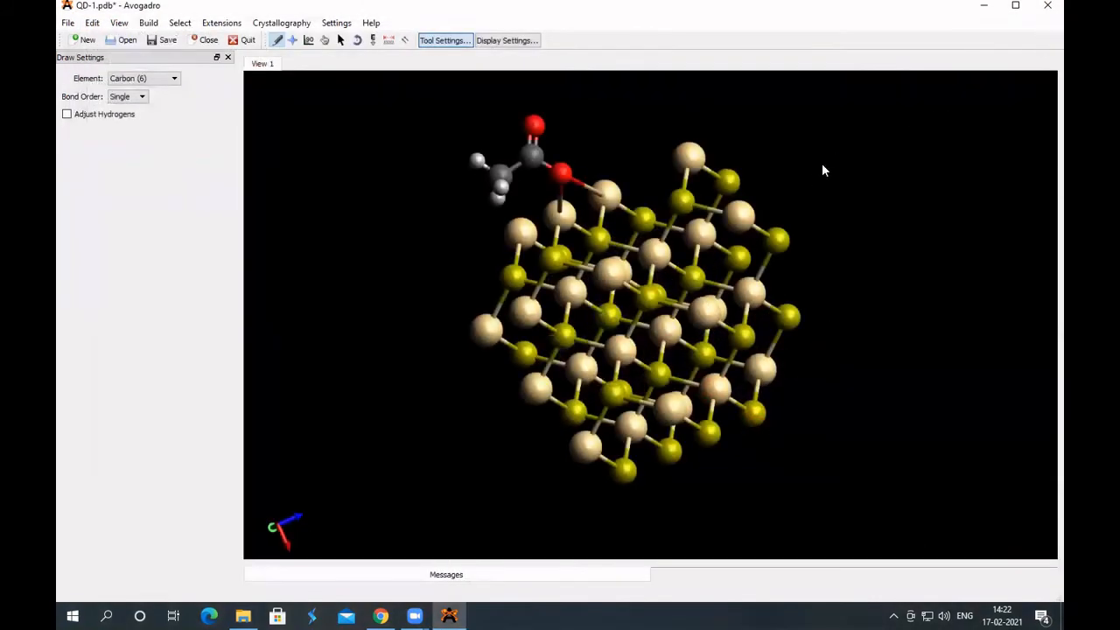
Step: Paste the coumarin dye into QD-1 and drag it right, clear of the cluster
{"action": "left_click", "coordinate": [92, 22]}
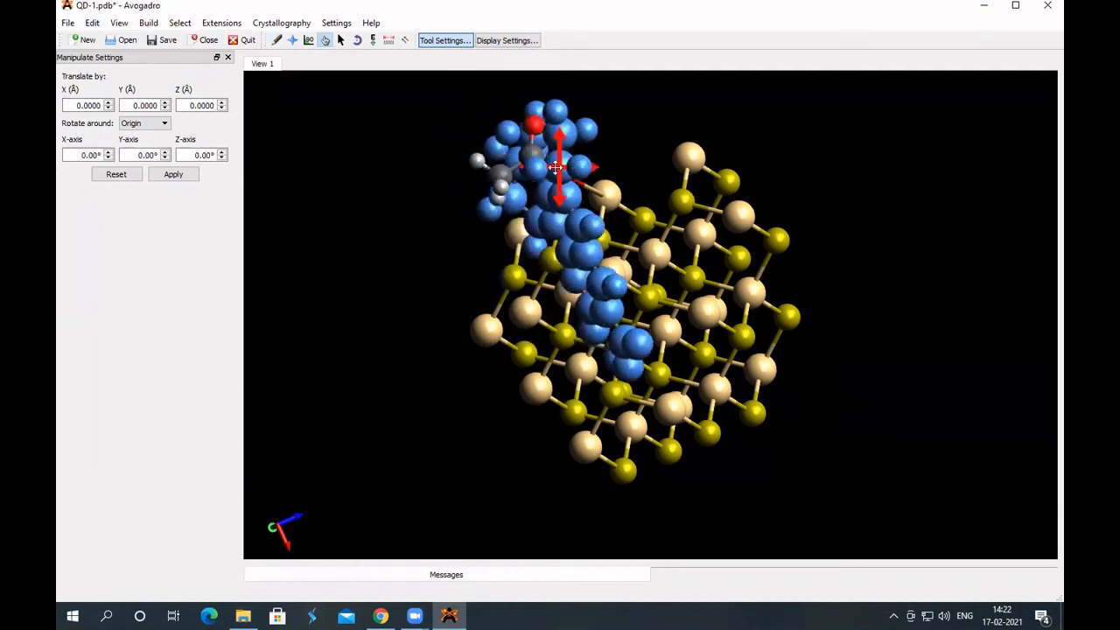
{"action": "left_click_drag", "start_coordinate": [556, 166], "coordinate": [835, 148]}
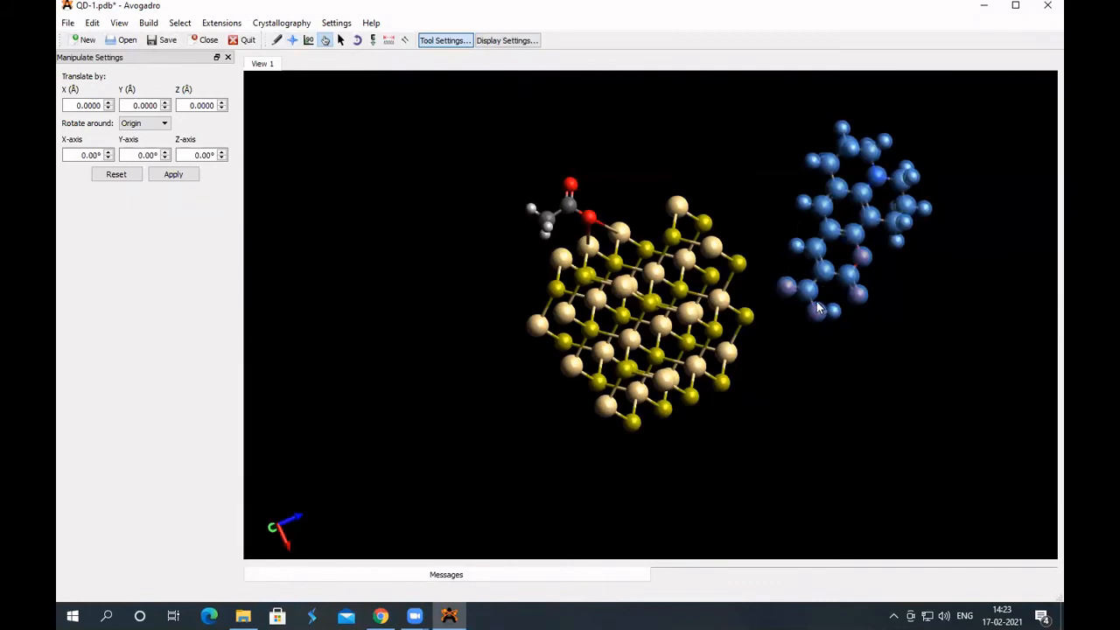
{"action": "mouse_move", "coordinate": [786, 289]}
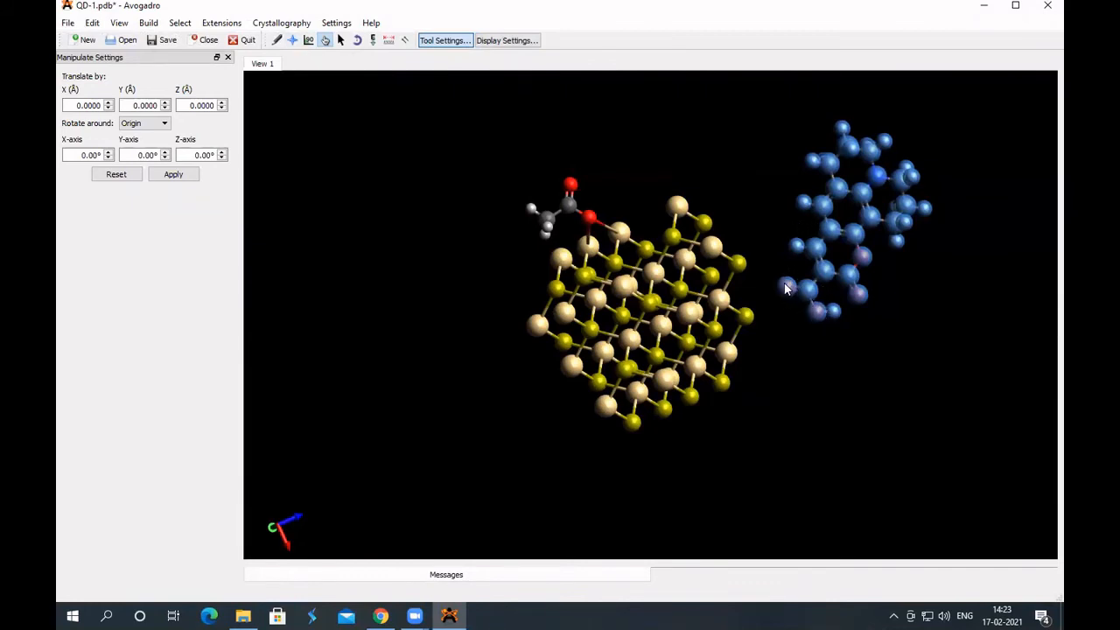
{"action": "mouse_move", "coordinate": [726, 254]}
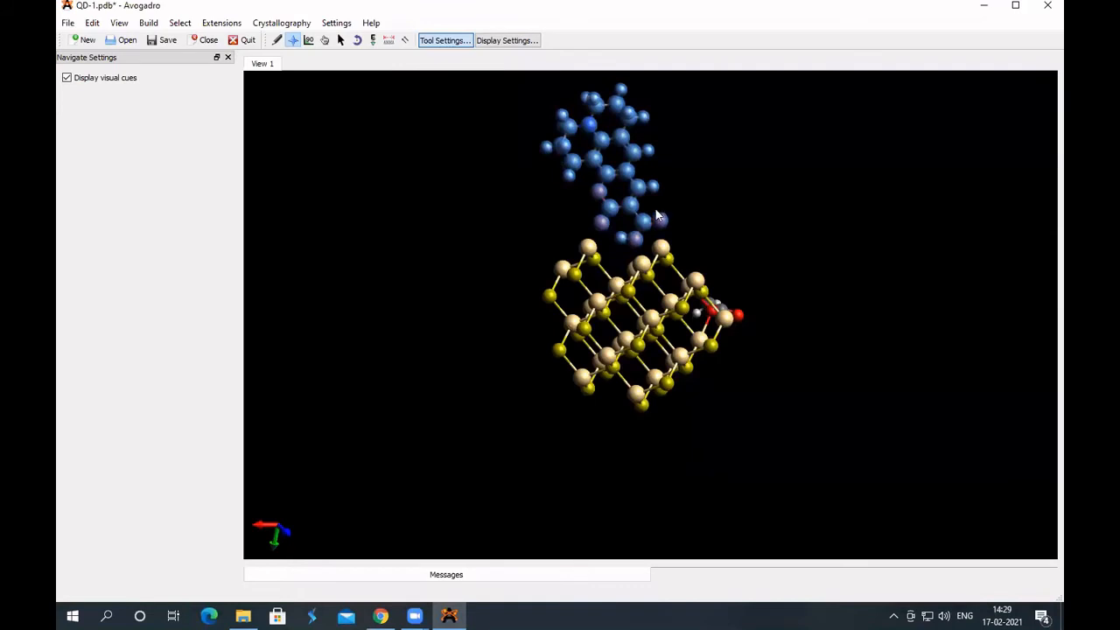
{"action": "mouse_move", "coordinate": [636, 101]}
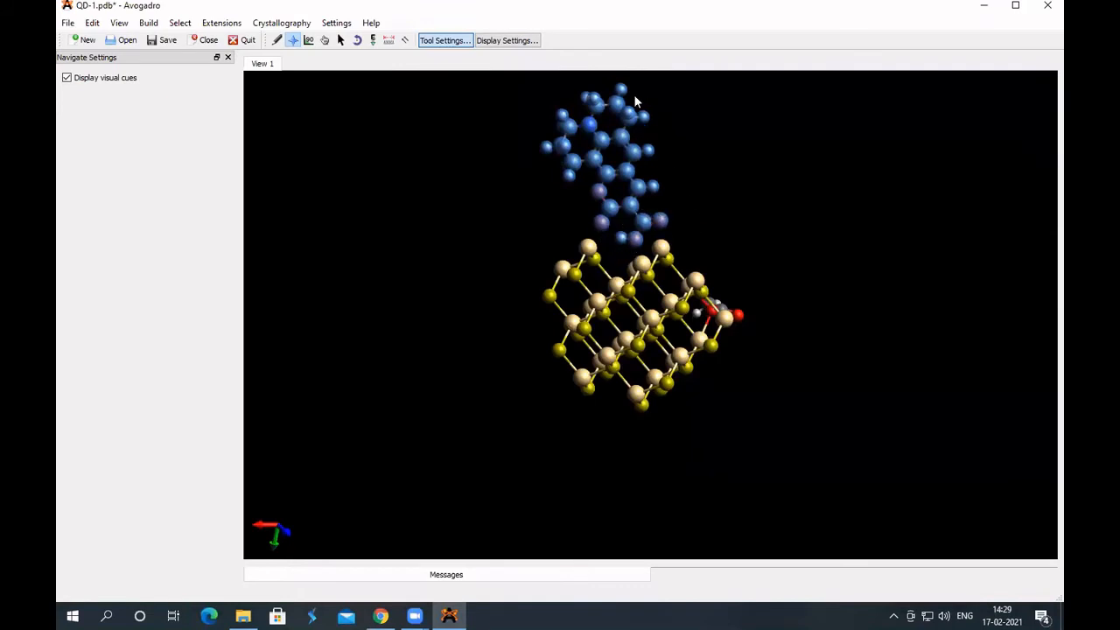
{"action": "mouse_move", "coordinate": [659, 246]}
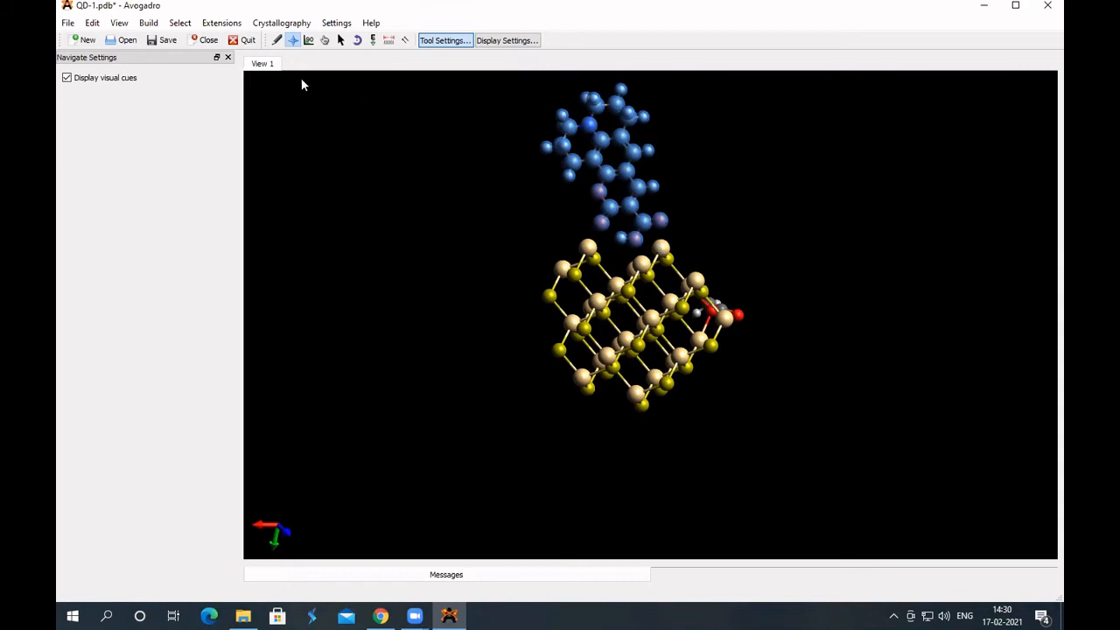
Step: Delete the dye's carboxyl hydrogen and bond its oxygen to a cluster surface atom
{"action": "left_click", "coordinate": [341, 40]}
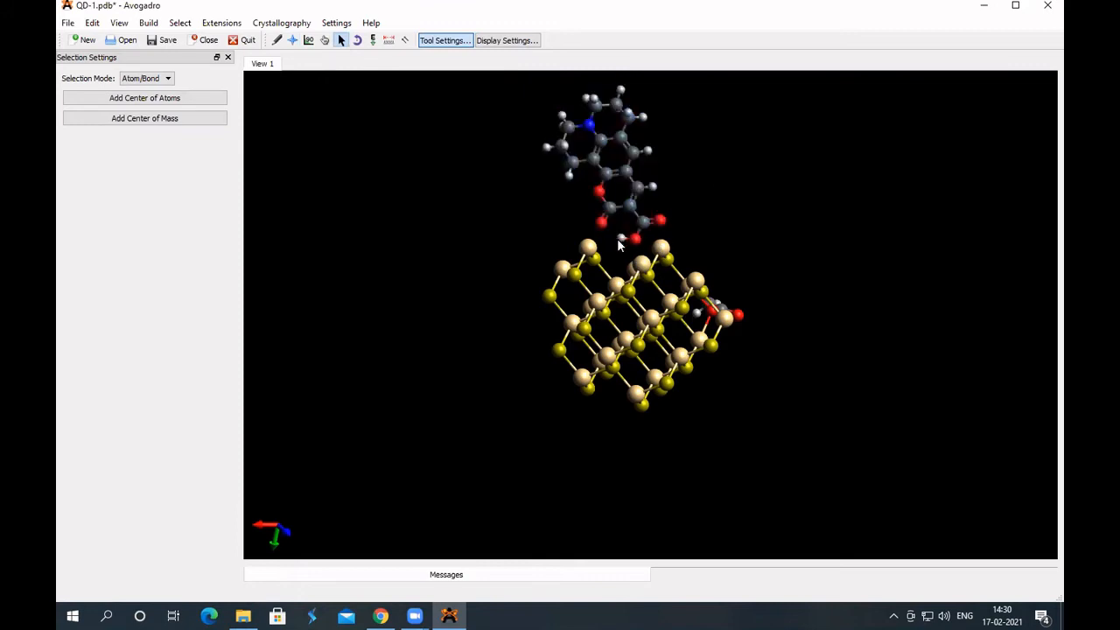
{"action": "left_click", "coordinate": [278, 40]}
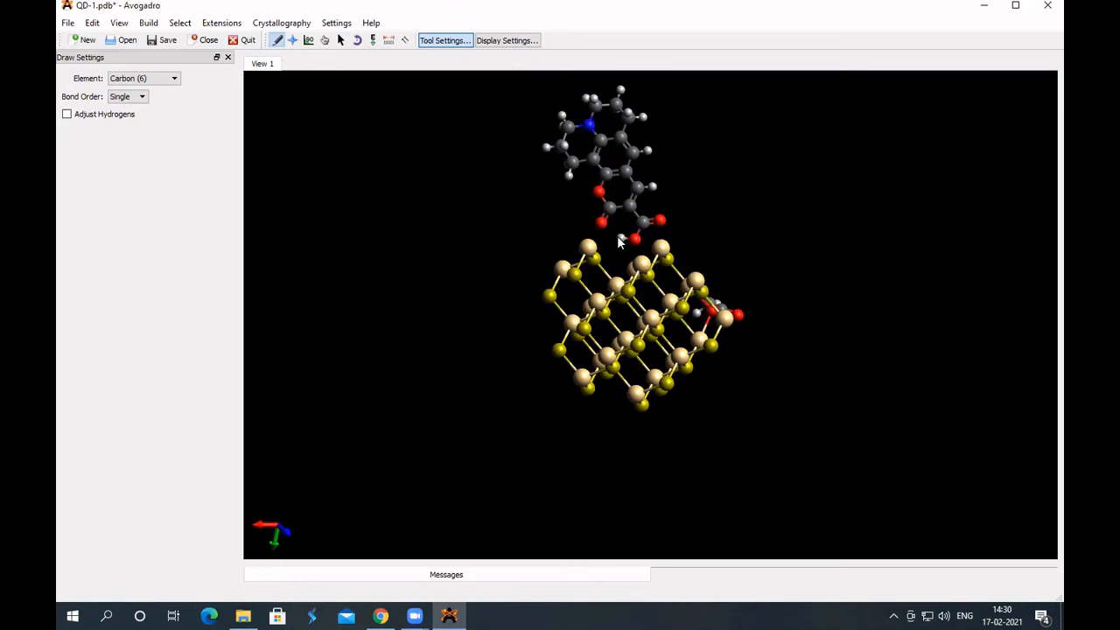
{"action": "mouse_move", "coordinate": [639, 242]}
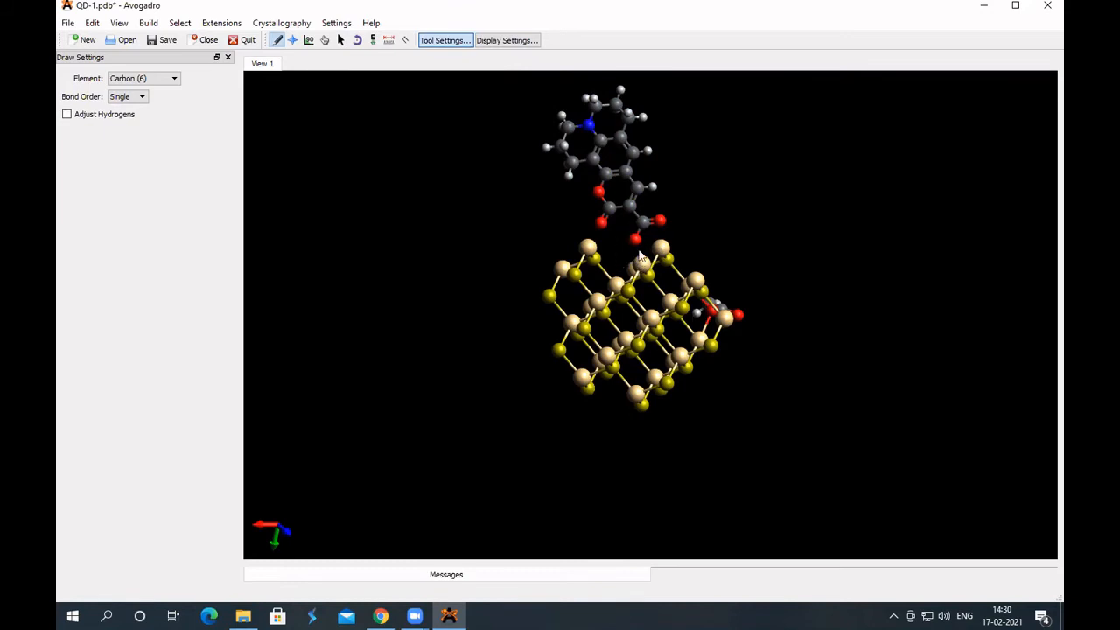
{"action": "mouse_move", "coordinate": [357, 95]}
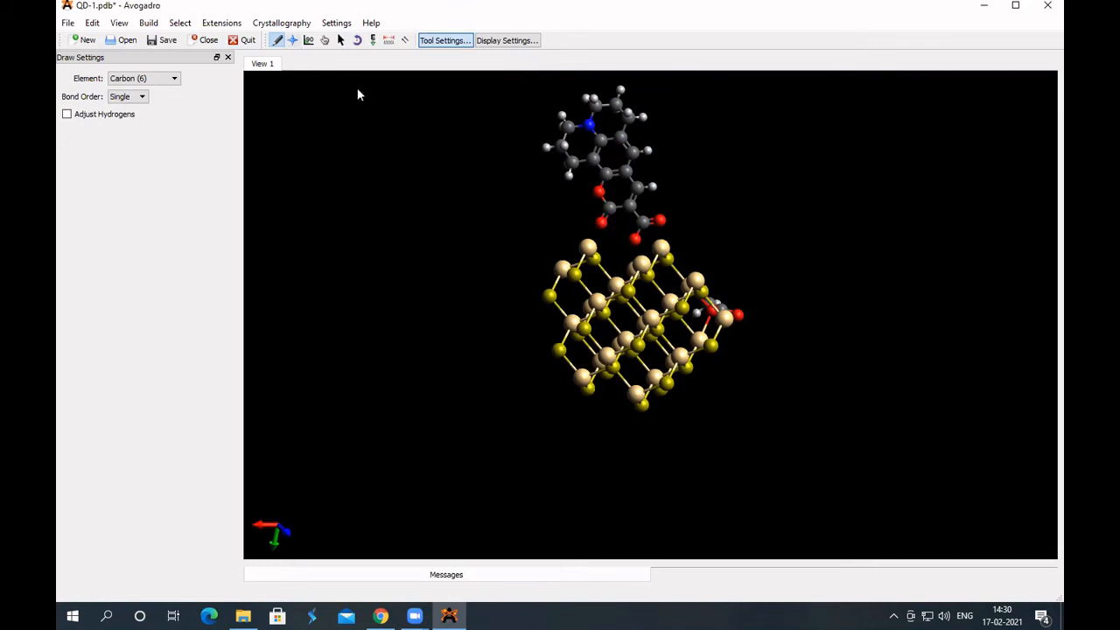
{"action": "mouse_move", "coordinate": [637, 245]}
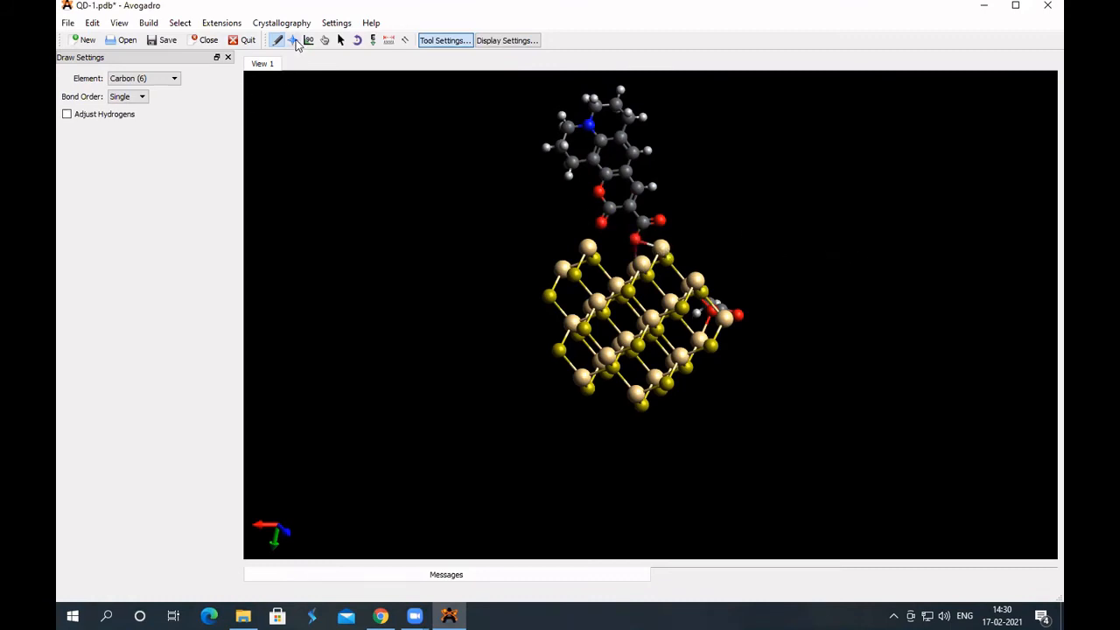
{"action": "left_click", "coordinate": [294, 40]}
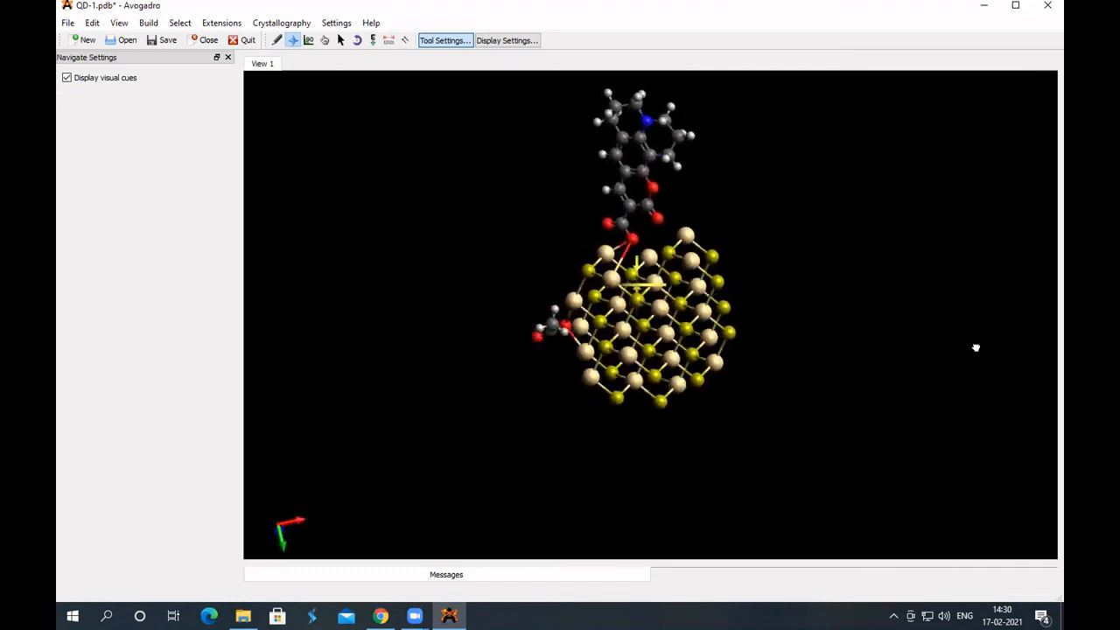
{"action": "left_click_drag", "start_coordinate": [977, 347], "coordinate": [911, 343]}
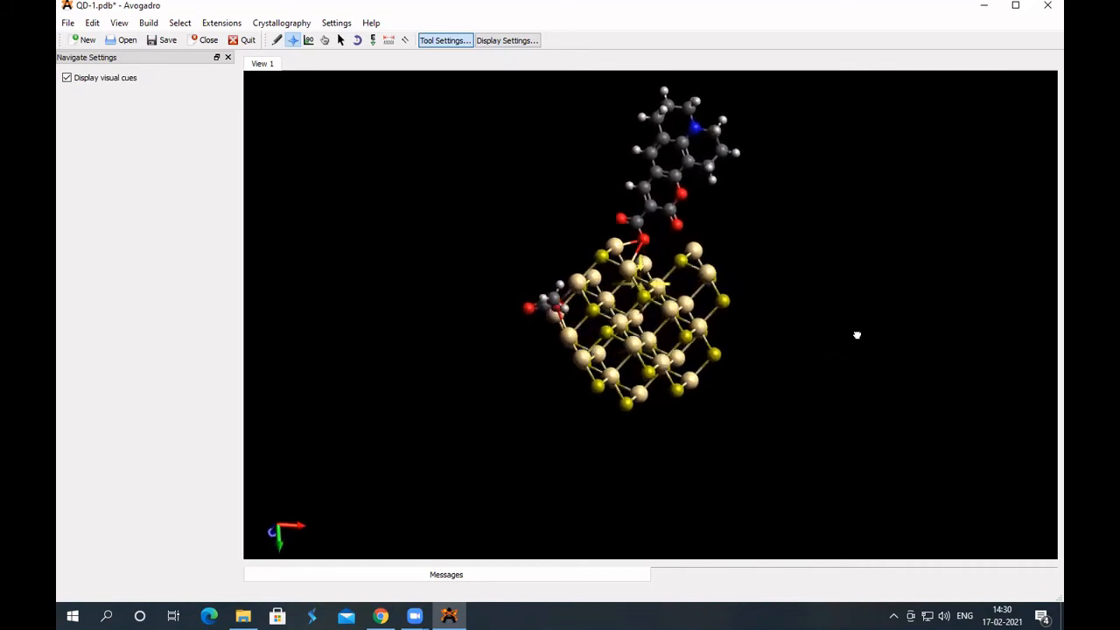
{"action": "left_click_drag", "start_coordinate": [856, 335], "coordinate": [887, 315]}
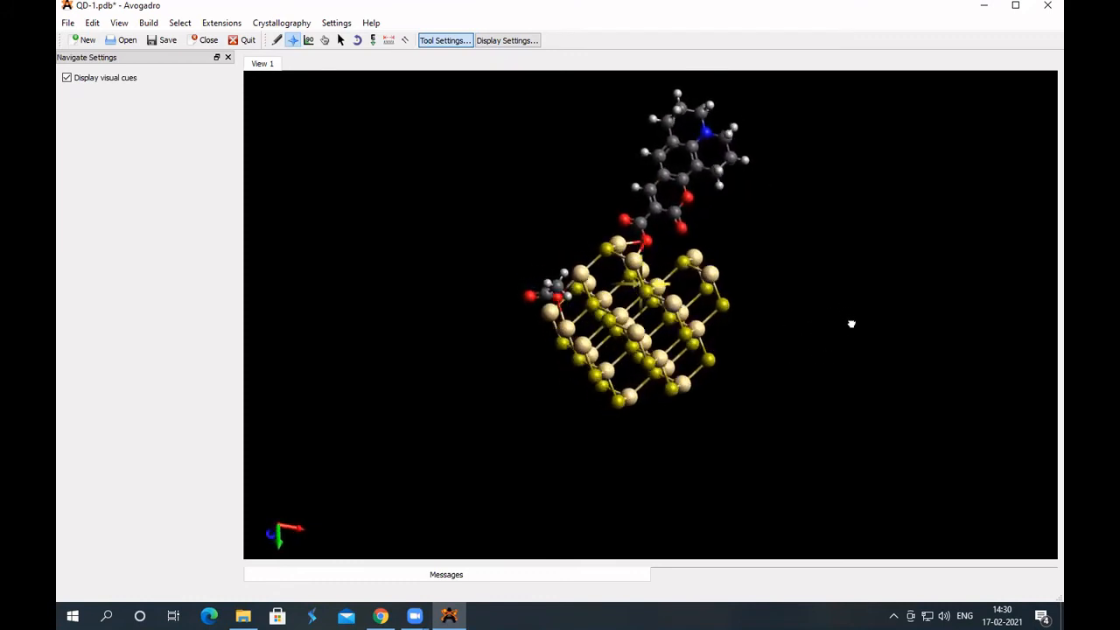
{"action": "left_click_drag", "start_coordinate": [851, 324], "coordinate": [812, 335]}
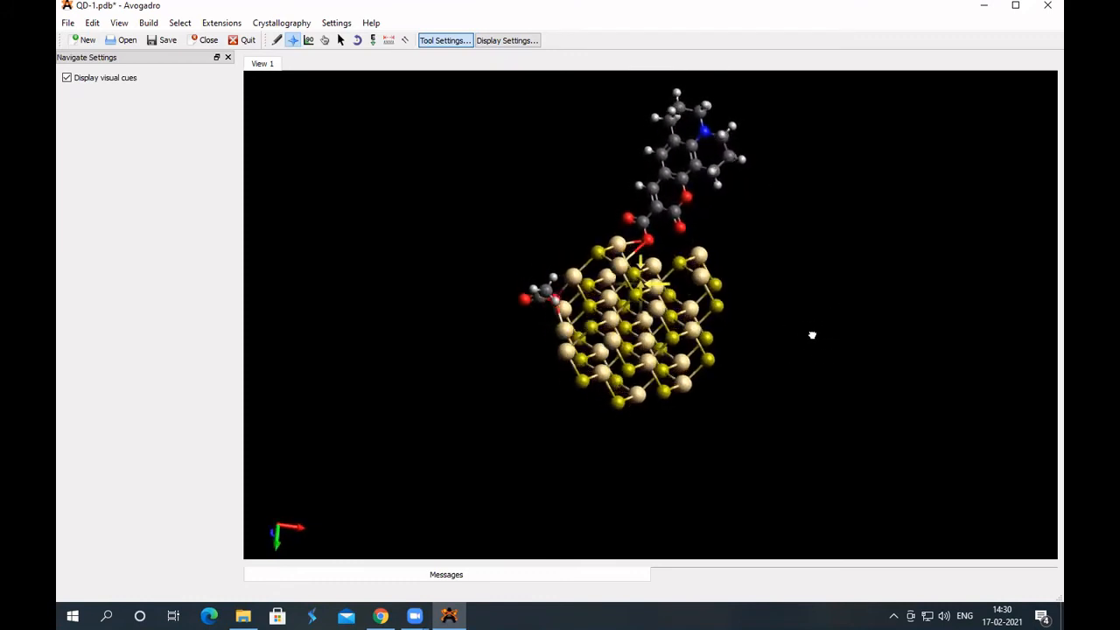
{"action": "left_click_drag", "start_coordinate": [812, 335], "coordinate": [619, 243]}
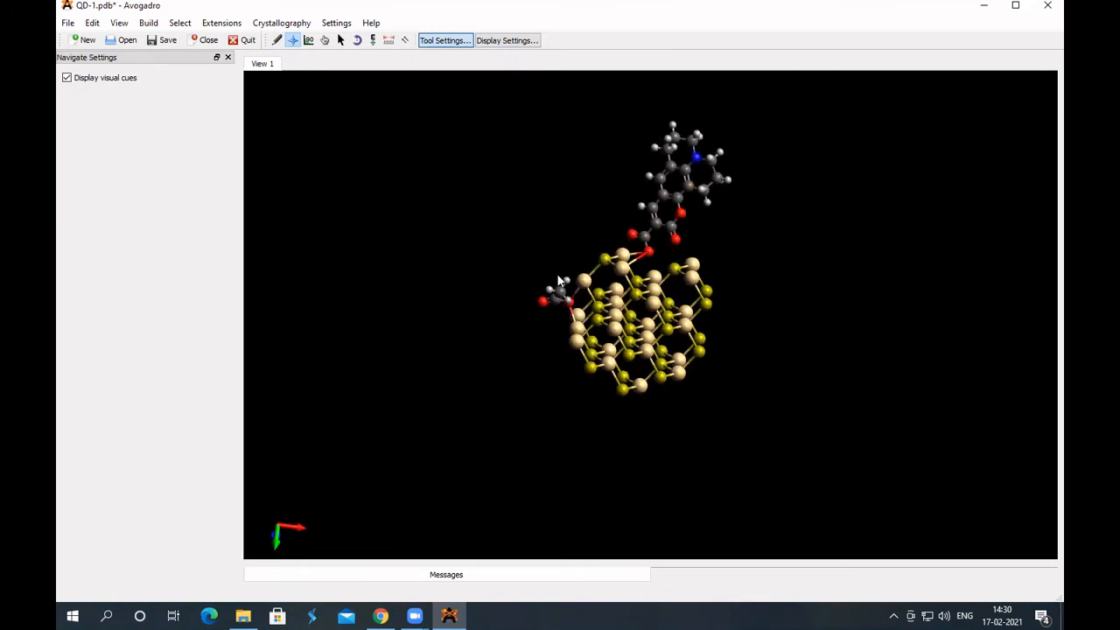
{"action": "mouse_move", "coordinate": [742, 274]}
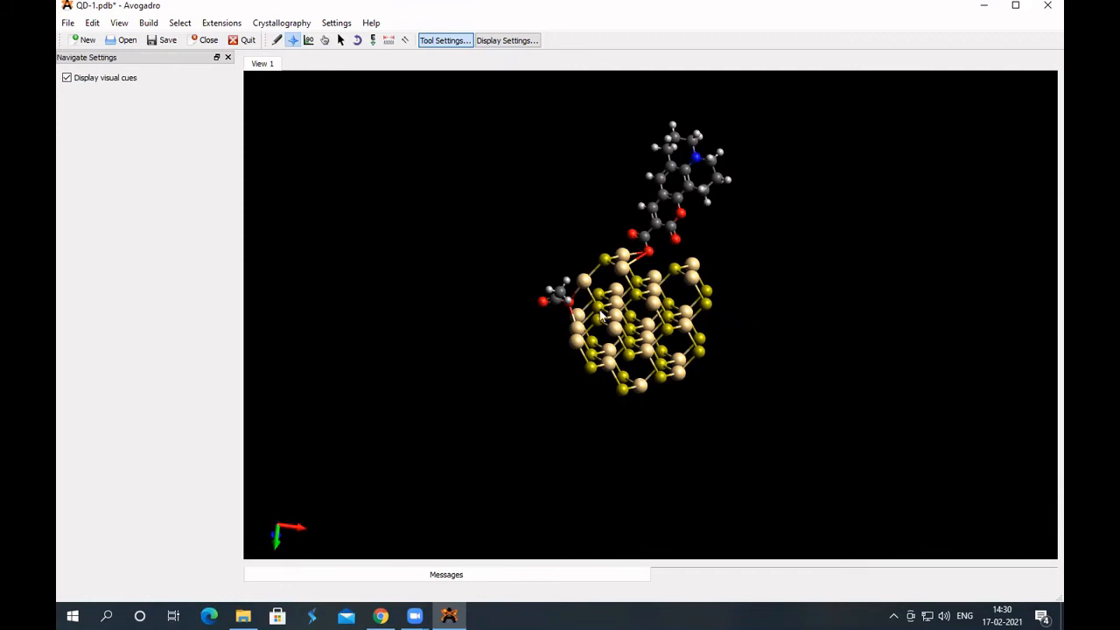
{"action": "mouse_move", "coordinate": [521, 295]}
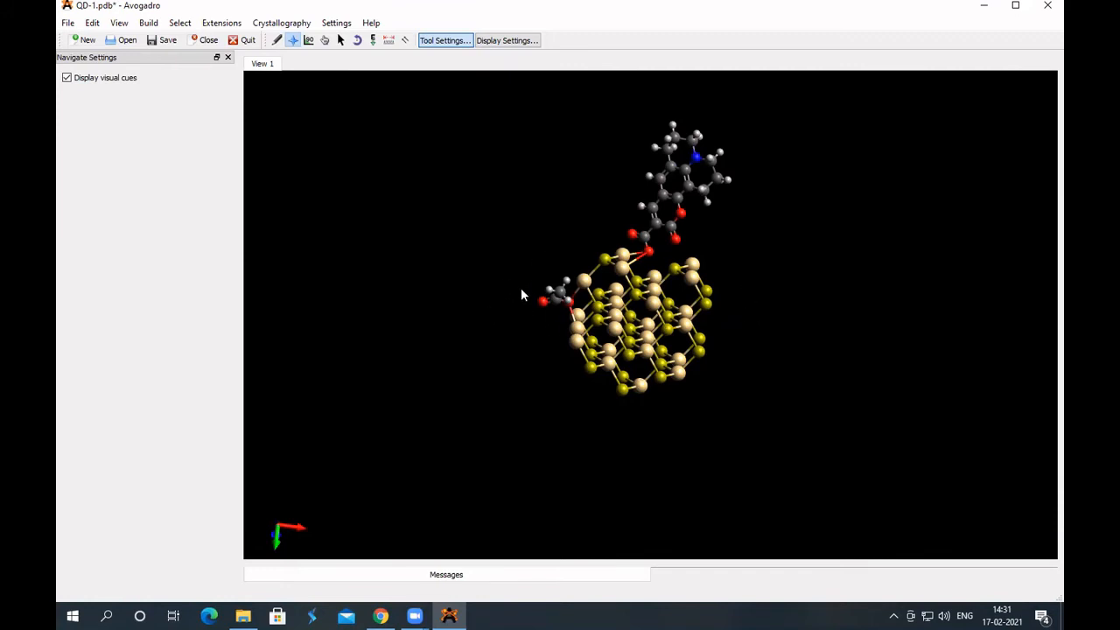
{"action": "mouse_move", "coordinate": [768, 289]}
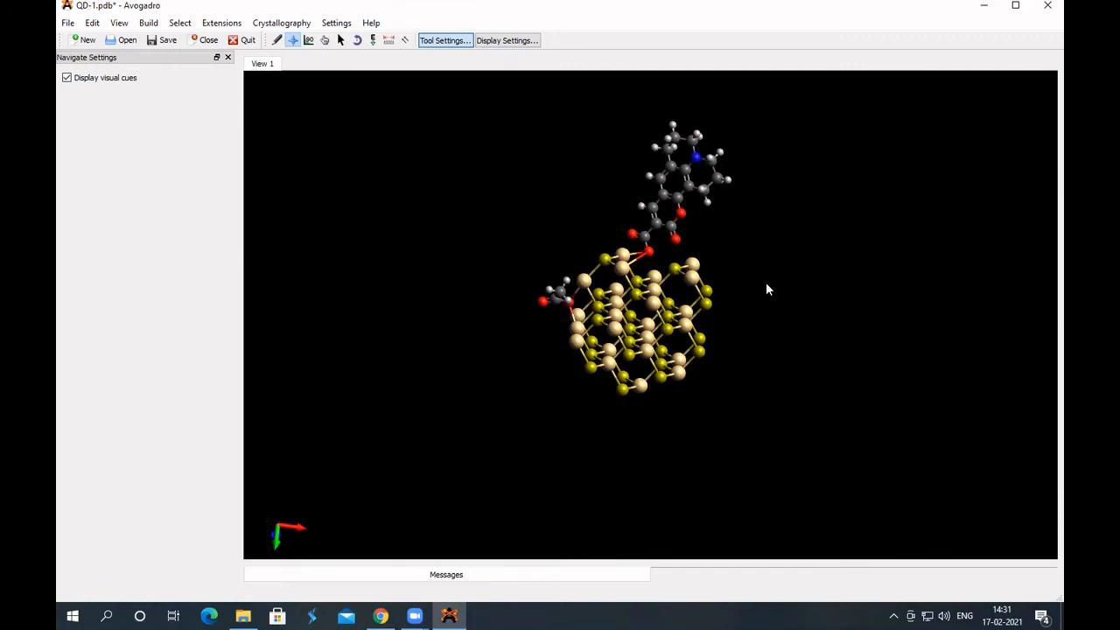
{"action": "mouse_move", "coordinate": [755, 350]}
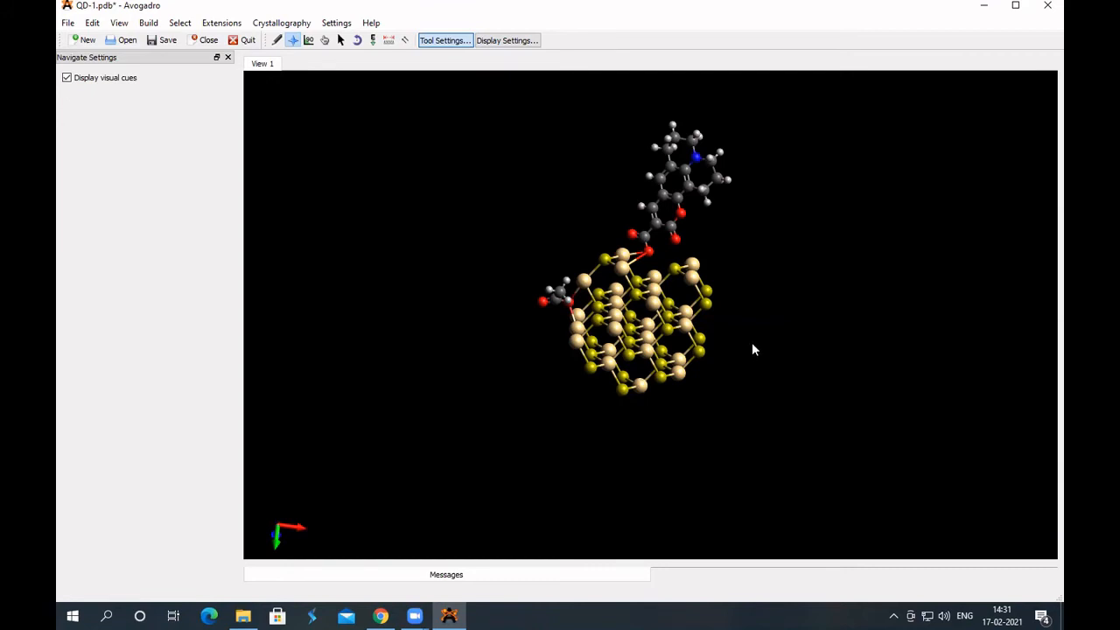
{"action": "mouse_move", "coordinate": [743, 344]}
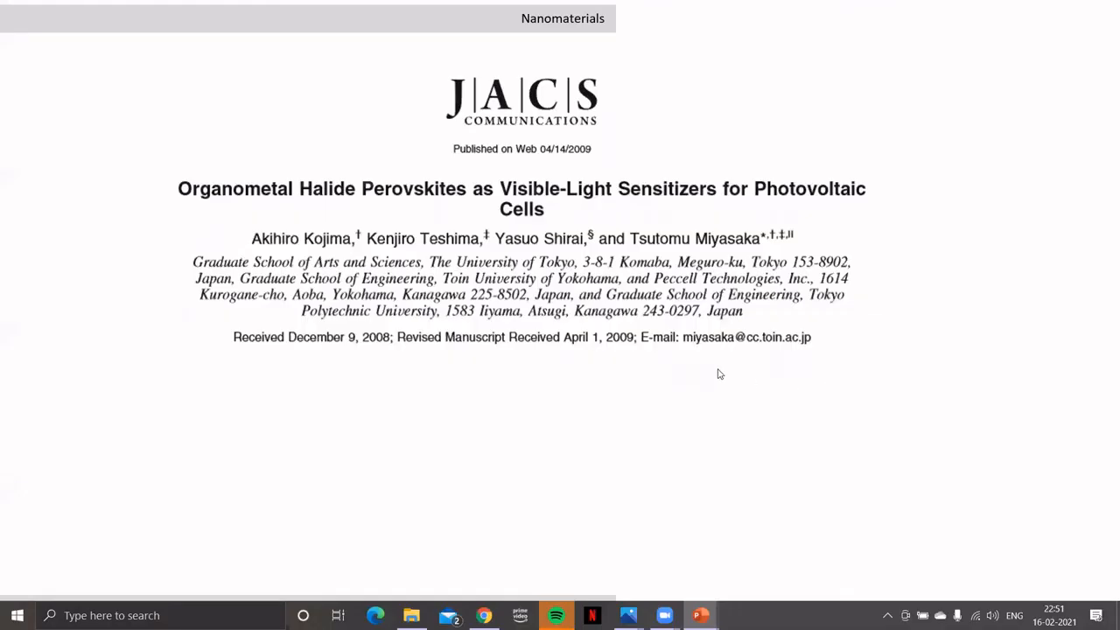
{"action": "mouse_move", "coordinate": [582, 341]}
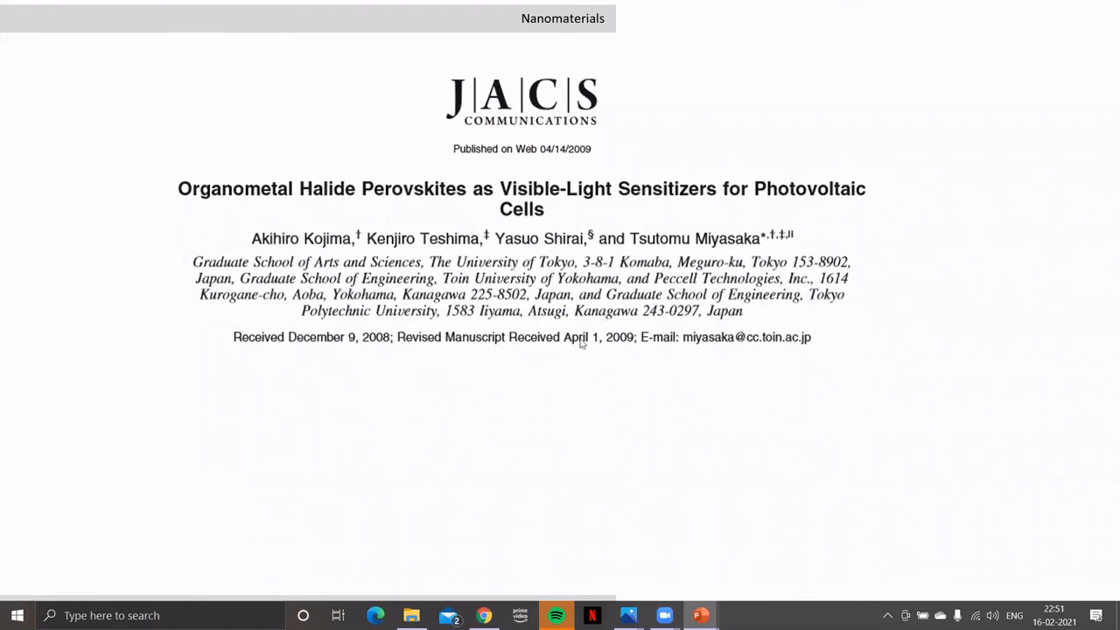
{"action": "mouse_move", "coordinate": [620, 323]}
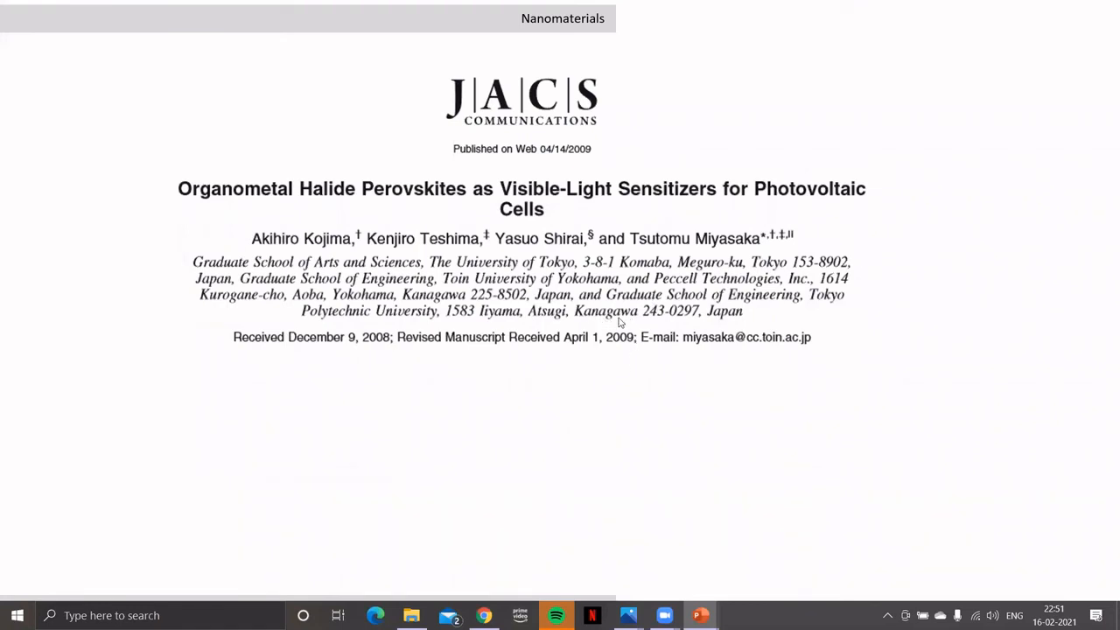
{"action": "mouse_move", "coordinate": [788, 300]}
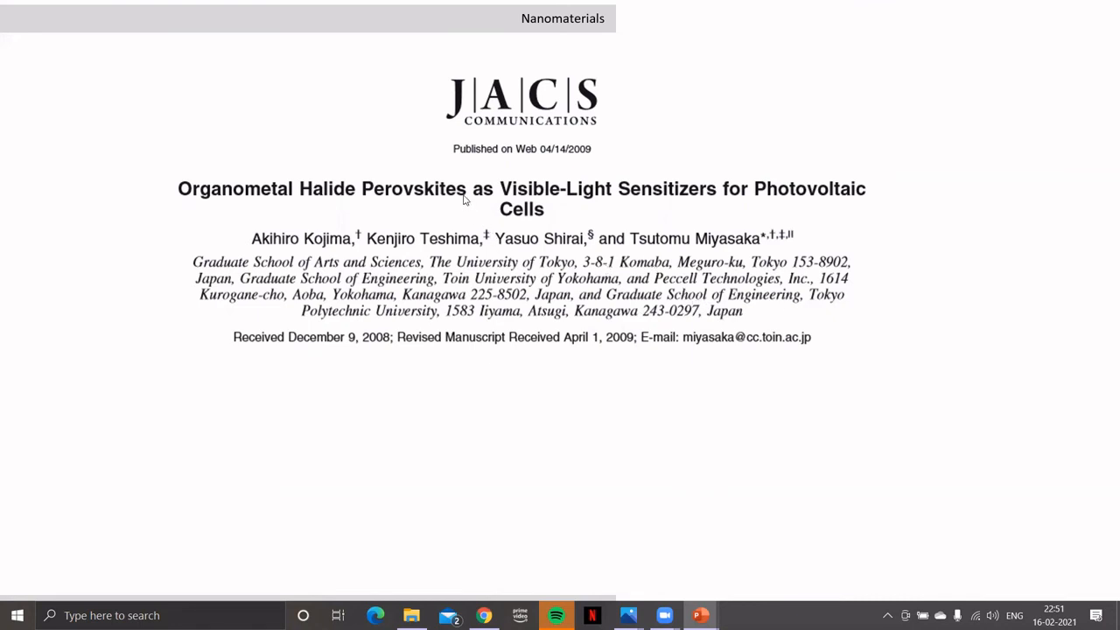
{"action": "mouse_move", "coordinate": [367, 249]}
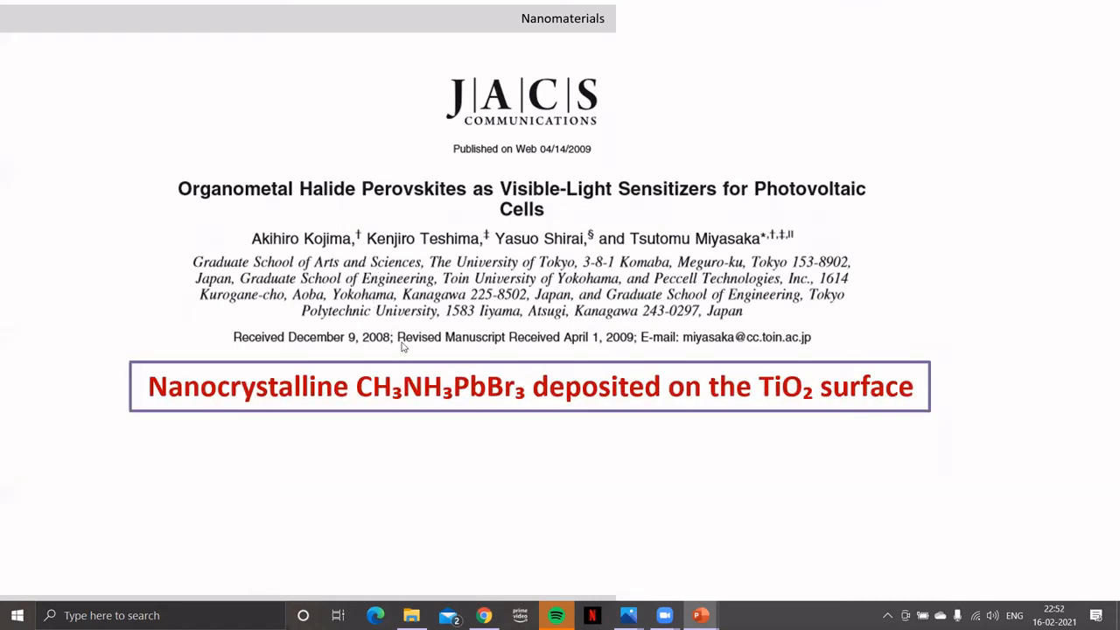
{"action": "mouse_move", "coordinate": [441, 390]}
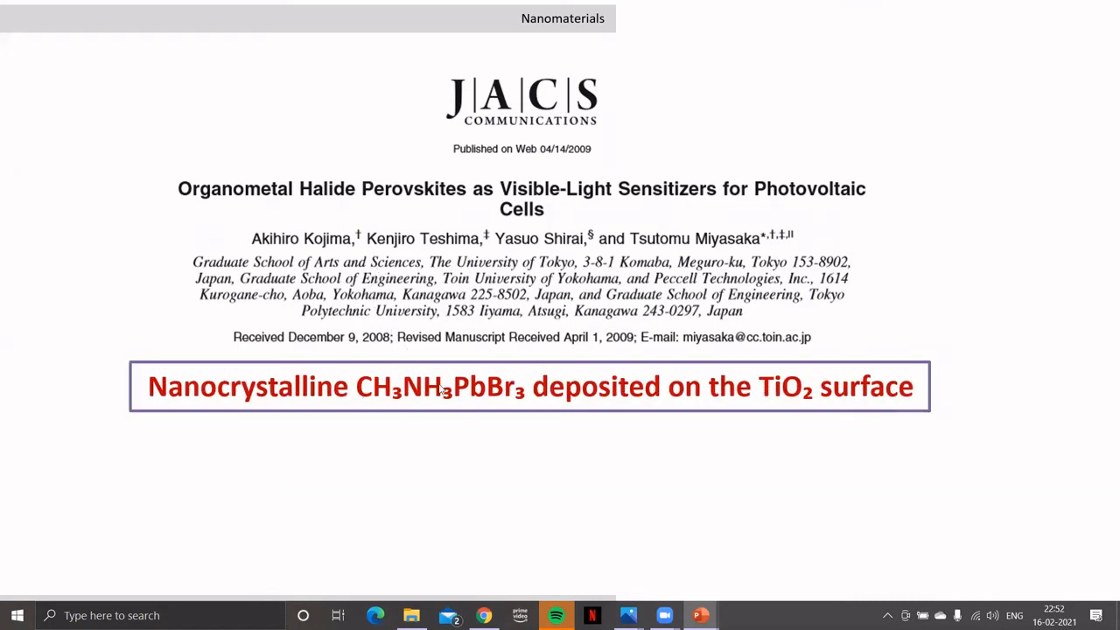
{"action": "mouse_move", "coordinate": [503, 398]}
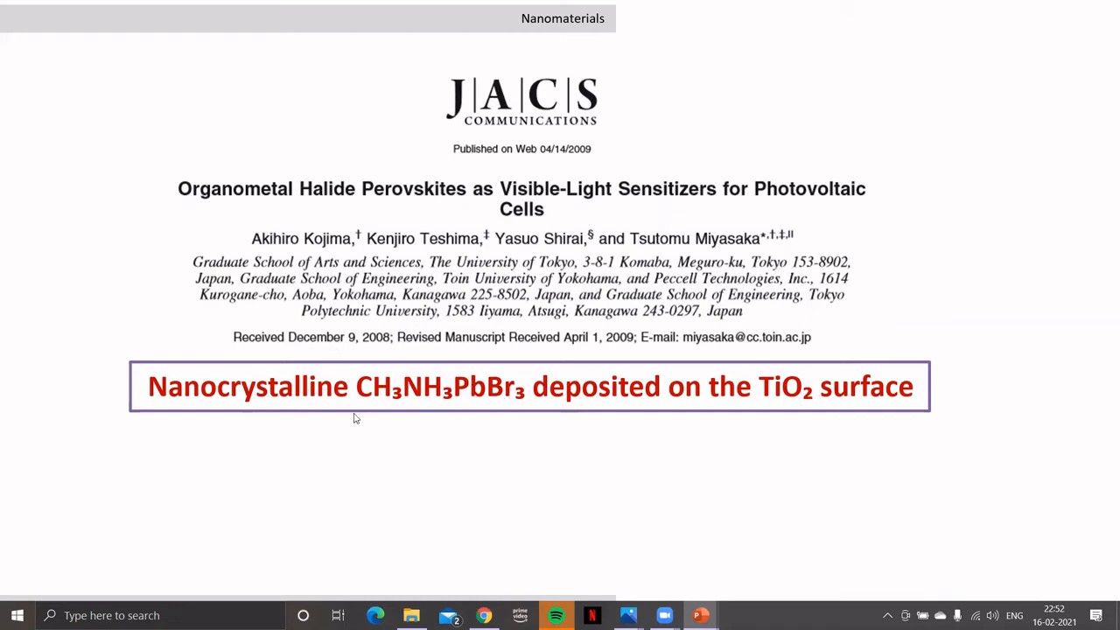
{"action": "mouse_move", "coordinate": [439, 370]}
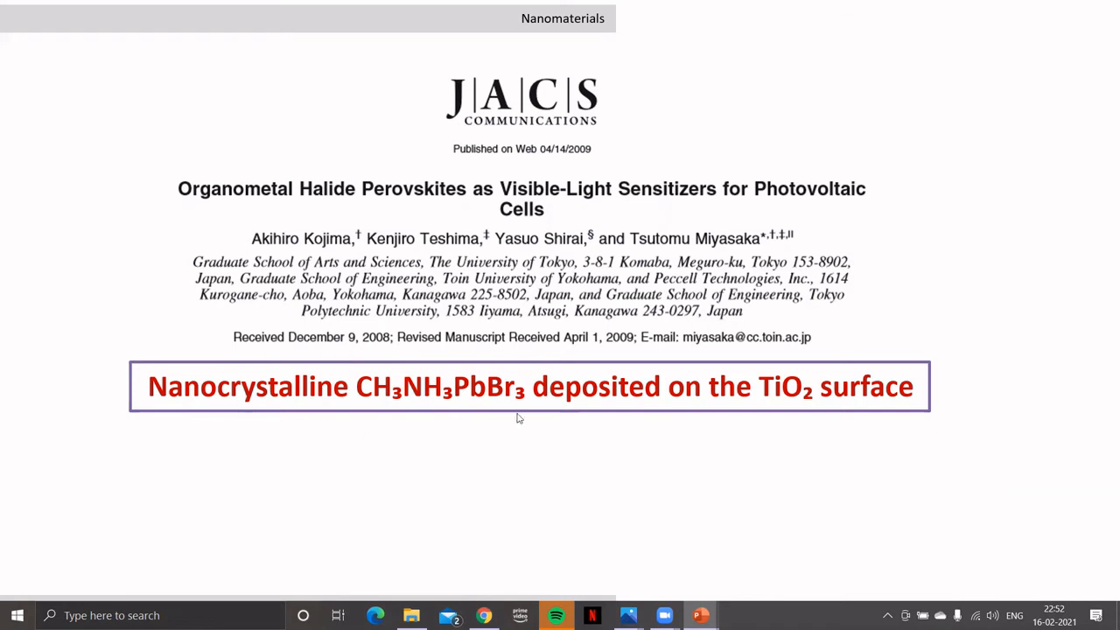
{"action": "mouse_move", "coordinate": [799, 376]}
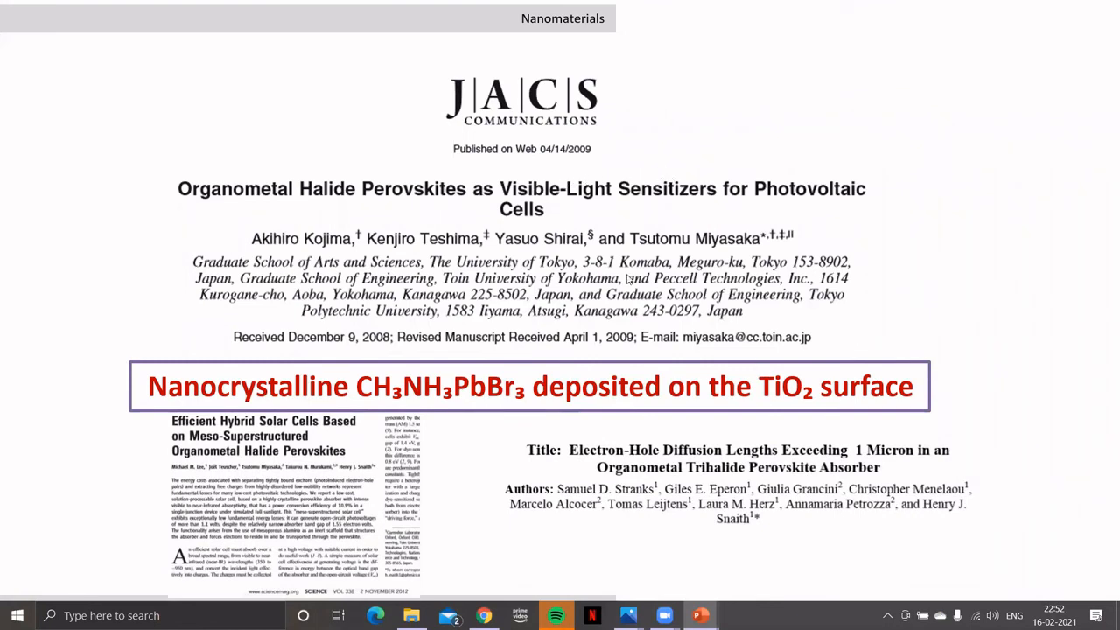
{"action": "mouse_move", "coordinate": [588, 434]}
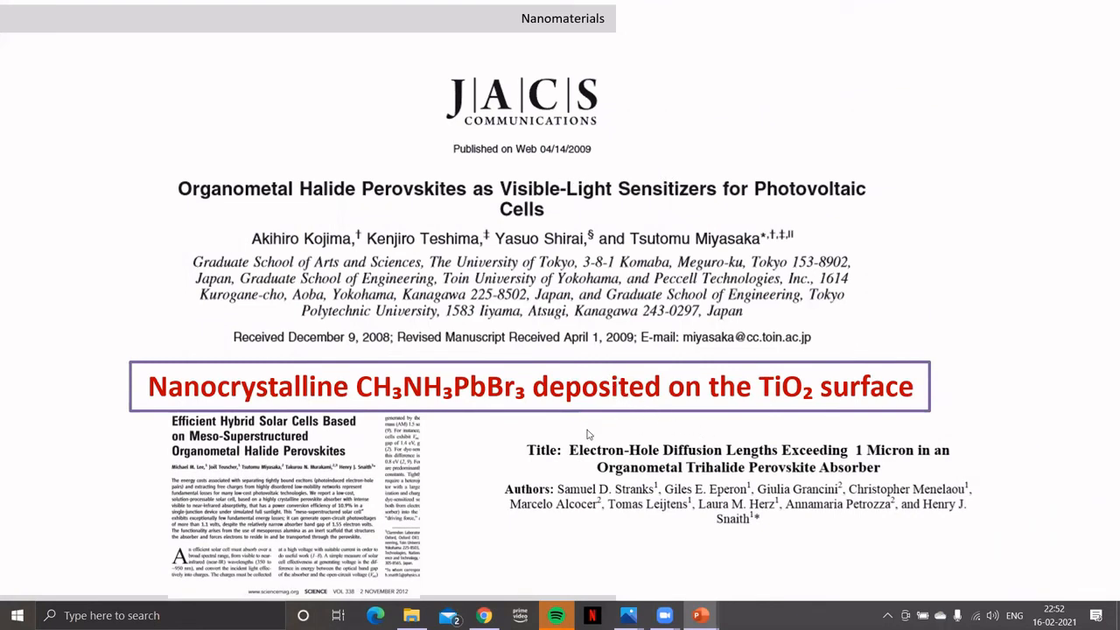
{"action": "mouse_move", "coordinate": [575, 447]}
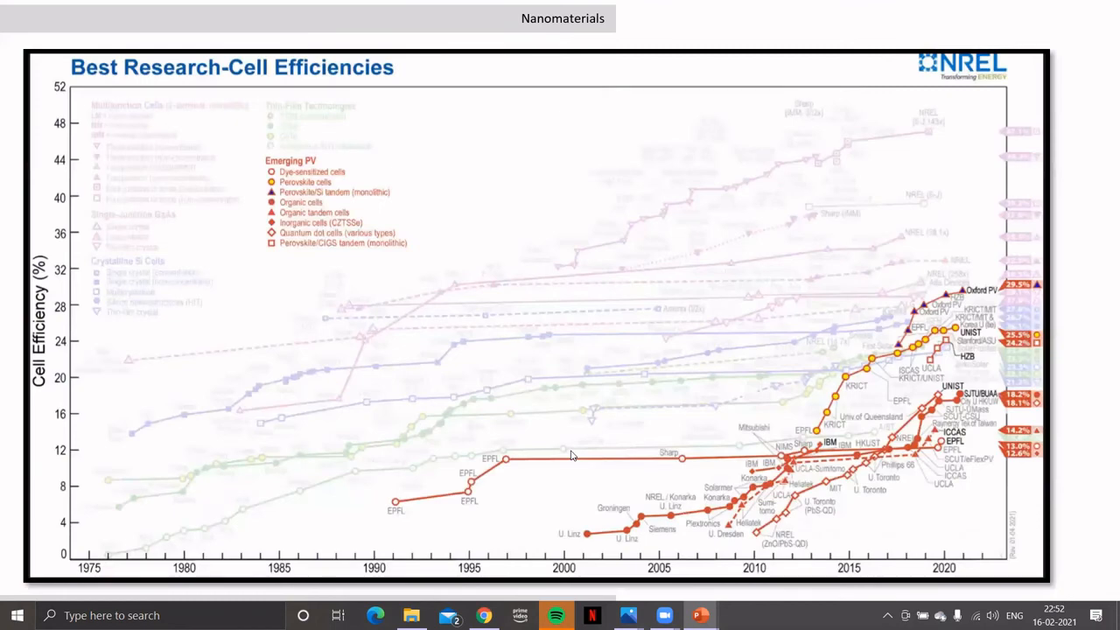
{"action": "mouse_move", "coordinate": [784, 437]}
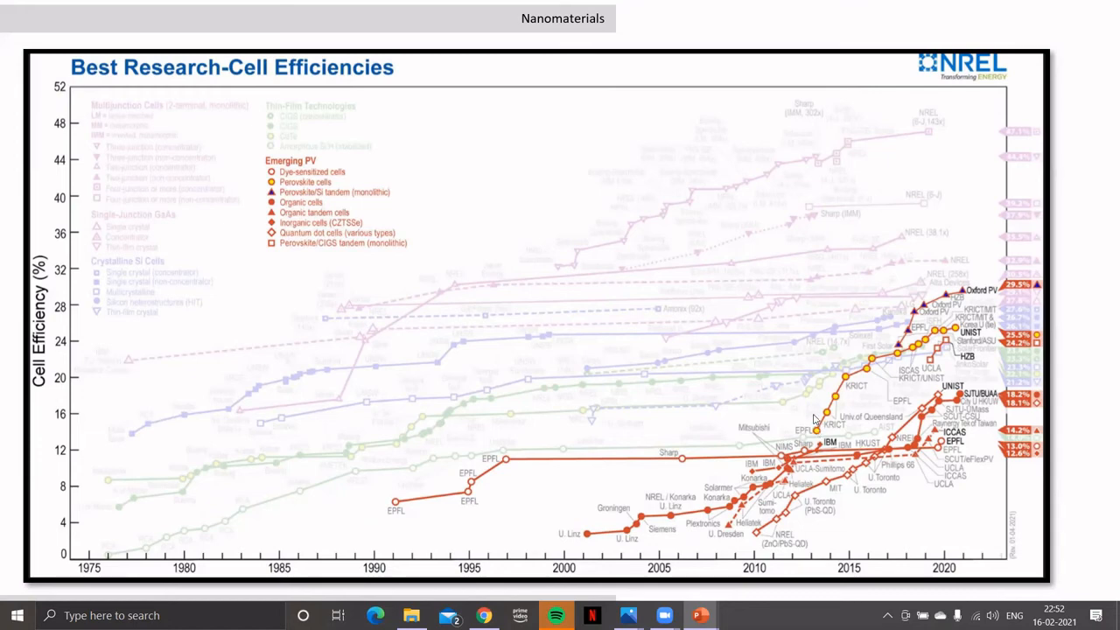
{"action": "mouse_move", "coordinate": [817, 425]}
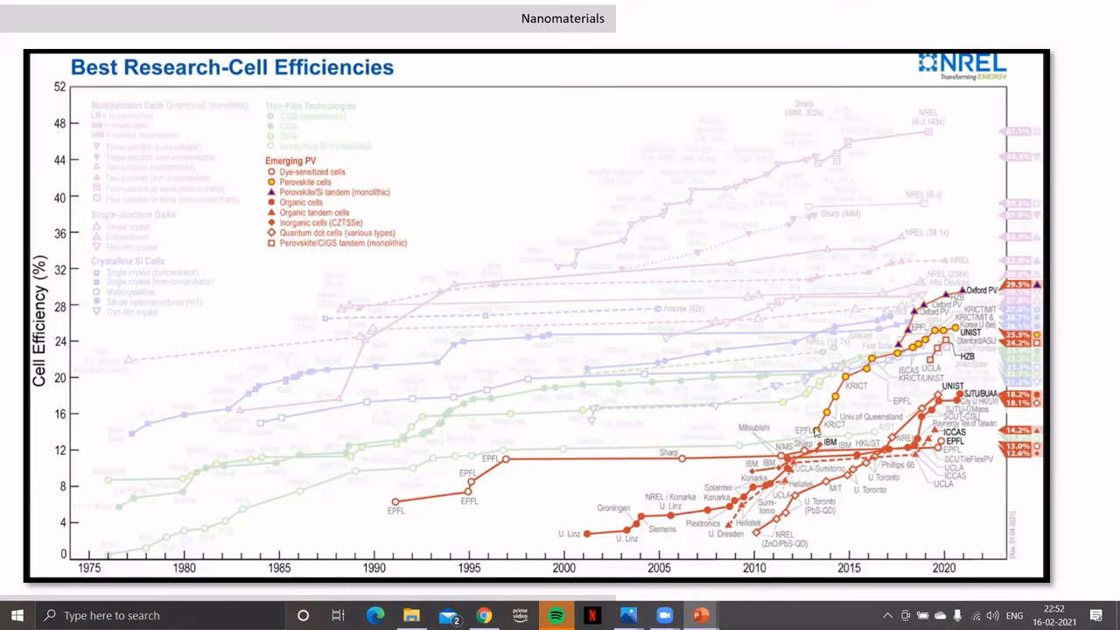
{"action": "mouse_move", "coordinate": [886, 358]}
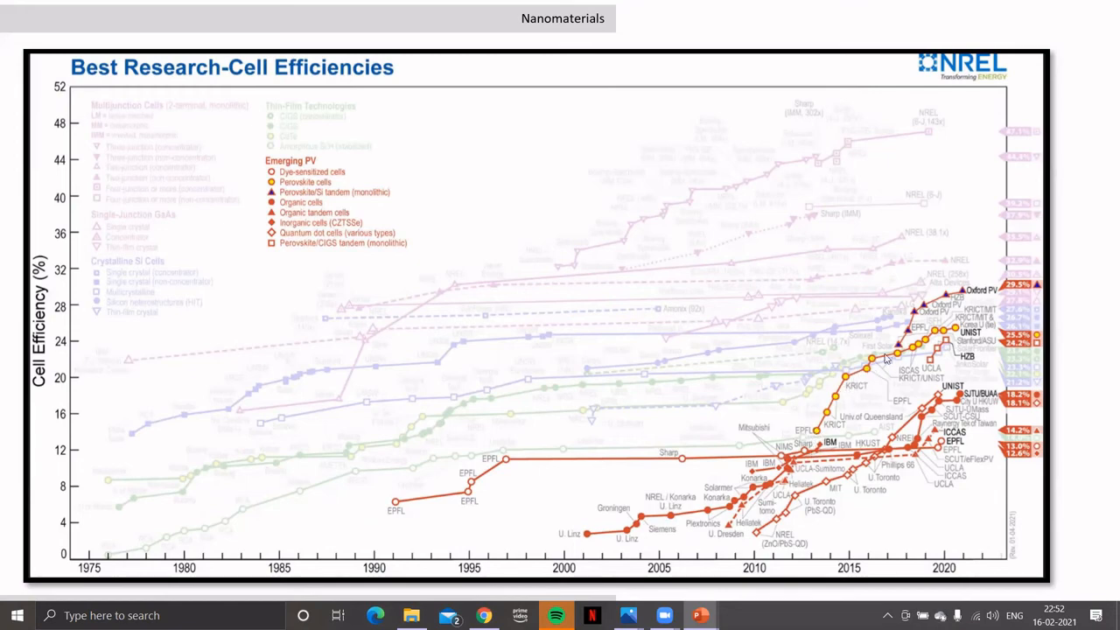
{"action": "mouse_move", "coordinate": [812, 435]}
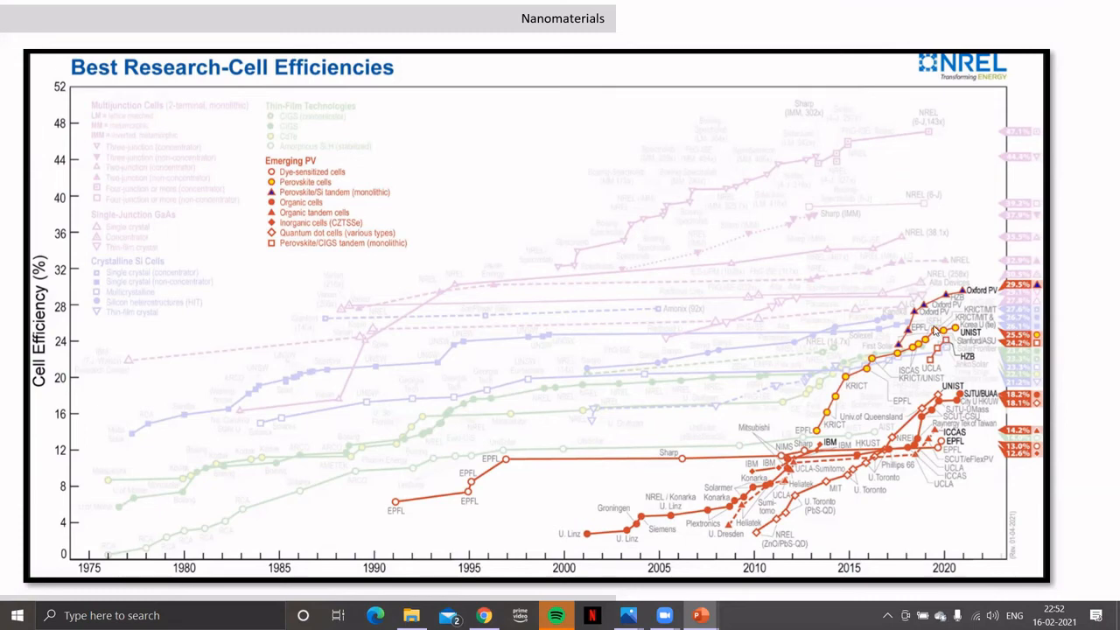
{"action": "mouse_move", "coordinate": [961, 326]}
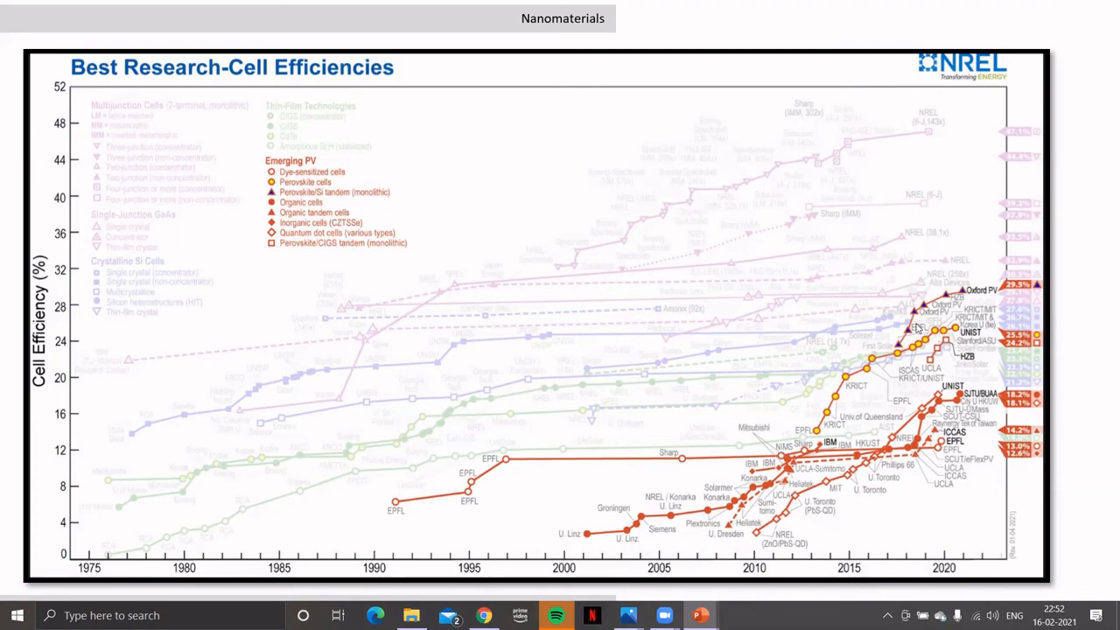
Step: Advance the animation to show the CaTiO3 cell, perovskite diagram and A/B/X ion lists
{"action": "key", "text": "Right"}
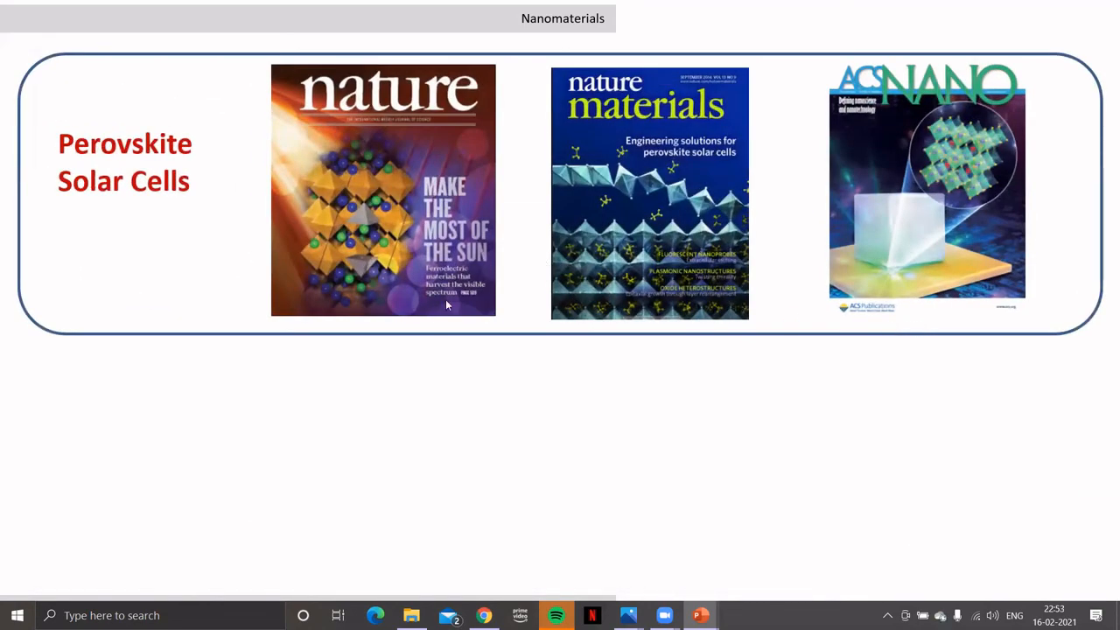
{"action": "mouse_move", "coordinate": [617, 229]}
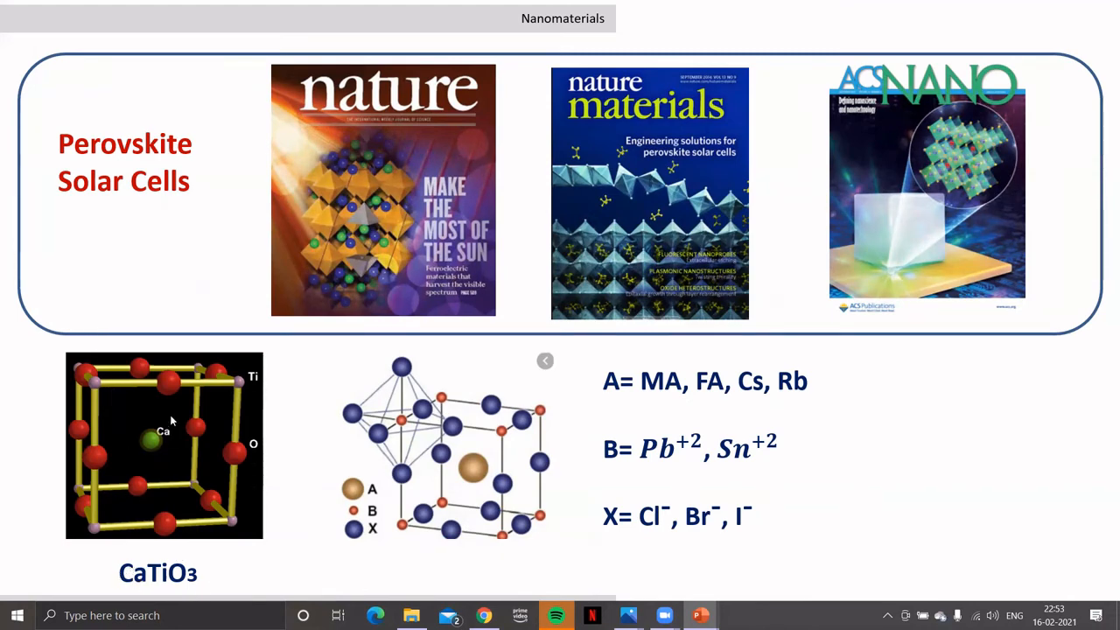
{"action": "mouse_move", "coordinate": [162, 530]}
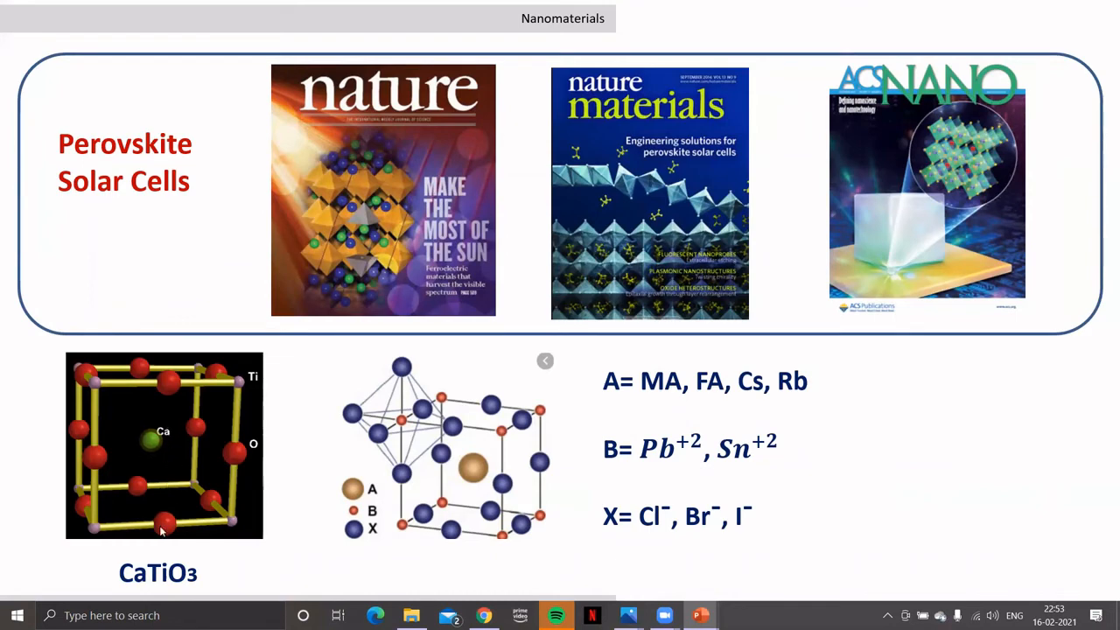
{"action": "mouse_move", "coordinate": [174, 435]}
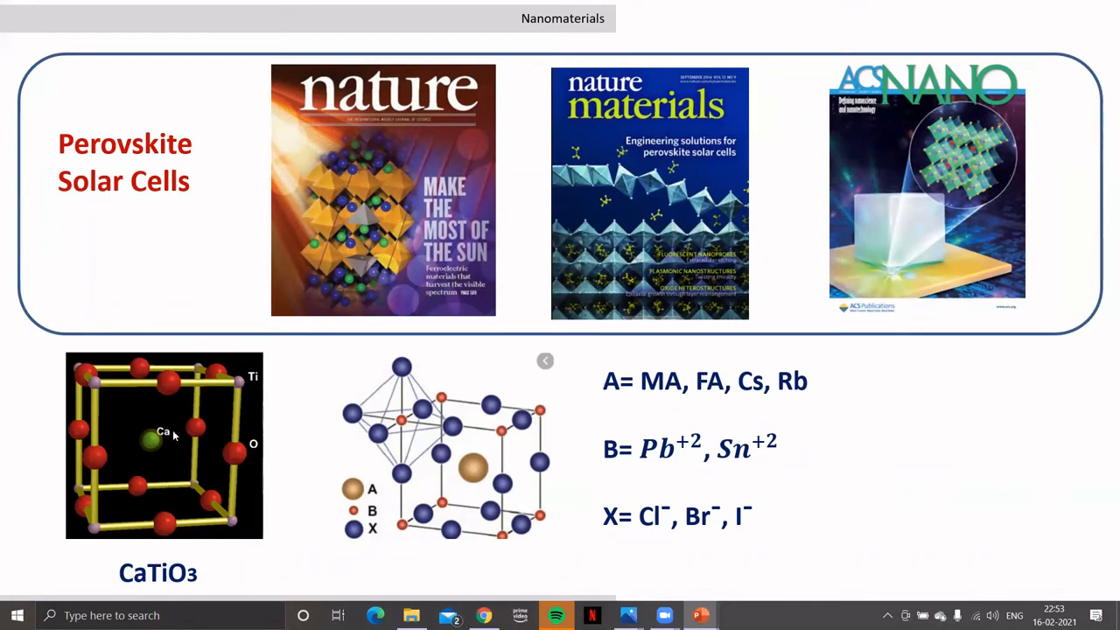
{"action": "mouse_move", "coordinate": [105, 391]}
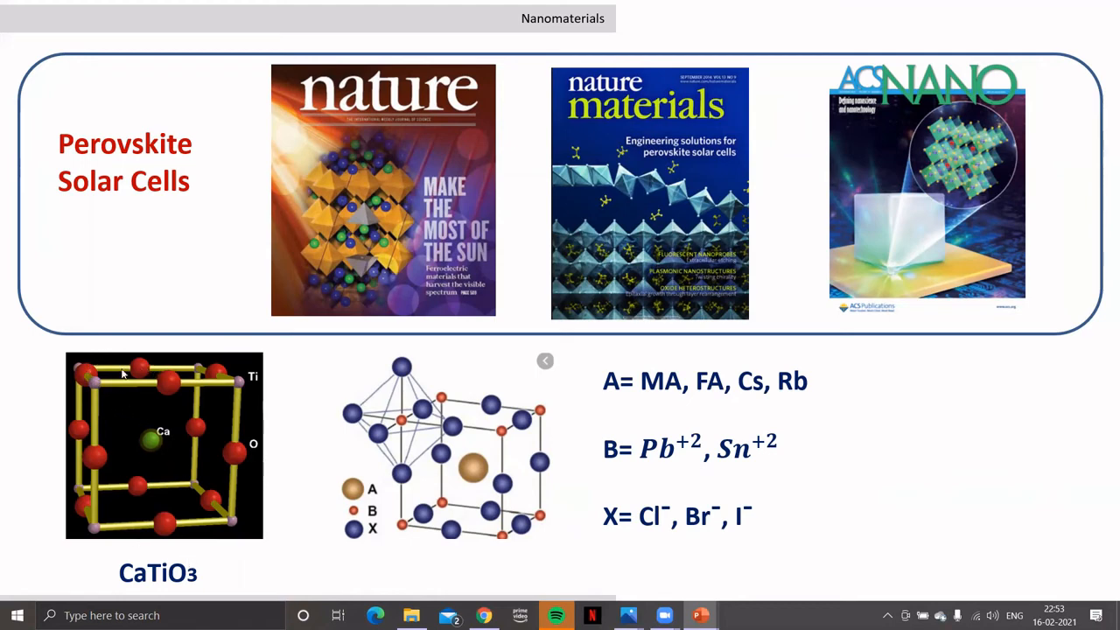
{"action": "mouse_move", "coordinate": [173, 388]}
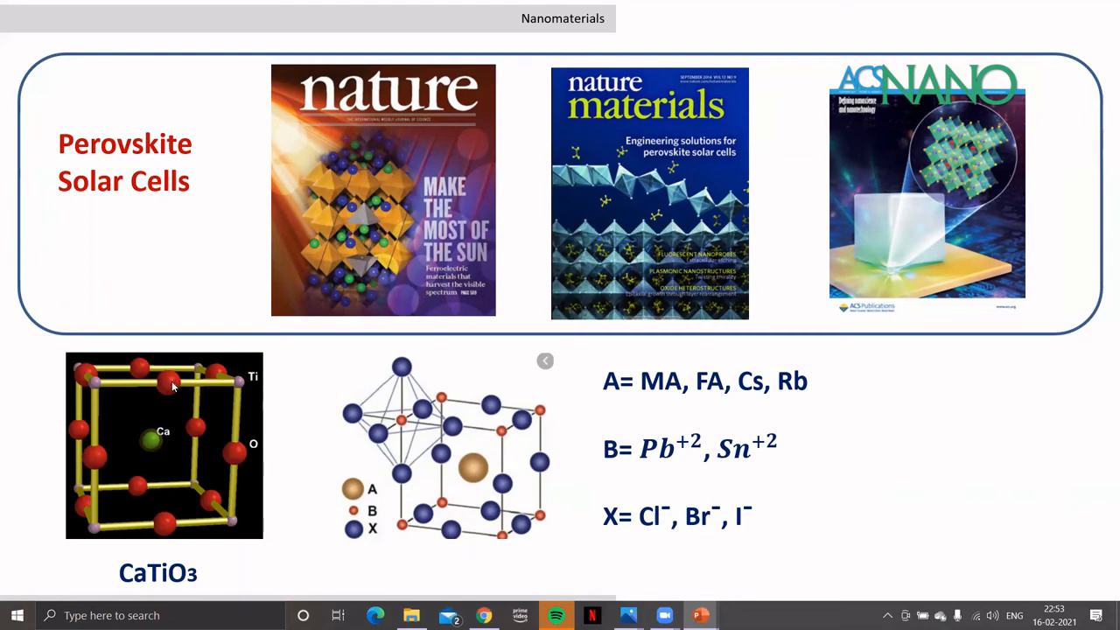
{"action": "mouse_move", "coordinate": [678, 392]}
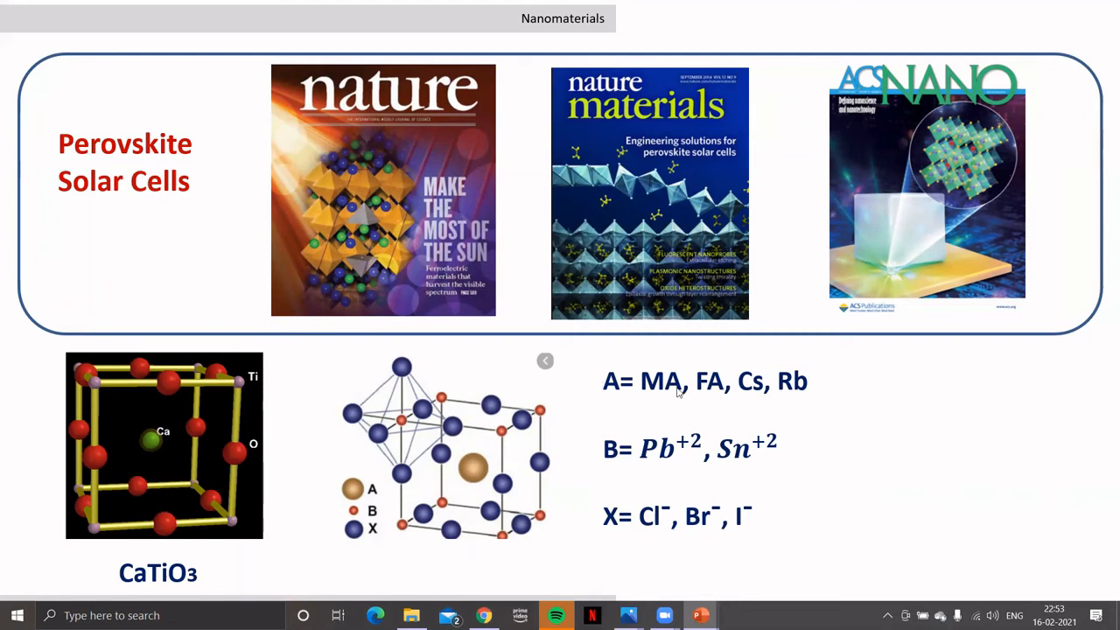
{"action": "mouse_move", "coordinate": [630, 454]}
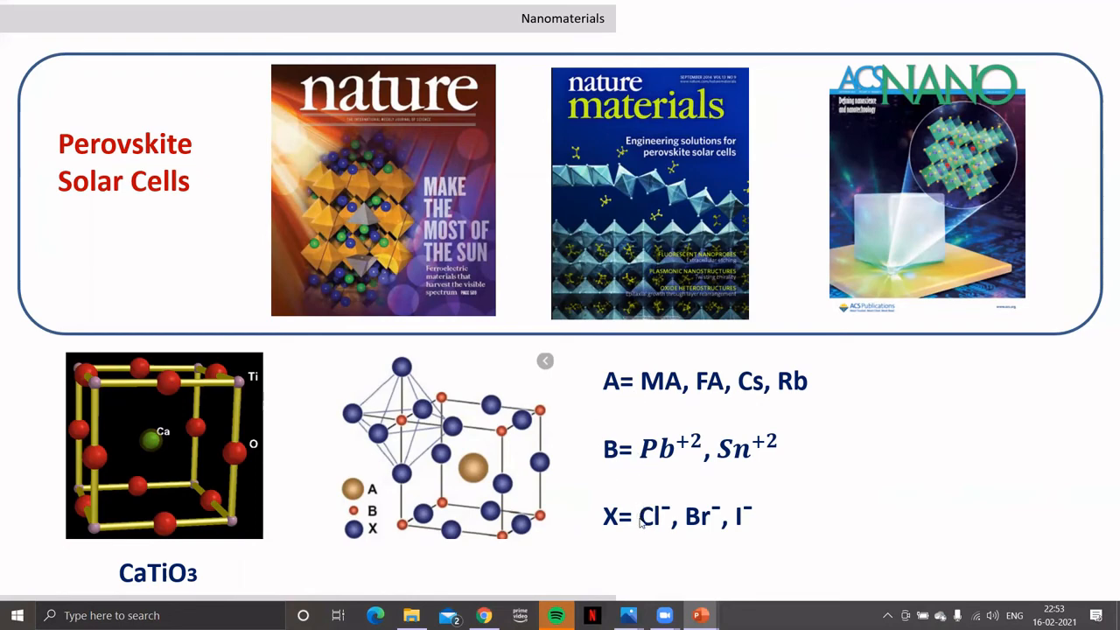
{"action": "mouse_move", "coordinate": [520, 441]}
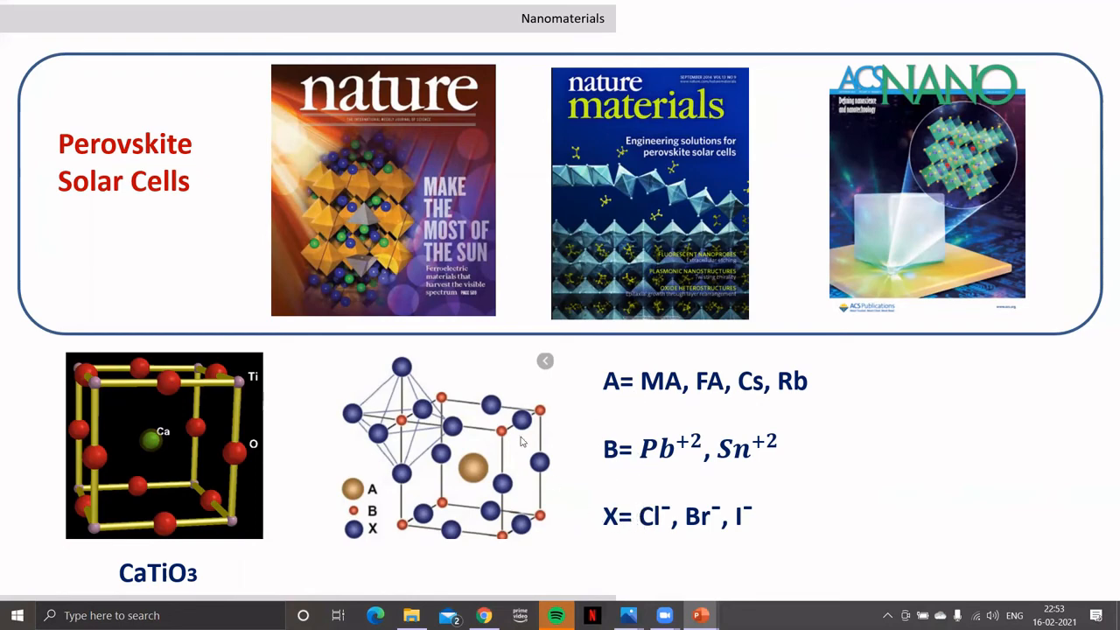
{"action": "mouse_move", "coordinate": [429, 427]}
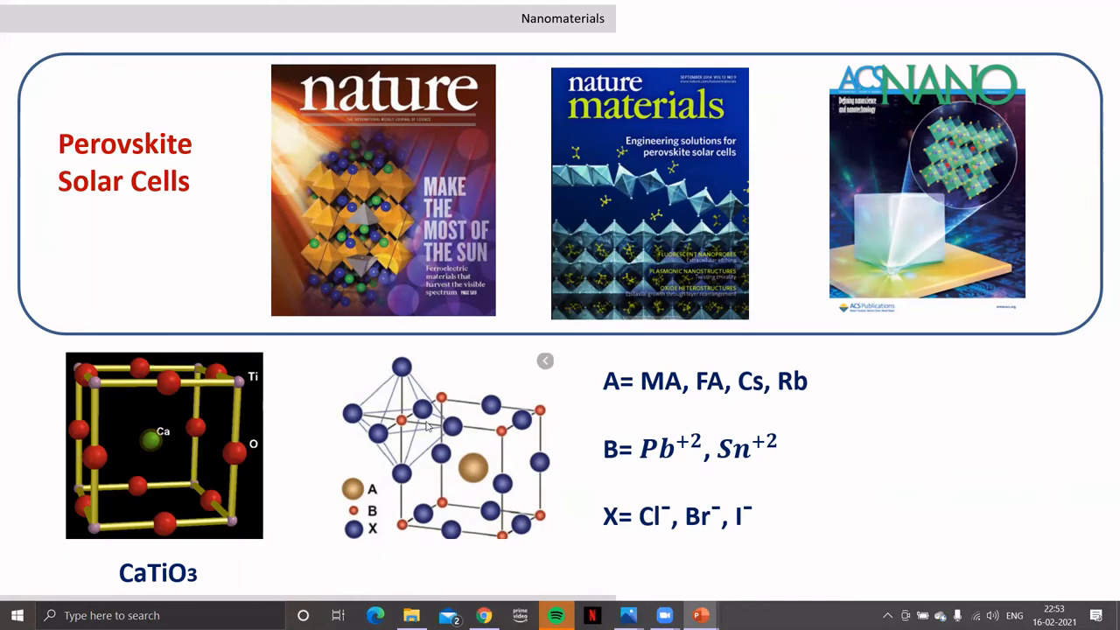
{"action": "mouse_move", "coordinate": [615, 381]}
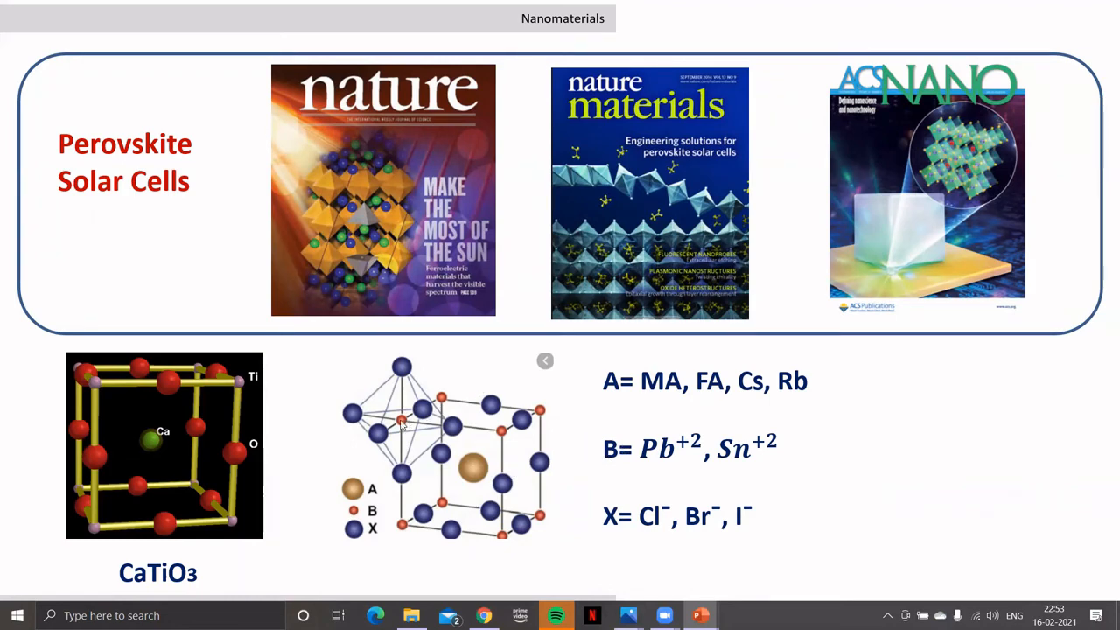
{"action": "mouse_move", "coordinate": [406, 433]}
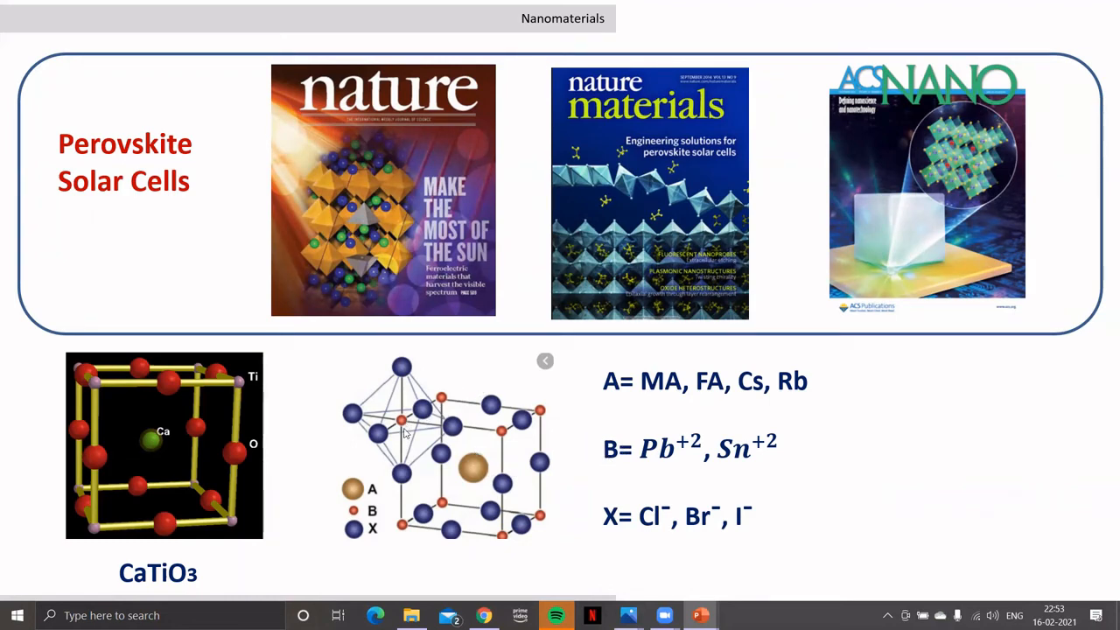
{"action": "mouse_move", "coordinate": [637, 377]}
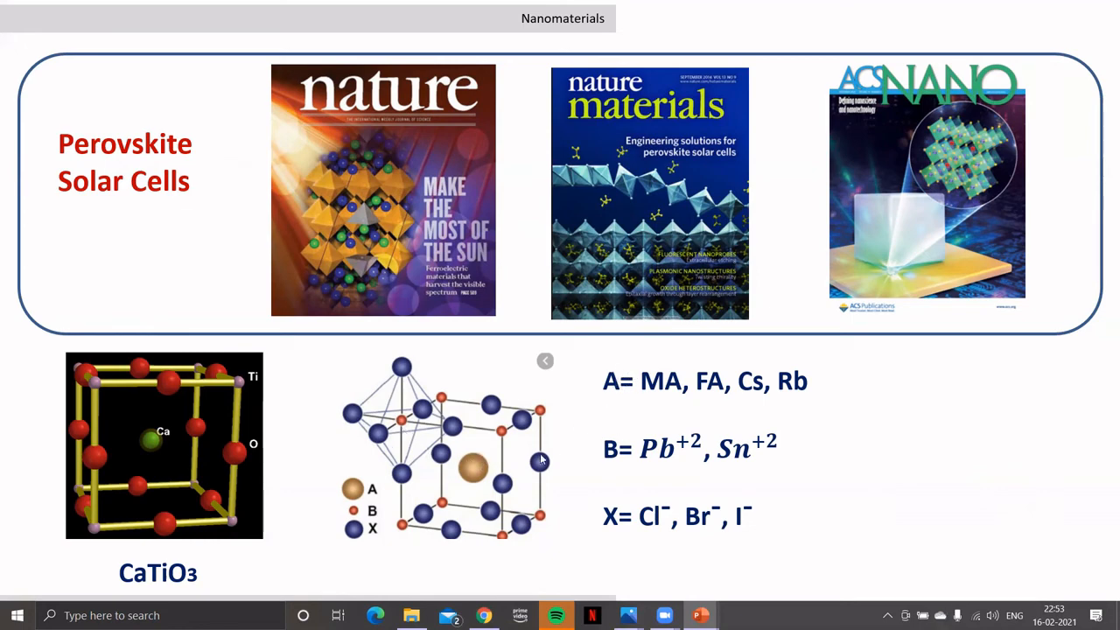
{"action": "mouse_move", "coordinate": [560, 438]}
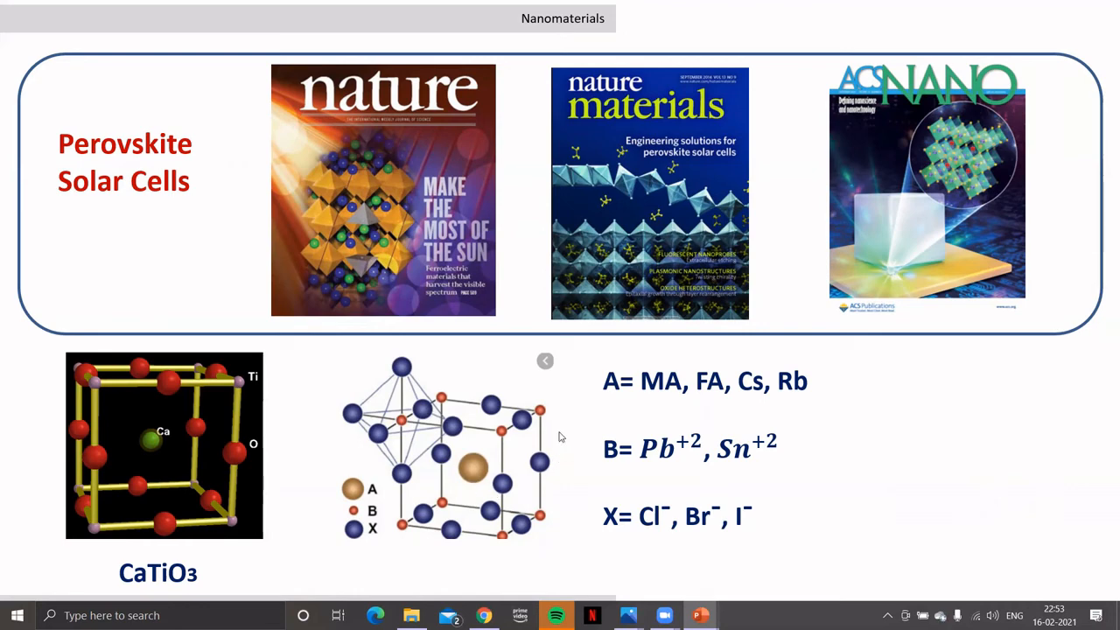
{"action": "mouse_move", "coordinate": [536, 417]}
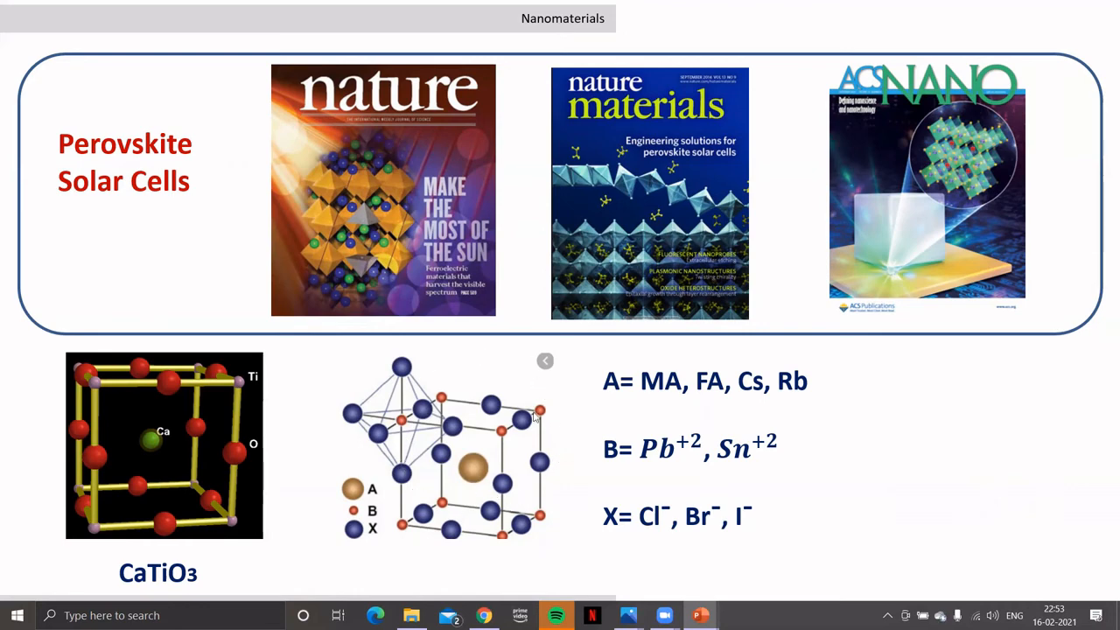
{"action": "mouse_move", "coordinate": [669, 367]}
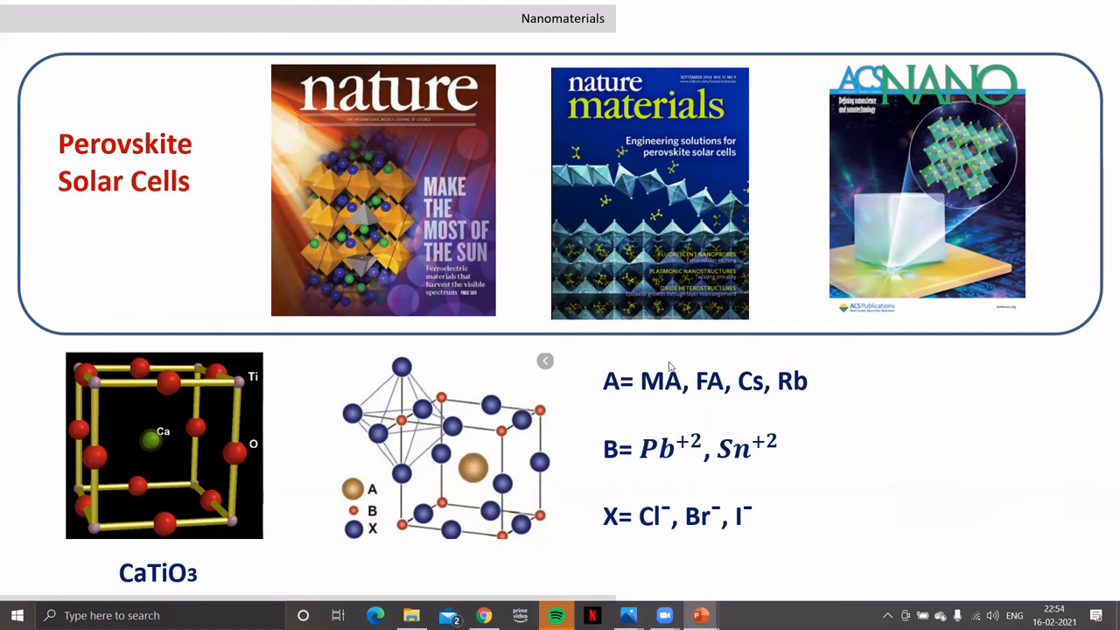
{"action": "mouse_move", "coordinate": [733, 408]}
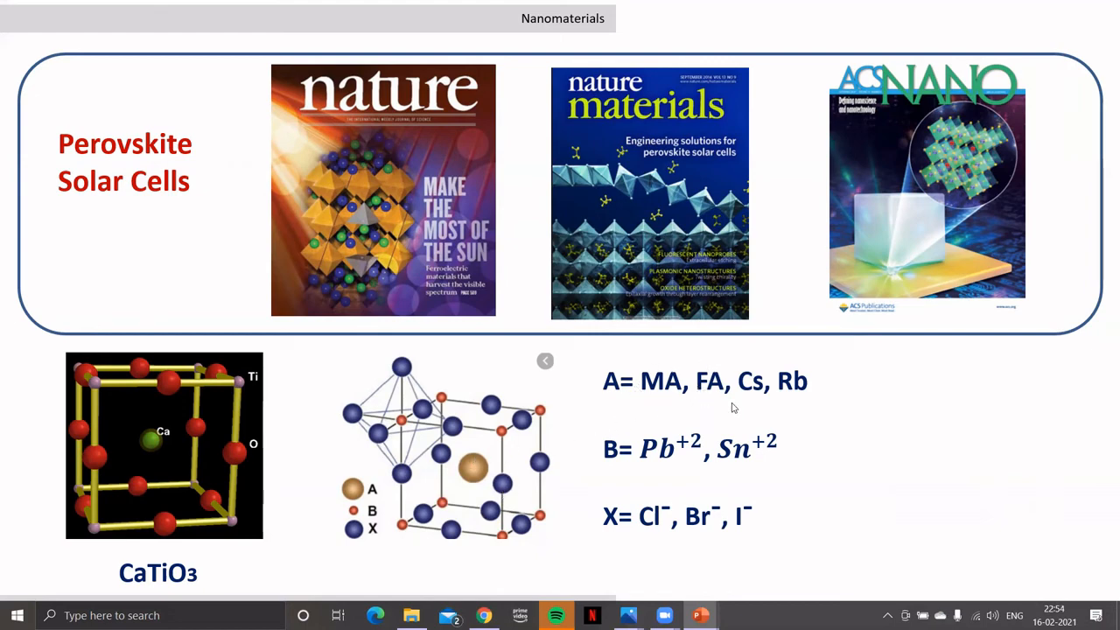
{"action": "mouse_move", "coordinate": [717, 385]}
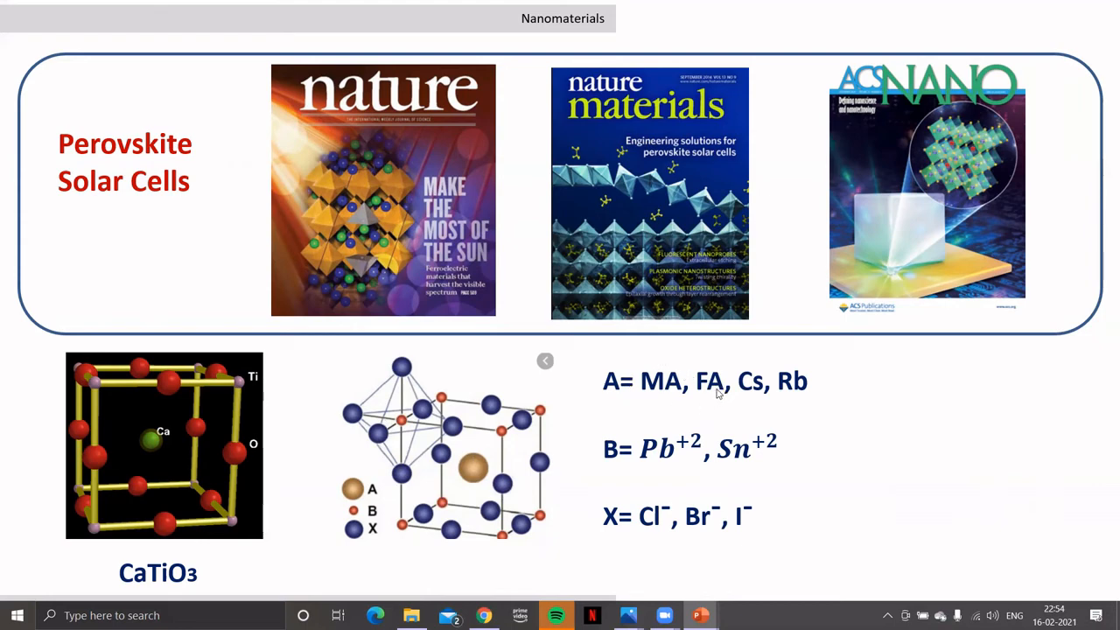
{"action": "mouse_move", "coordinate": [503, 411]}
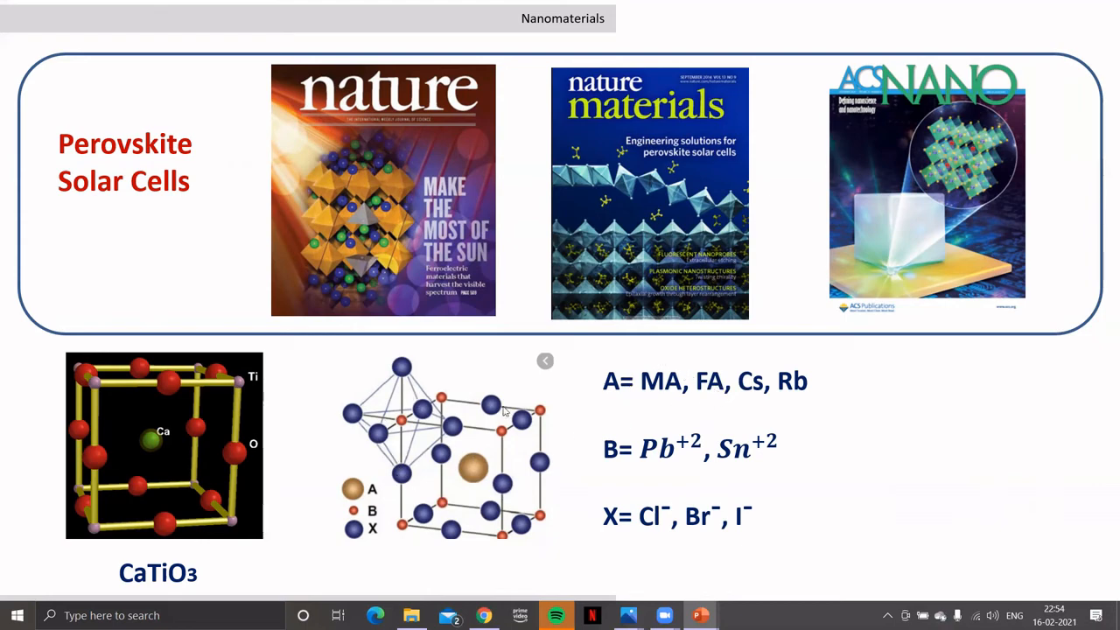
{"action": "mouse_move", "coordinate": [678, 454]}
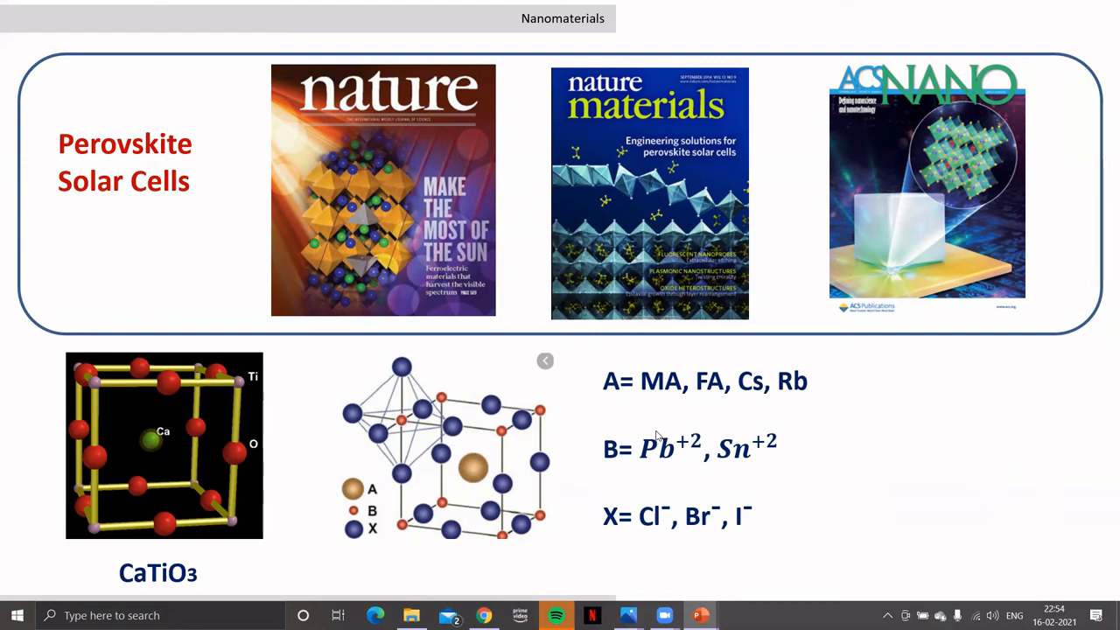
{"action": "mouse_move", "coordinate": [652, 438]}
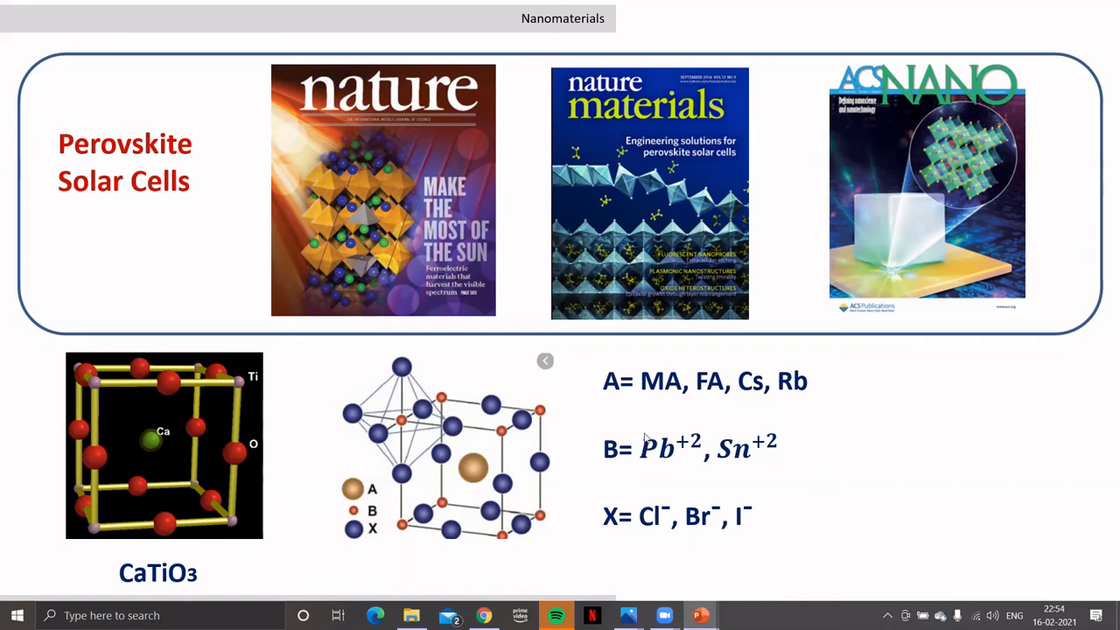
{"action": "mouse_move", "coordinate": [415, 408]}
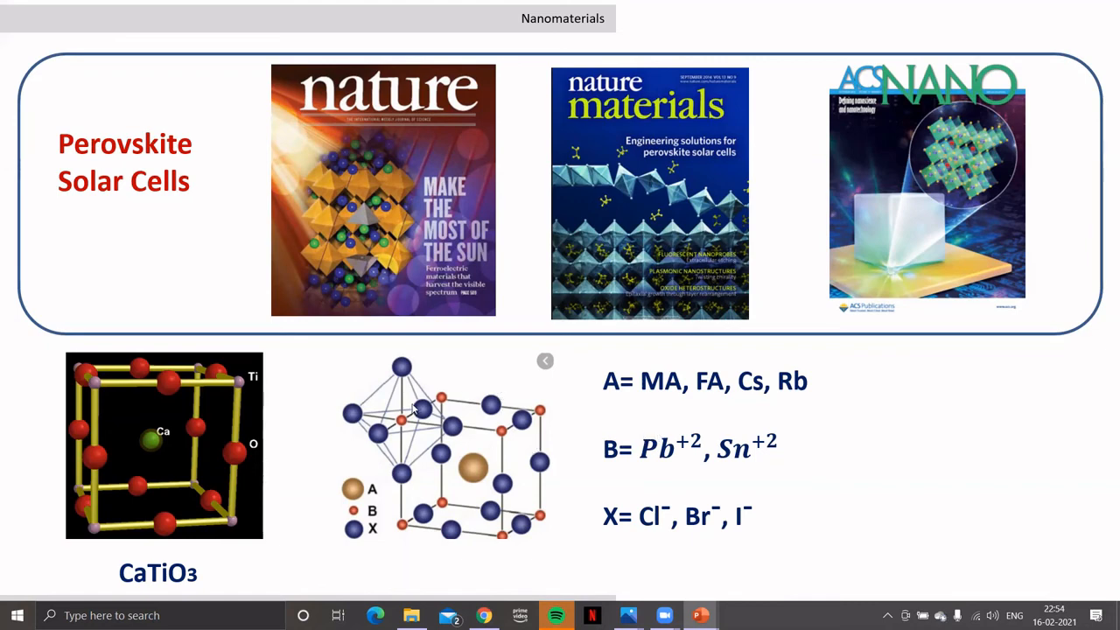
{"action": "mouse_move", "coordinate": [455, 382]}
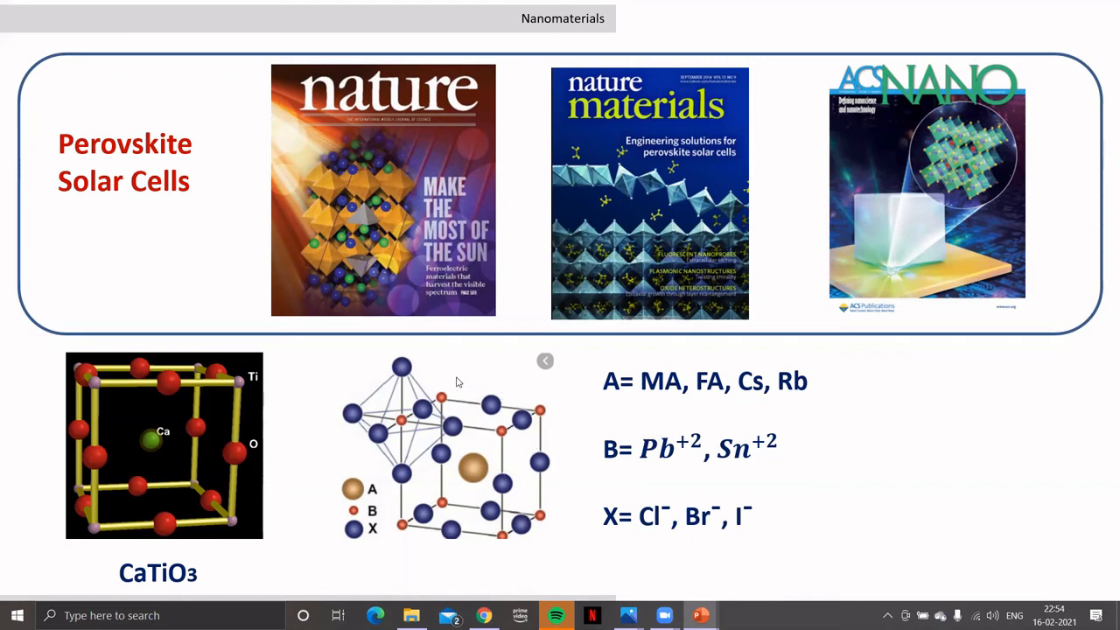
{"action": "mouse_move", "coordinate": [486, 383]}
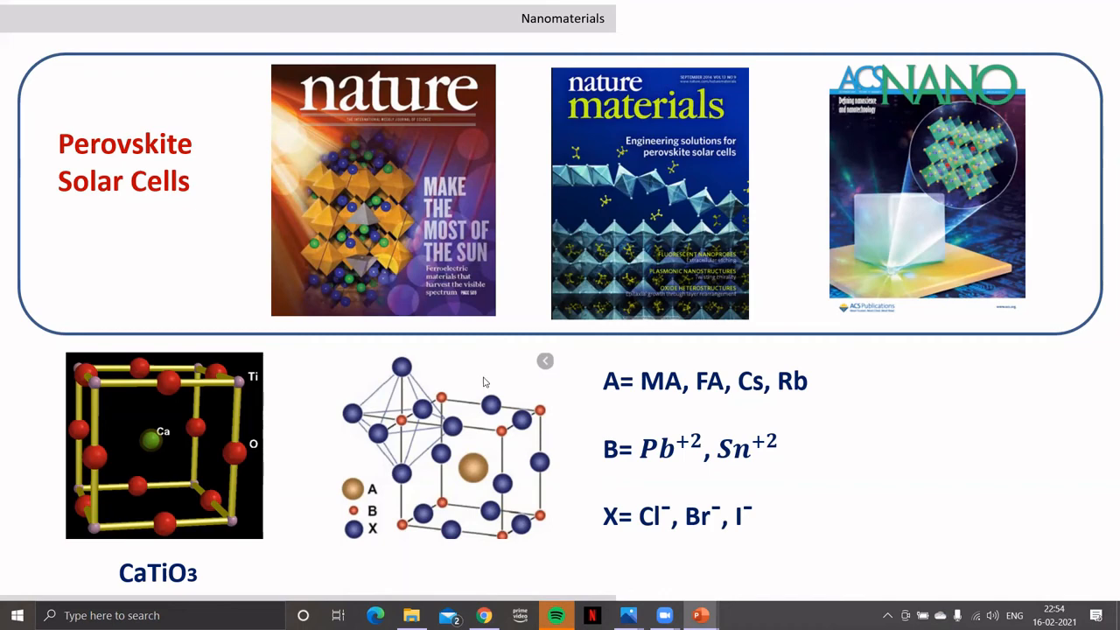
{"action": "mouse_move", "coordinate": [650, 413]}
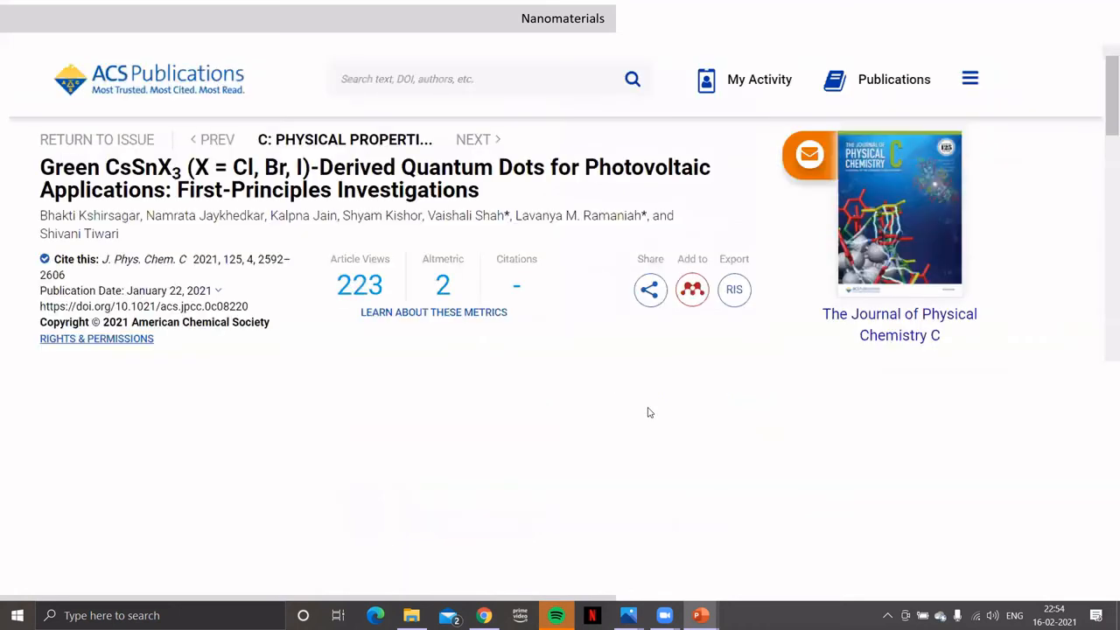
{"action": "mouse_move", "coordinate": [626, 397]}
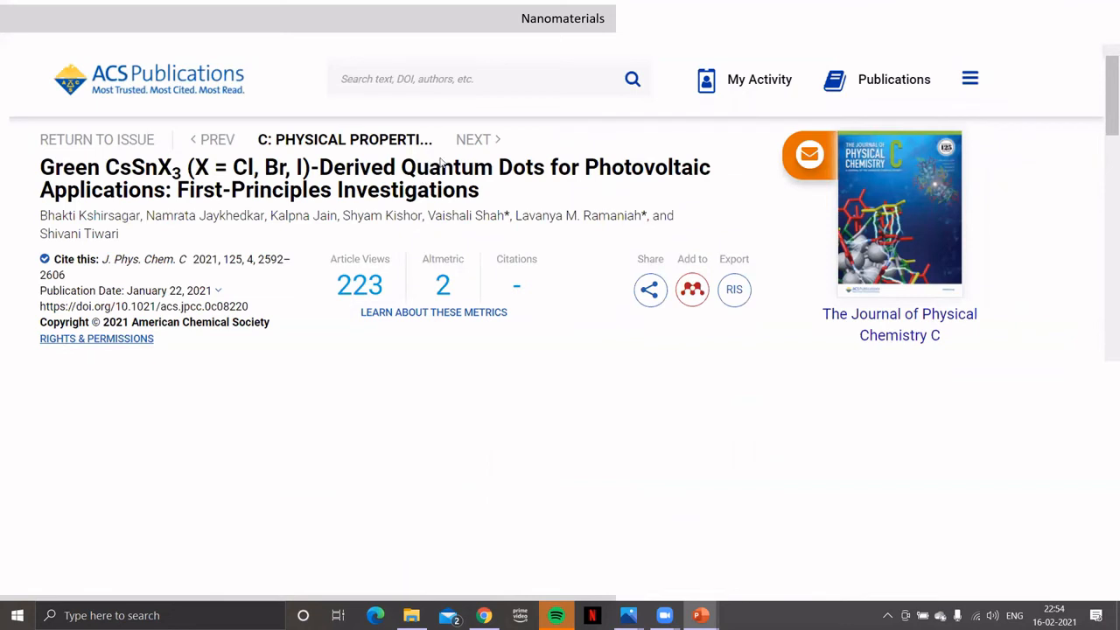
{"action": "mouse_move", "coordinate": [172, 296]}
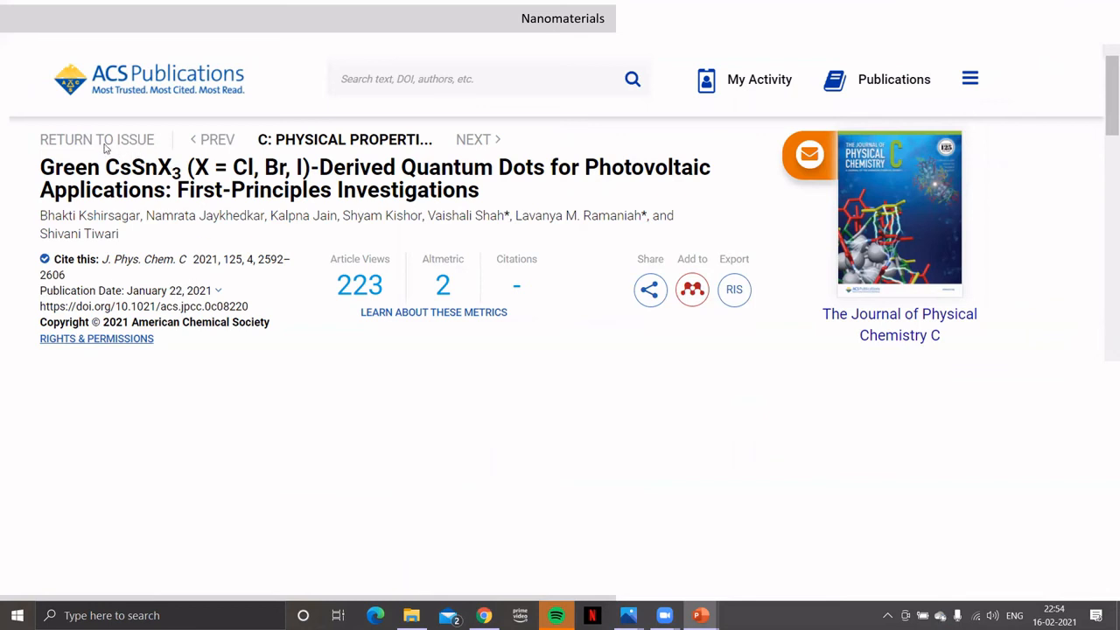
{"action": "mouse_move", "coordinate": [108, 179]}
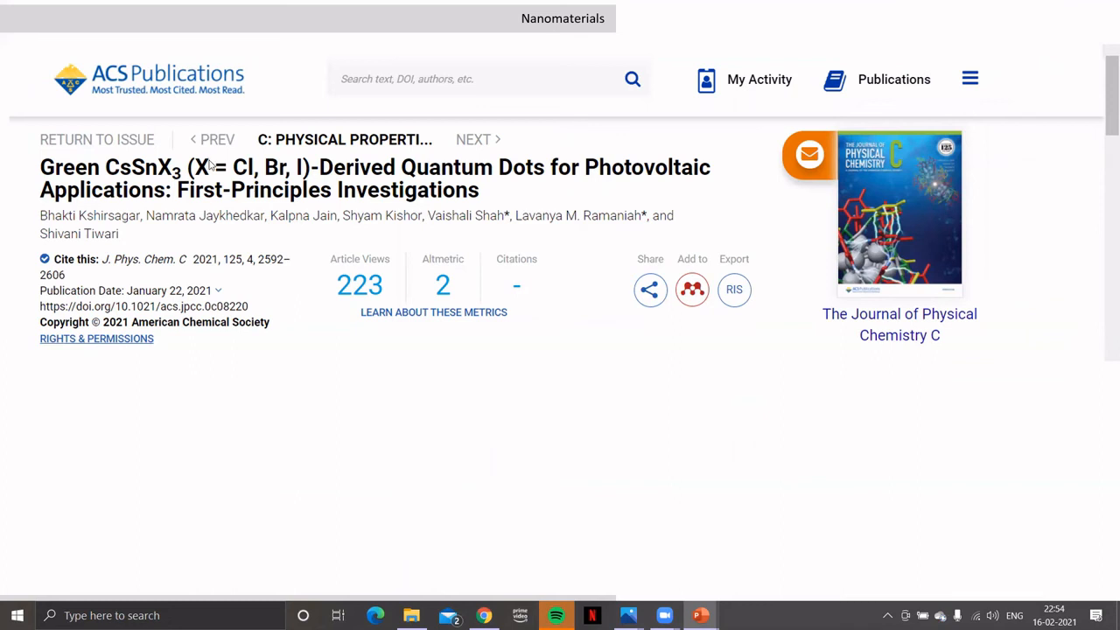
{"action": "mouse_move", "coordinate": [585, 175]}
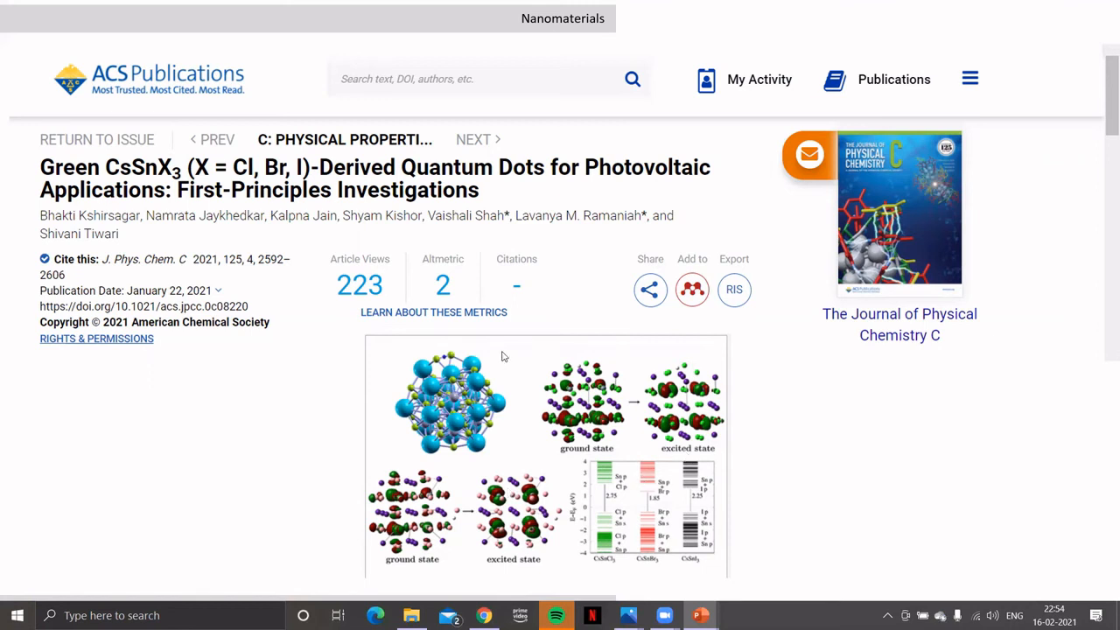
{"action": "mouse_move", "coordinate": [540, 444]}
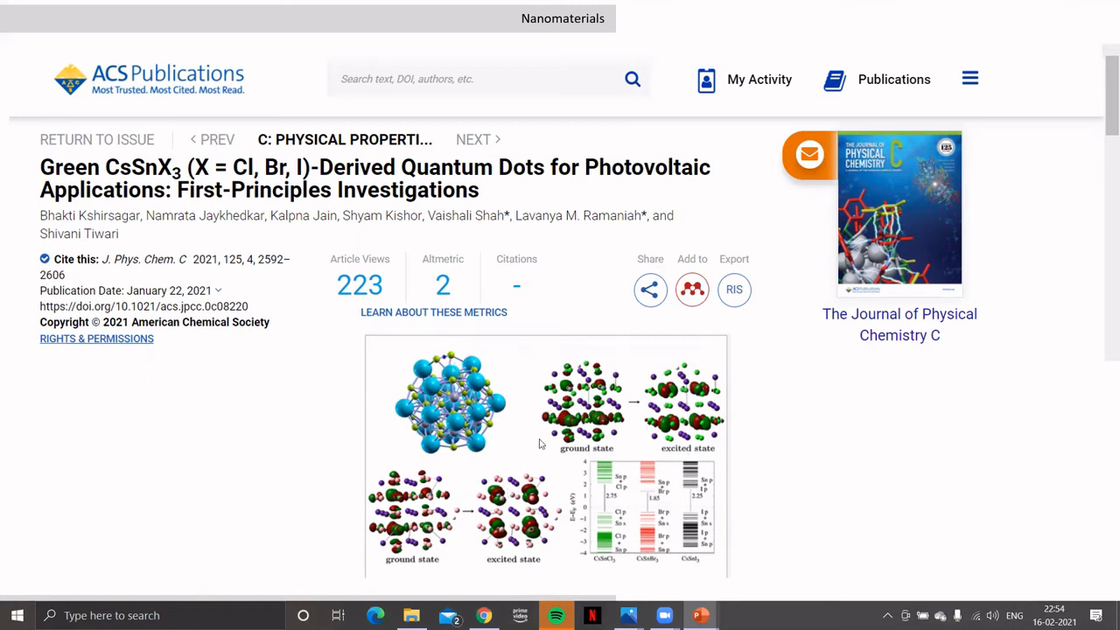
{"action": "mouse_move", "coordinate": [138, 133]}
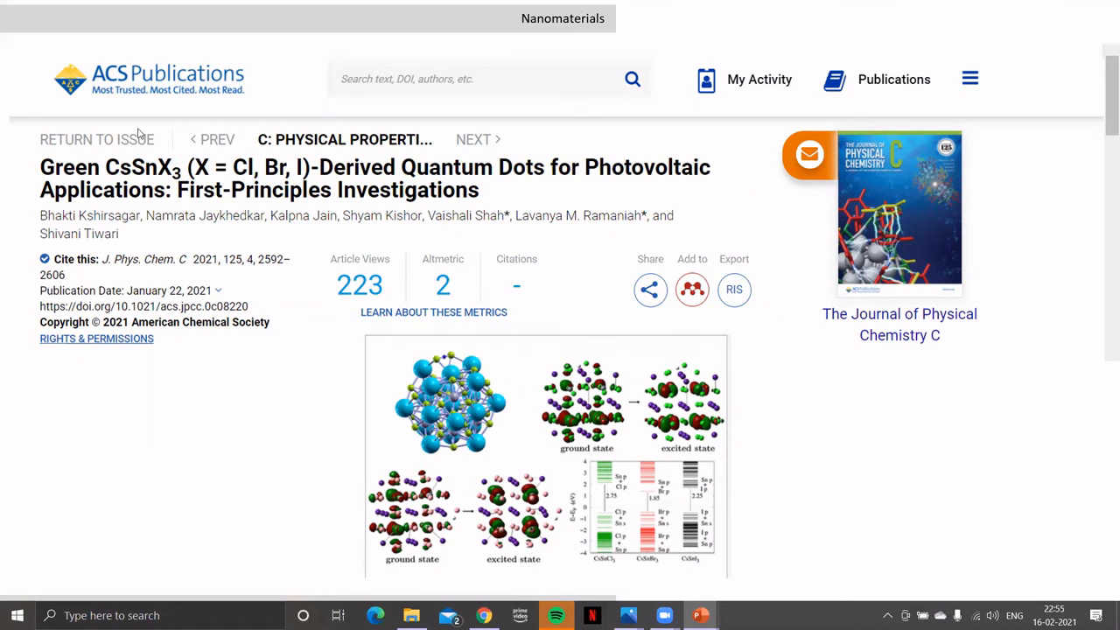
{"action": "mouse_move", "coordinate": [114, 205]}
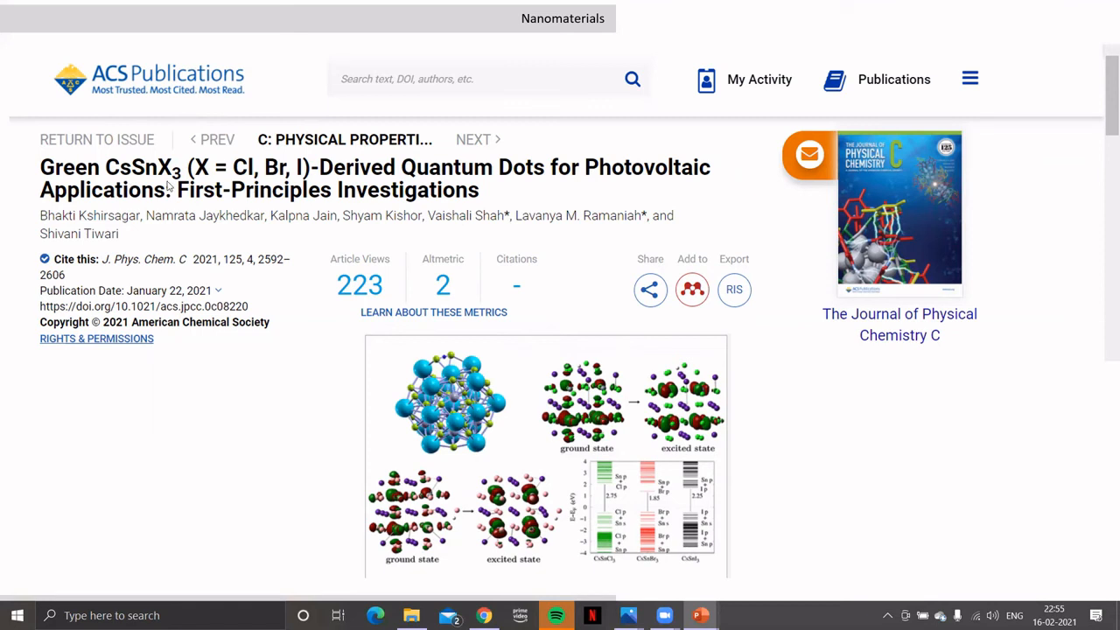
{"action": "mouse_move", "coordinate": [798, 439]}
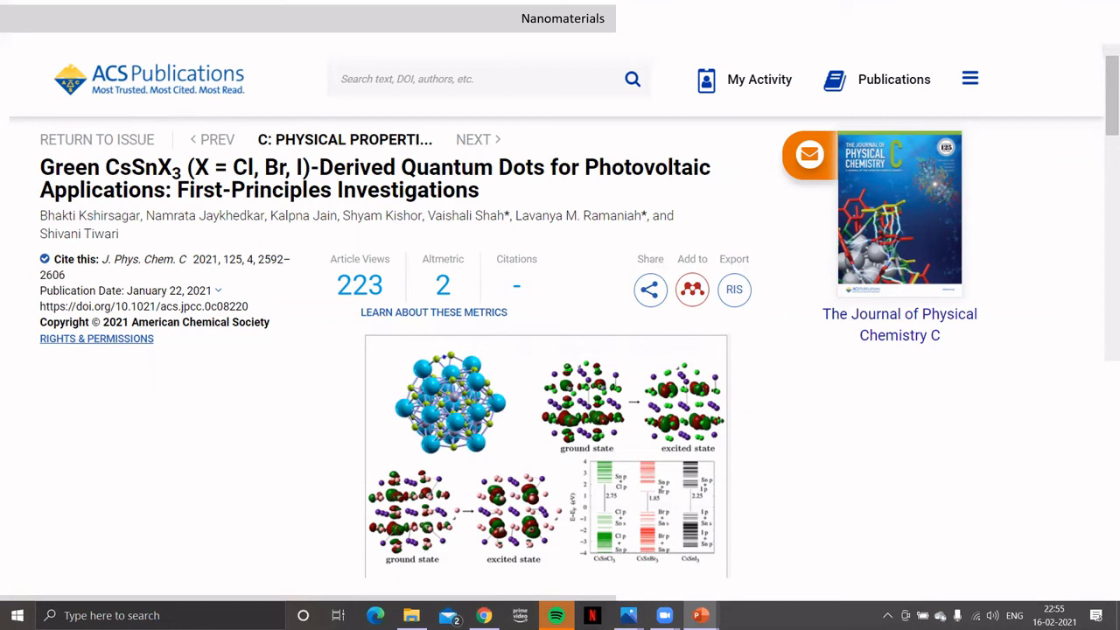
{"action": "mouse_move", "coordinate": [749, 446]}
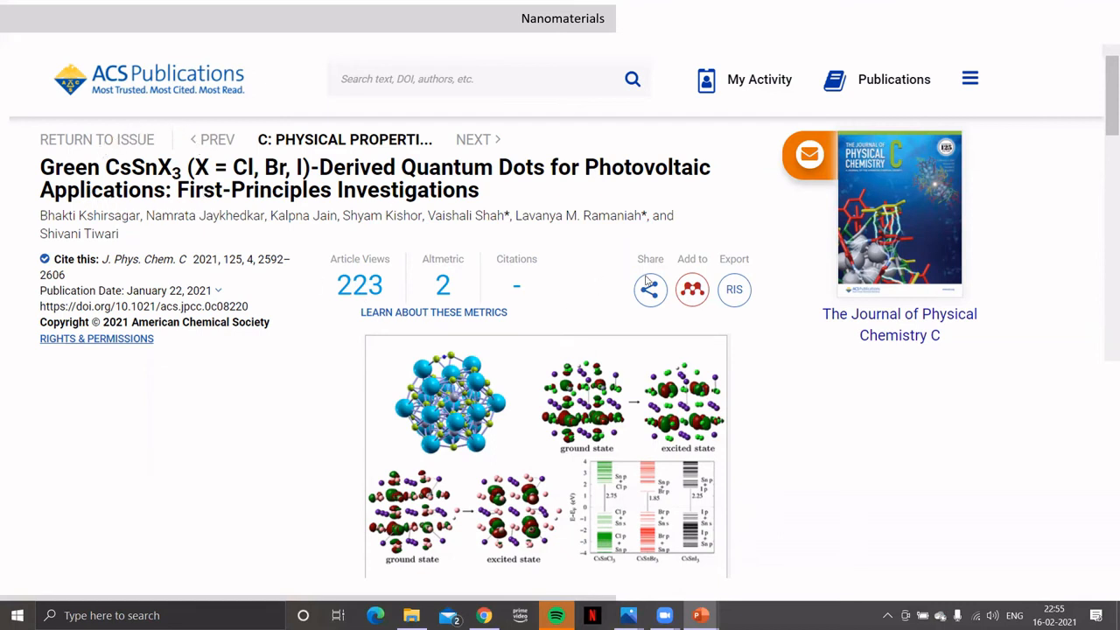
{"action": "mouse_move", "coordinate": [730, 531]}
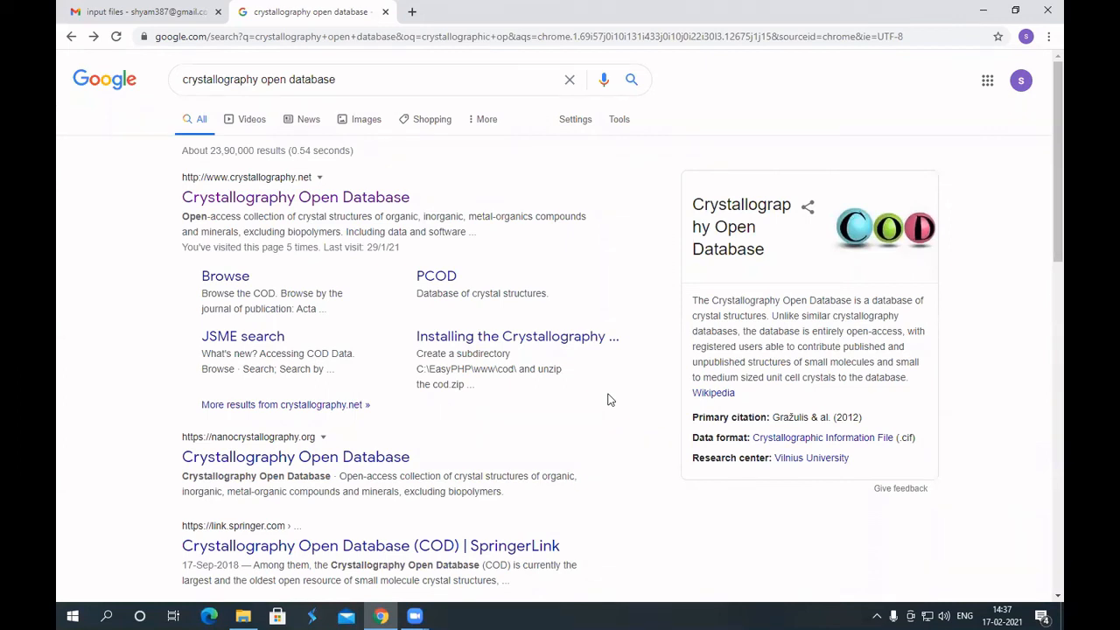
{"action": "mouse_move", "coordinate": [356, 212]}
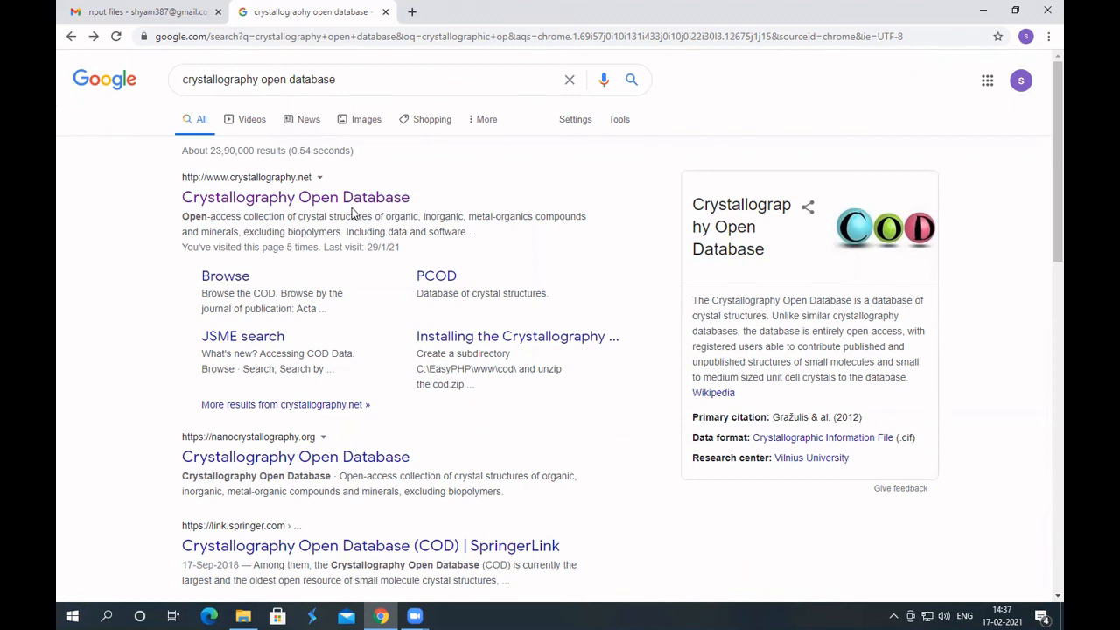
{"action": "mouse_move", "coordinate": [429, 181]}
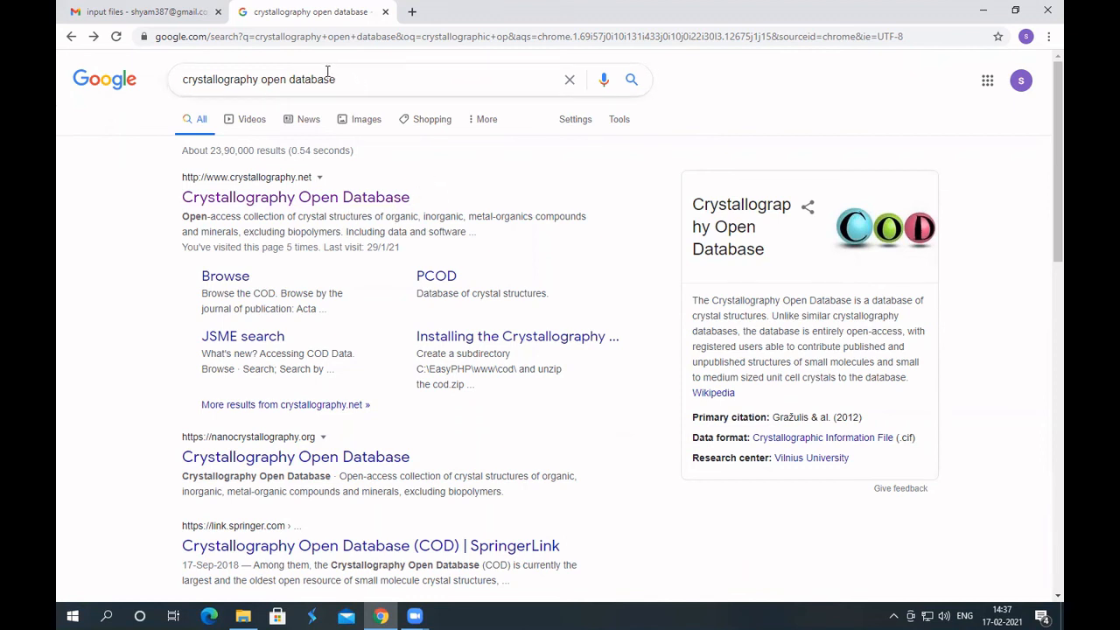
Step: Open the crystallography.net result from the Google search page
{"action": "left_click", "coordinate": [295, 196]}
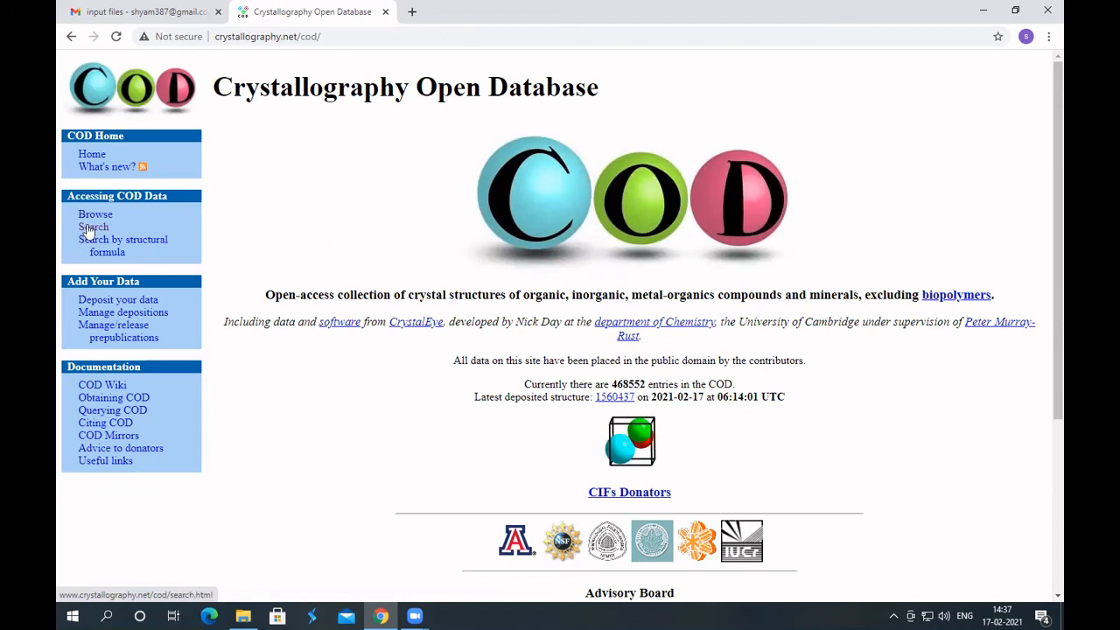
Step: Go to the COD search page and enter CsSnI3 in the text field
{"action": "left_click", "coordinate": [93, 227]}
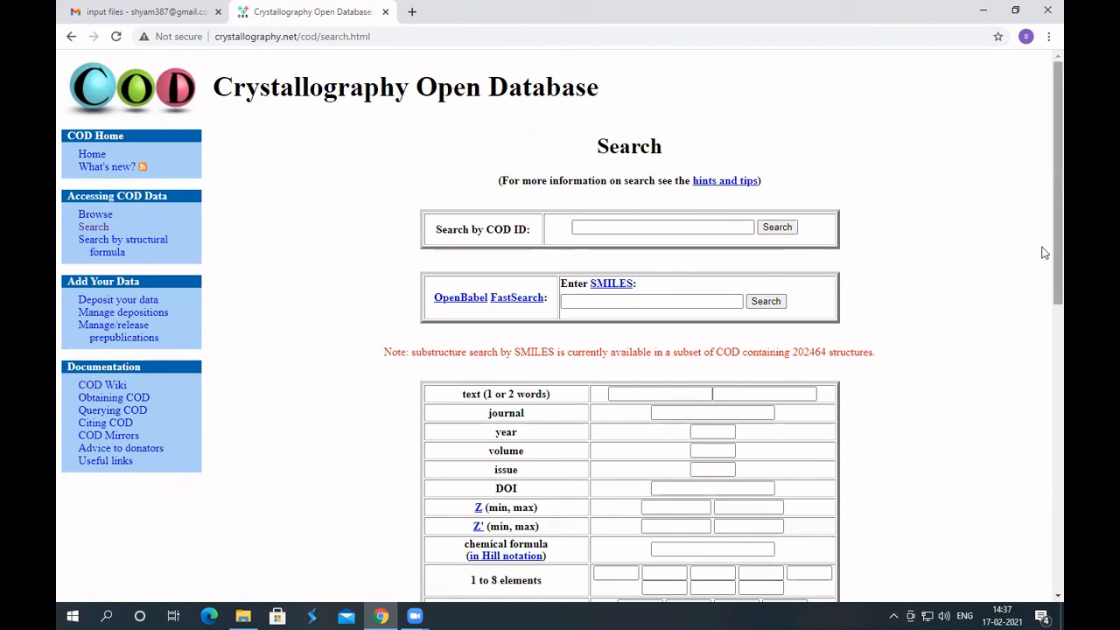
{"action": "scroll", "scroll_direction": "down", "scroll_amount": 3}
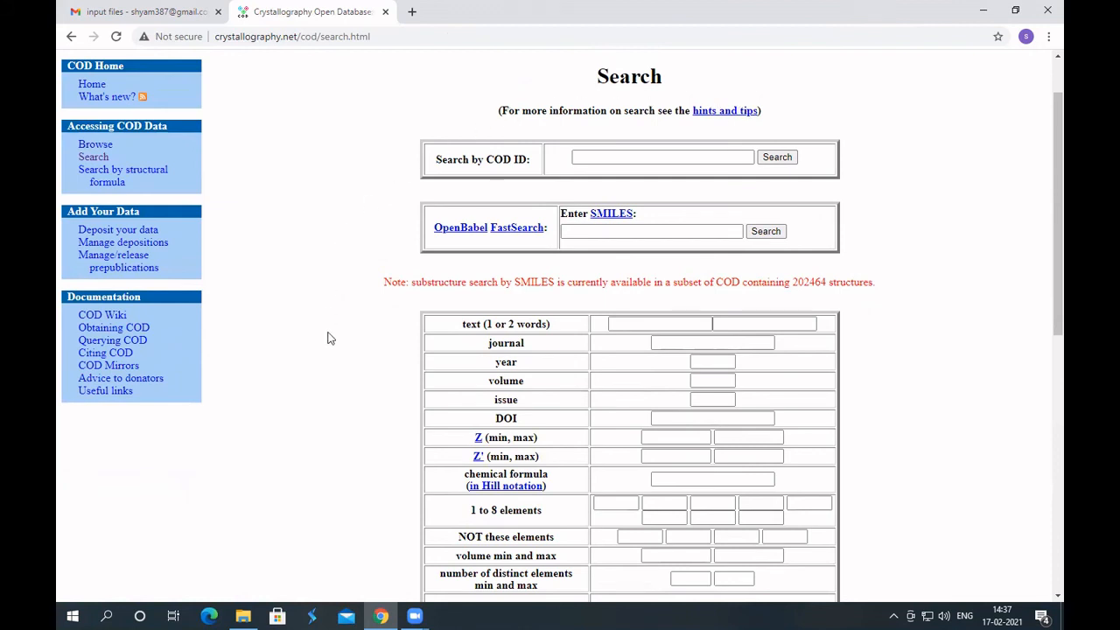
{"action": "mouse_move", "coordinate": [953, 221]}
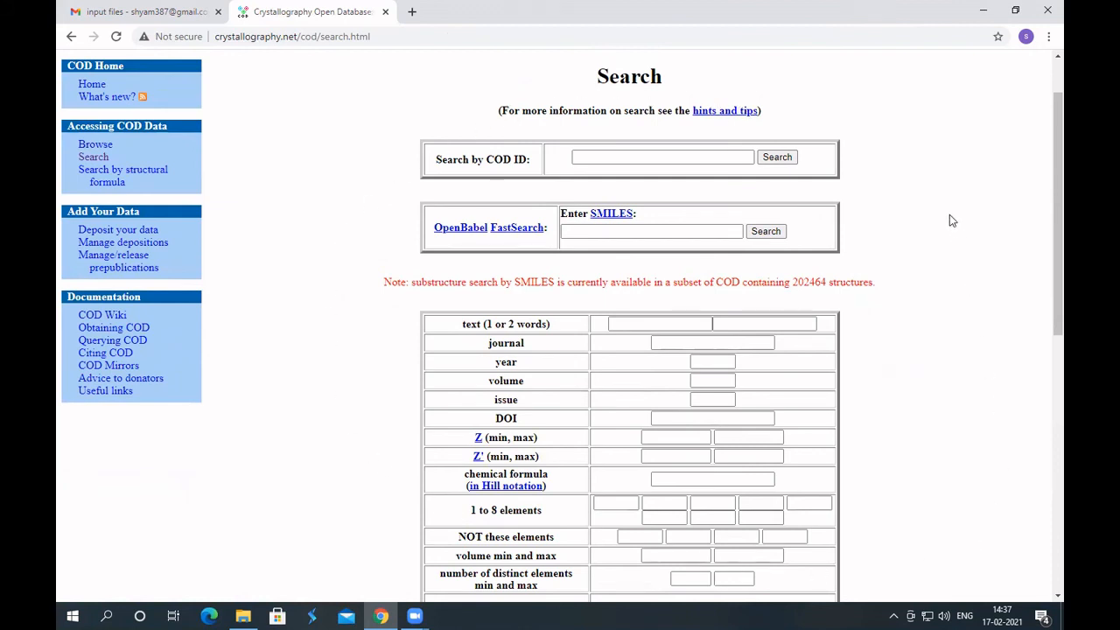
{"action": "mouse_move", "coordinate": [806, 350]}
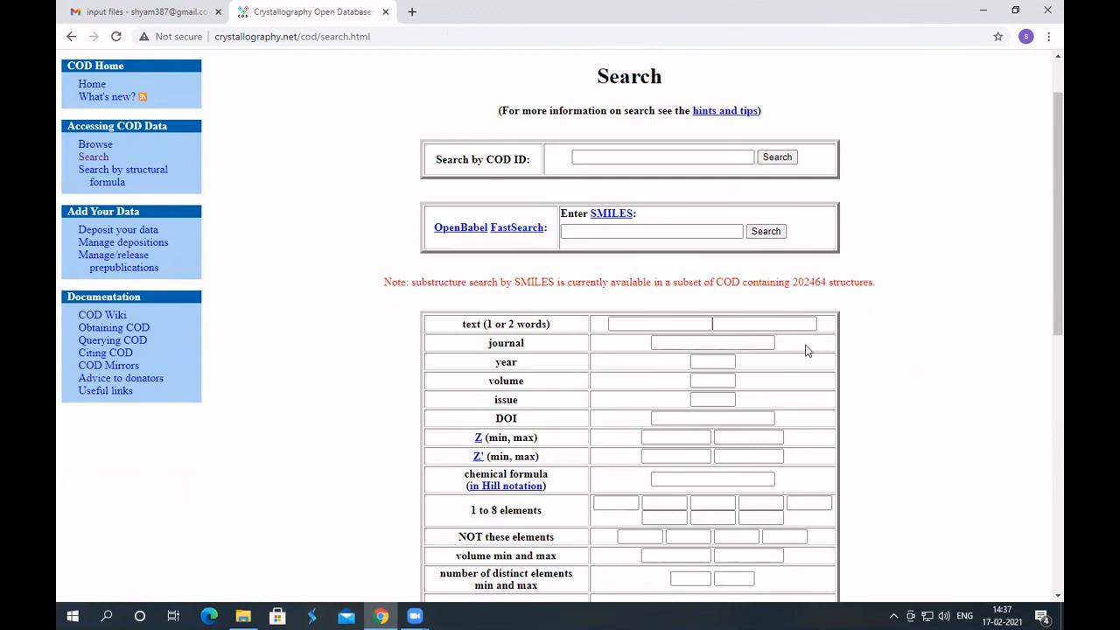
{"action": "left_click", "coordinate": [659, 324]}
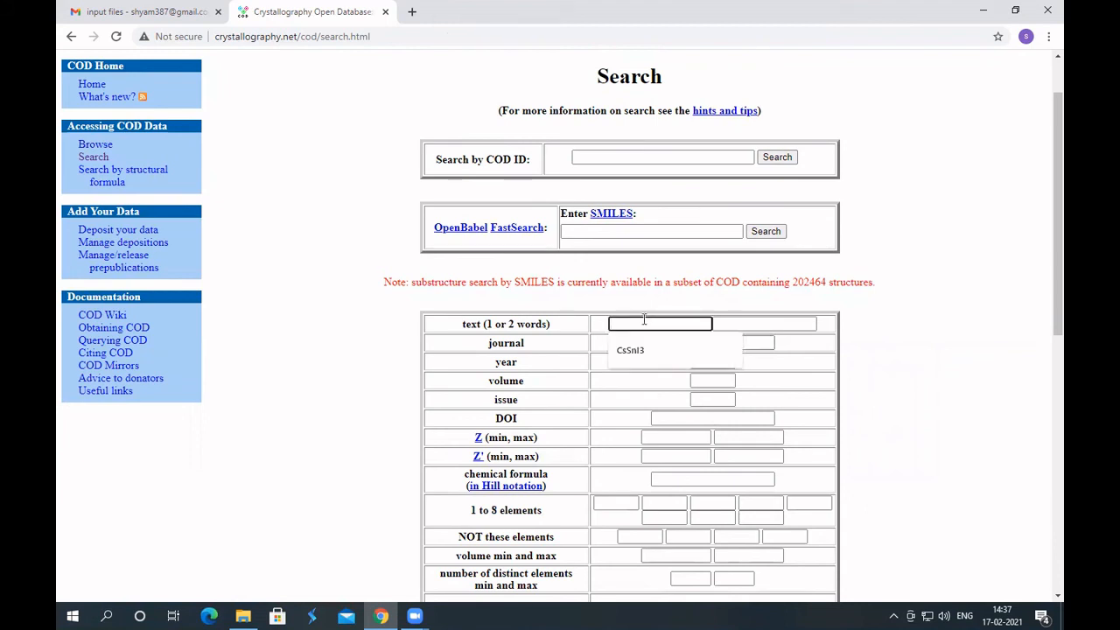
{"action": "type", "text": "C"}
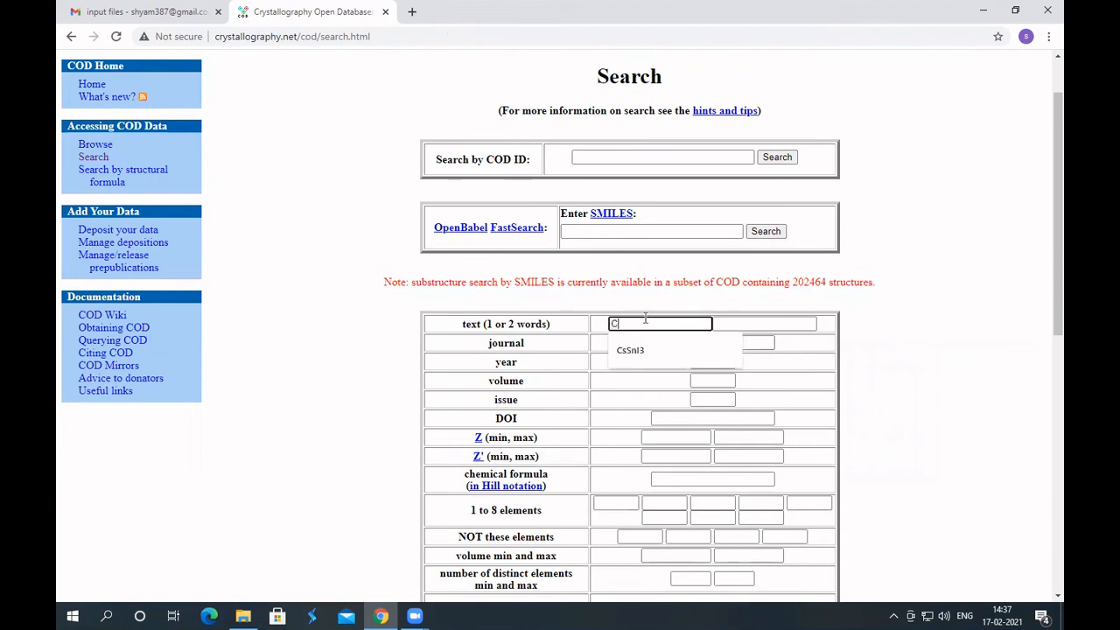
{"action": "type", "text": "s"}
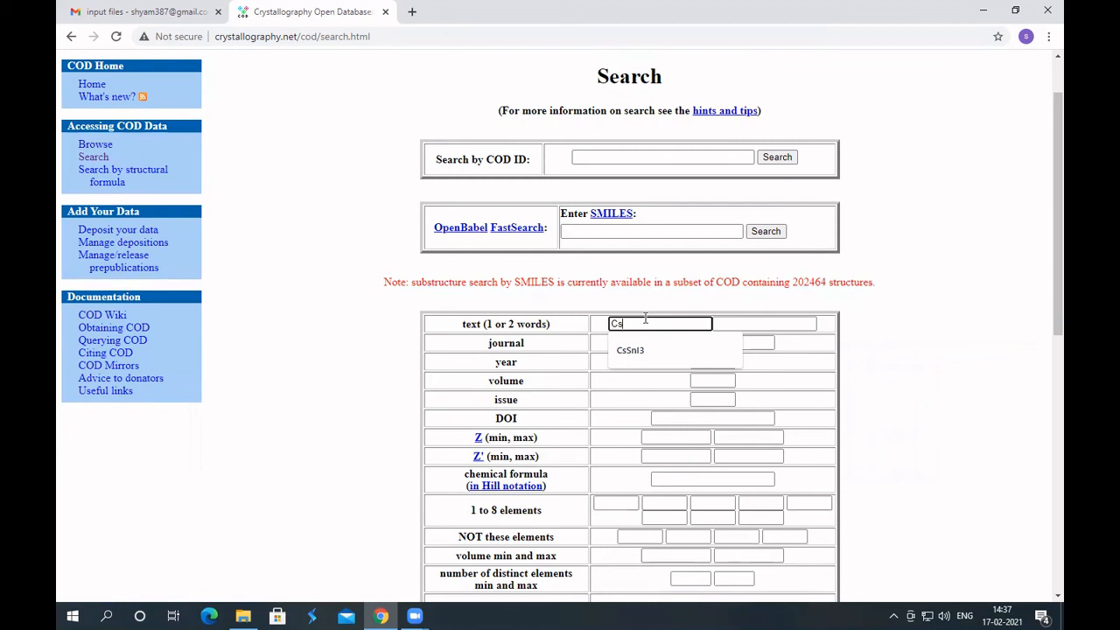
{"action": "type", "text": "SnI"}
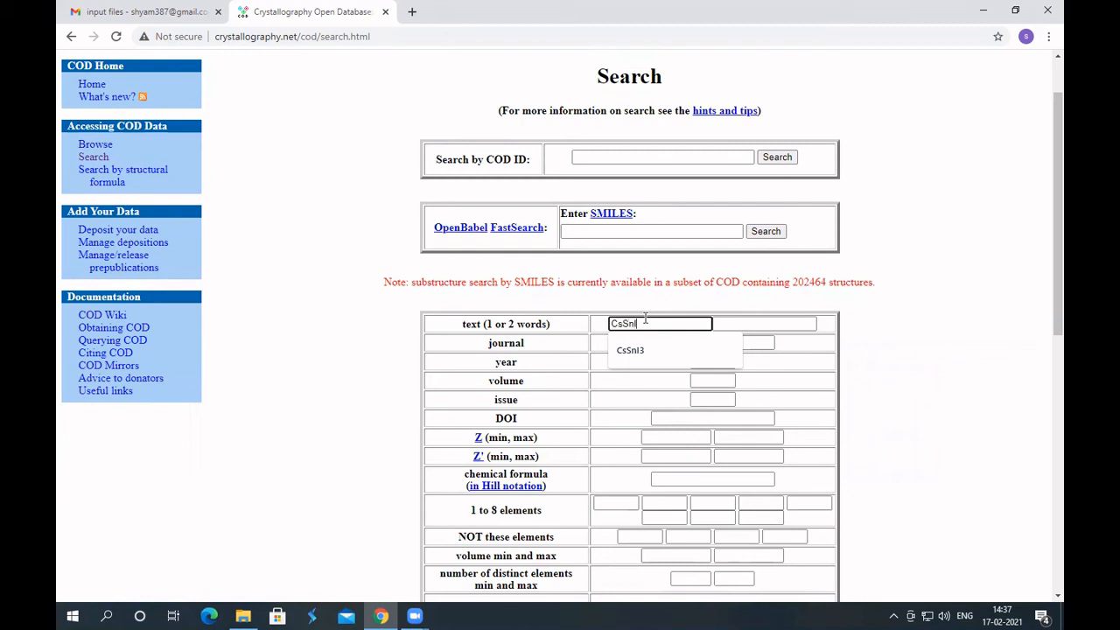
{"action": "left_click", "coordinate": [630, 350]}
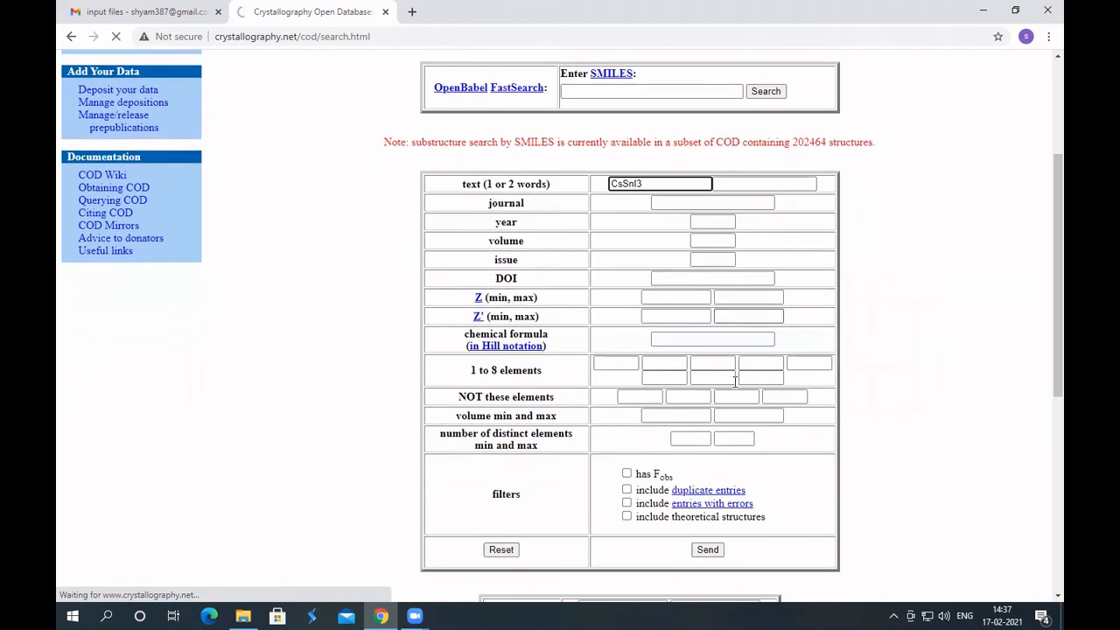
Step: Send the CsSnI3 search to list the four CsI3Sn entries
{"action": "left_click", "coordinate": [707, 550]}
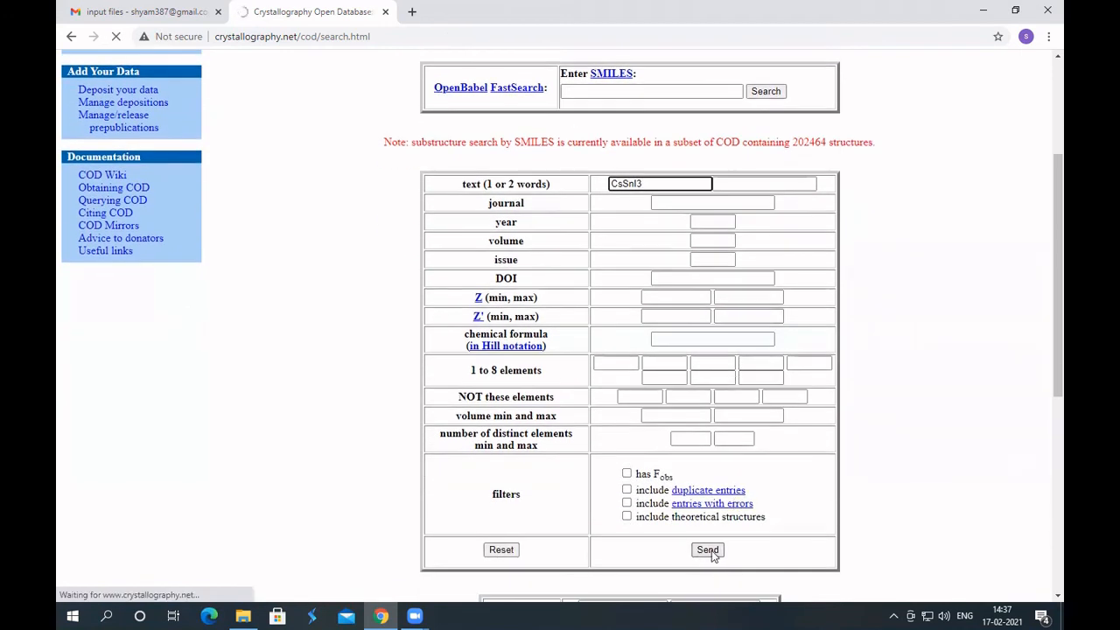
{"action": "left_click", "coordinate": [707, 550]}
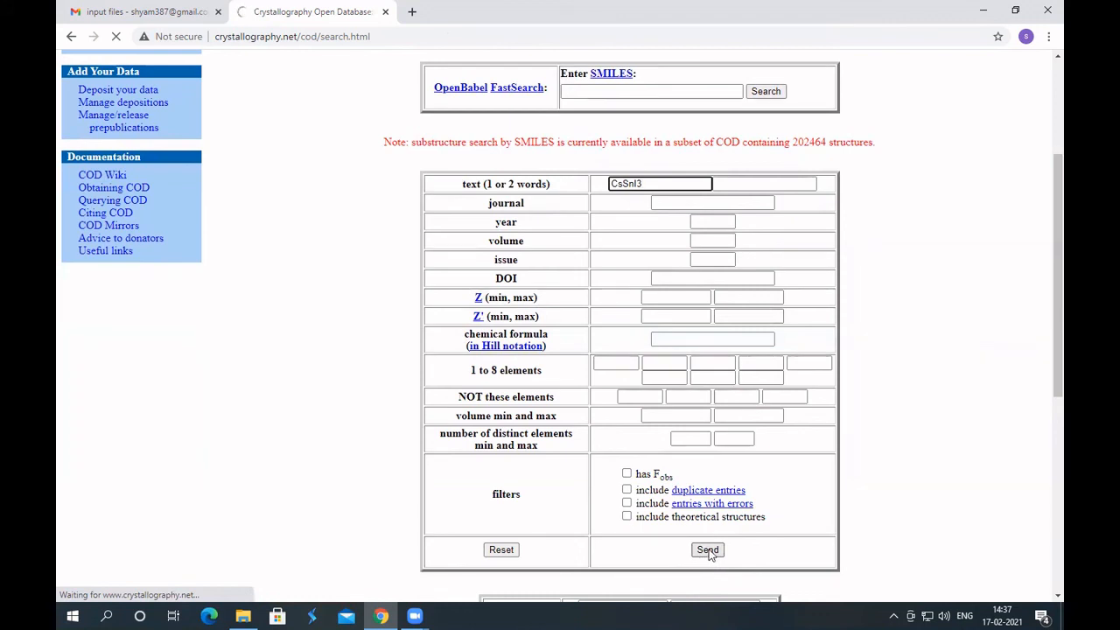
{"action": "left_click", "coordinate": [707, 550]}
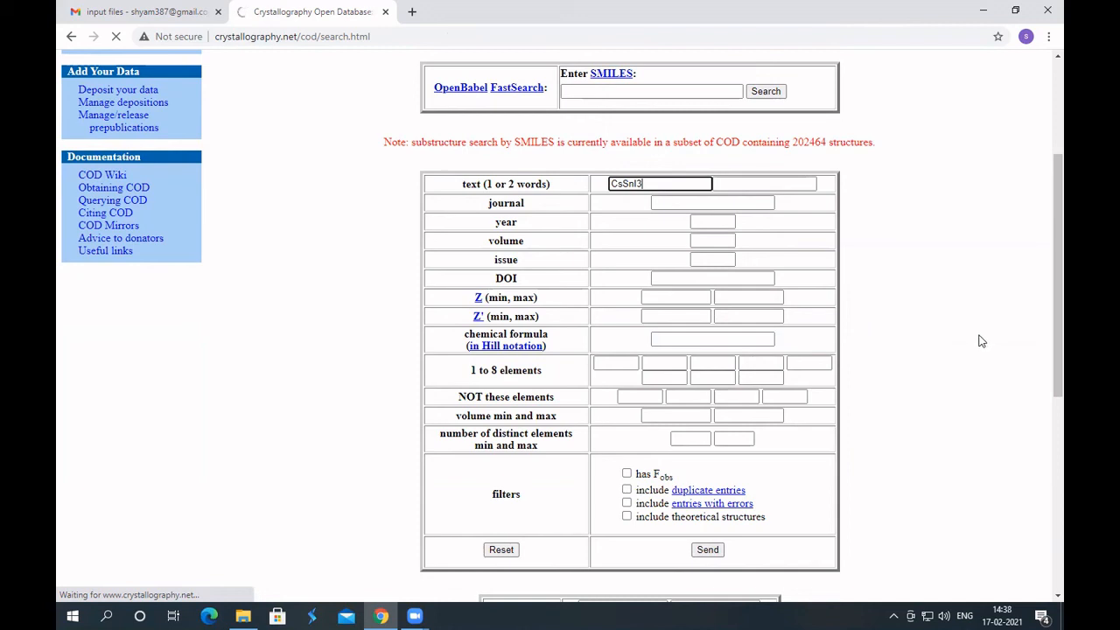
{"action": "left_click", "coordinate": [707, 550]}
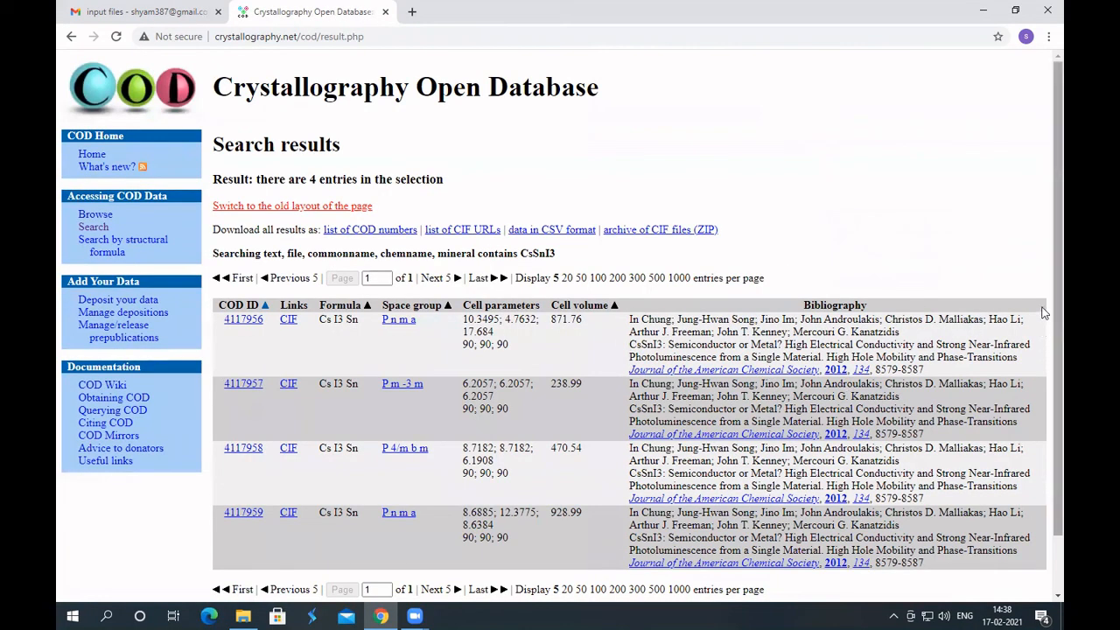
{"action": "mouse_move", "coordinate": [881, 402]}
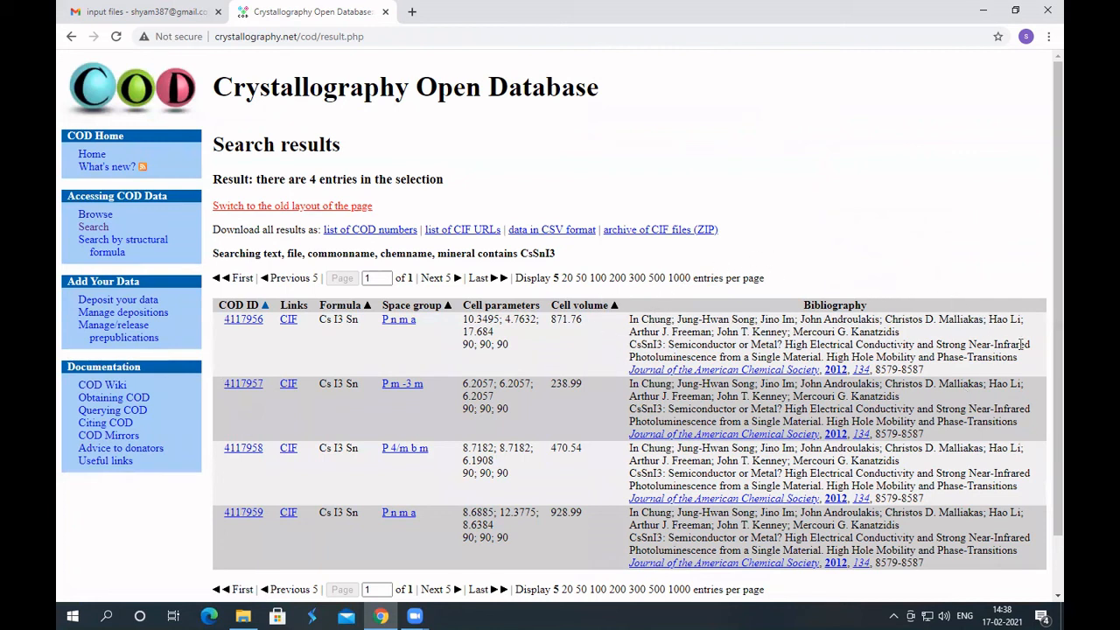
{"action": "mouse_move", "coordinate": [617, 333]}
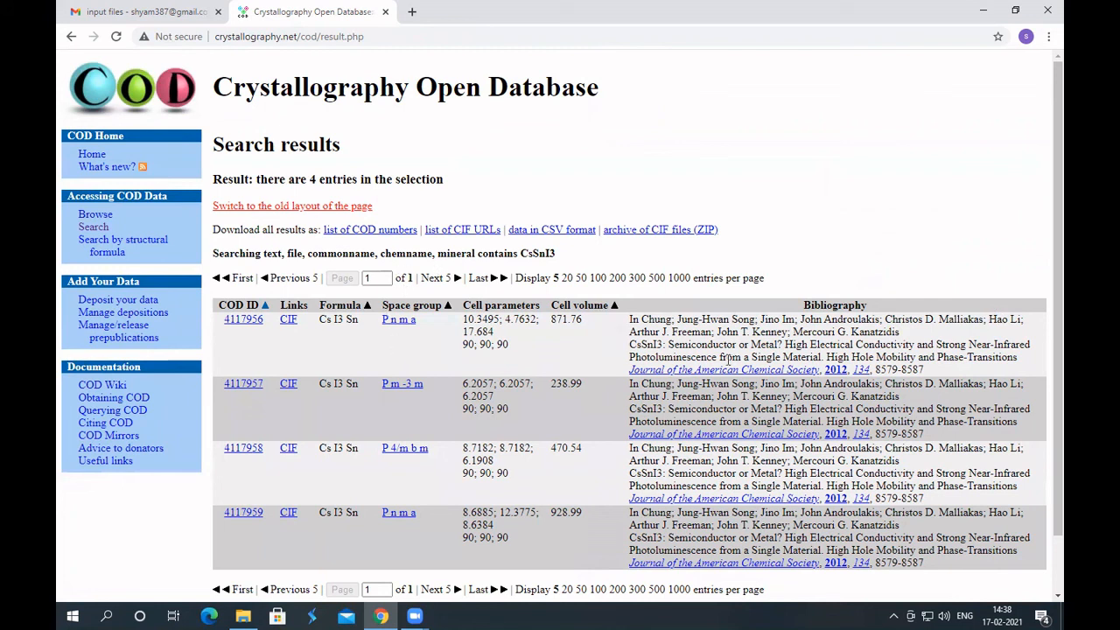
{"action": "mouse_move", "coordinate": [306, 344]}
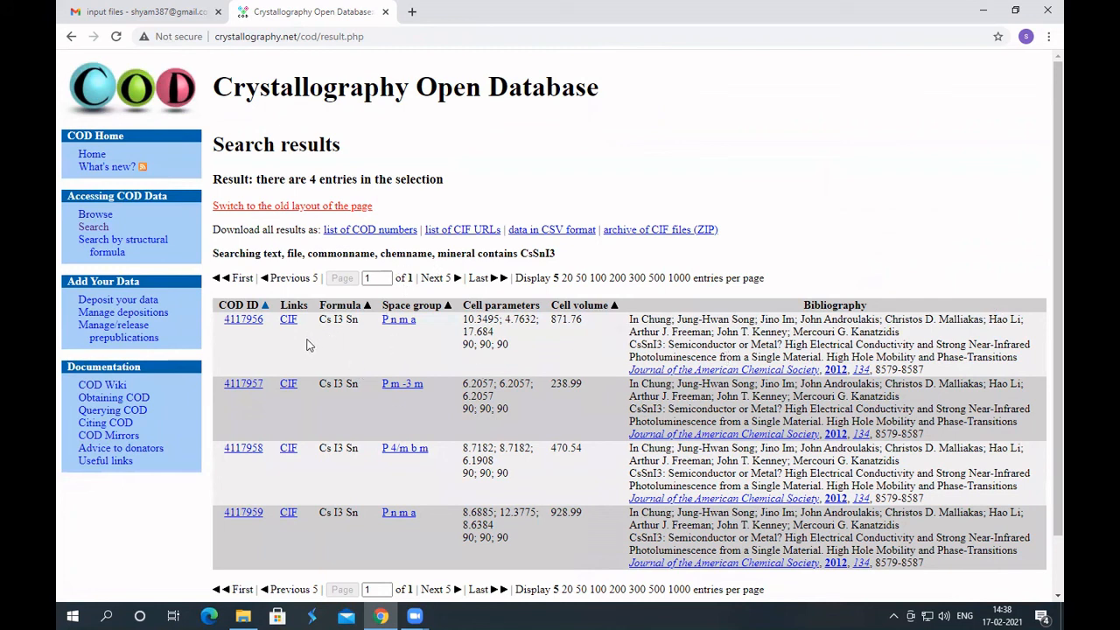
{"action": "mouse_move", "coordinate": [344, 344]}
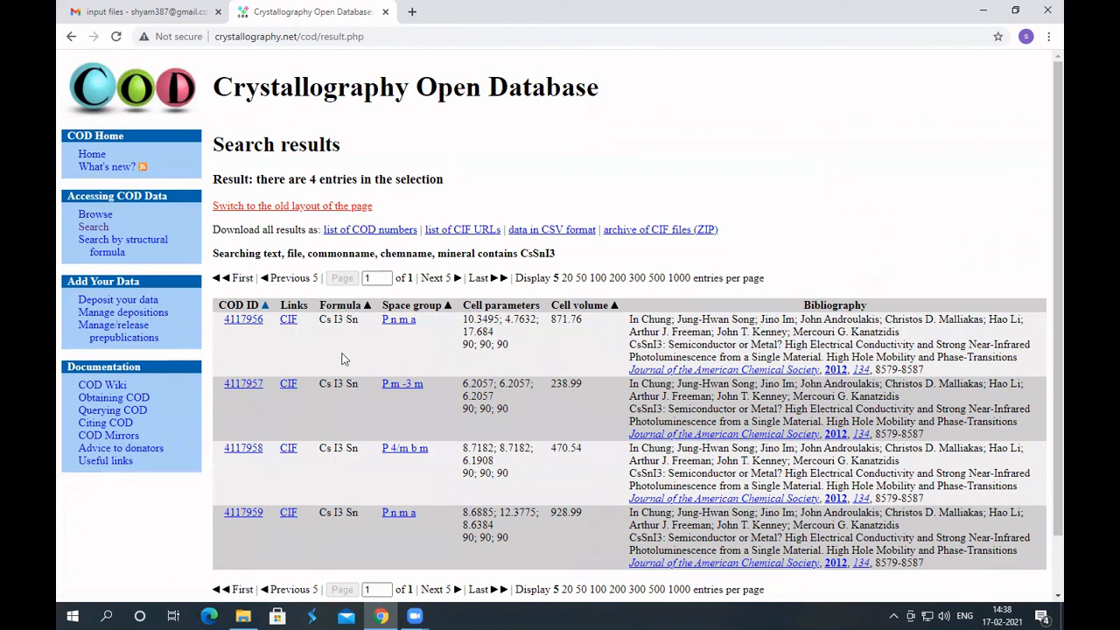
{"action": "mouse_move", "coordinate": [318, 396]}
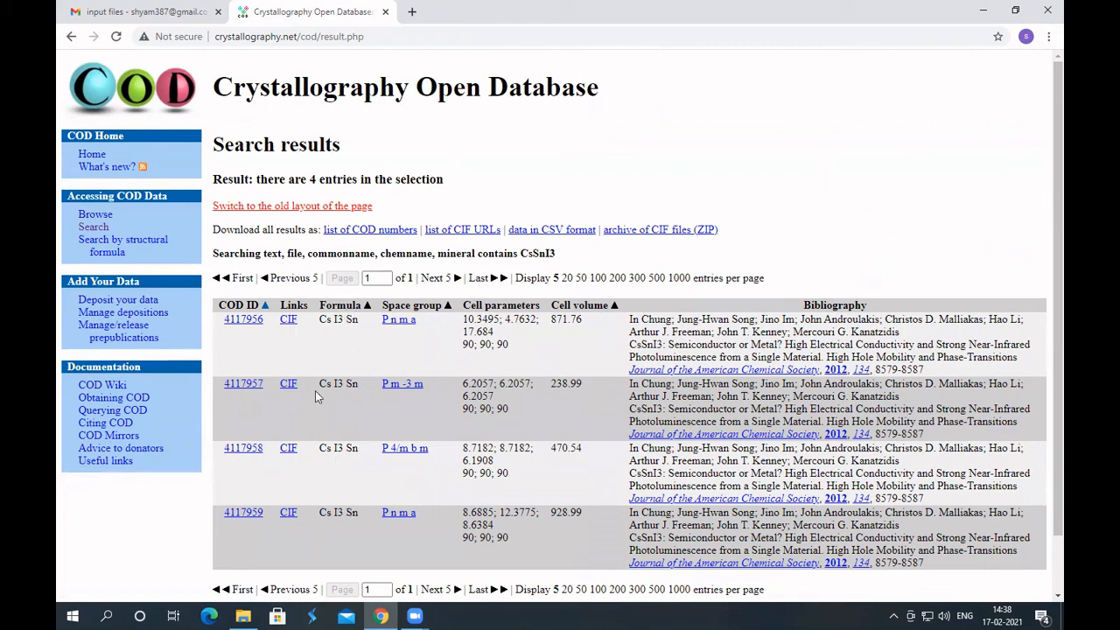
{"action": "mouse_move", "coordinate": [289, 319]}
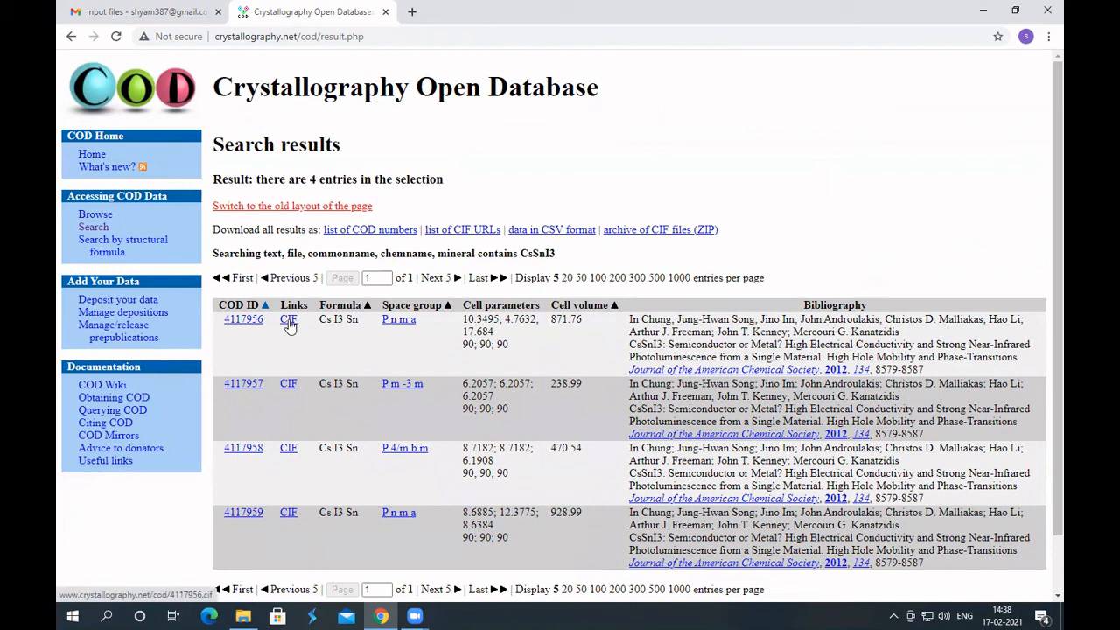
Step: Download 4117956.cif from the first CsI3Sn result row
{"action": "left_click", "coordinate": [288, 319]}
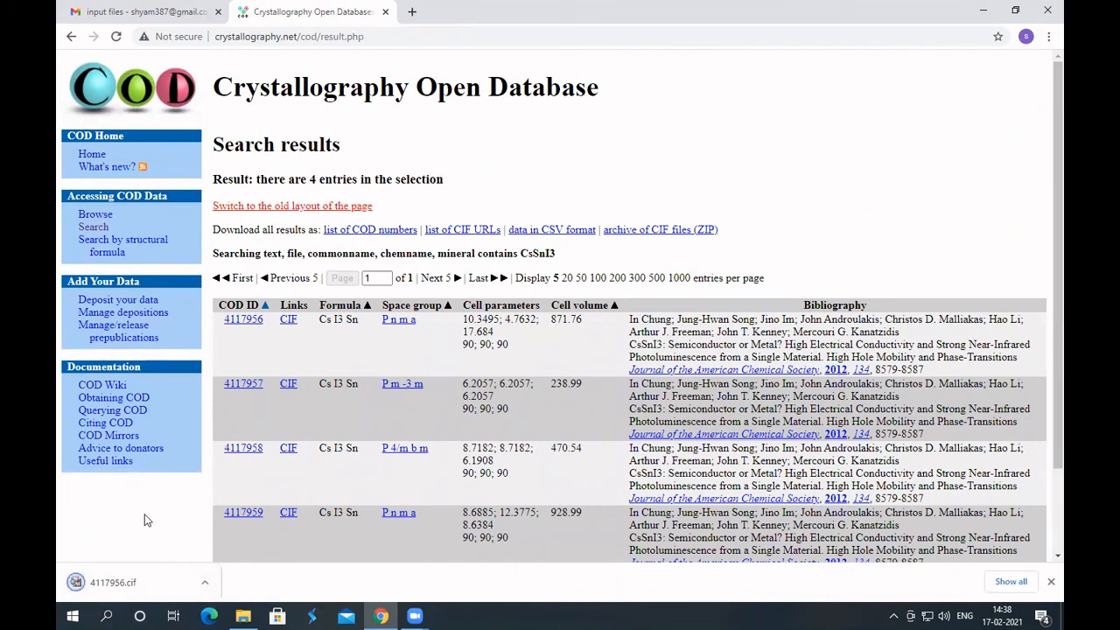
{"action": "mouse_move", "coordinate": [199, 553]}
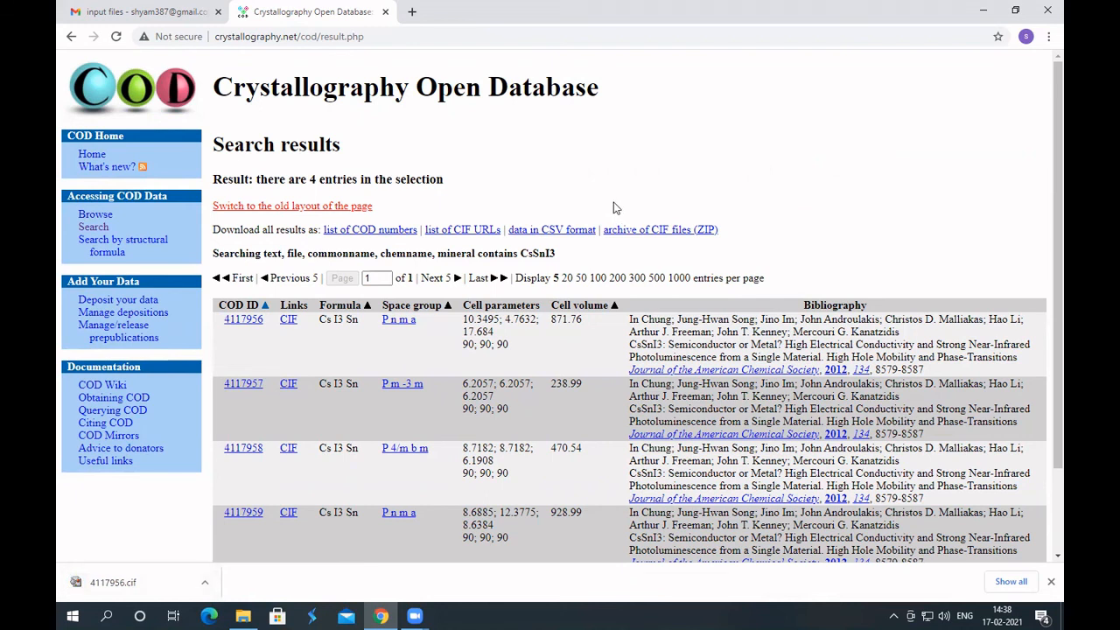
{"action": "mouse_move", "coordinate": [415, 582]}
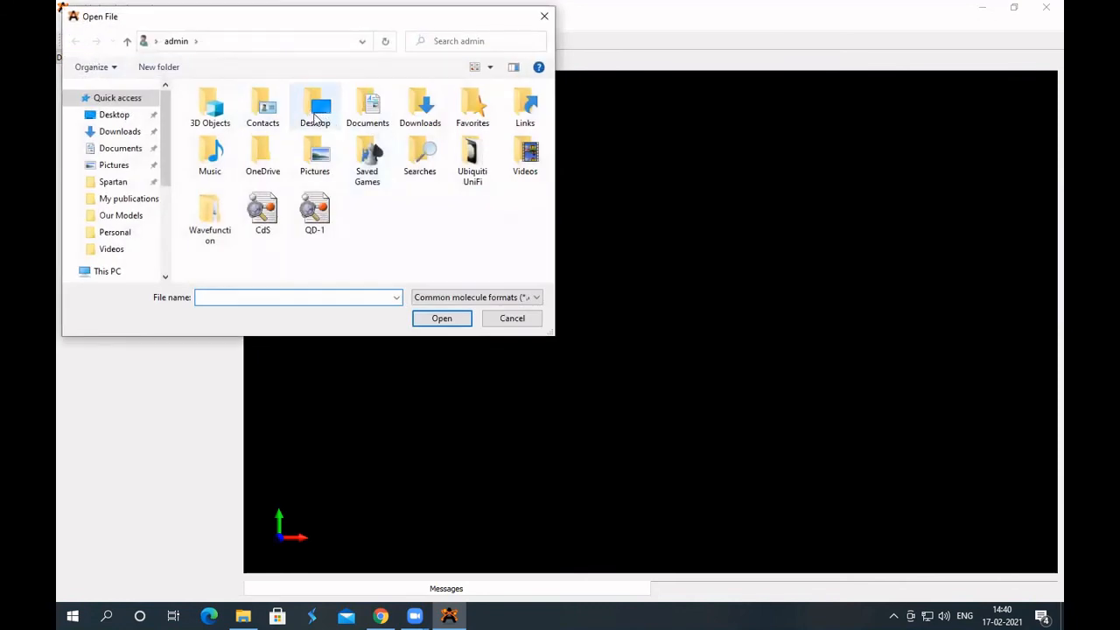
Step: Browse to Desktop > Our Models, show all file types, and open 4117956
{"action": "double_click", "coordinate": [314, 105]}
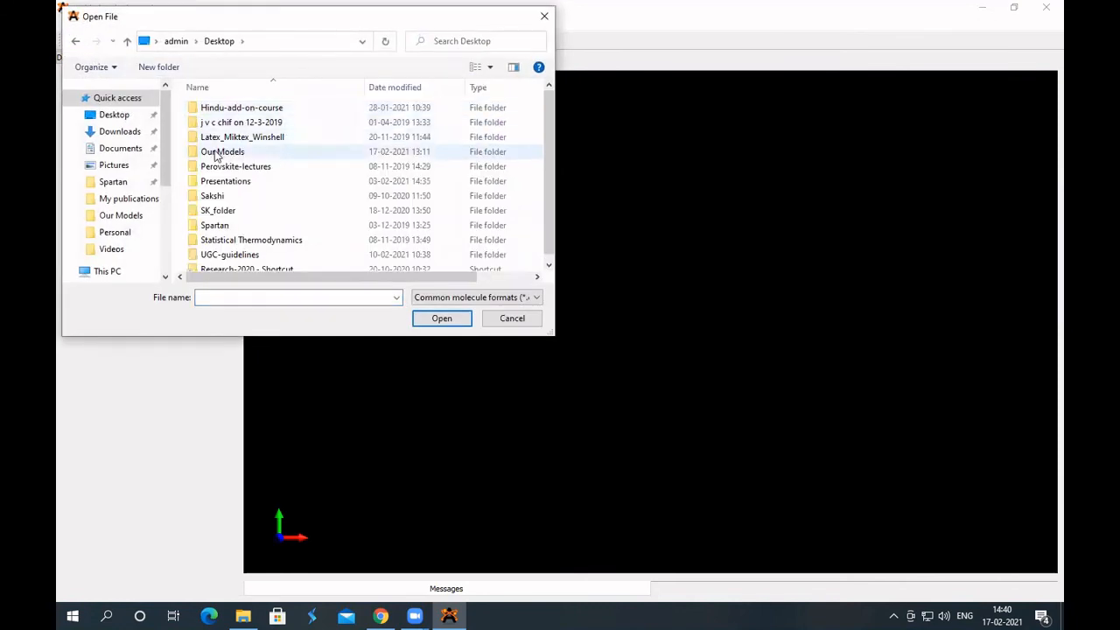
{"action": "double_click", "coordinate": [222, 152]}
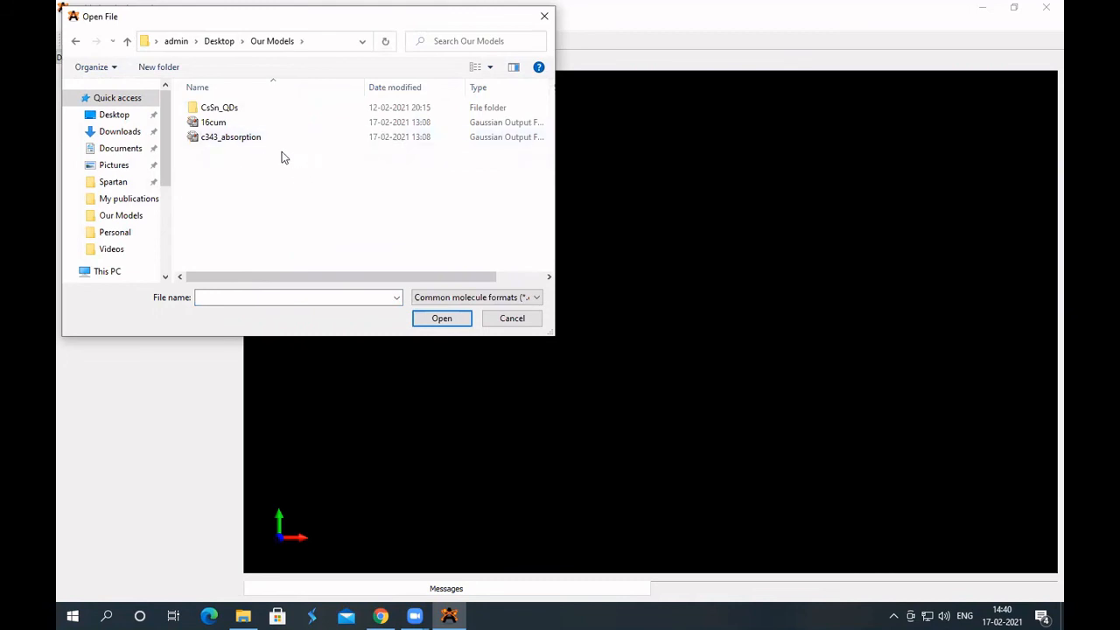
{"action": "mouse_move", "coordinate": [446, 184]}
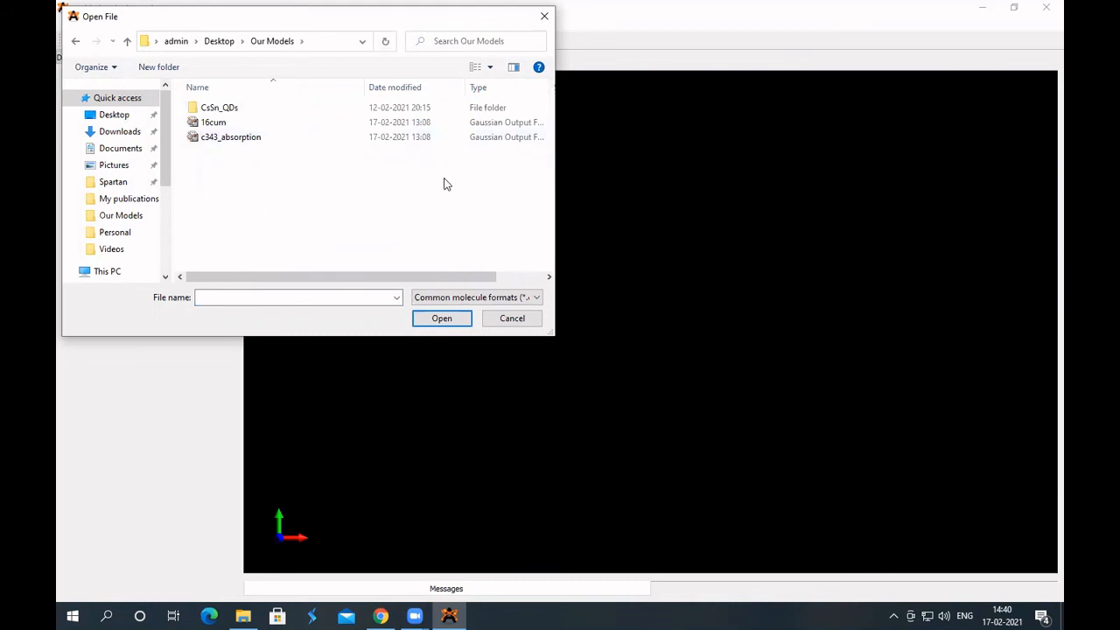
{"action": "mouse_move", "coordinate": [478, 225]}
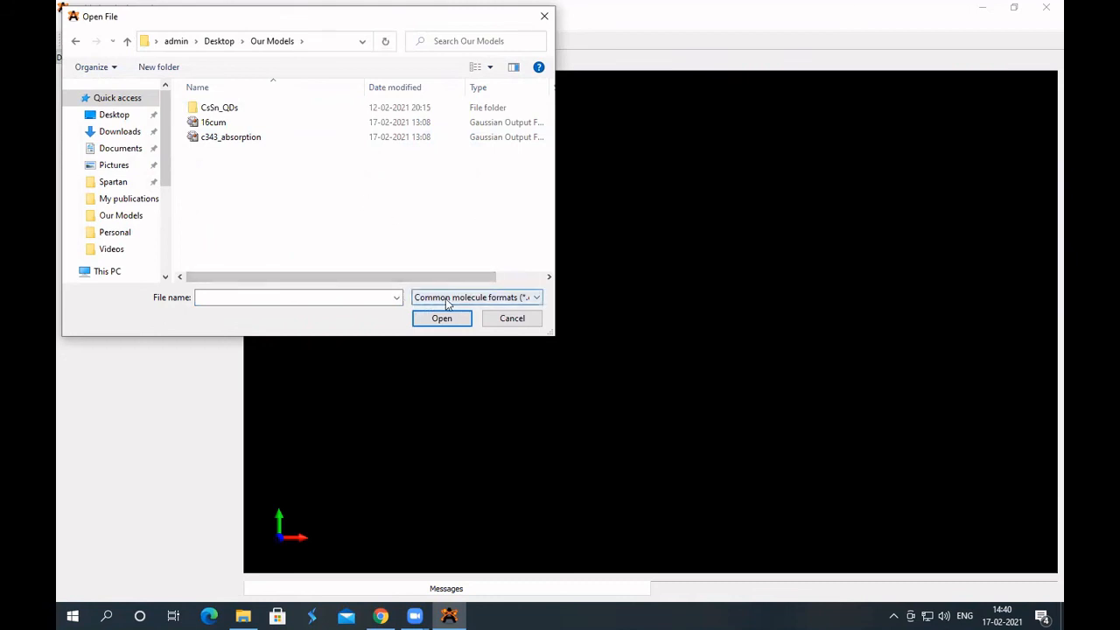
{"action": "left_click", "coordinate": [535, 298]}
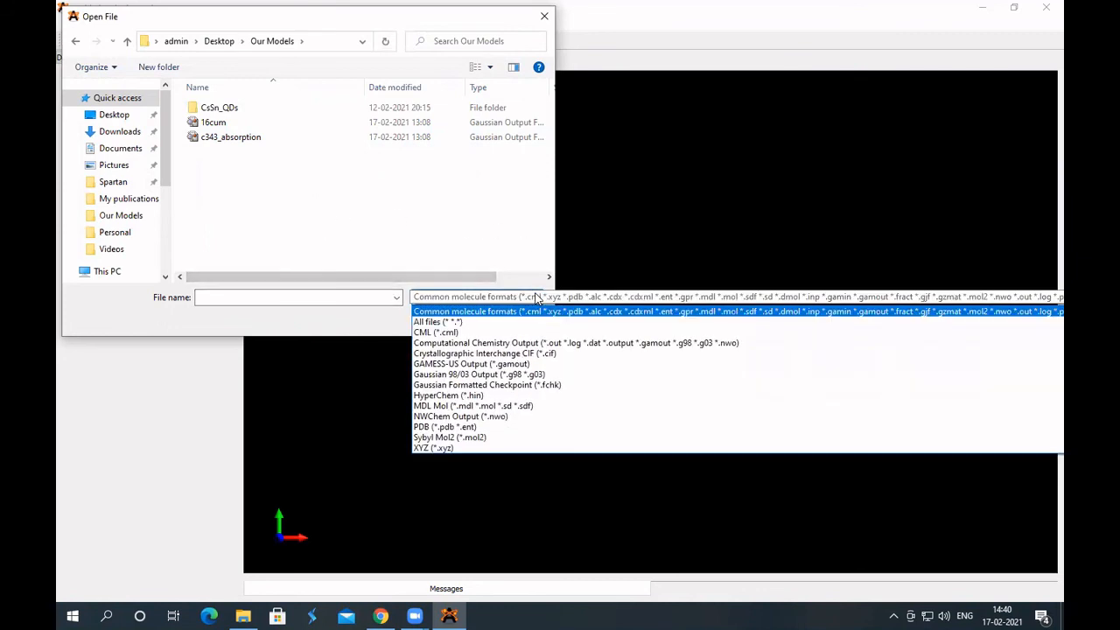
{"action": "left_click", "coordinate": [437, 321]}
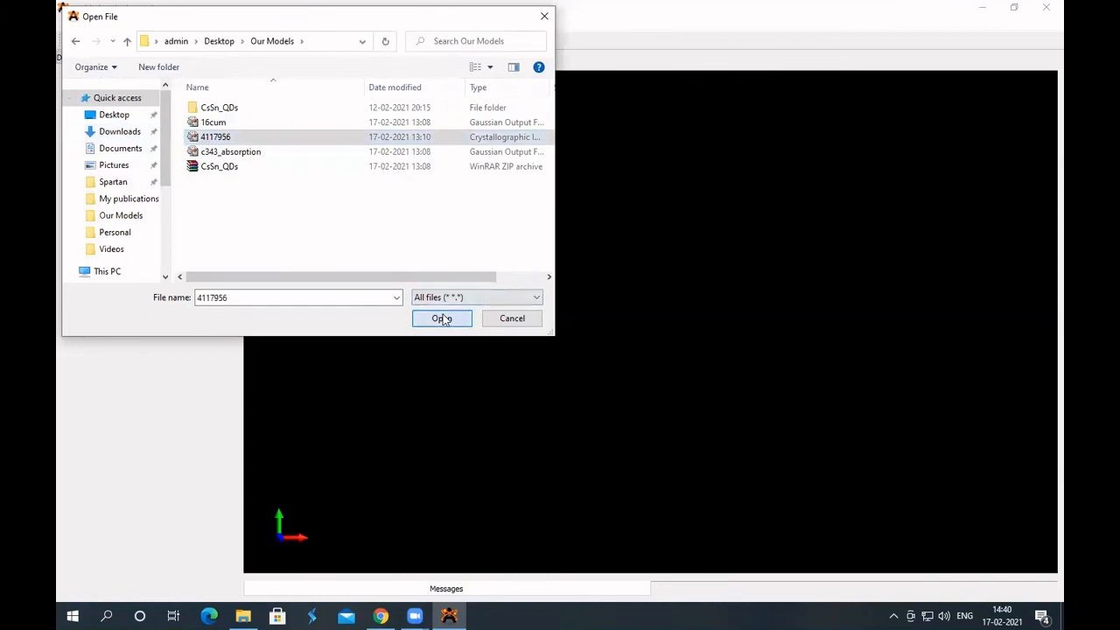
{"action": "left_click", "coordinate": [442, 317]}
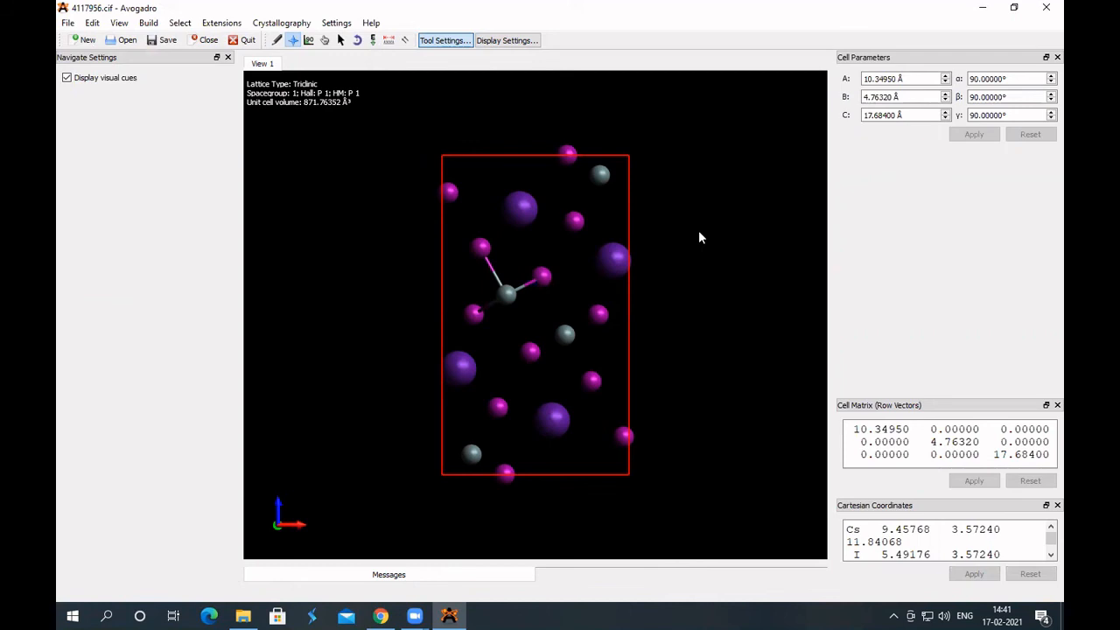
{"action": "mouse_move", "coordinate": [692, 272]}
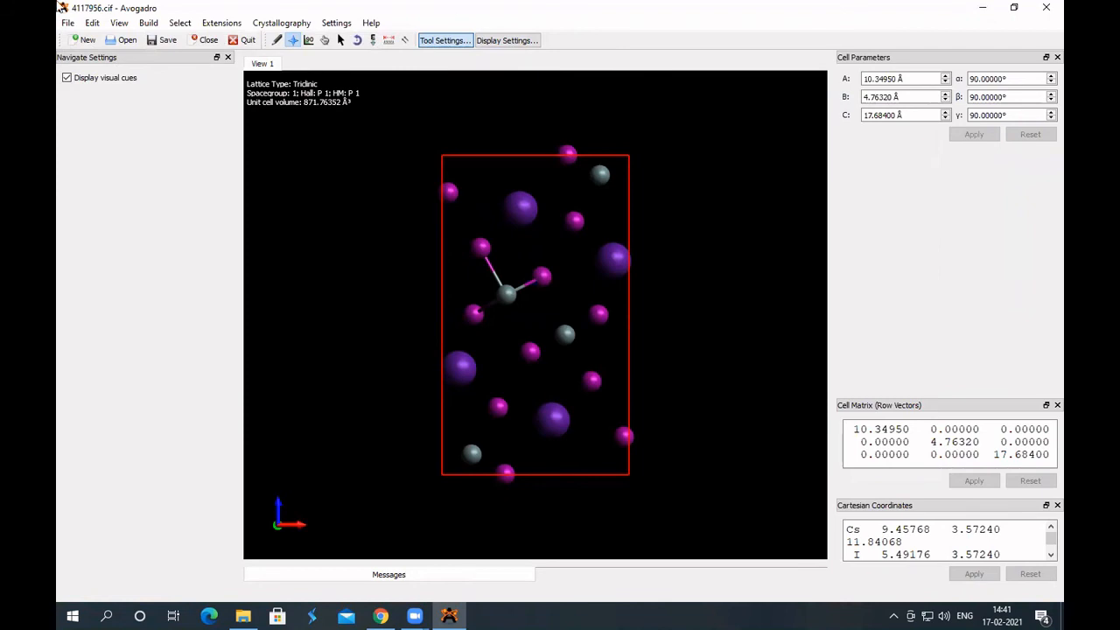
{"action": "mouse_move", "coordinate": [253, 26]}
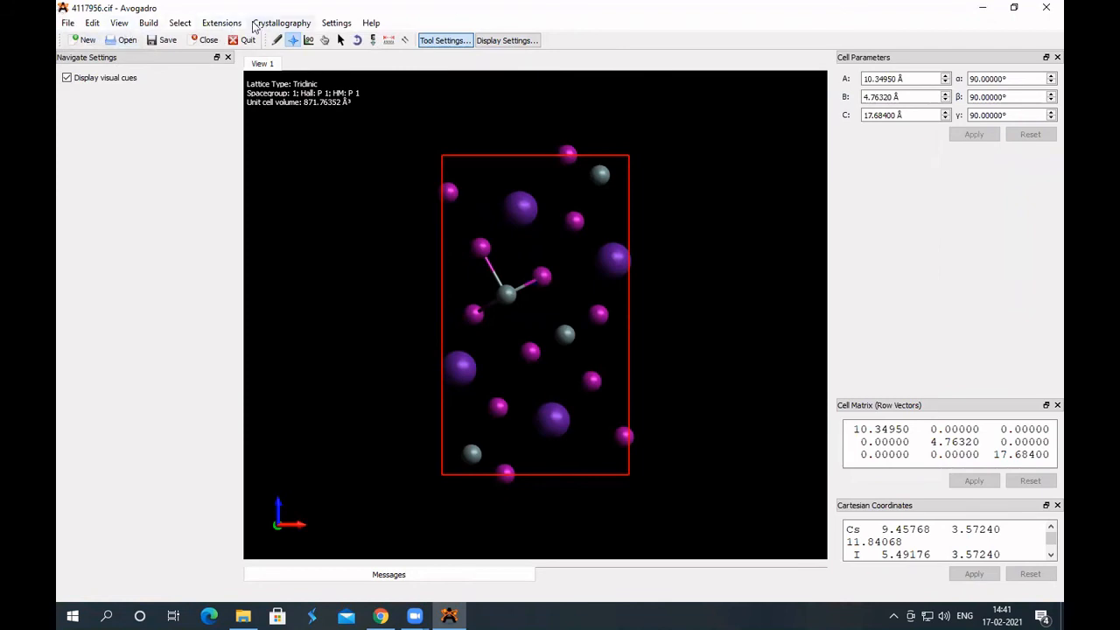
Step: Generate a 2×2×2 supercell with the Super Cell Builder
{"action": "left_click", "coordinate": [148, 22]}
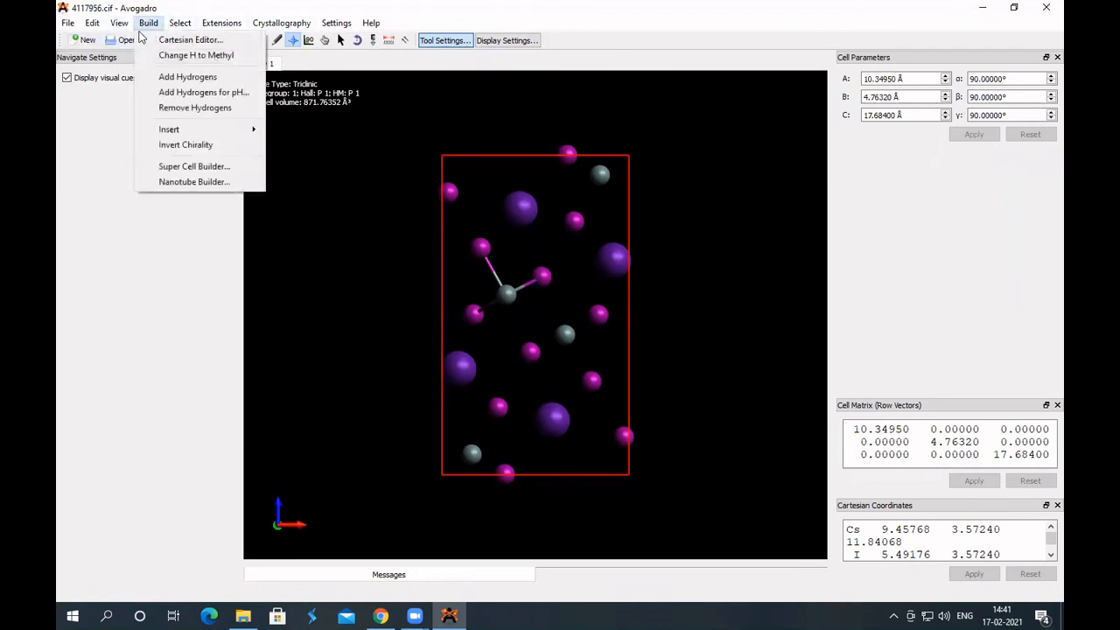
{"action": "left_click", "coordinate": [194, 166]}
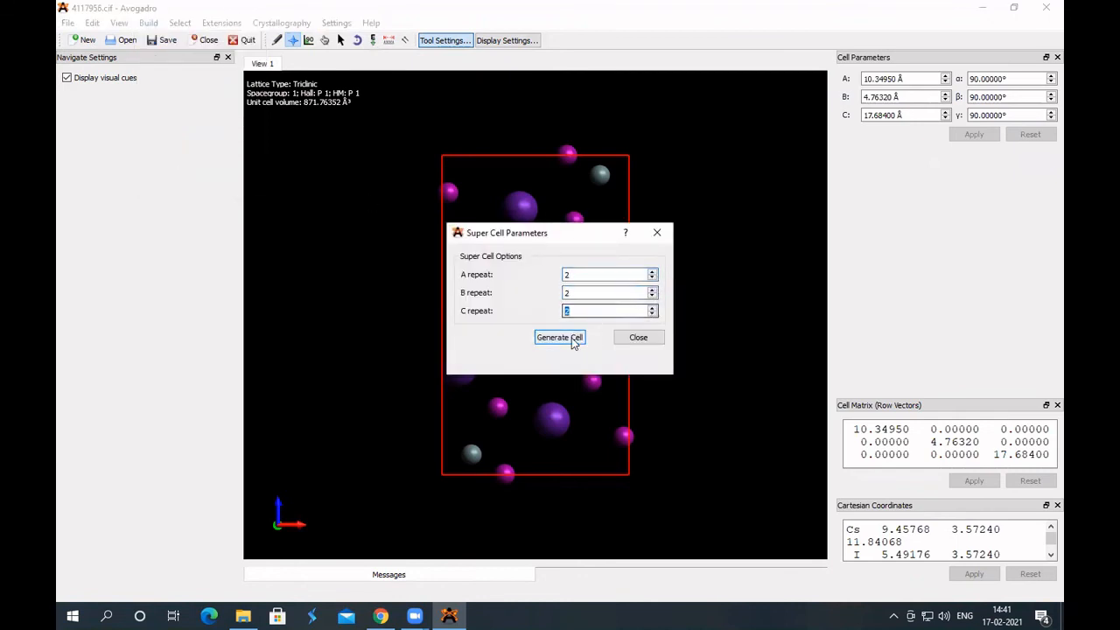
{"action": "left_click", "coordinate": [559, 337]}
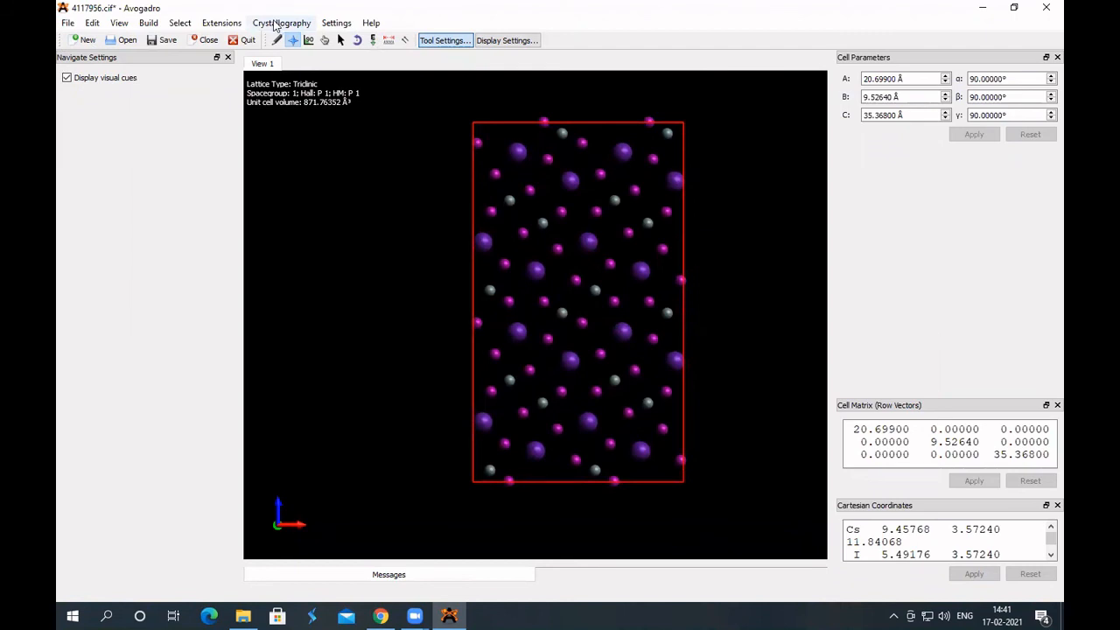
Step: Remove the unit cell box and recenter the cluster in view
{"action": "left_click", "coordinate": [281, 23]}
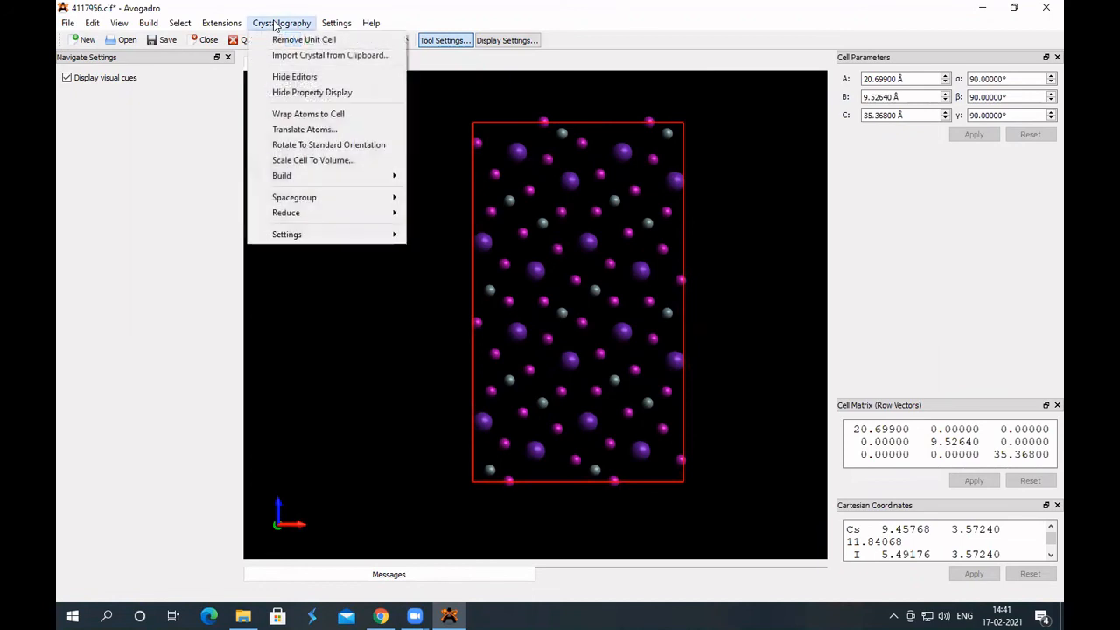
{"action": "left_click", "coordinate": [303, 39]}
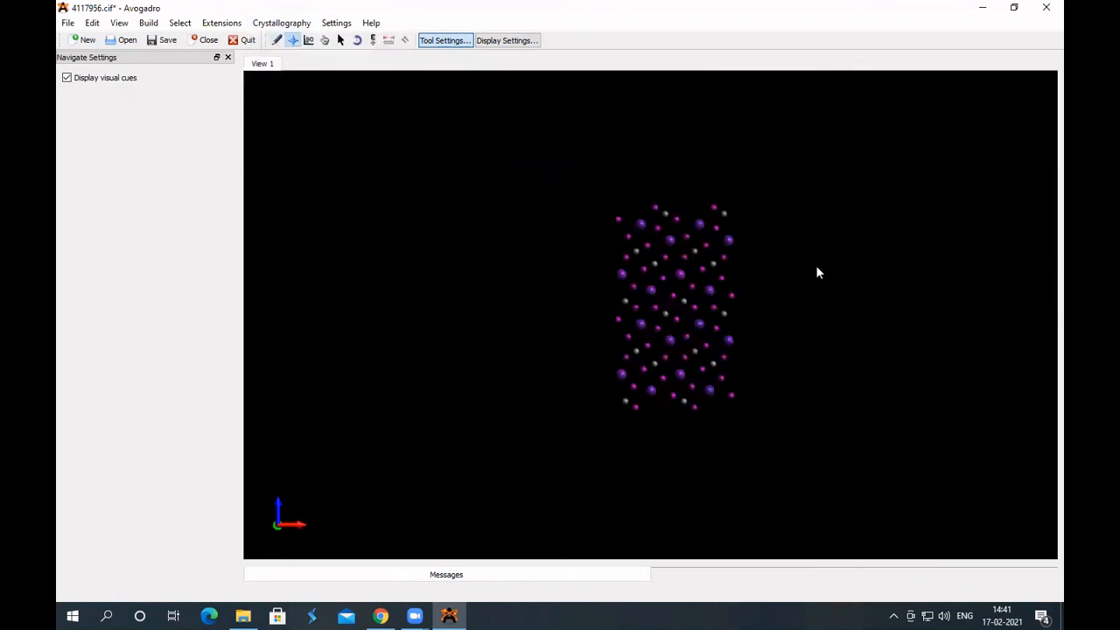
{"action": "left_click_drag", "start_coordinate": [818, 272], "coordinate": [721, 251]}
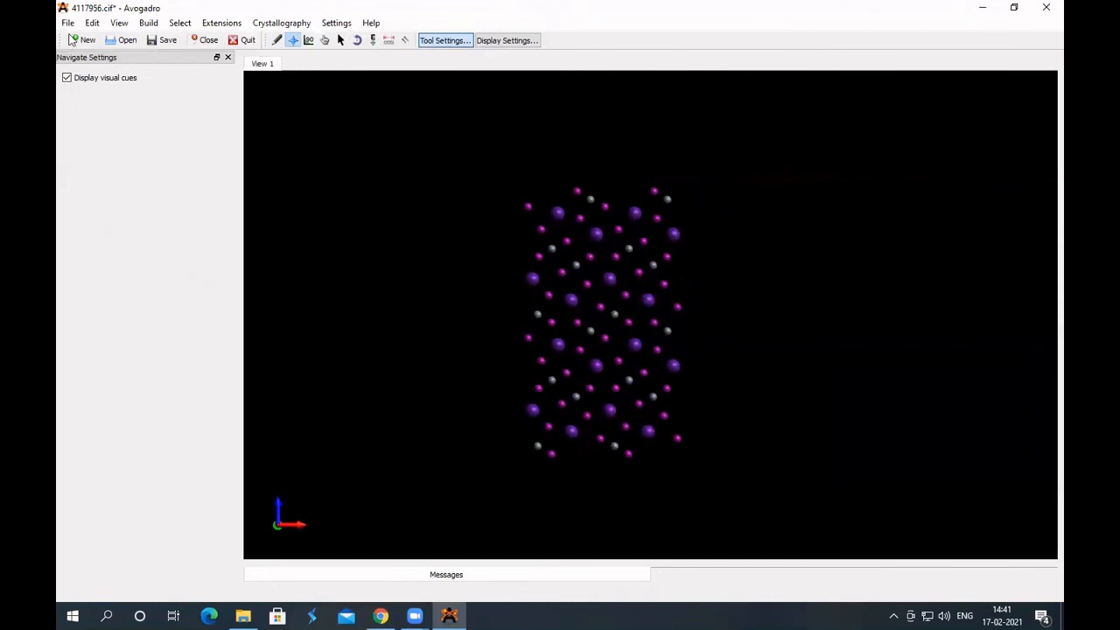
Step: Save the cluster as QD-2.pdb in the Avogadro bin folder
{"action": "left_click", "coordinate": [67, 23]}
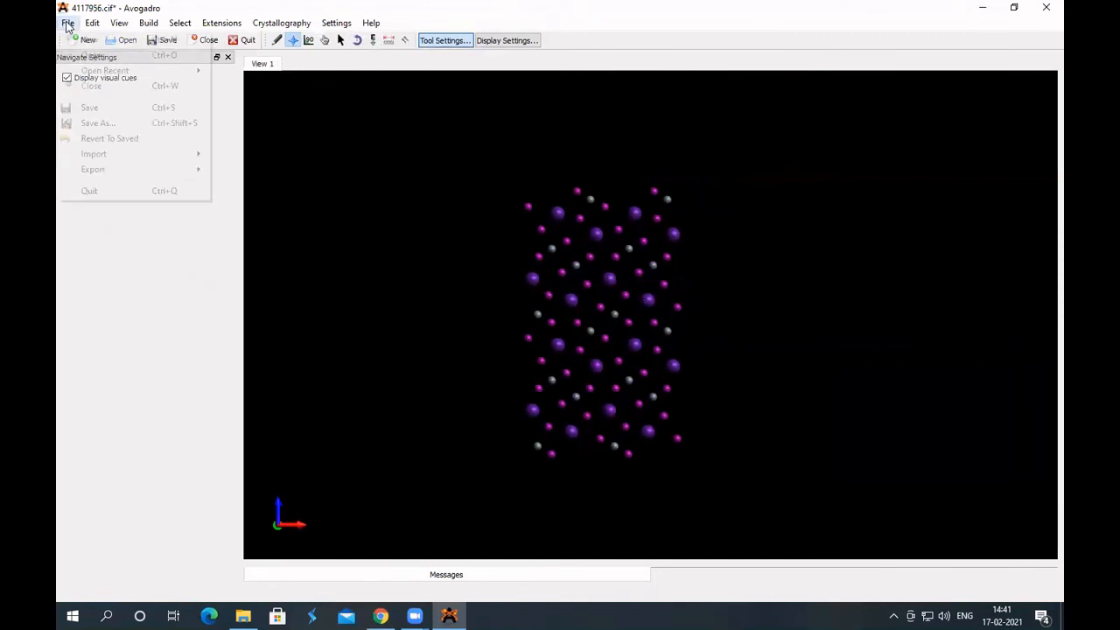
{"action": "mouse_move", "coordinate": [97, 122]}
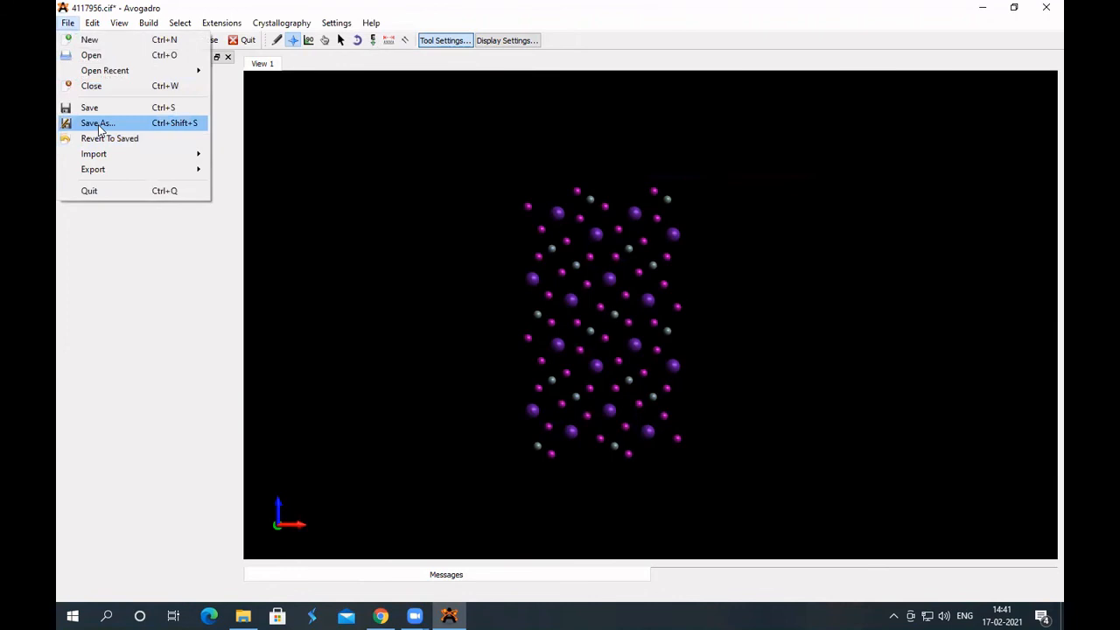
{"action": "left_click", "coordinate": [97, 123]}
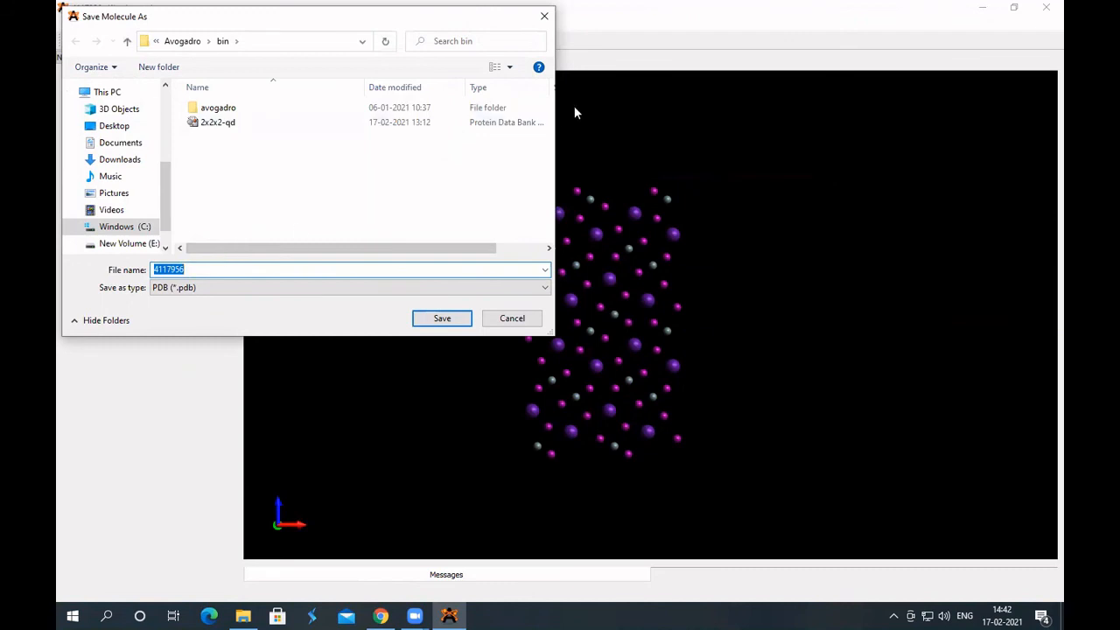
{"action": "type", "text": "QD-2"}
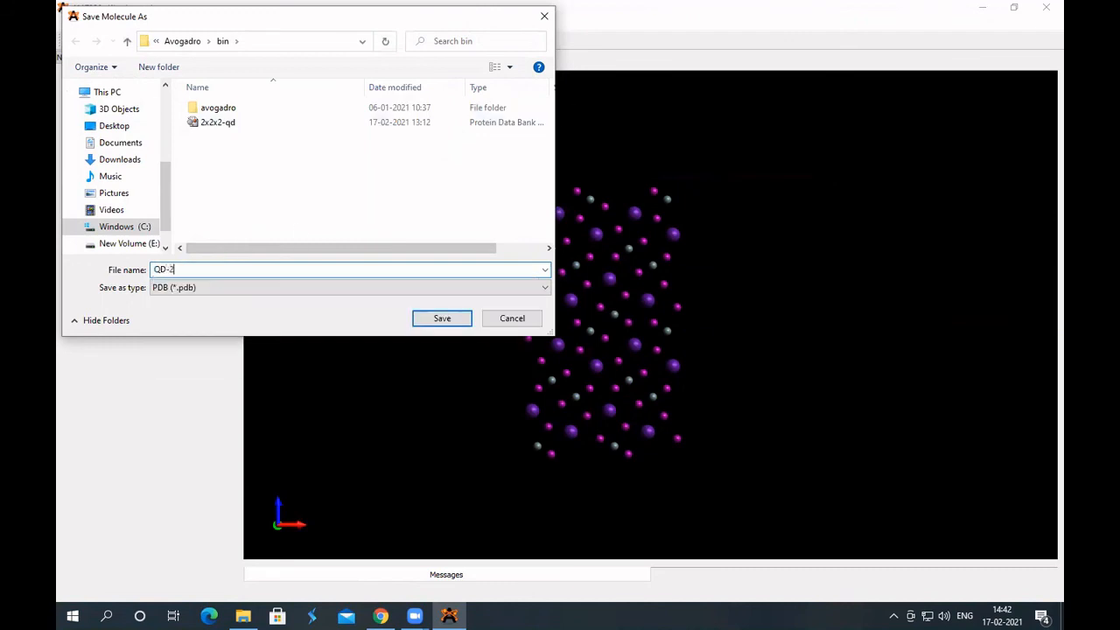
{"action": "left_click", "coordinate": [442, 317]}
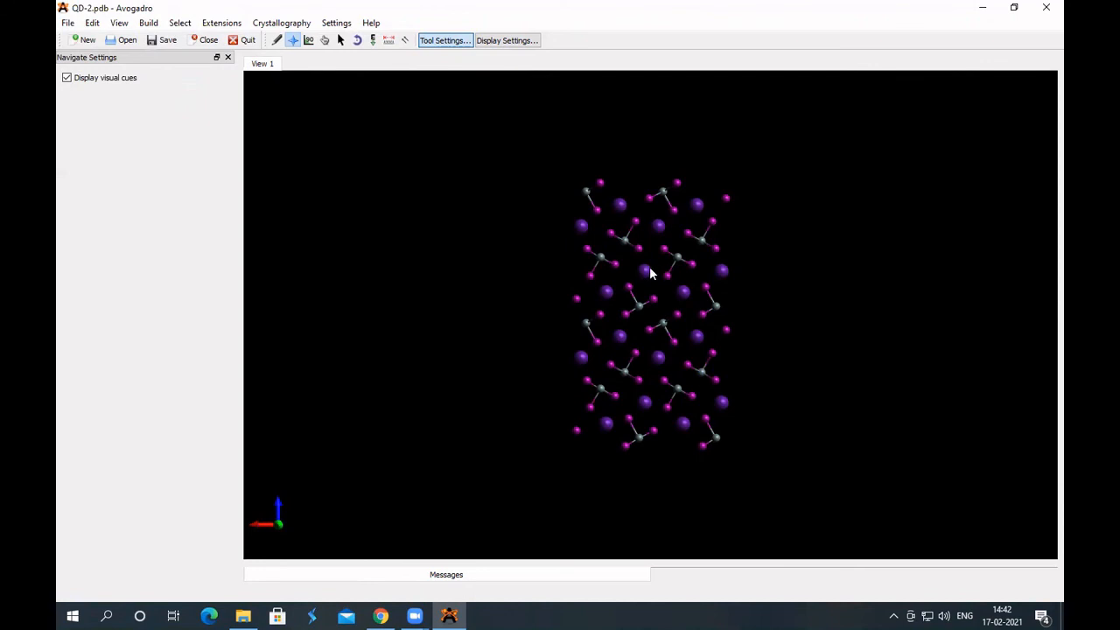
{"action": "mouse_move", "coordinate": [700, 335]}
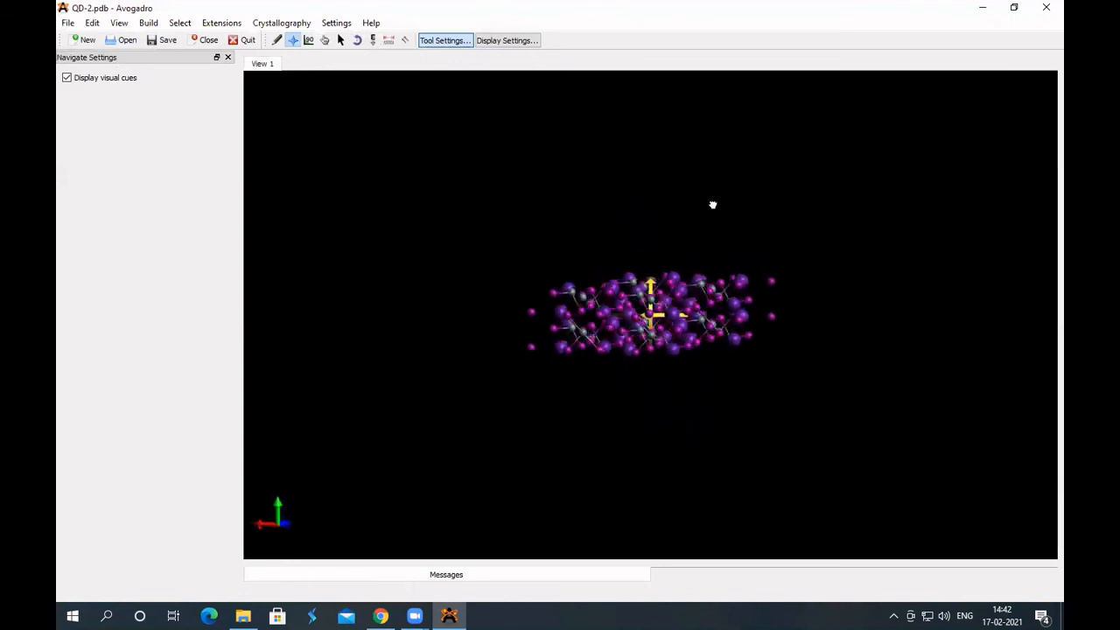
Step: Turn the QD-2.pdb CsSnI3 cluster to view another side, then switch to the Draw tool
{"action": "left_click_drag", "start_coordinate": [712, 205], "coordinate": [695, 213]}
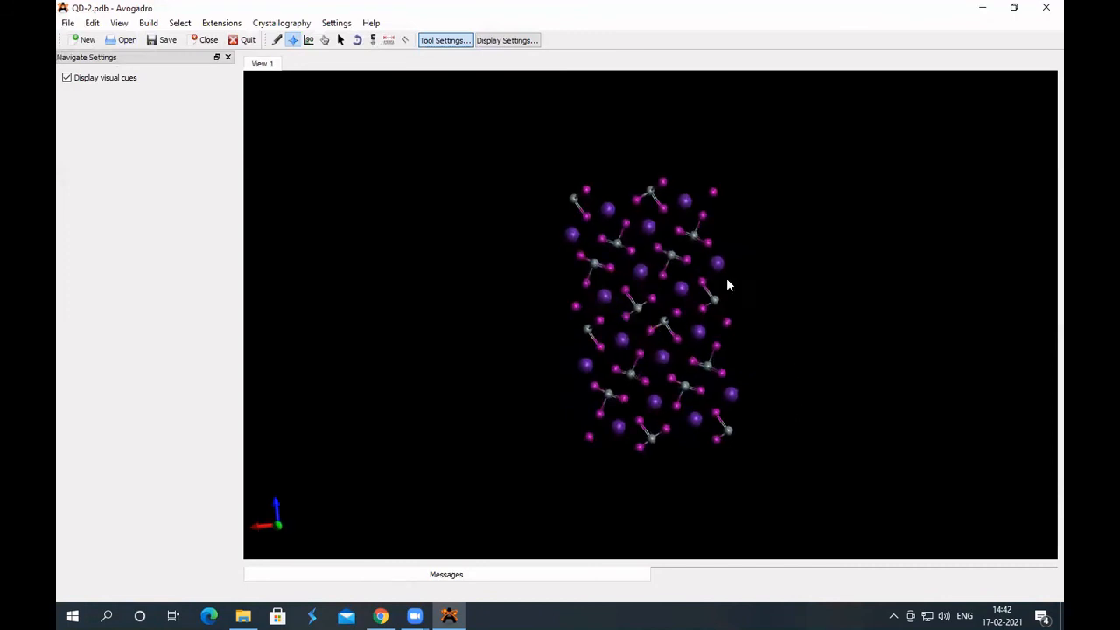
{"action": "left_click", "coordinate": [277, 41]}
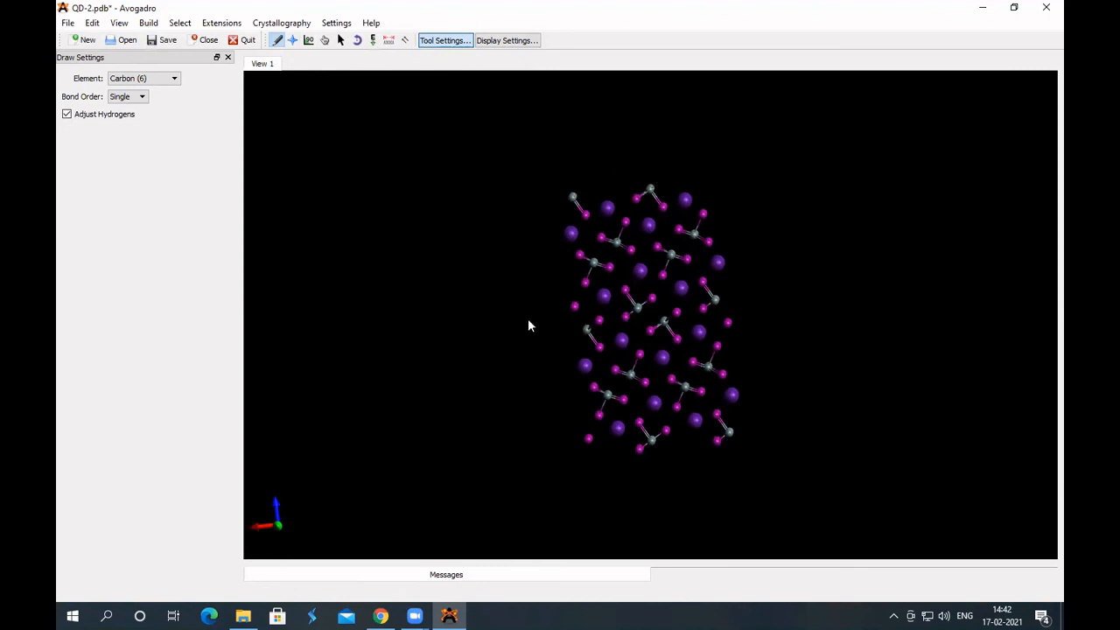
{"action": "mouse_move", "coordinate": [678, 146]}
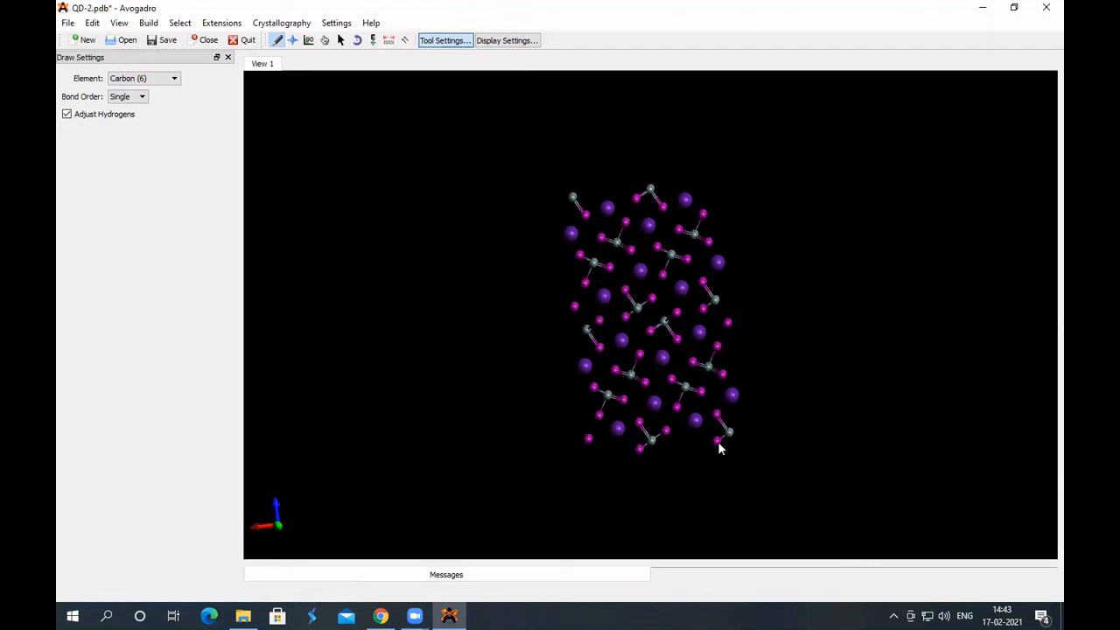
{"action": "mouse_move", "coordinate": [612, 580]}
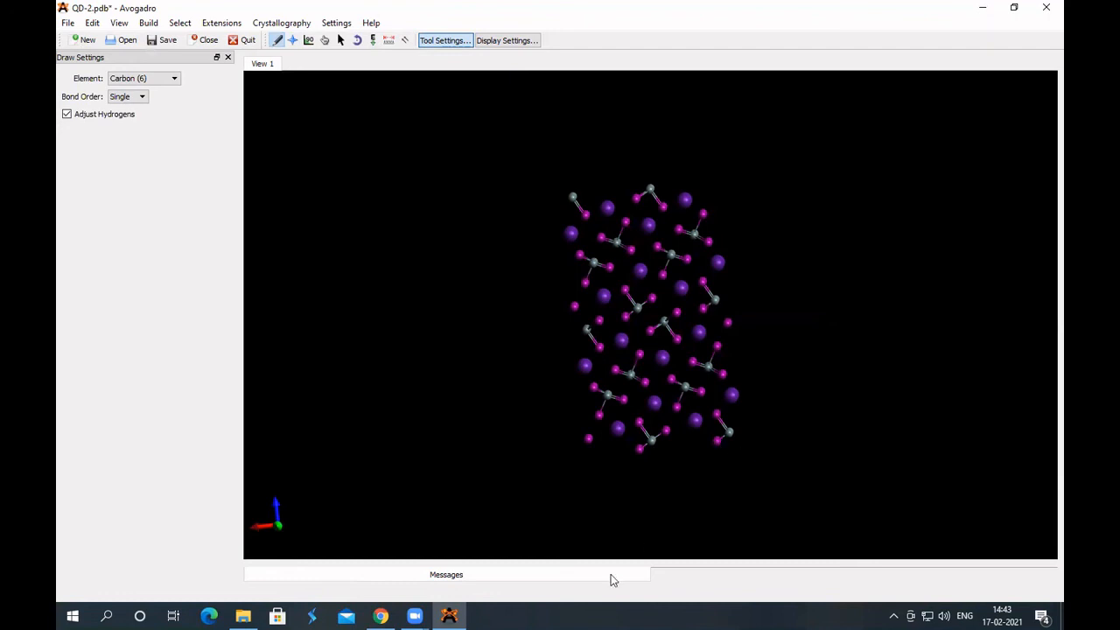